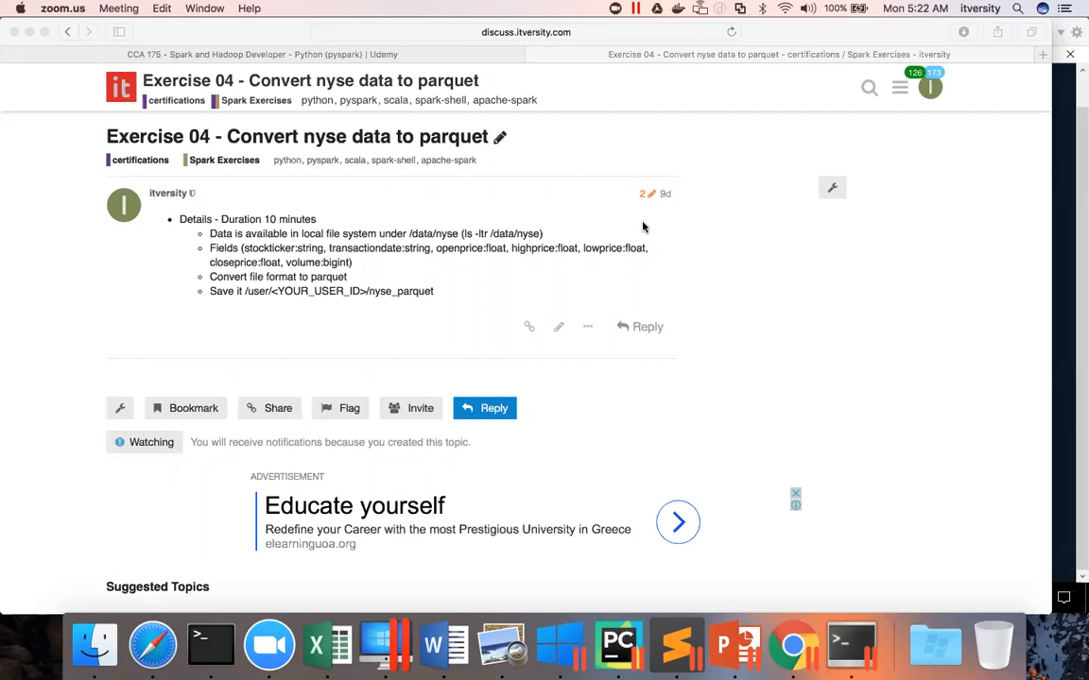
mouse_move(551, 253)
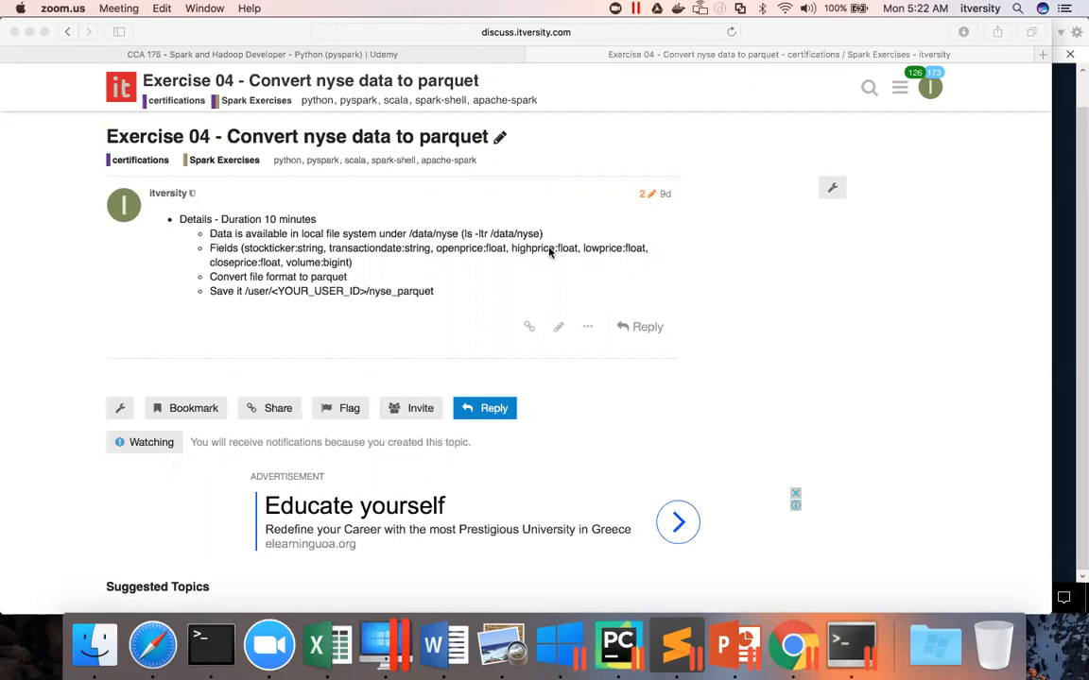
mouse_move(603, 218)
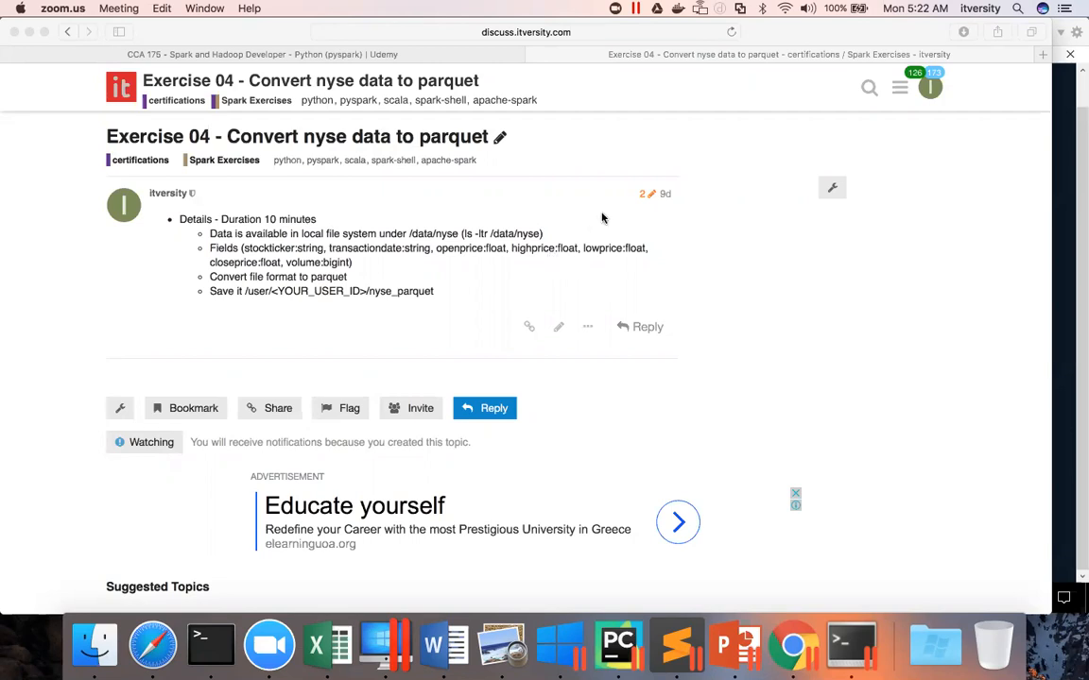
mouse_move(688, 141)
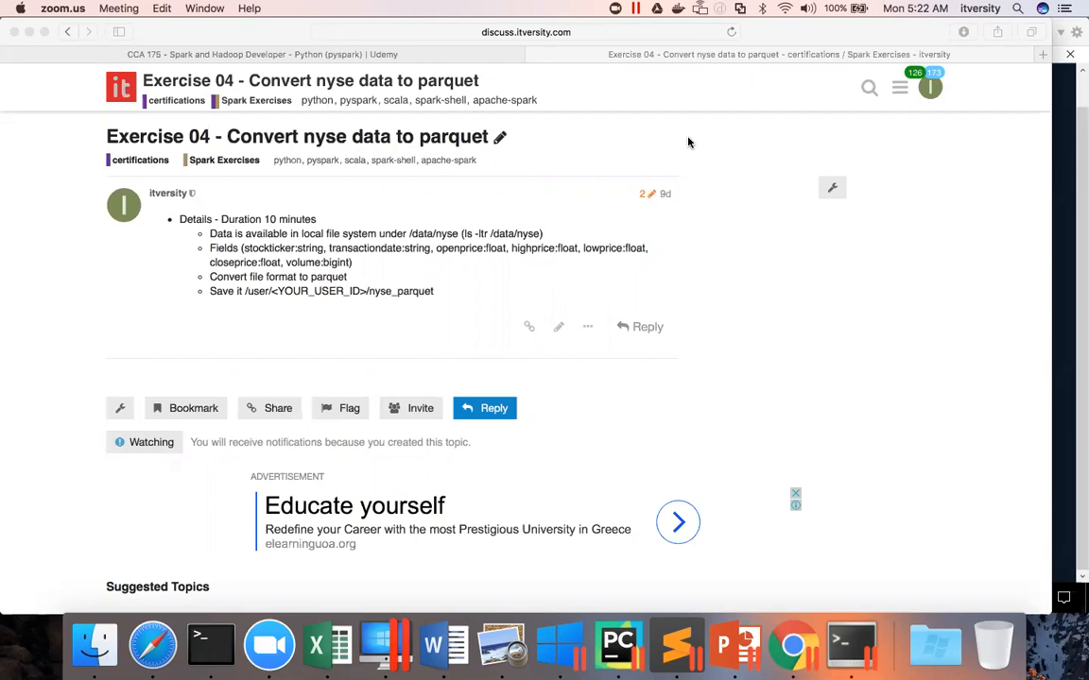
mouse_move(968, 53)
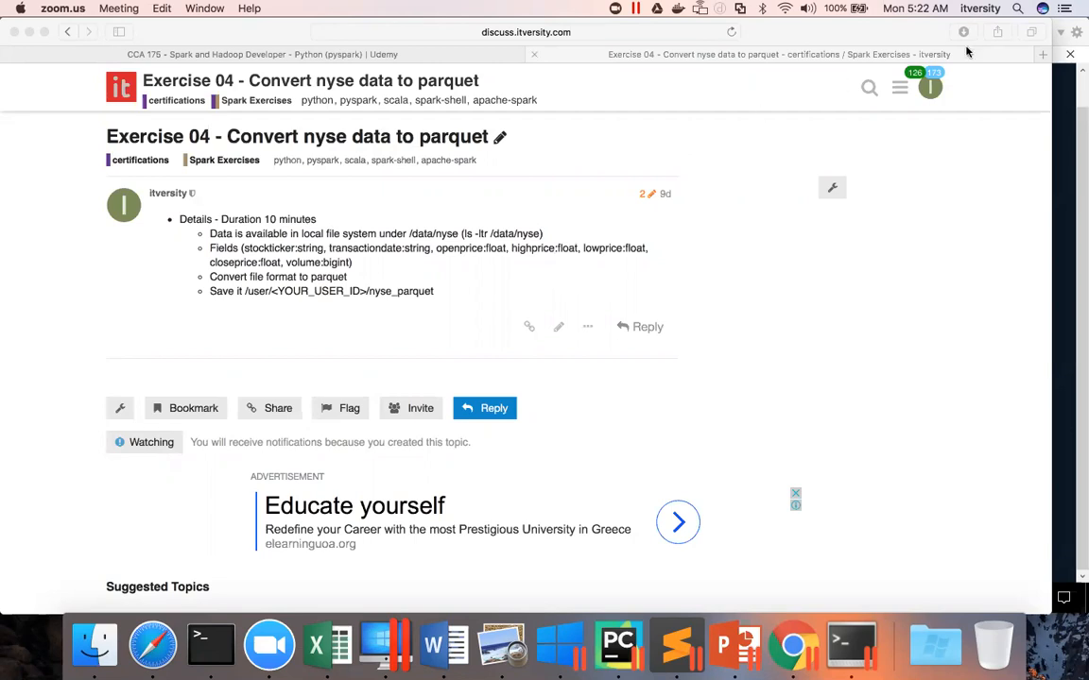
Step: Open a new blank Safari tab beside the Exercise 04 NYSE-to-parquet post
left_click(1042, 53)
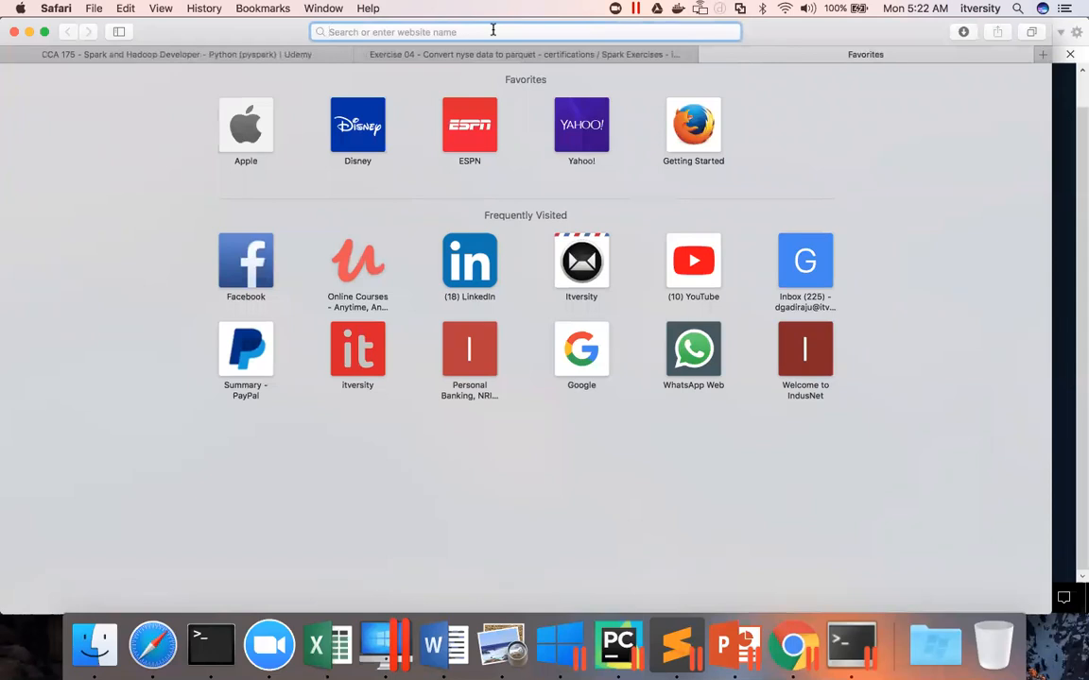
Step: Go to github.com and open the dgadiraju/data repository with the nyse folder
type("github.com")
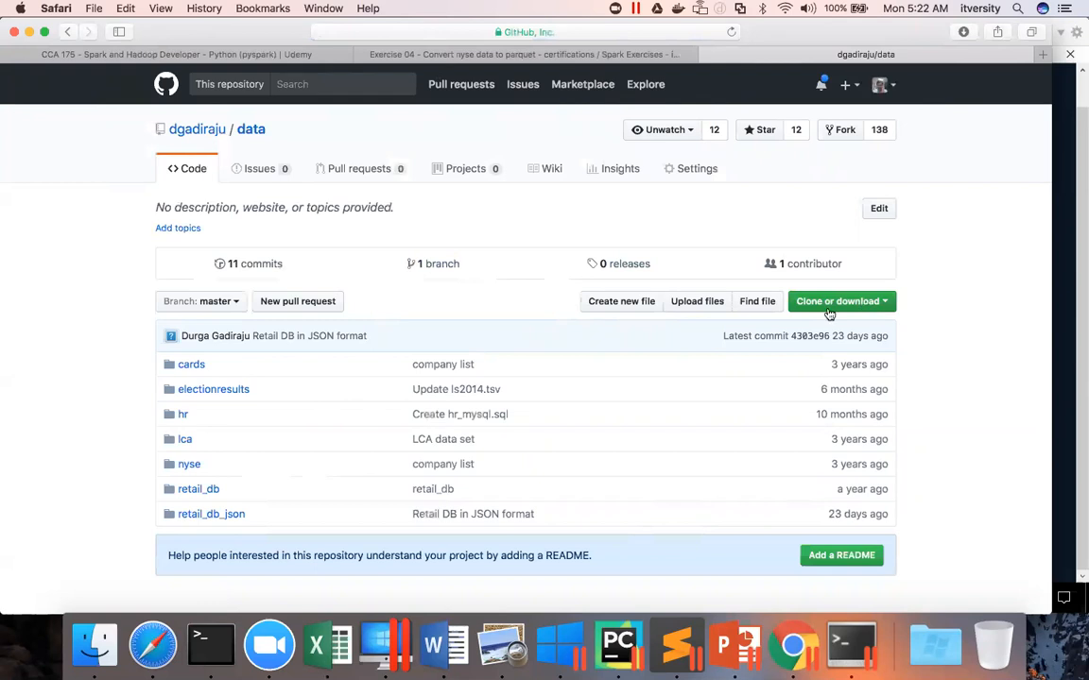
mouse_move(675, 385)
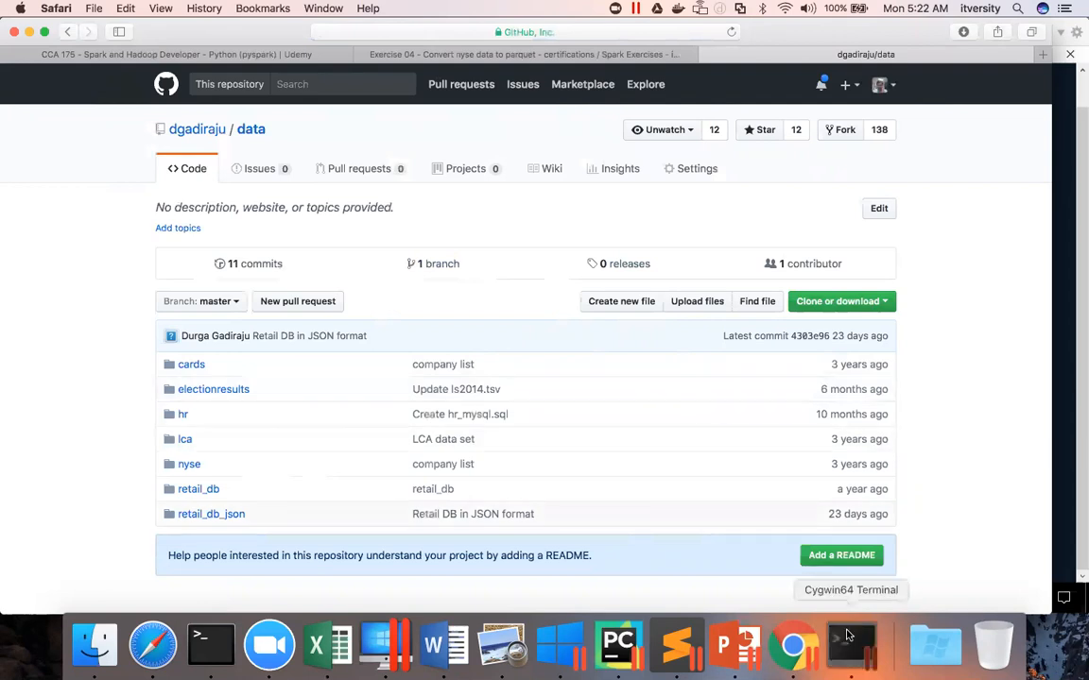
Step: In the terminal, view a yearly NYSE text file from /data/nyse
left_click(848, 645)
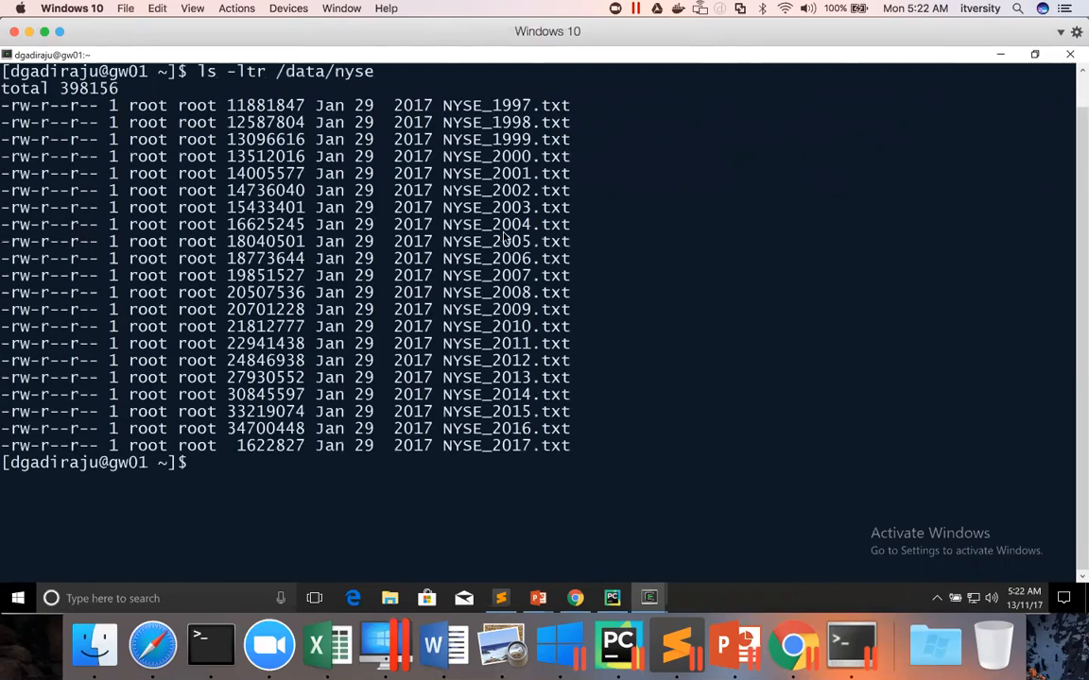
mouse_move(539, 137)
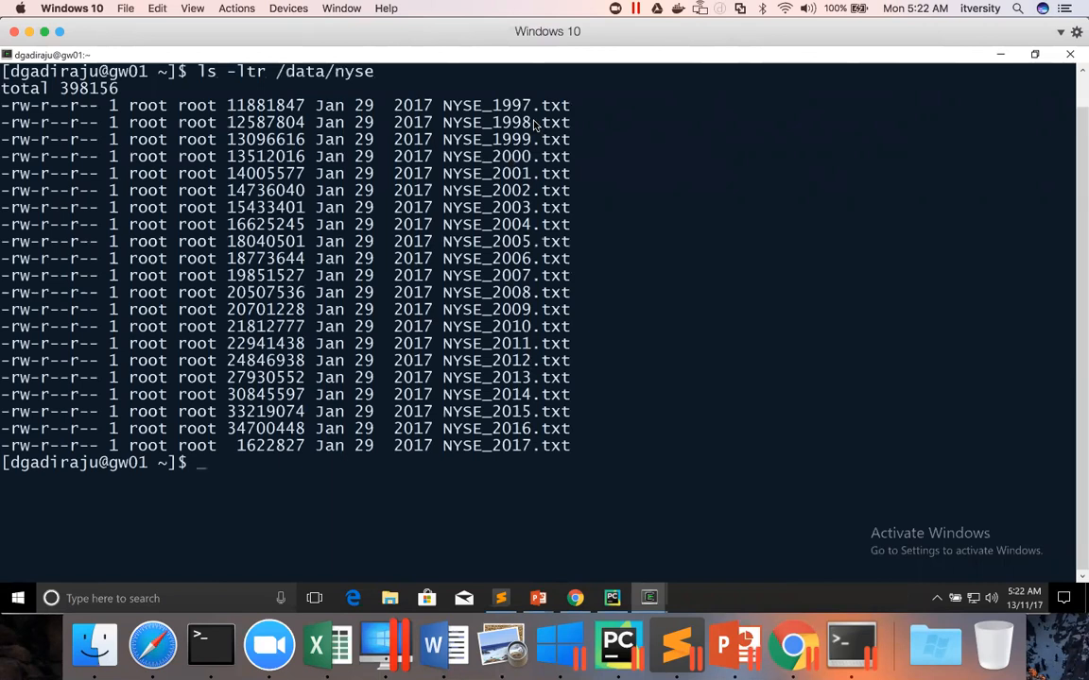
type("view")
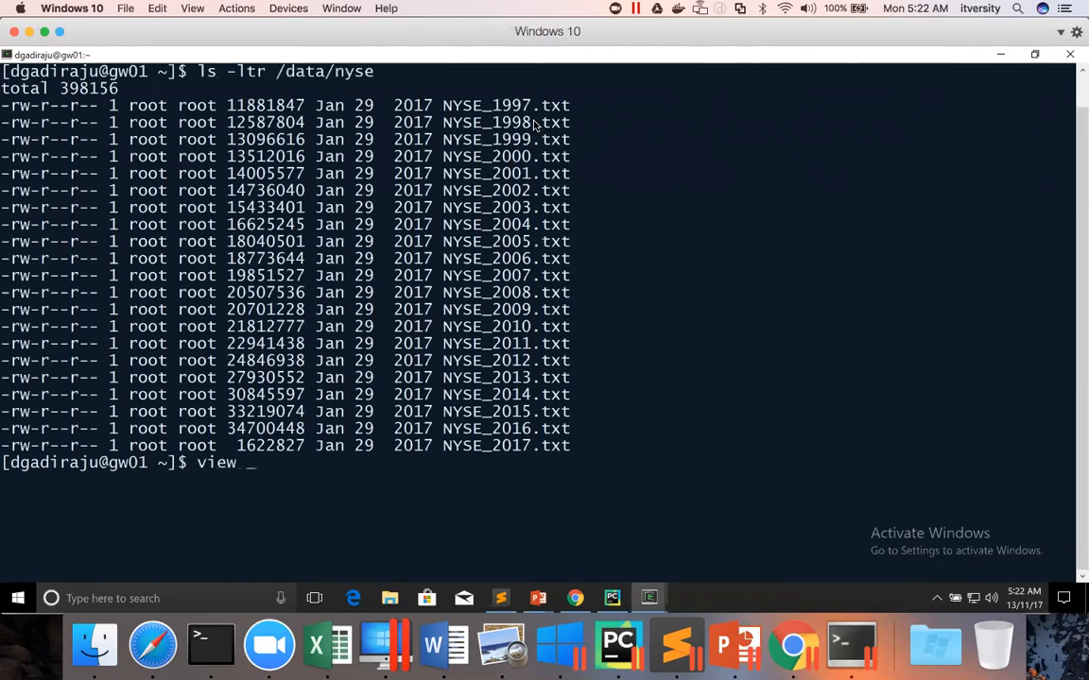
type("/data/n")
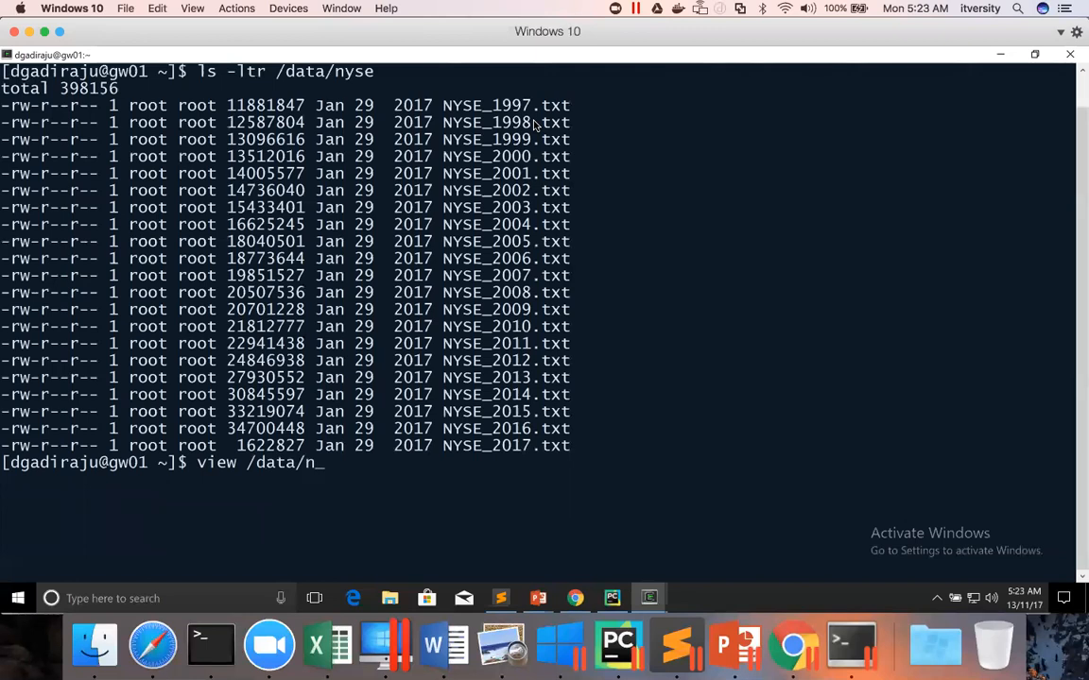
type("yse/")
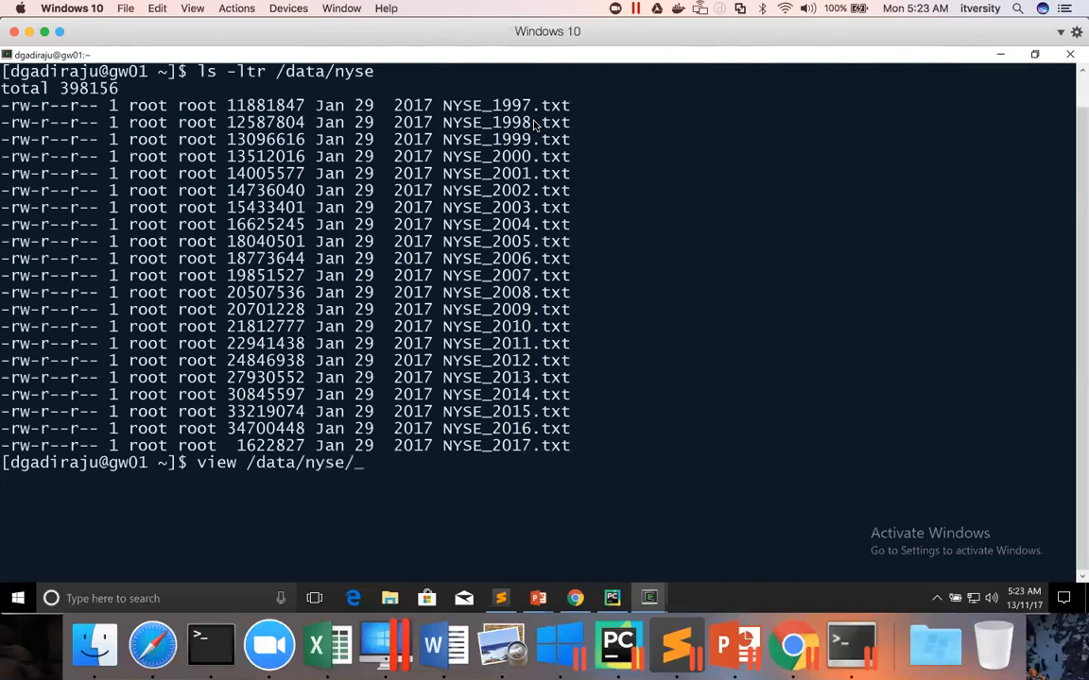
type("NYSE_")
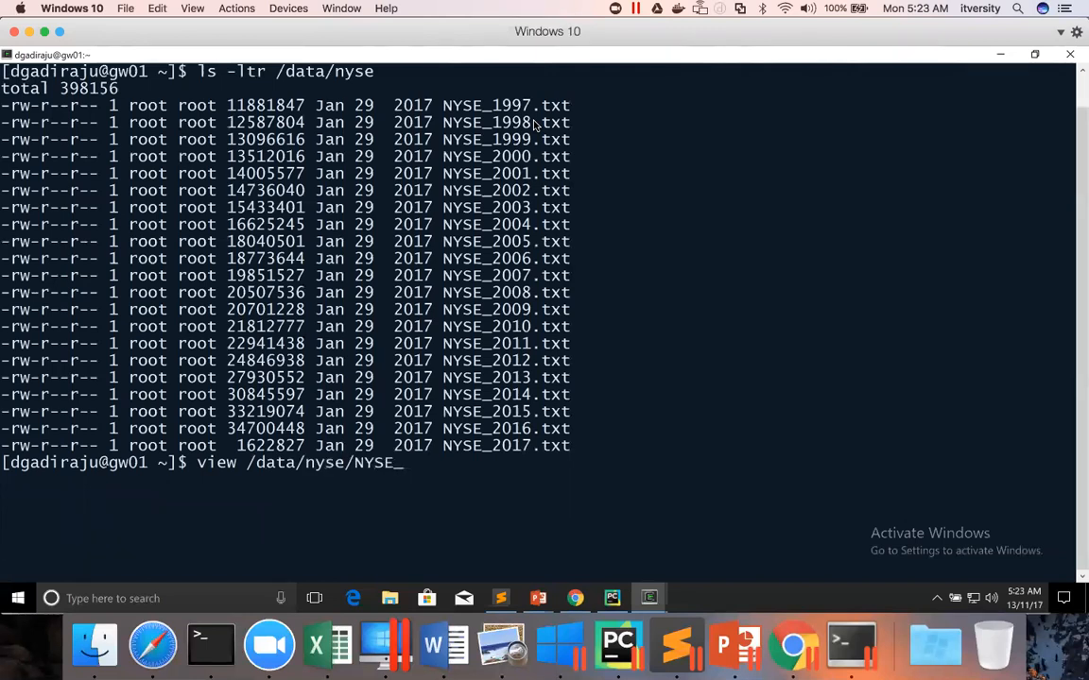
type("2001")
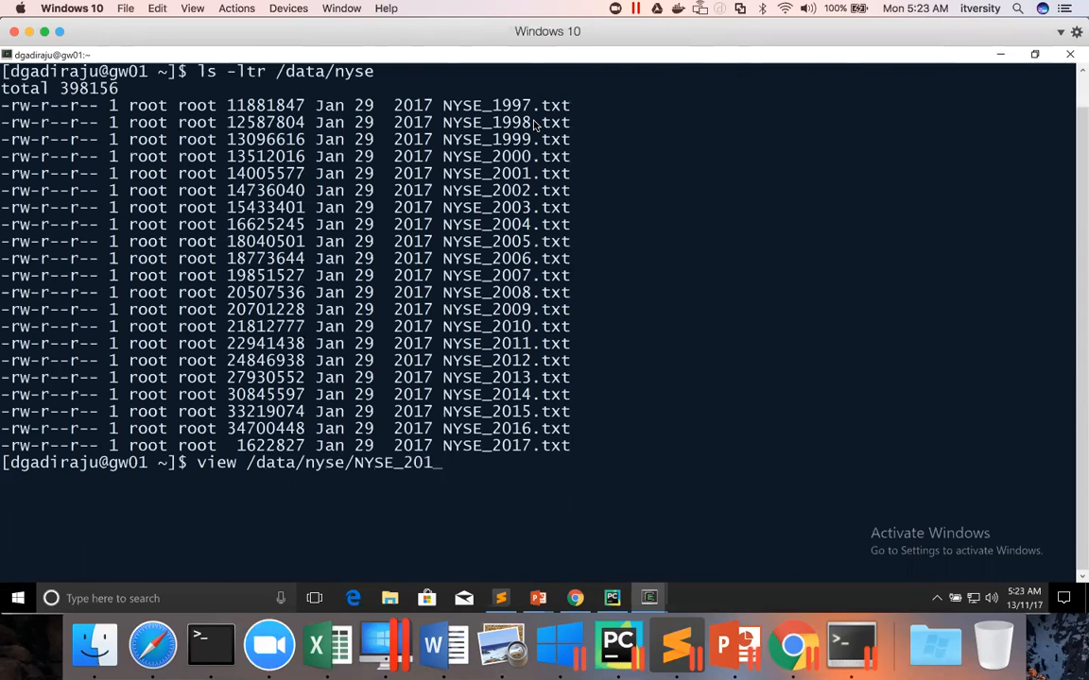
type("7.txt")
key("Return")
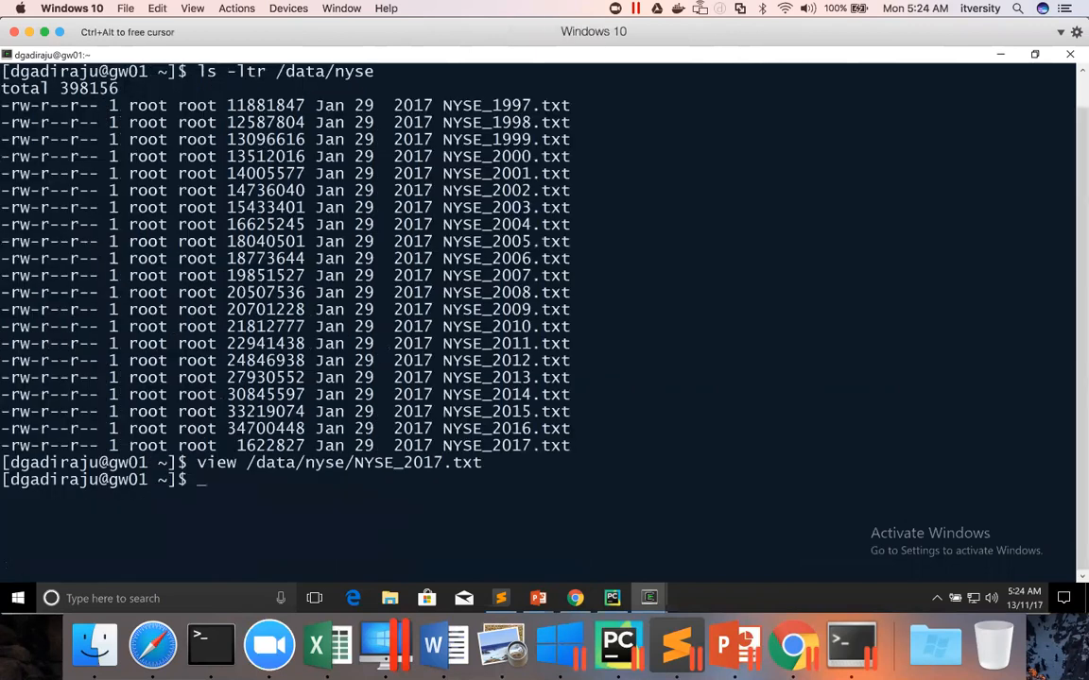
mouse_move(270, 646)
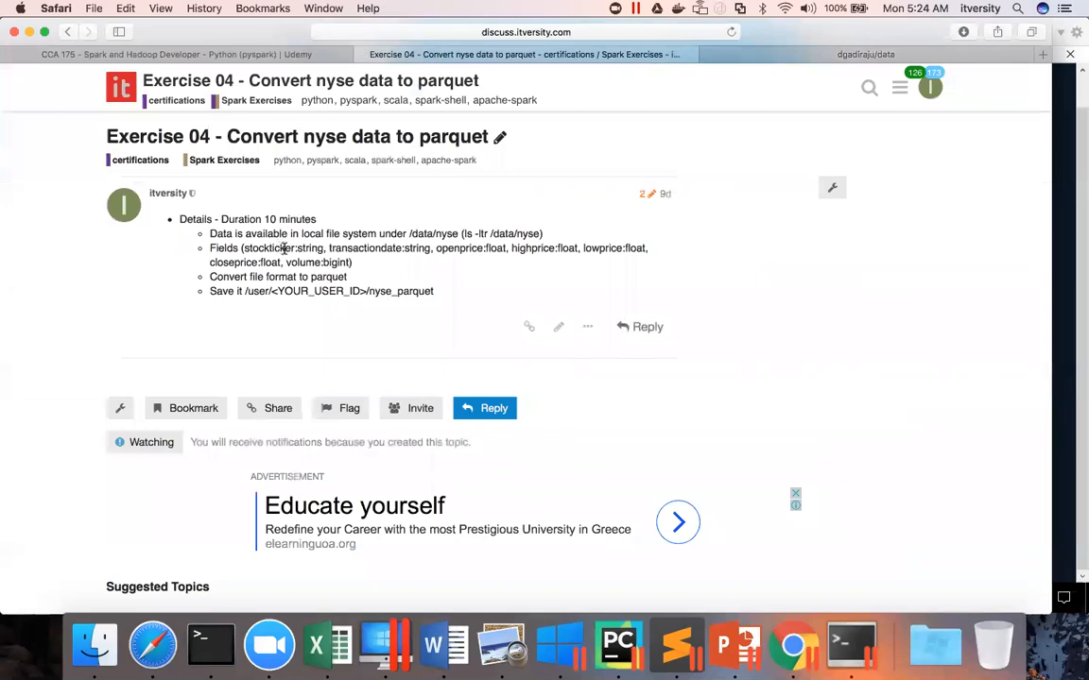
mouse_move(472, 277)
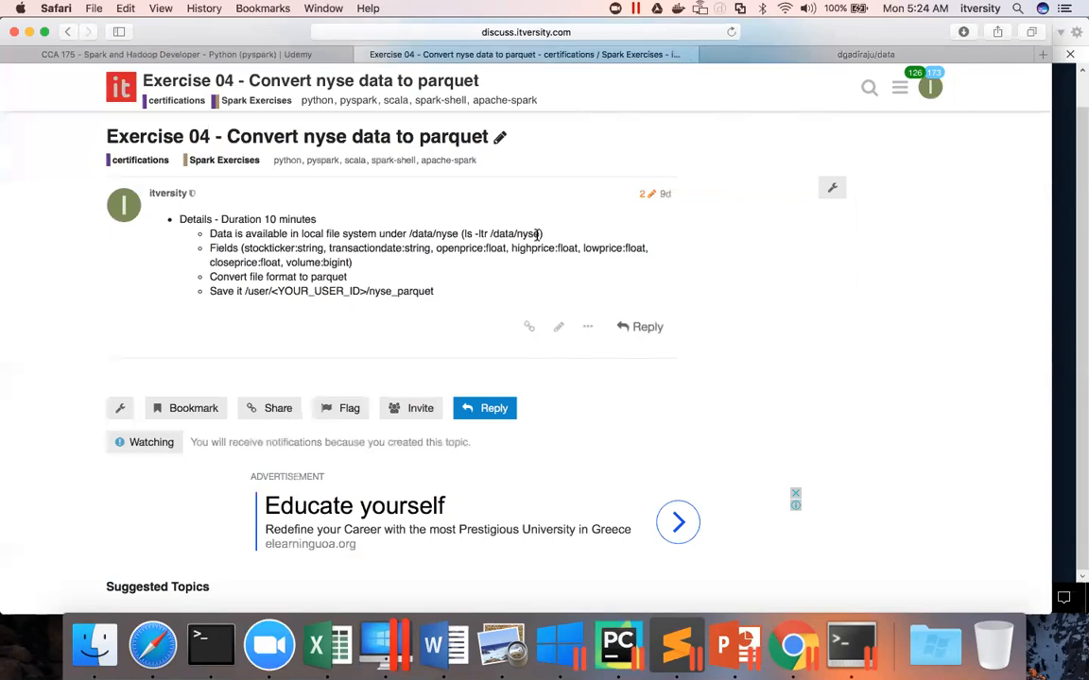
mouse_move(850, 645)
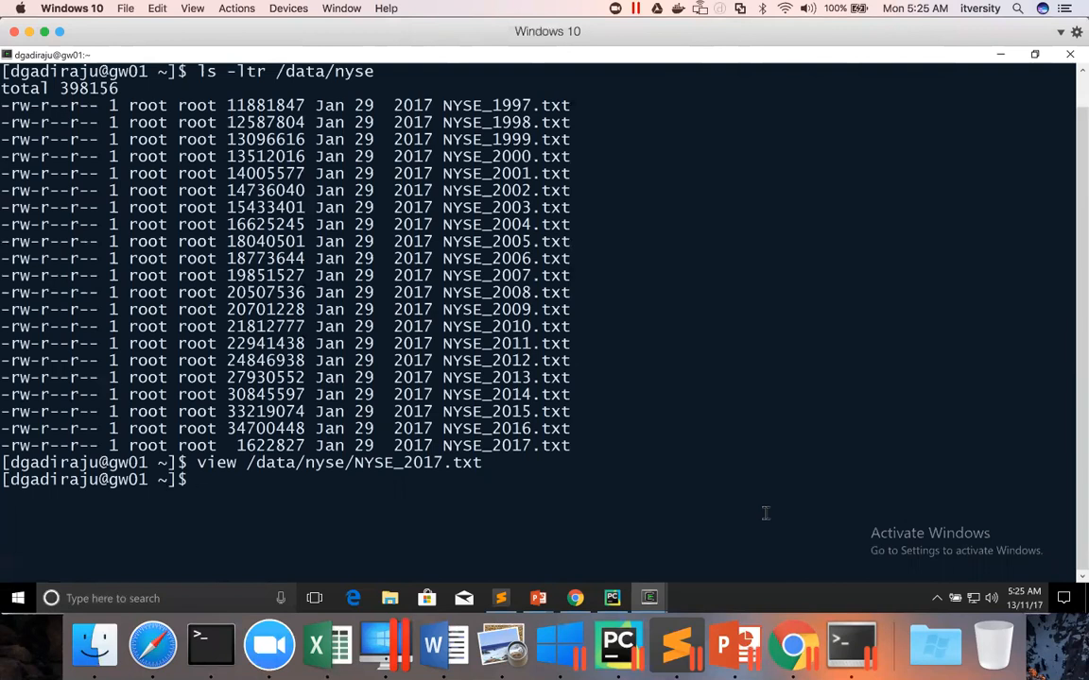
mouse_move(599, 219)
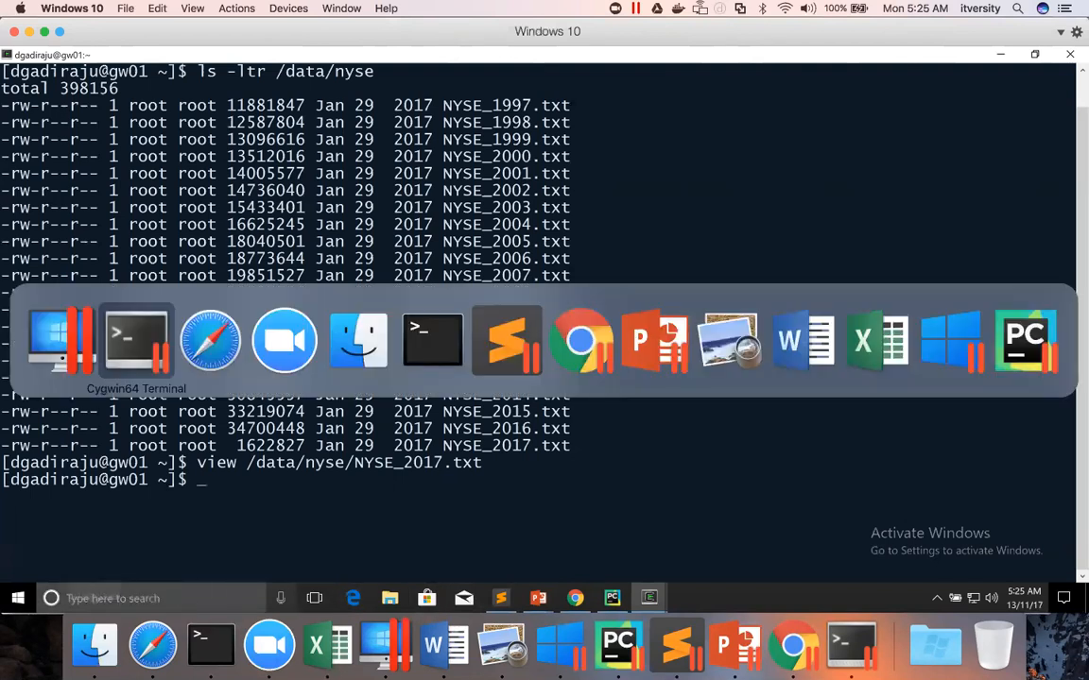
Step: Switch back to Safari's Exercise 04 task page
left_click(152, 644)
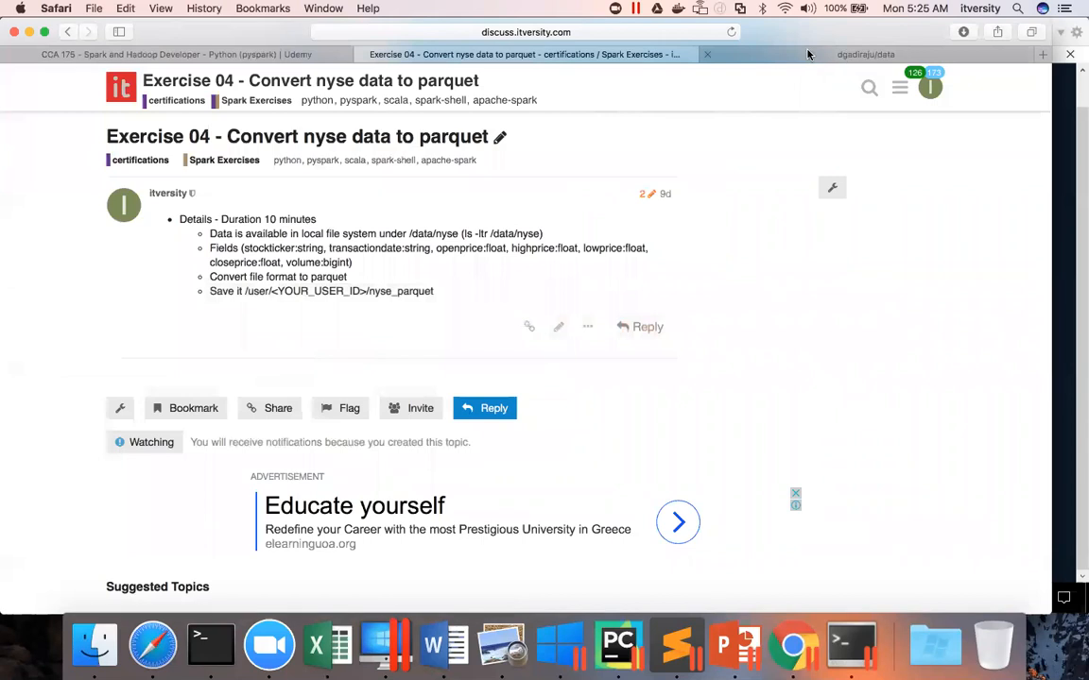
Step: Start a gist with the comment '#hadoop fs -copyFromLocal /data/nyse /user/dgadiraju/nyse'
left_click(865, 54)
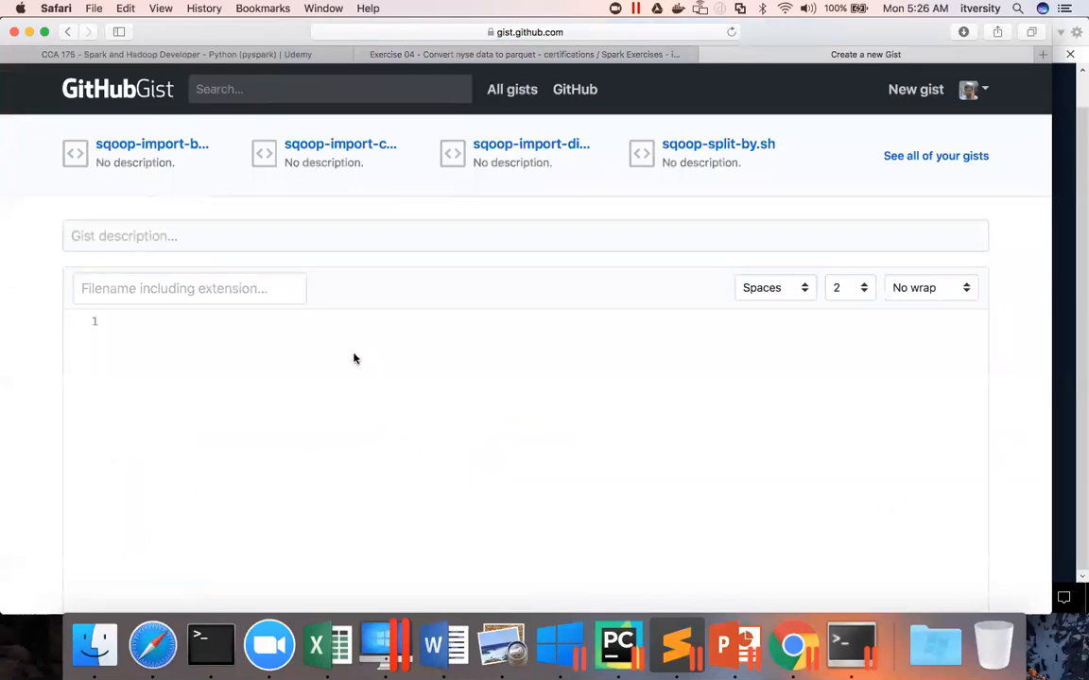
type("#ha")
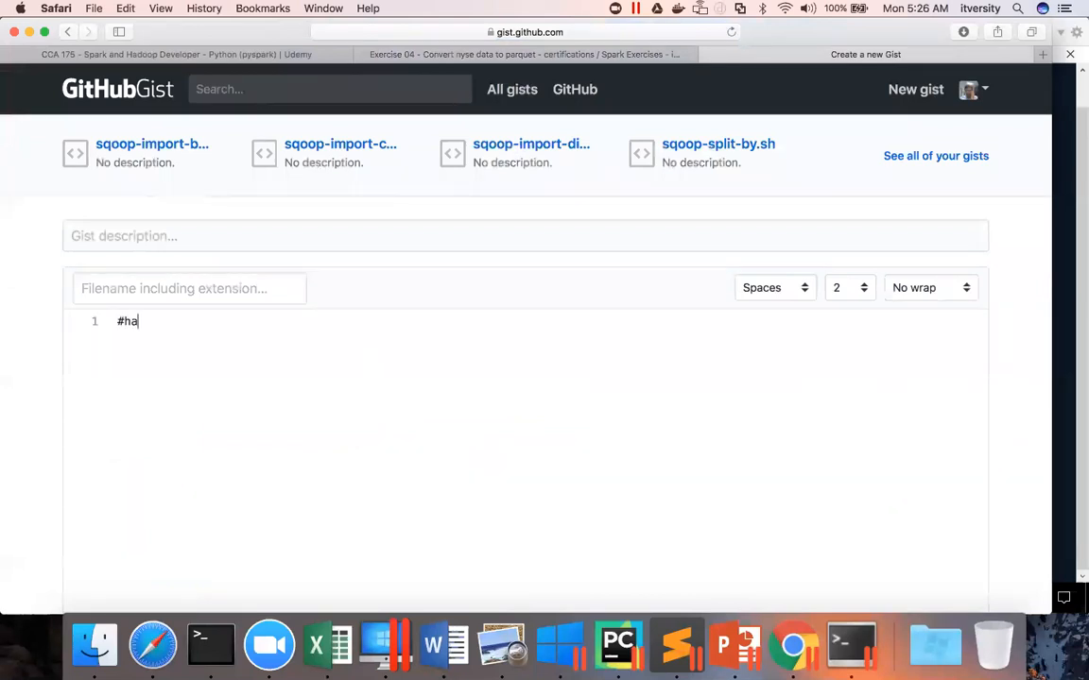
type("doop fs -ls")
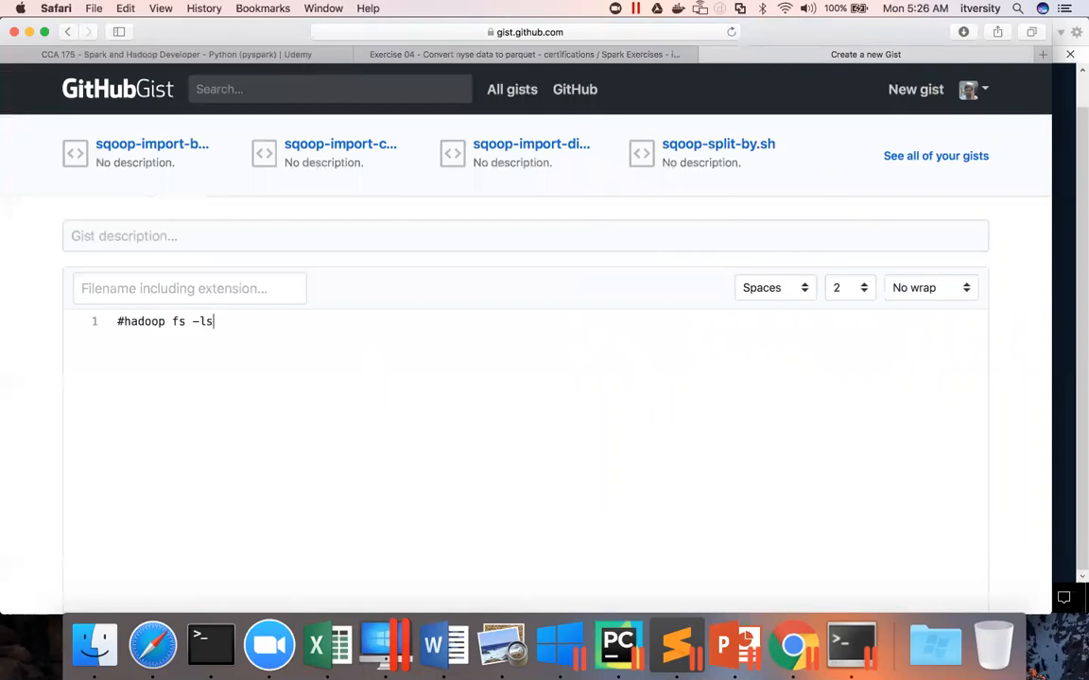
key("Backspace")
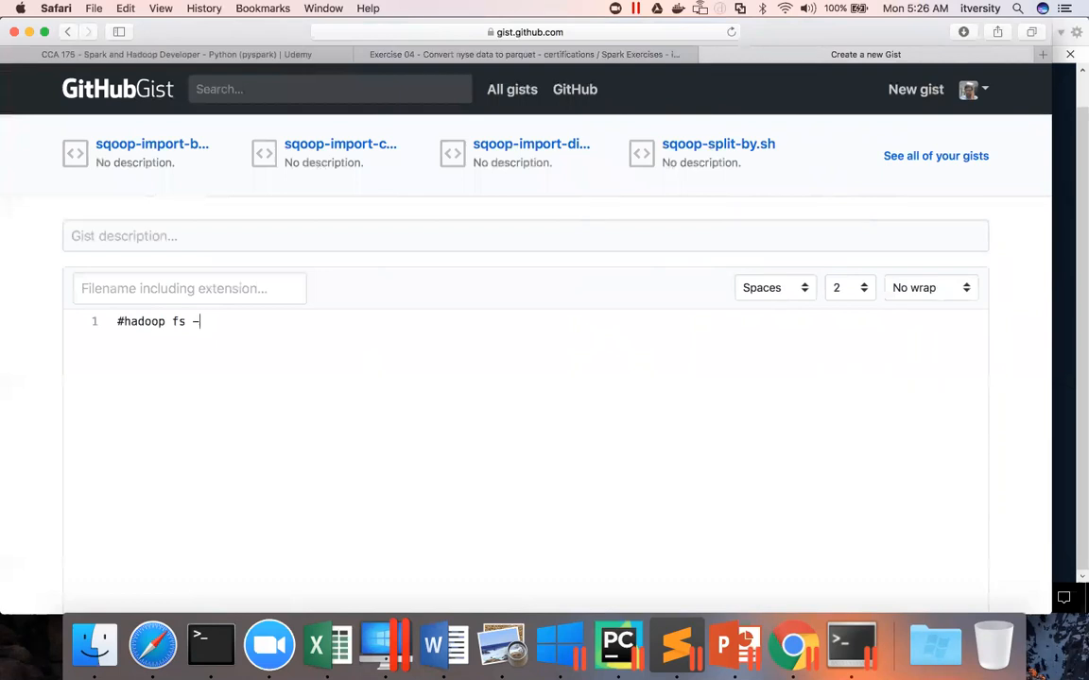
type("co")
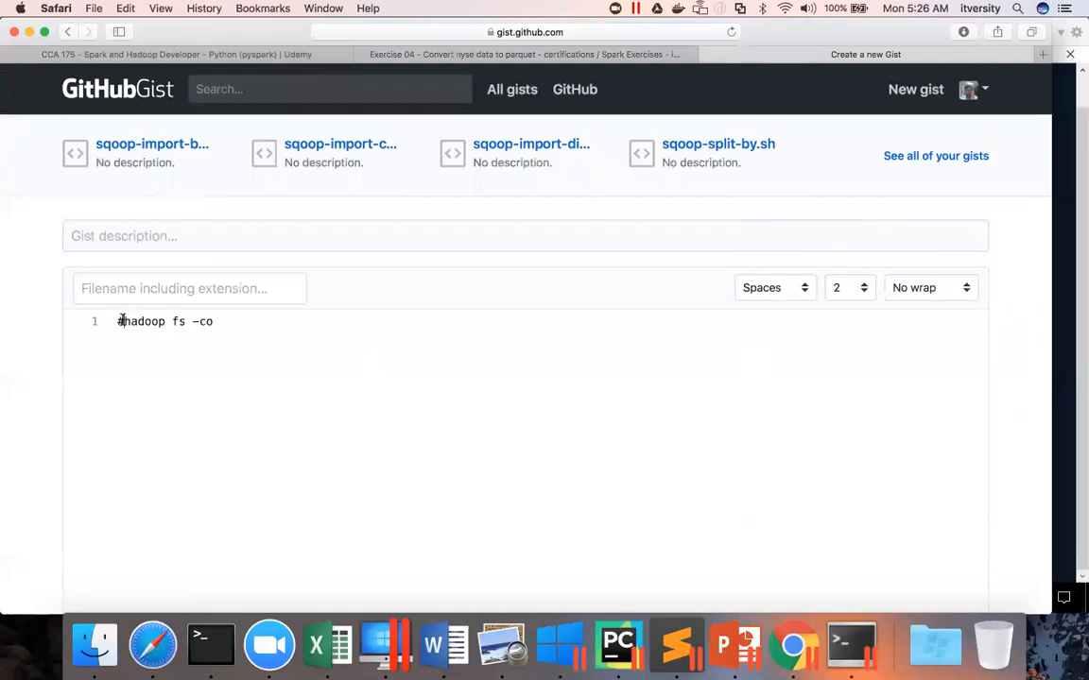
type("//")
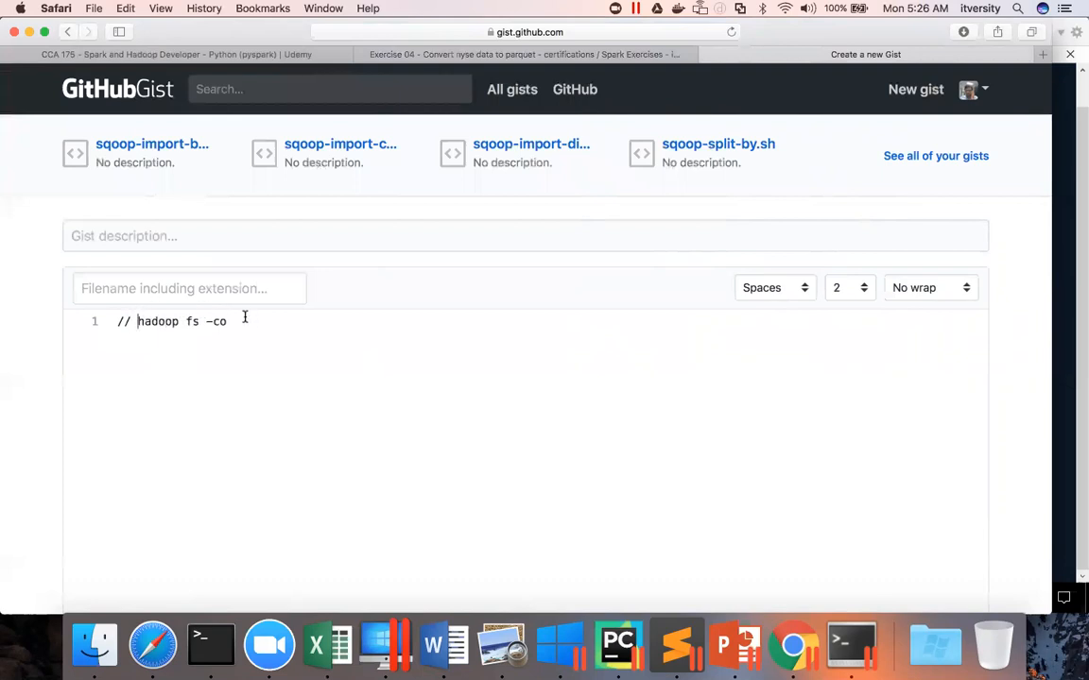
type("pyFr")
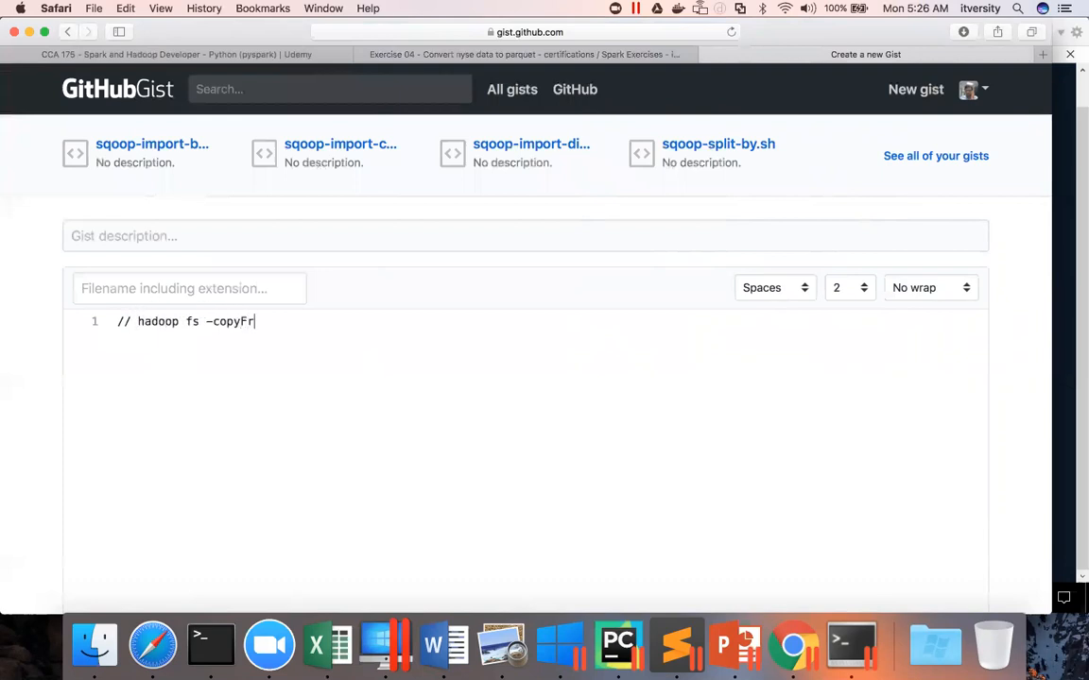
type("omLocal")
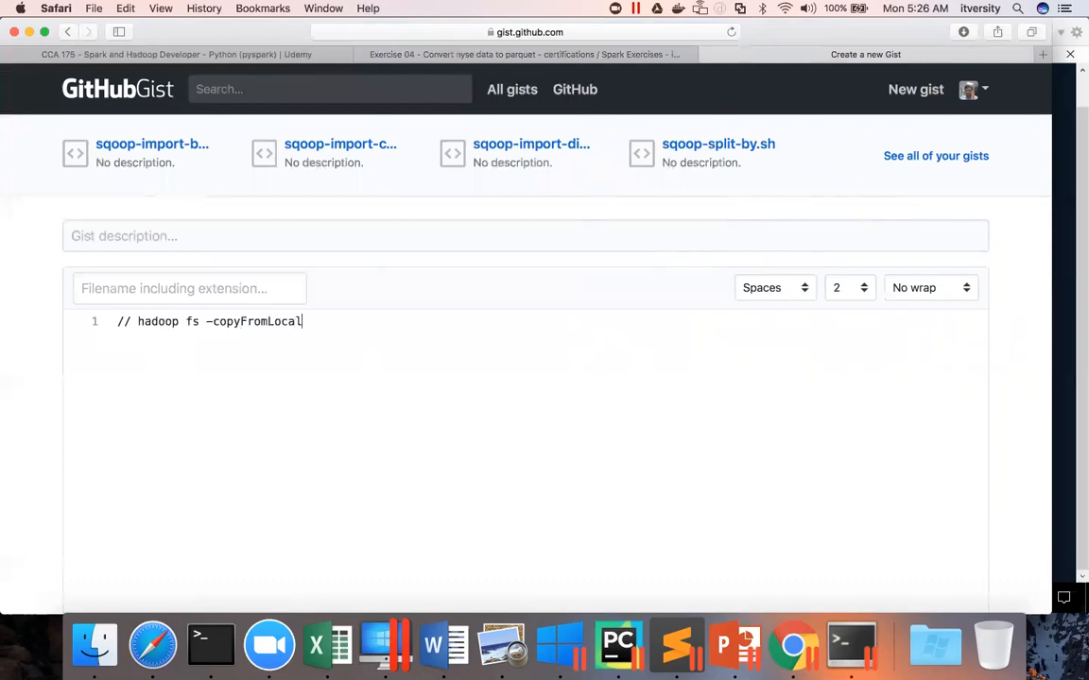
type("/dta")
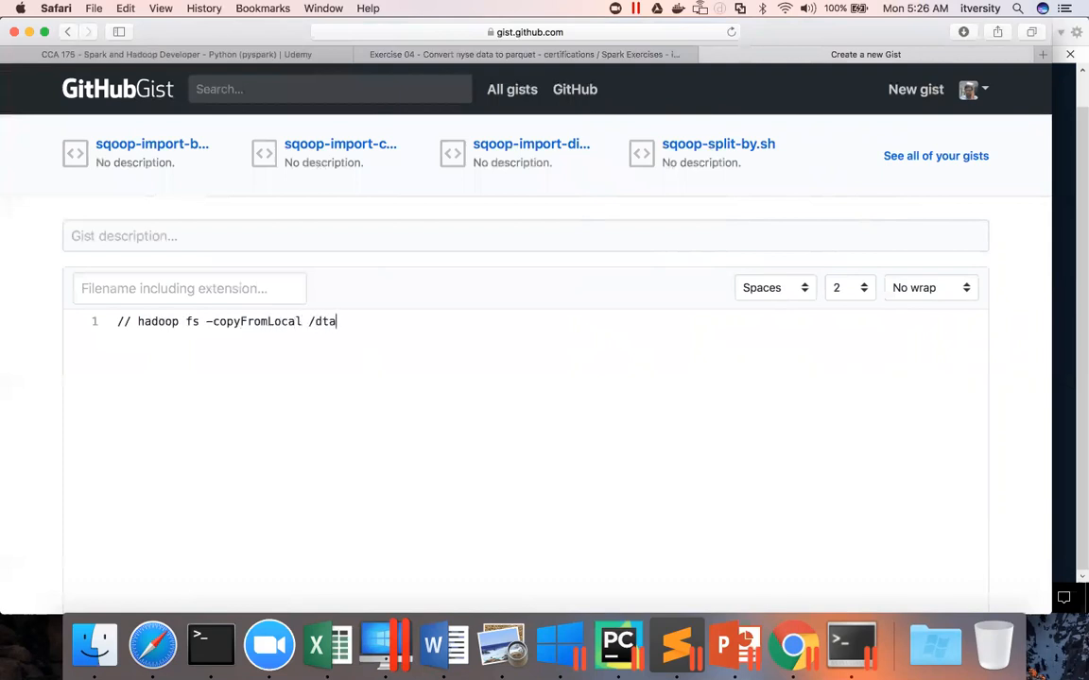
type("a/nys")
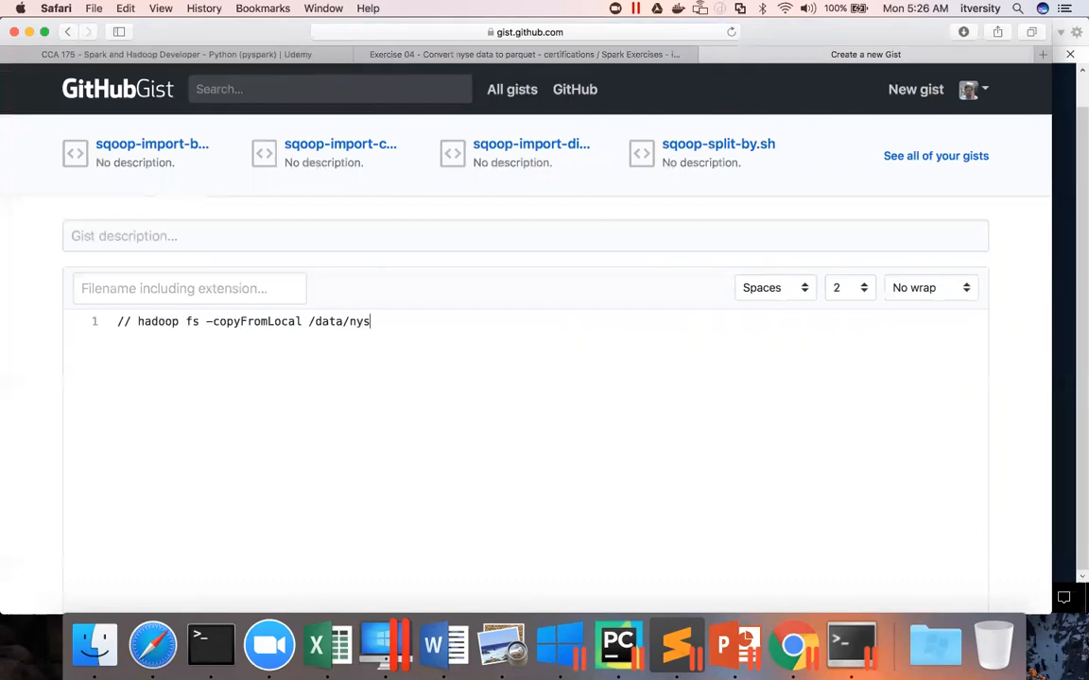
type("e /user/")
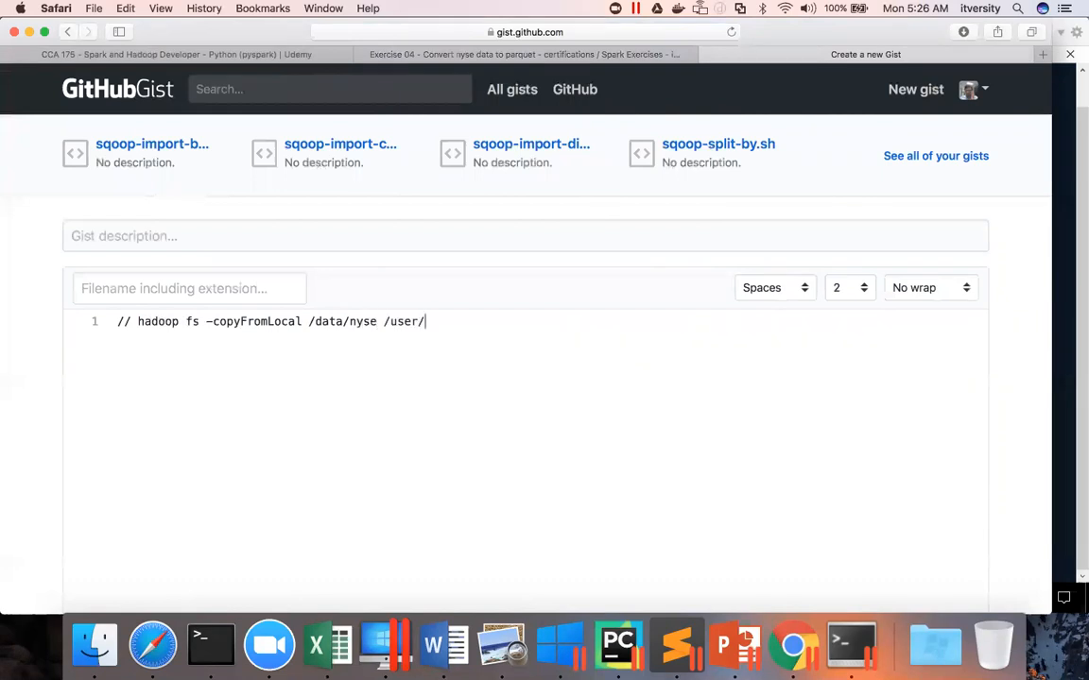
type("dgadiraju")
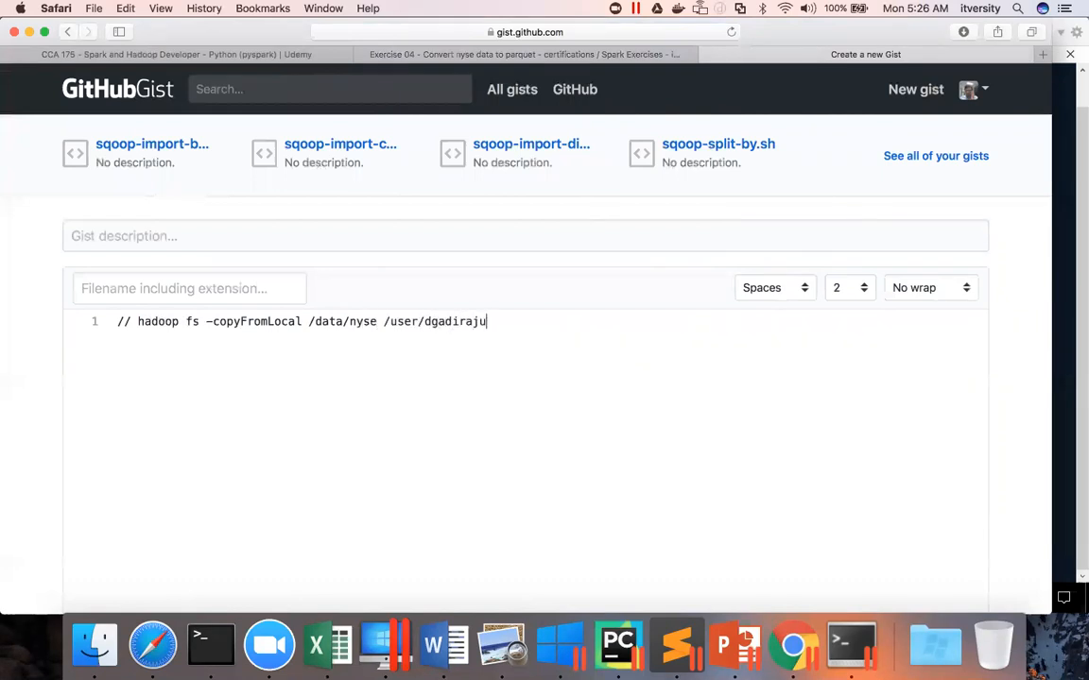
type("/nyse")
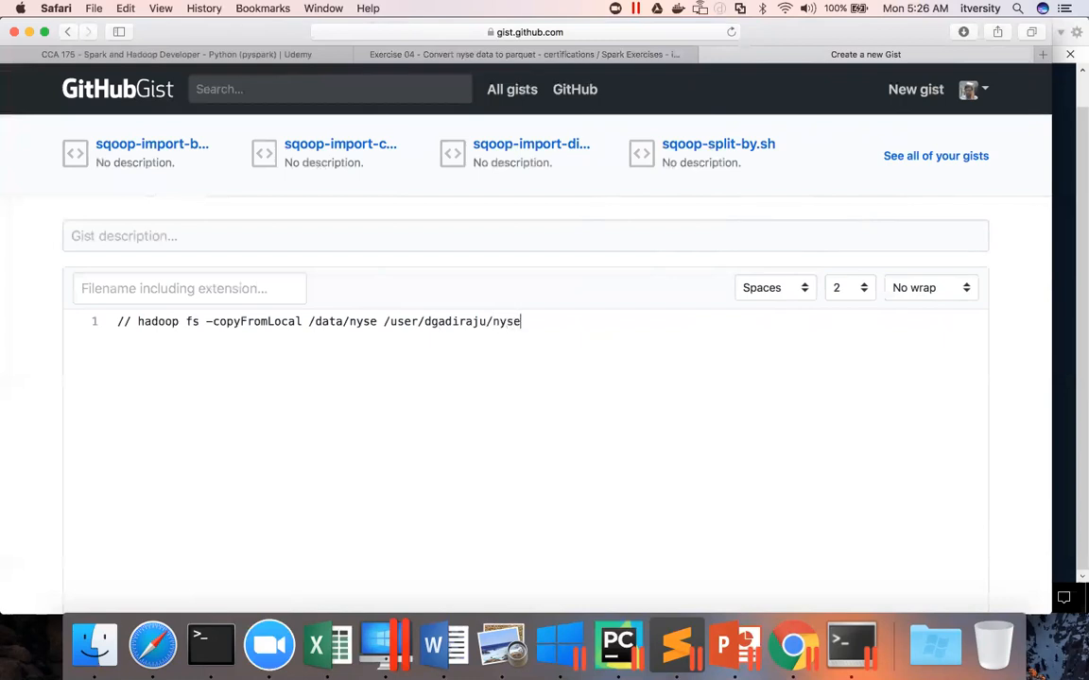
mouse_move(525, 320)
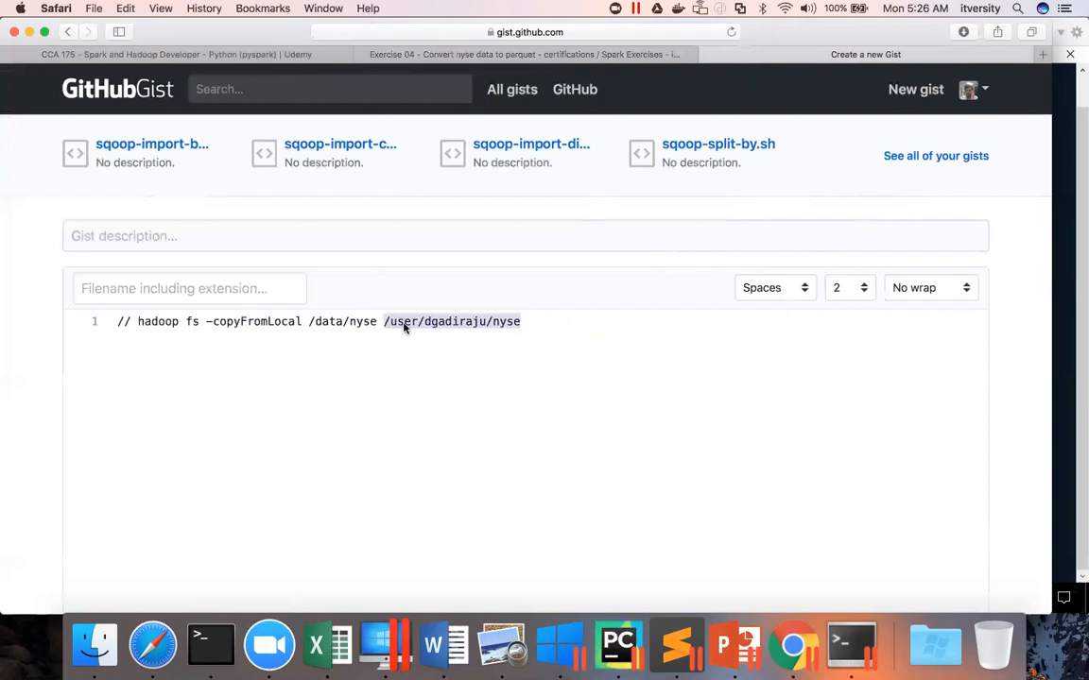
mouse_move(849, 645)
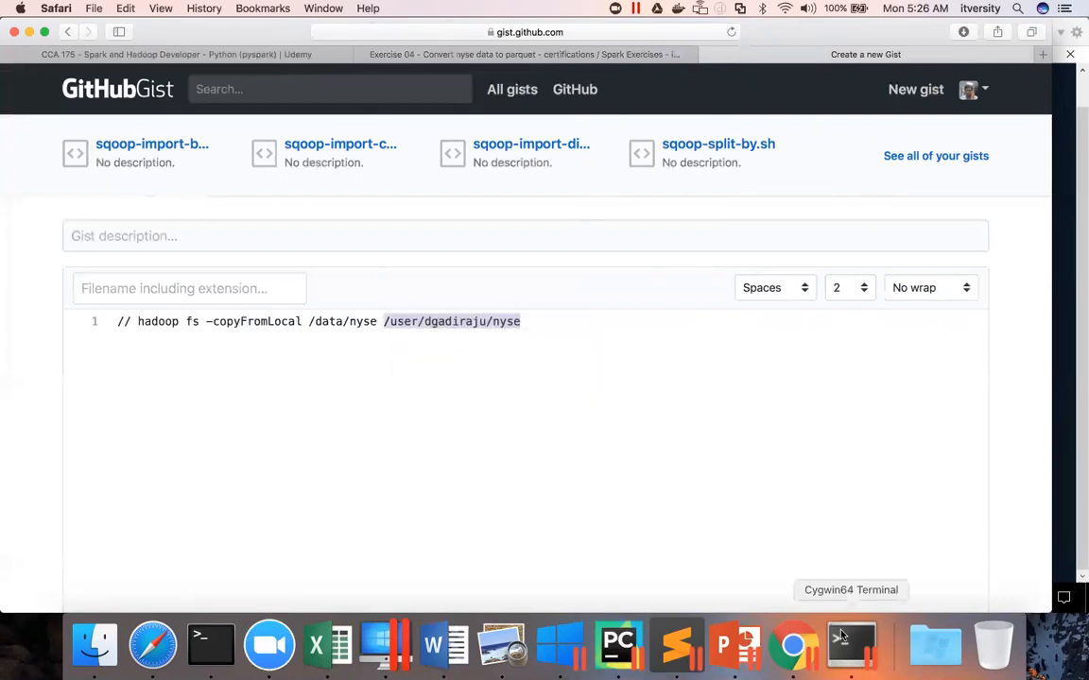
Step: Run hadoop fs -ls /user/dgadiraju/nyse, see it's absent, then return to the gist
left_click(850, 645)
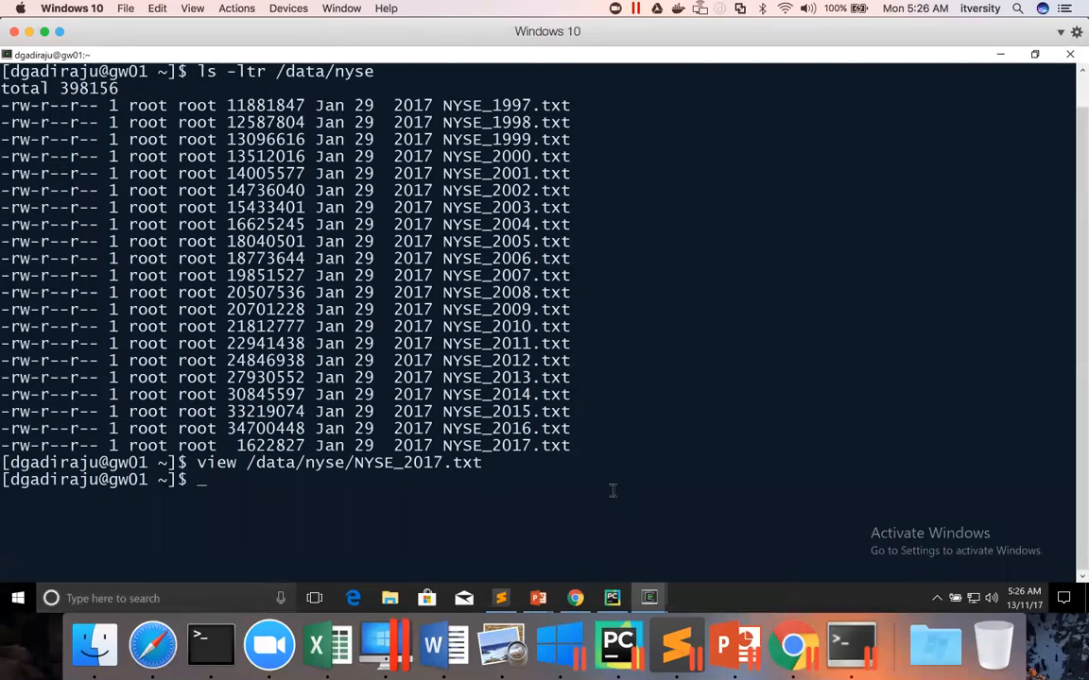
type("hadoop fs -ls")
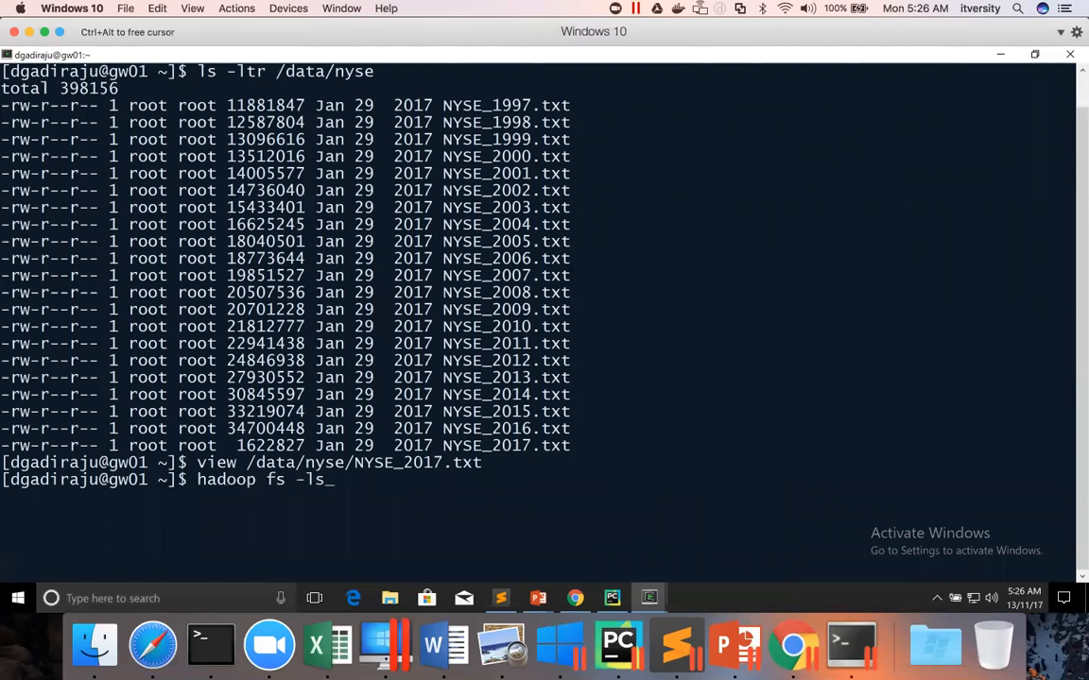
right_click(686, 372)
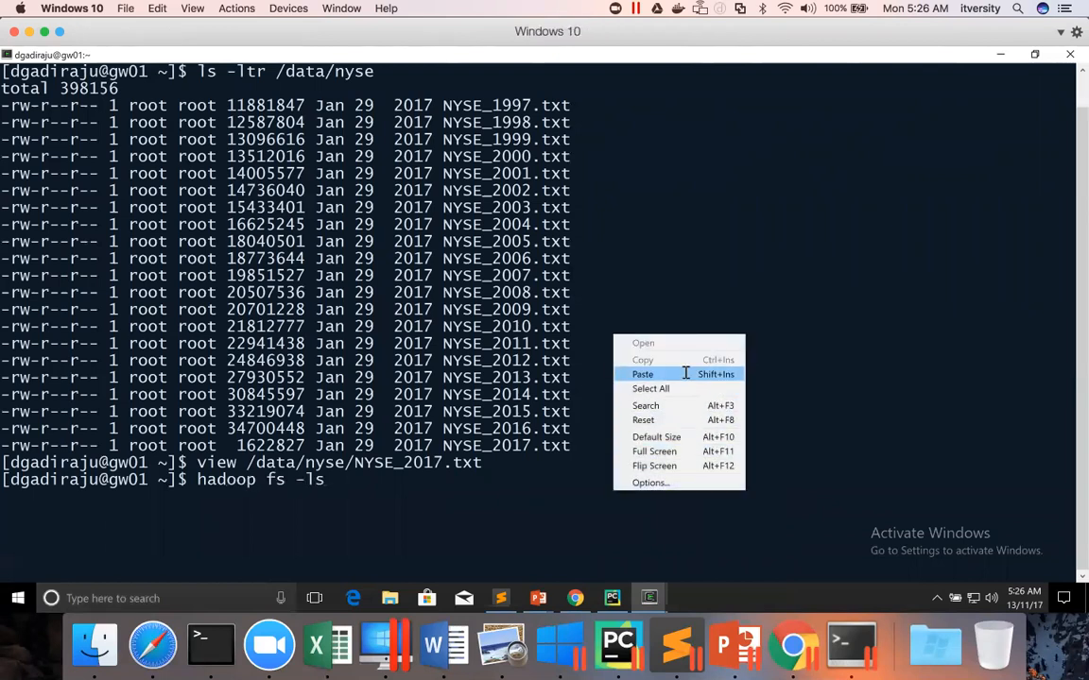
left_click(642, 374)
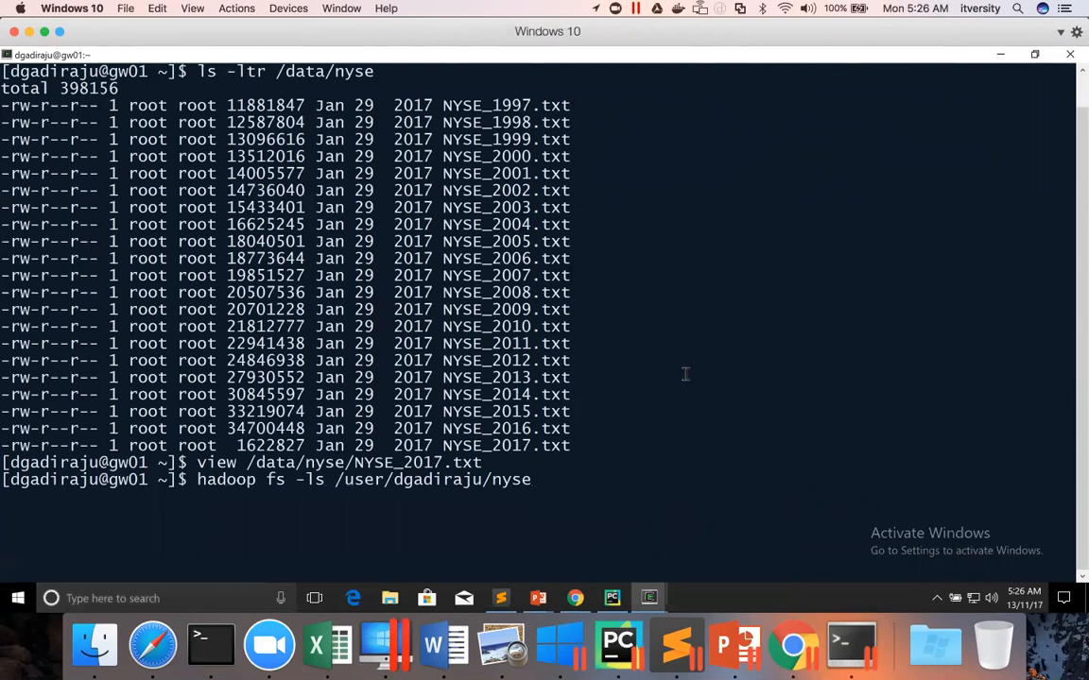
key("Return")
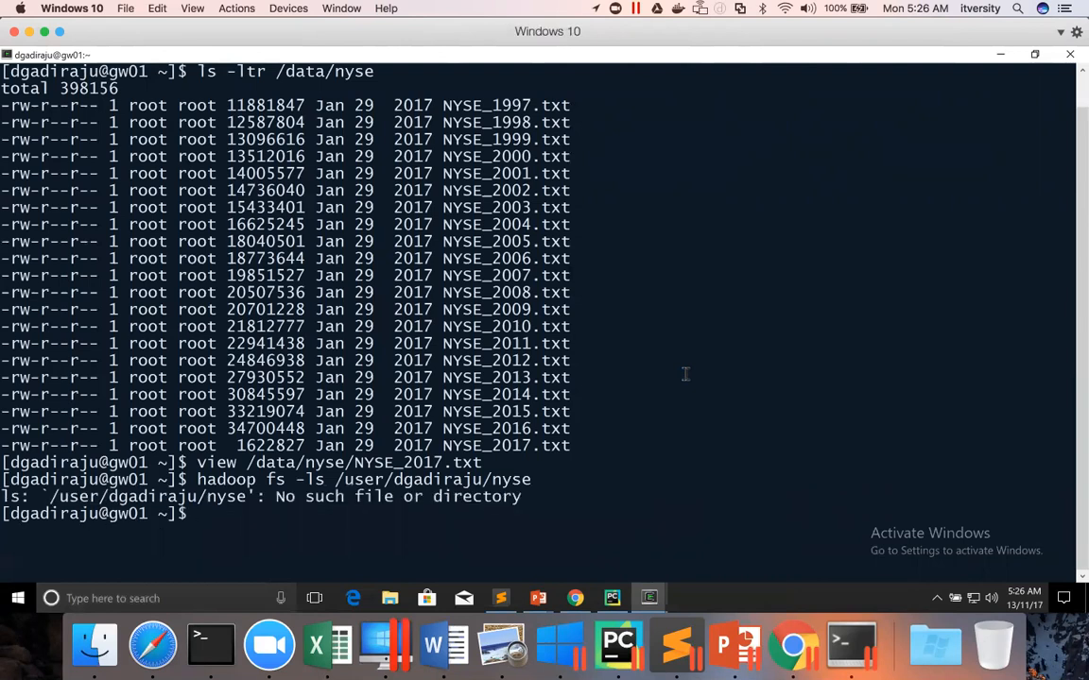
mouse_move(503, 646)
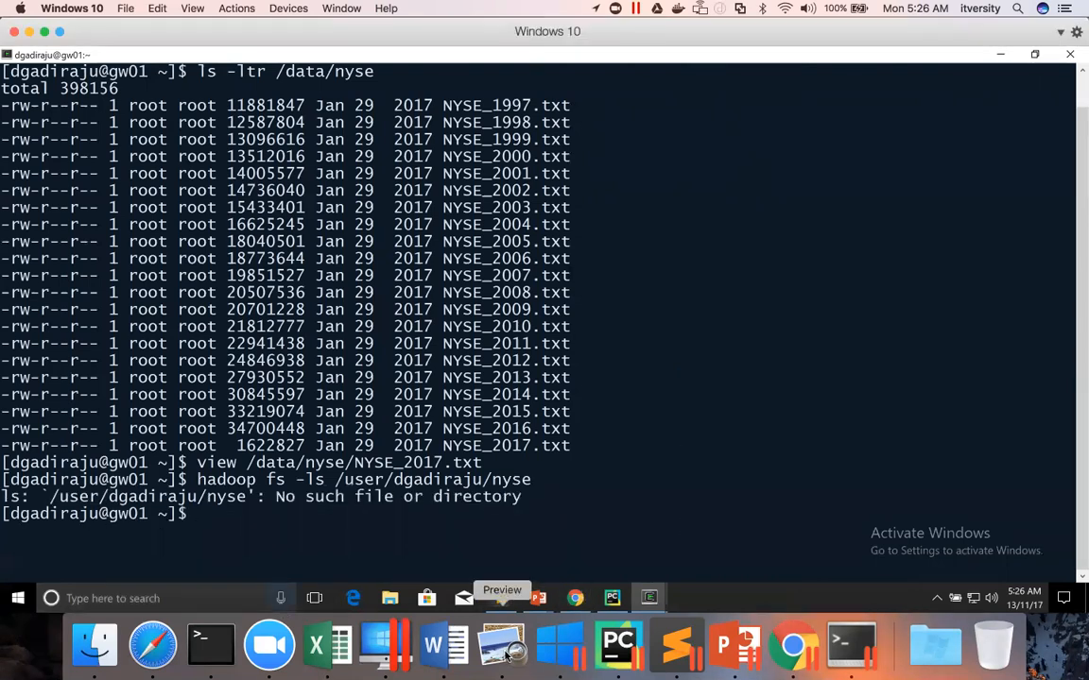
left_click(152, 645)
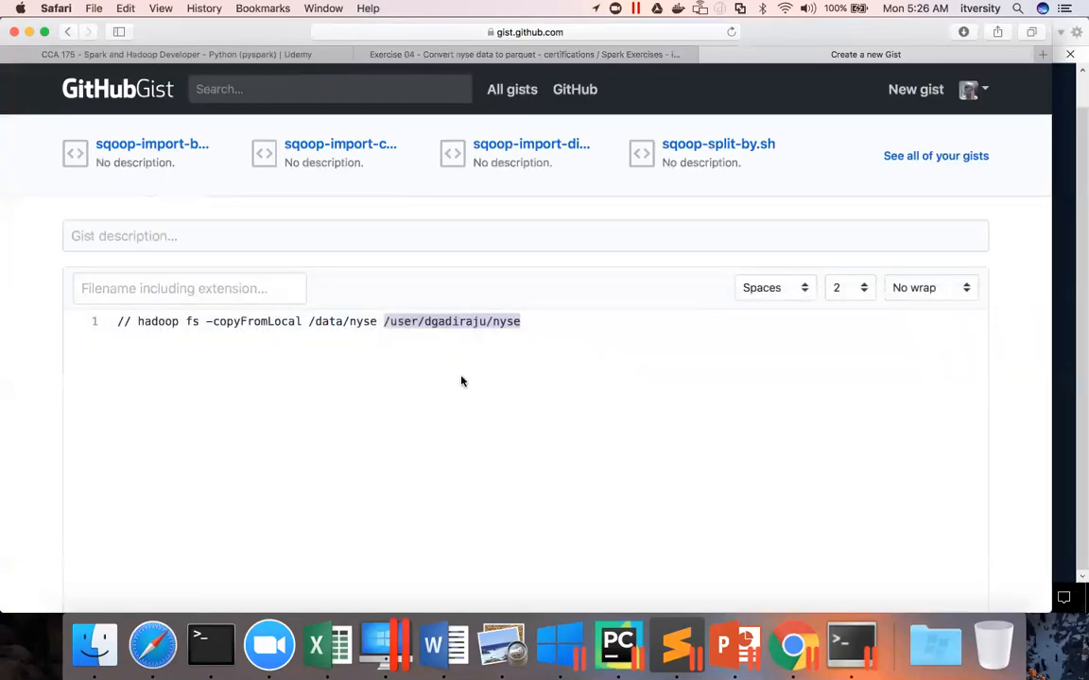
left_click(162, 333)
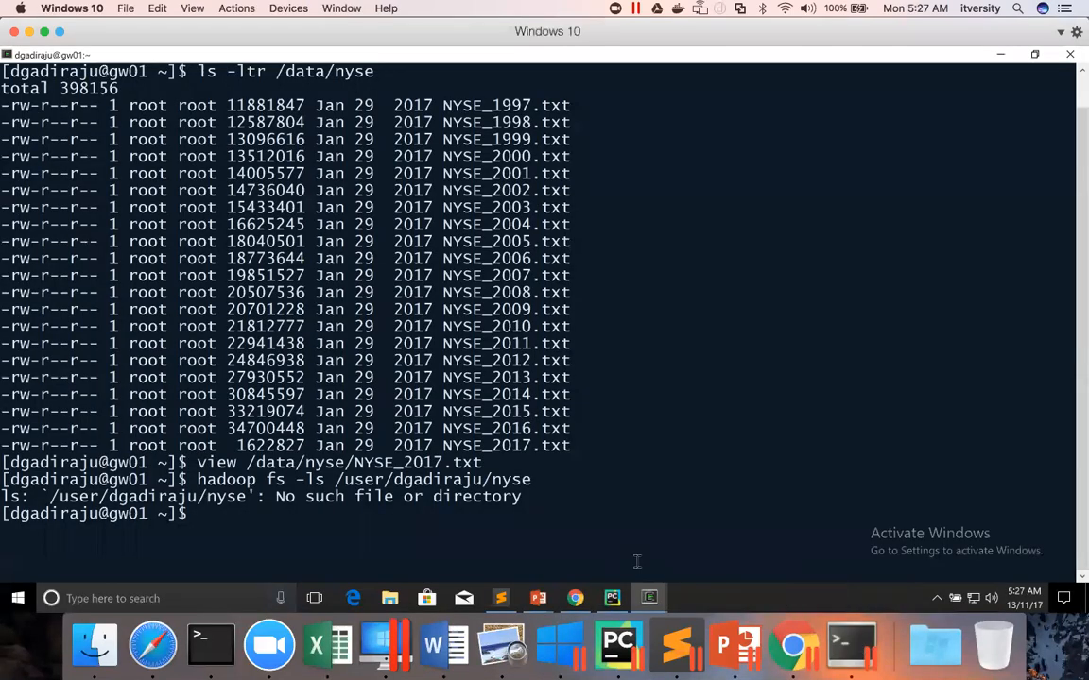
Step: Paste and run hadoop fs -copyFromLocal /data/nyse /user/dgadiraju/nyse in the terminal
right_click(638, 562)
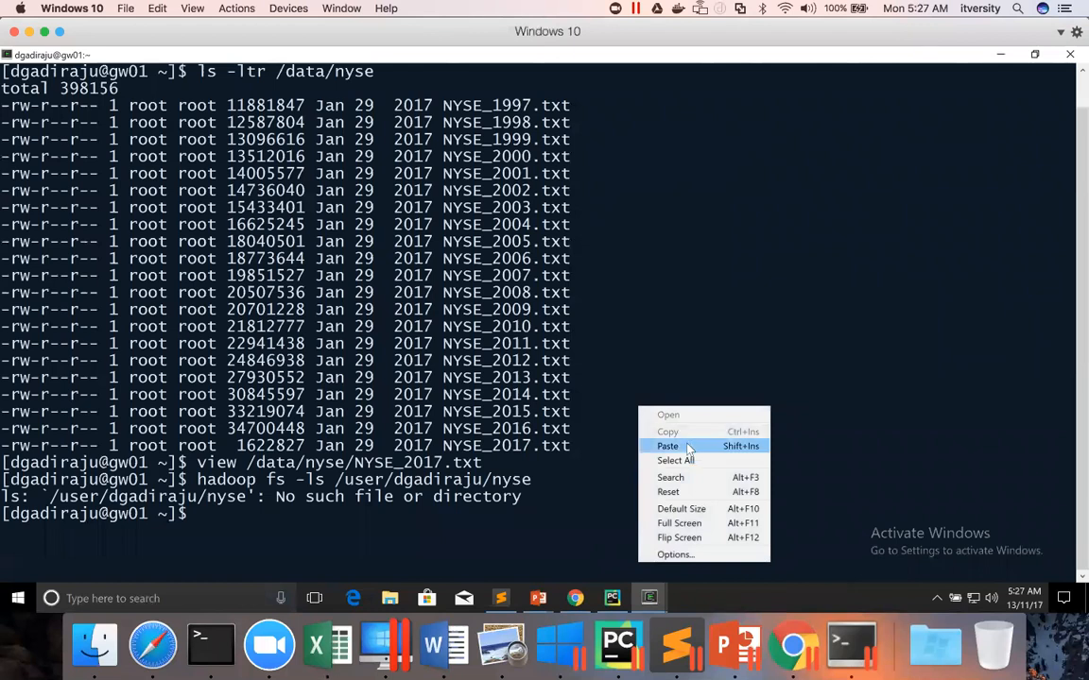
left_click(667, 446)
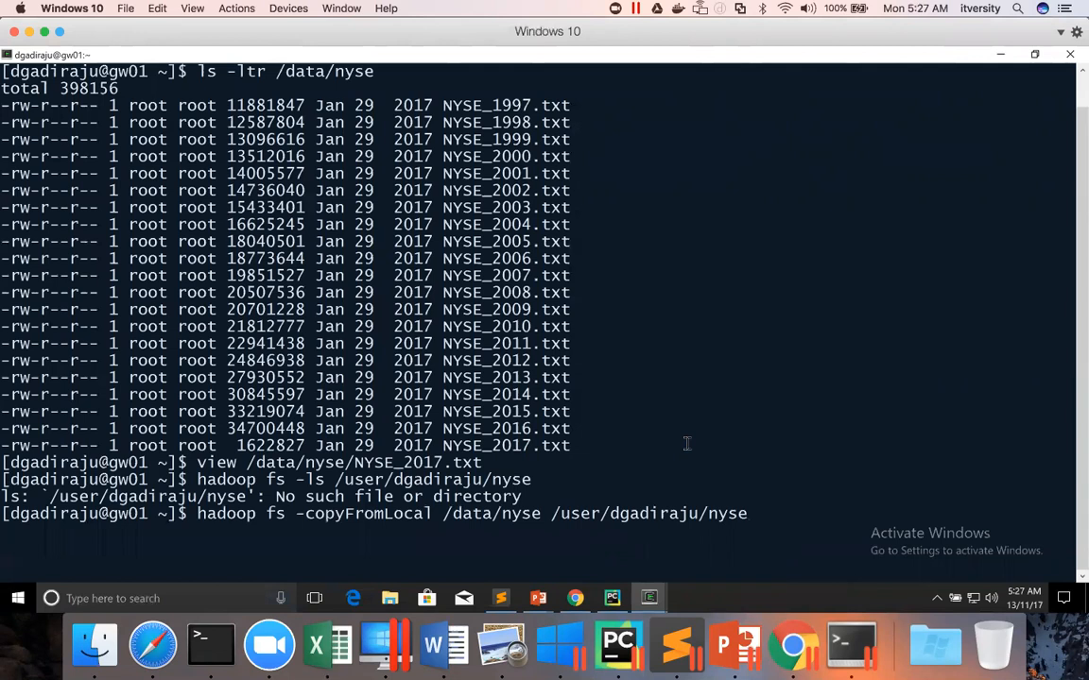
key("Return")
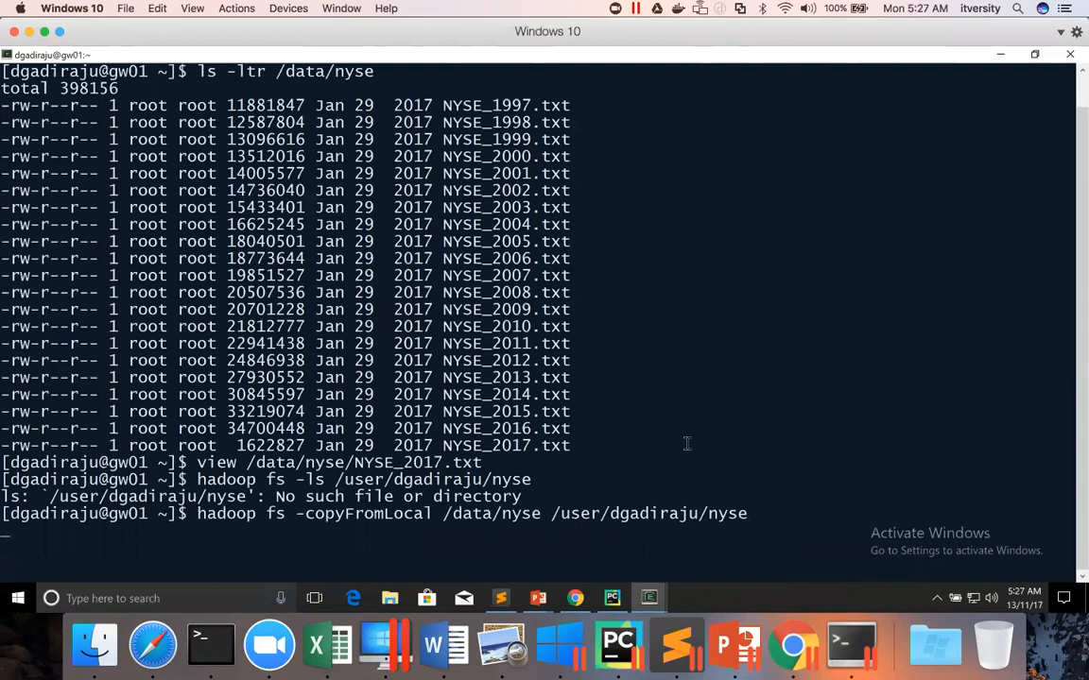
key("Return")
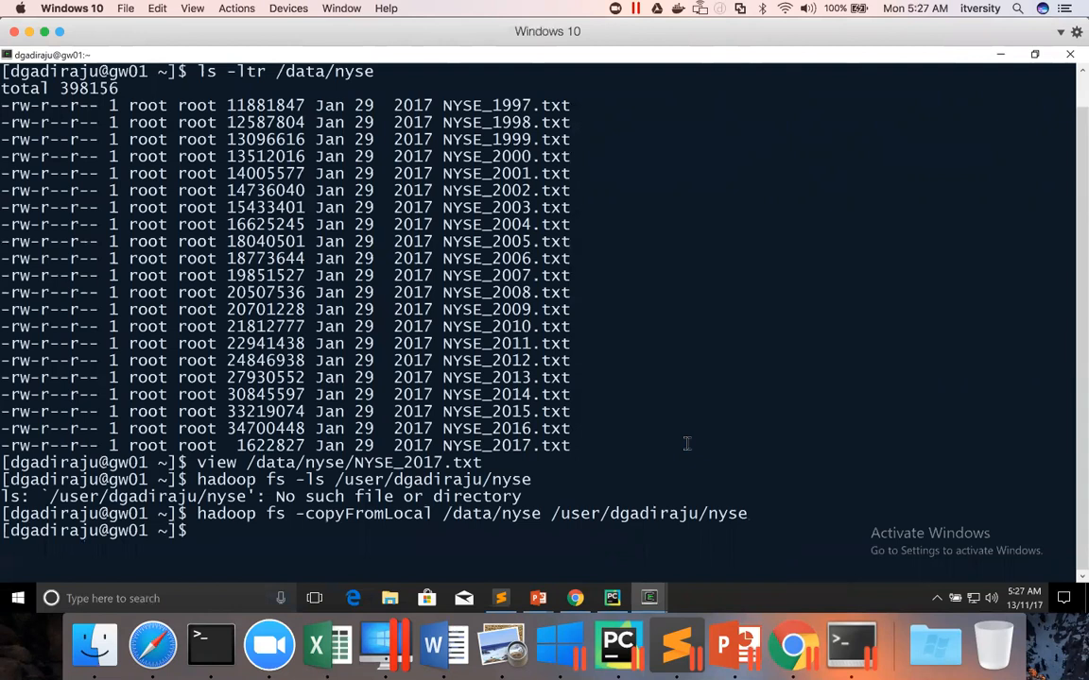
Step: Enable vi-style line editing with set -o vi
type("set -o vi")
type("/spark")
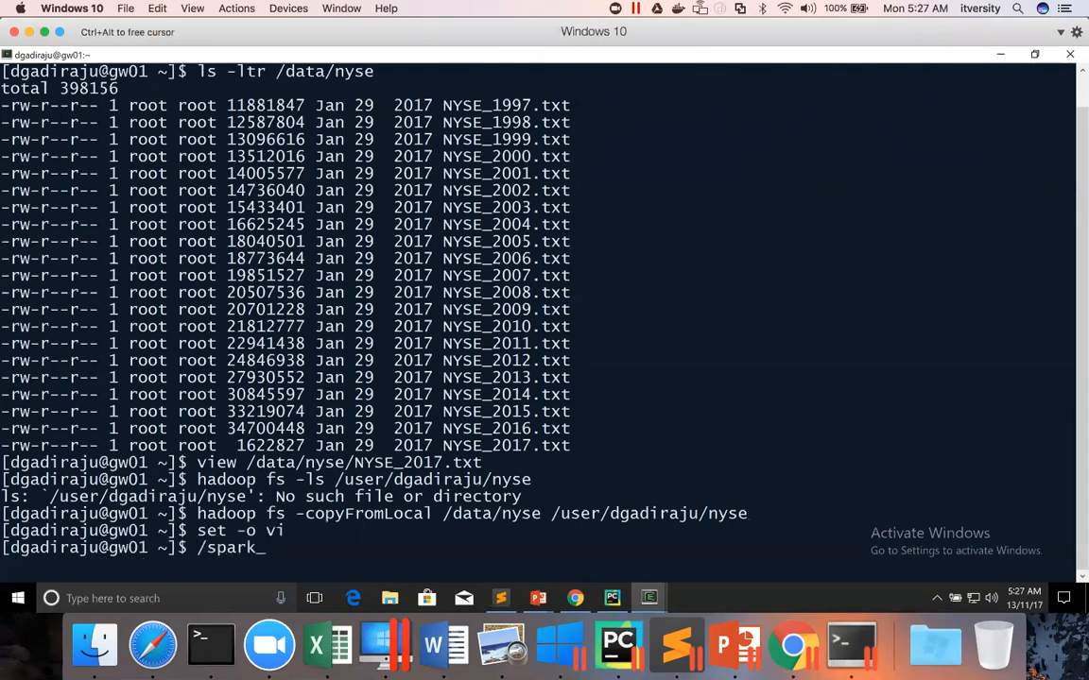
key("Backspace")
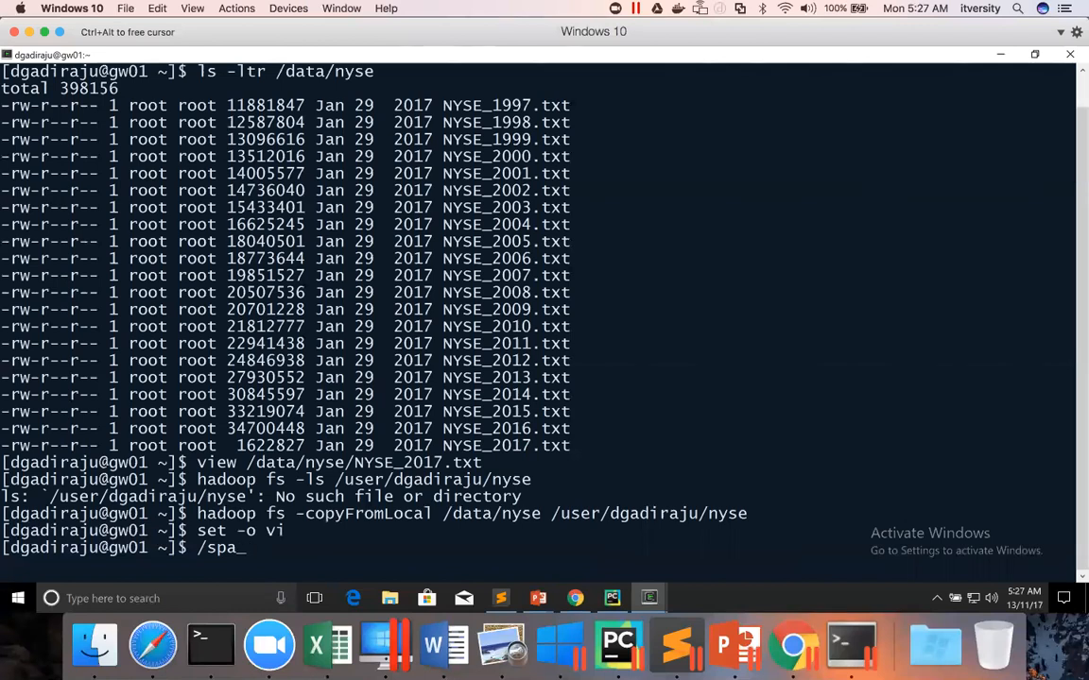
key("Backspace")
type("d")
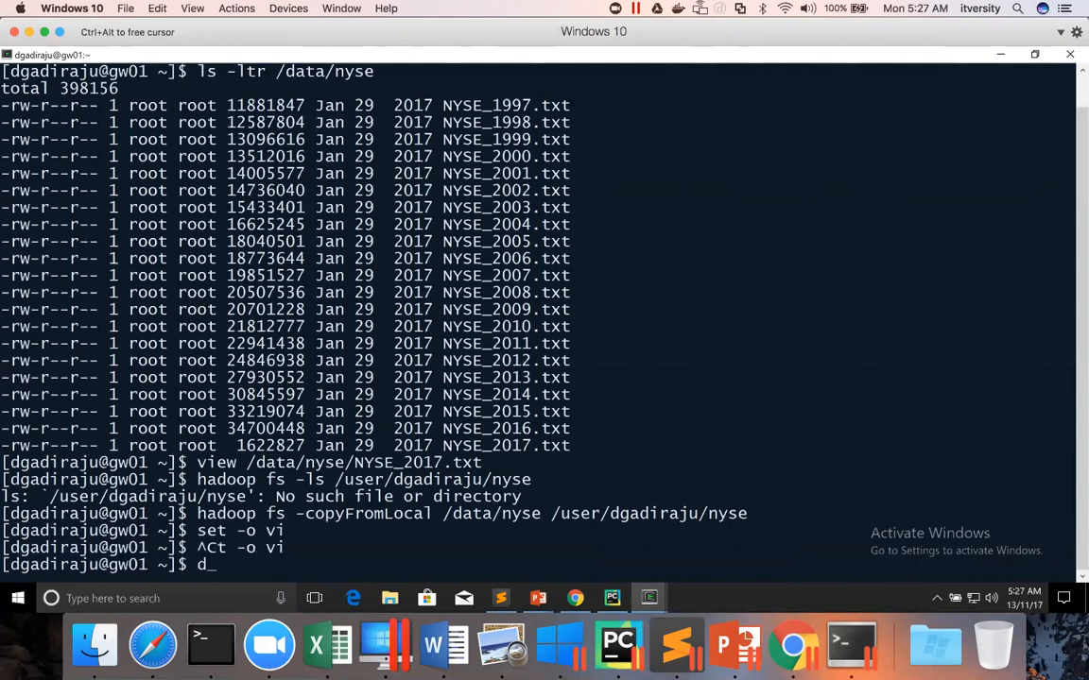
Step: Run du -sh /data/nyse to get the local folder size of 389M
type("u -sh")
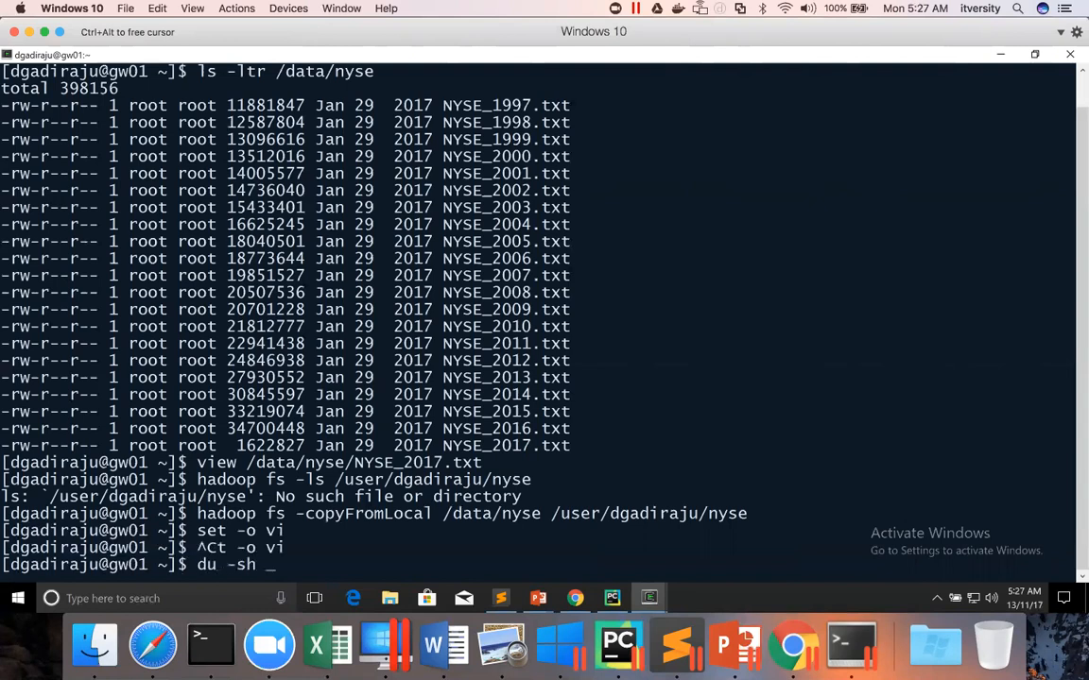
type("/data/nys")
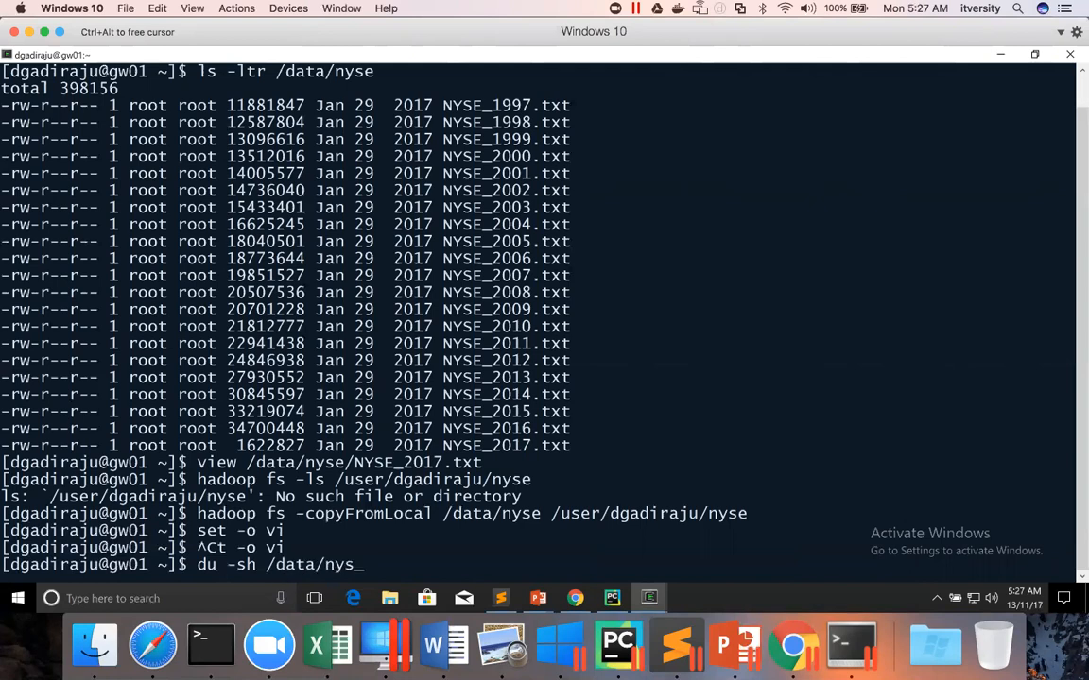
key("Return")
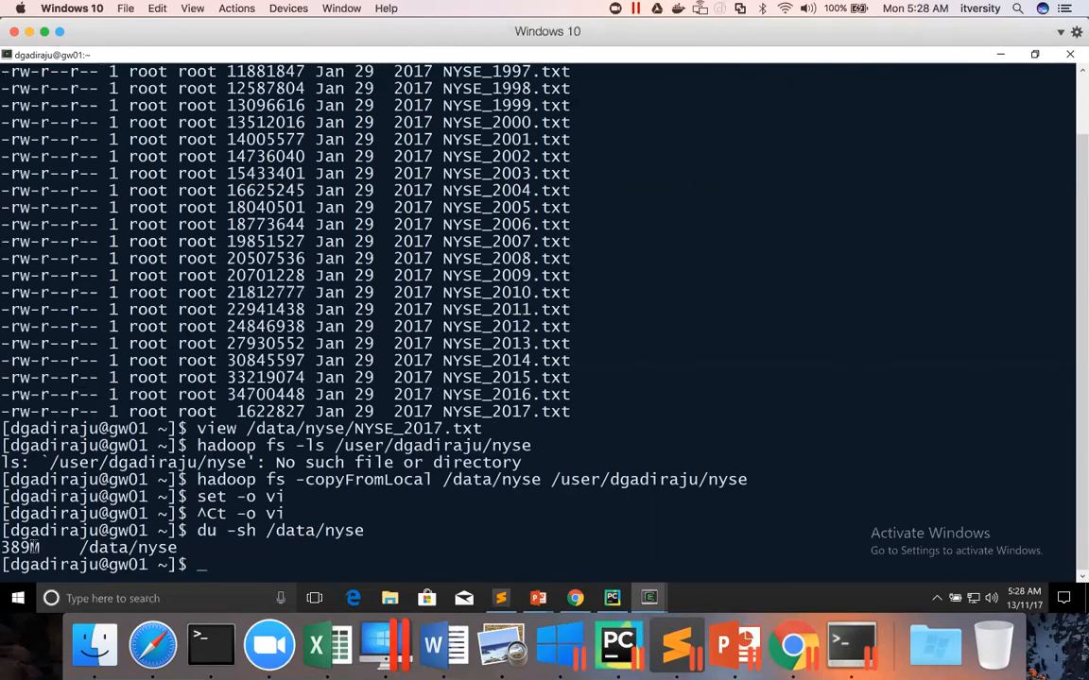
Step: Recall and run spark-shell --master yarn with UI port 12345 and four executors
type("/spark-shell --master yarn   --conf spark.ui.port=12345   --num-executors 4")
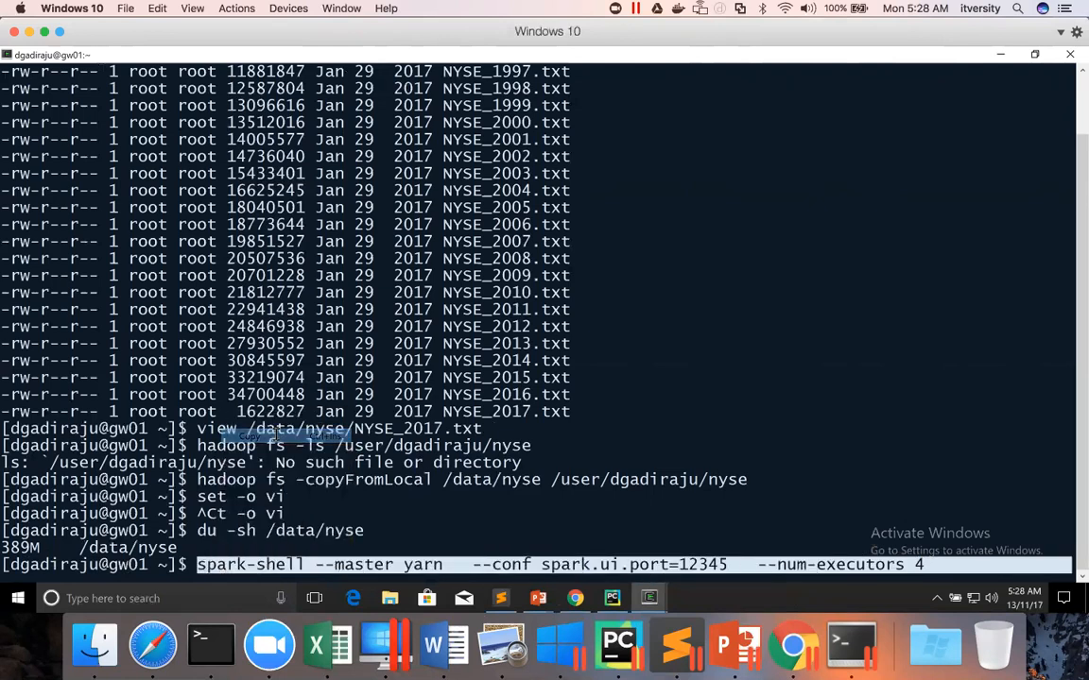
key("Return")
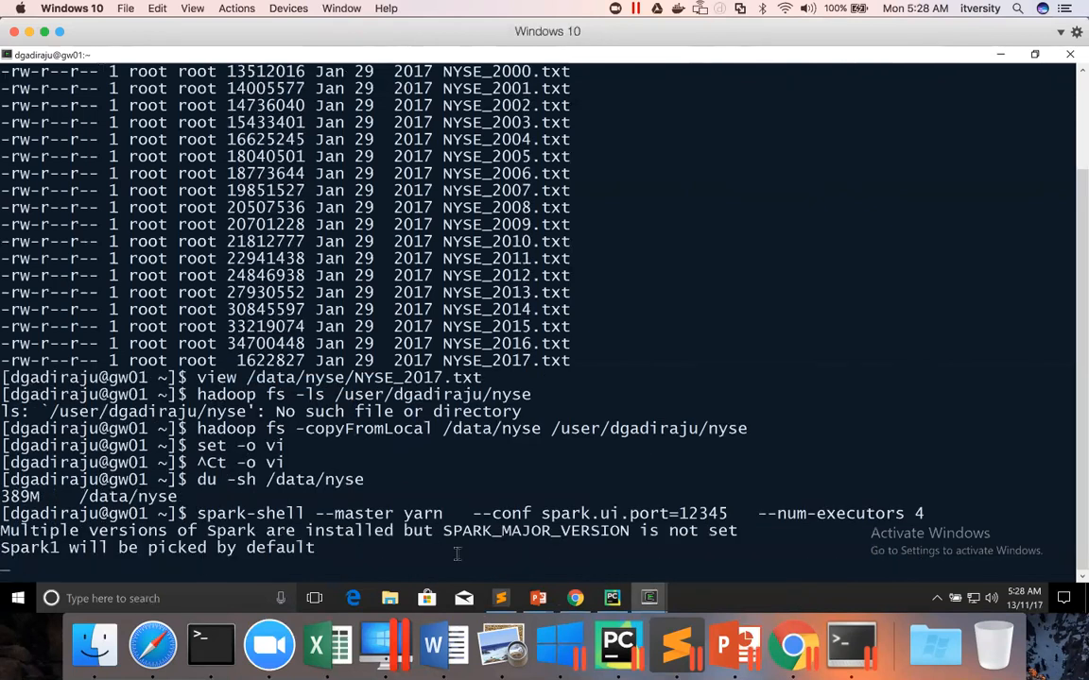
Step: Add the spark-shell YARN command to the gist as a multi-line comment block
left_click(152, 645)
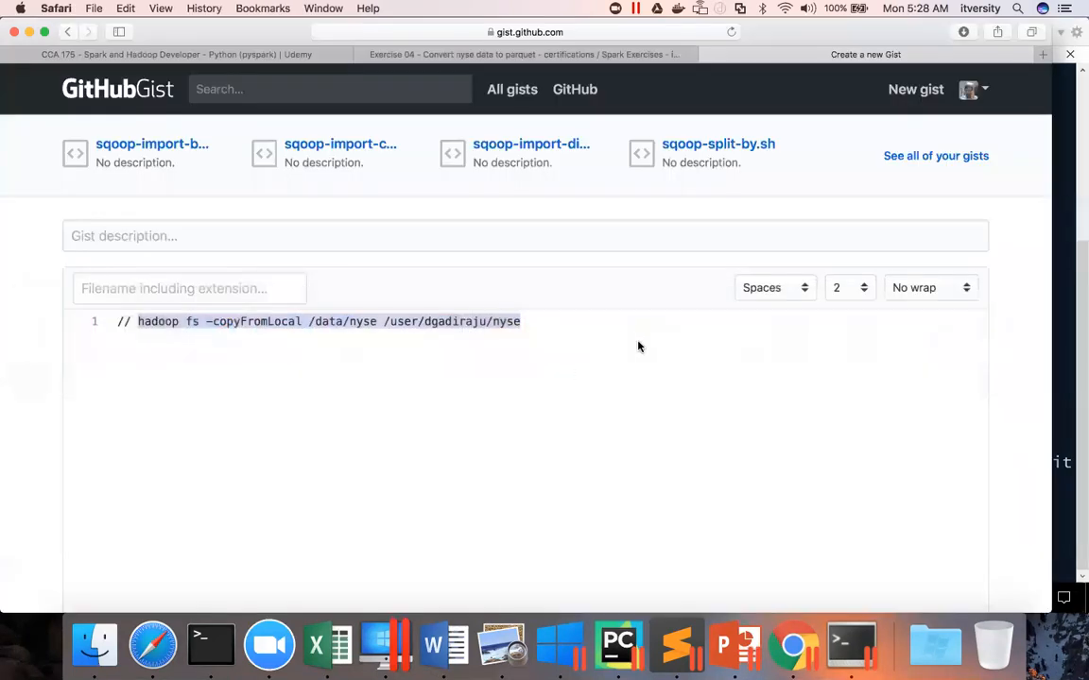
type("/*")
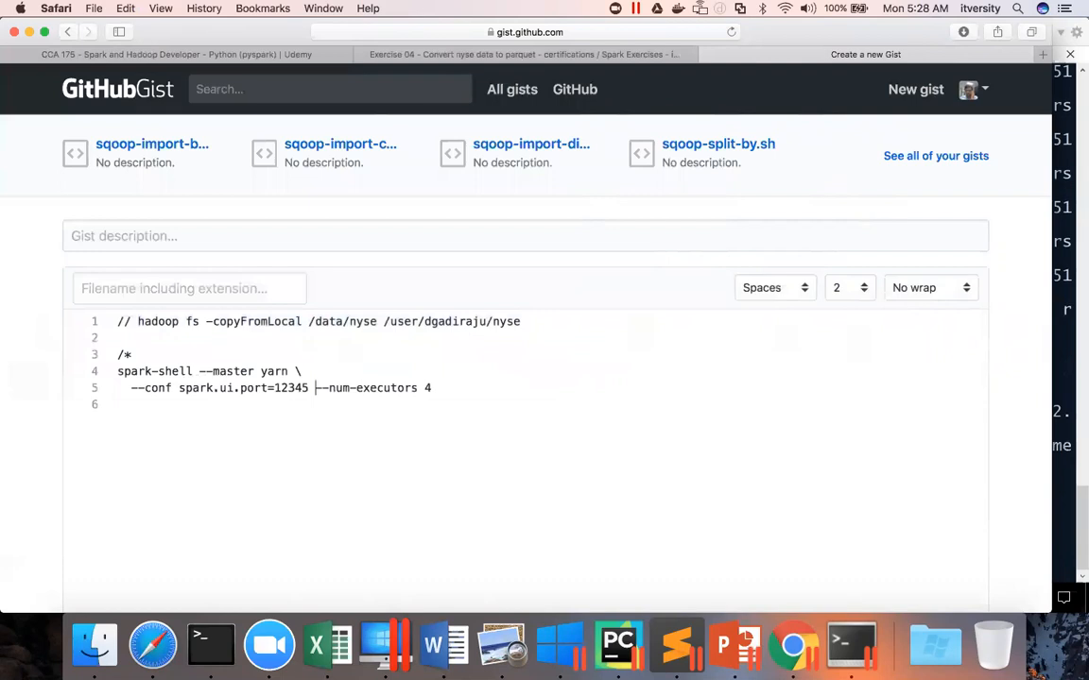
key("Return")
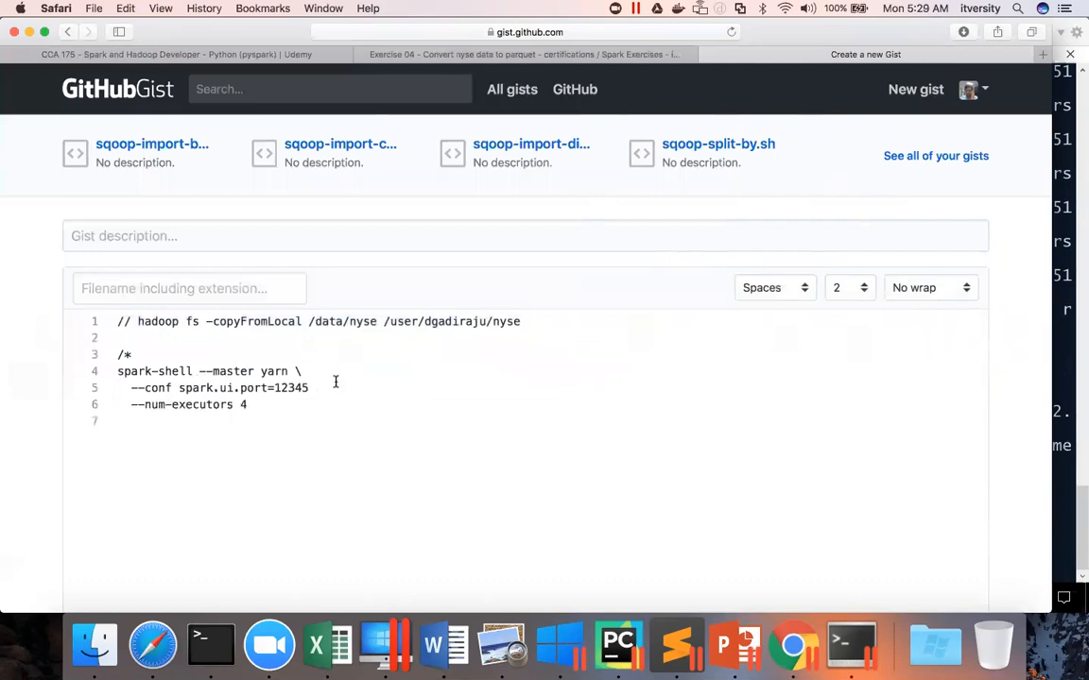
type("\\")
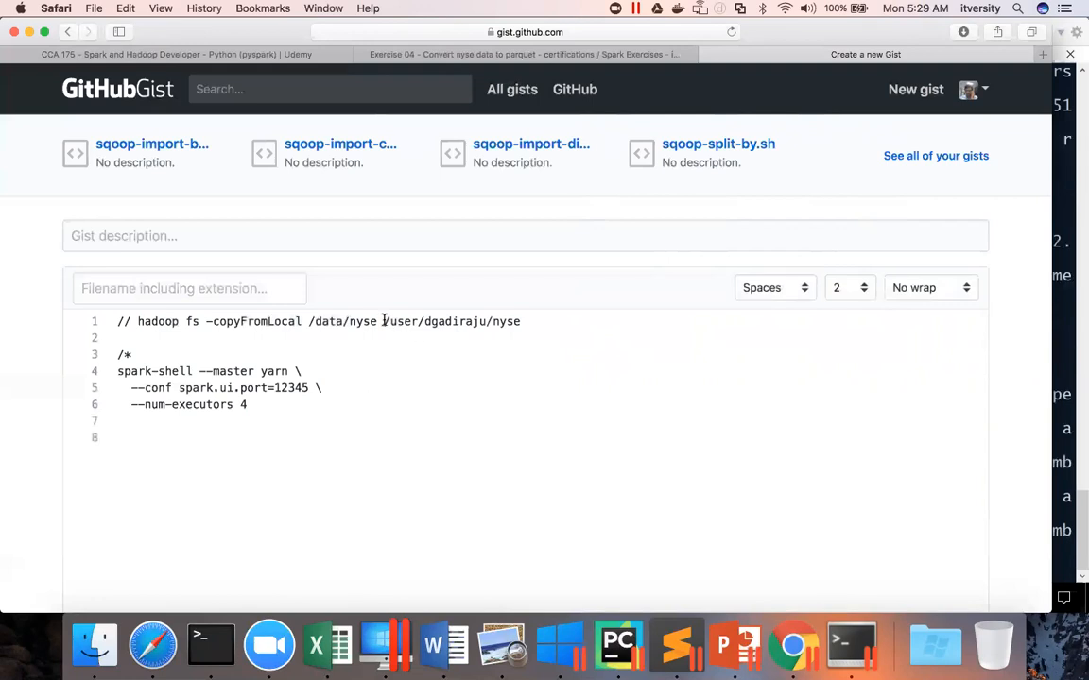
Step: Read /user/dgadiraju/nyse into val nyse with sc.textFile
type("val nyse")
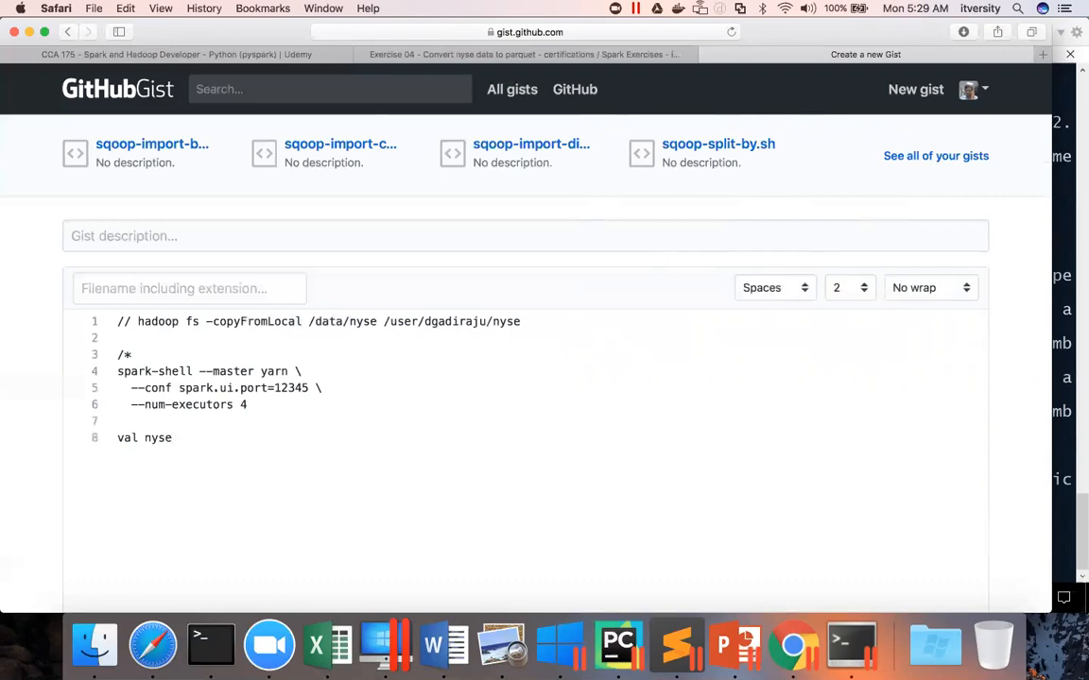
type("= sc")
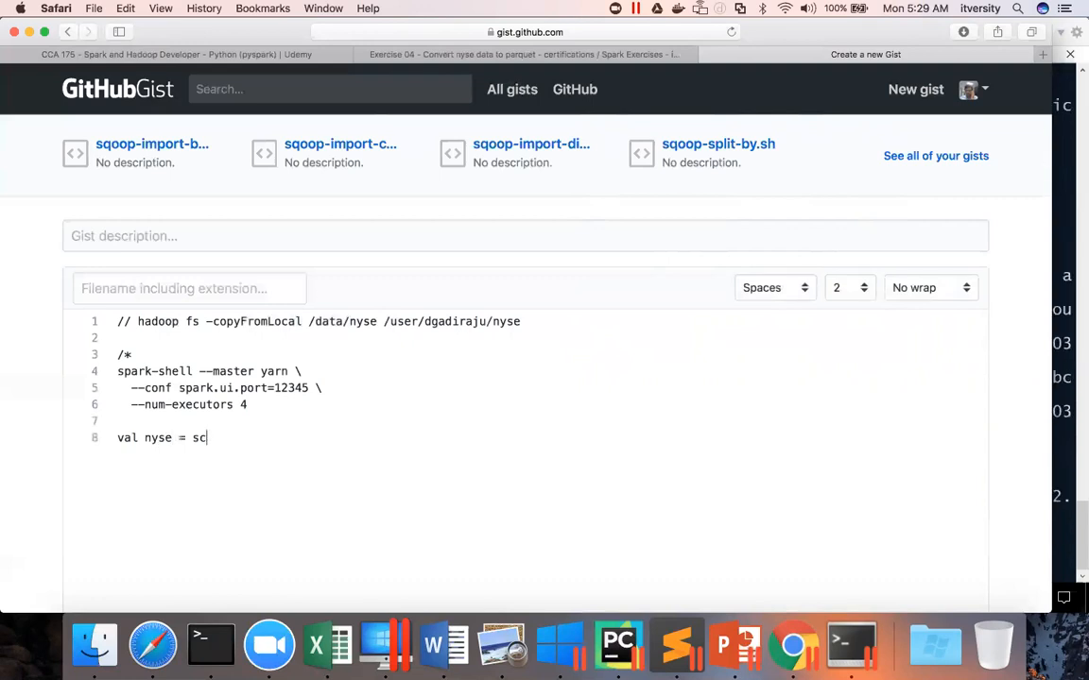
type(".textFile(")
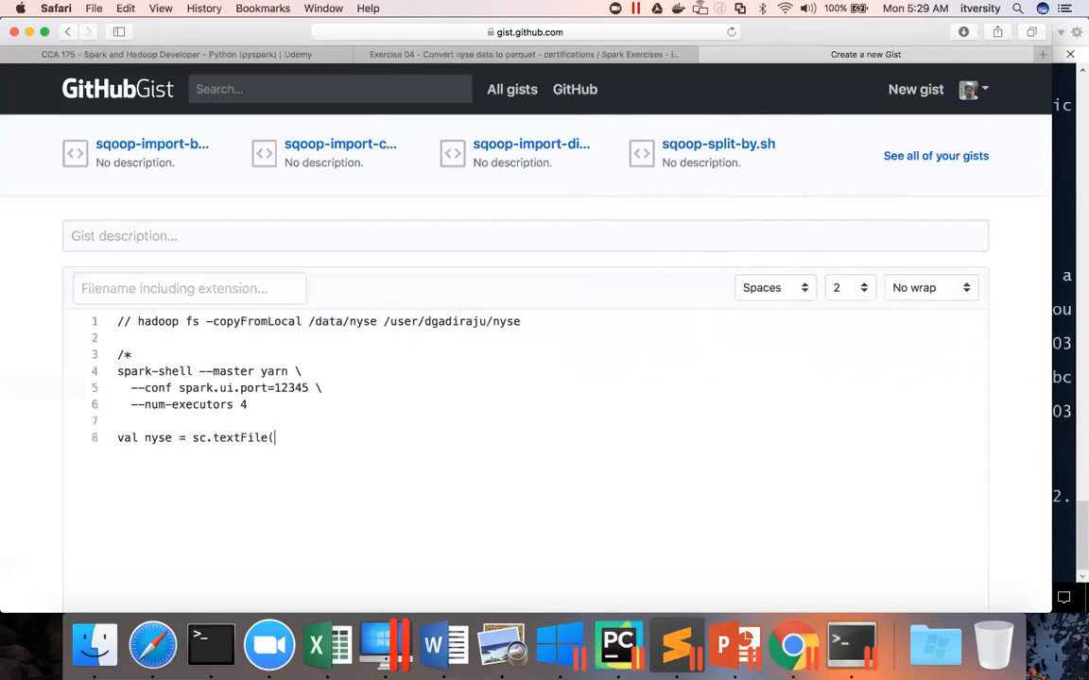
type("\"")
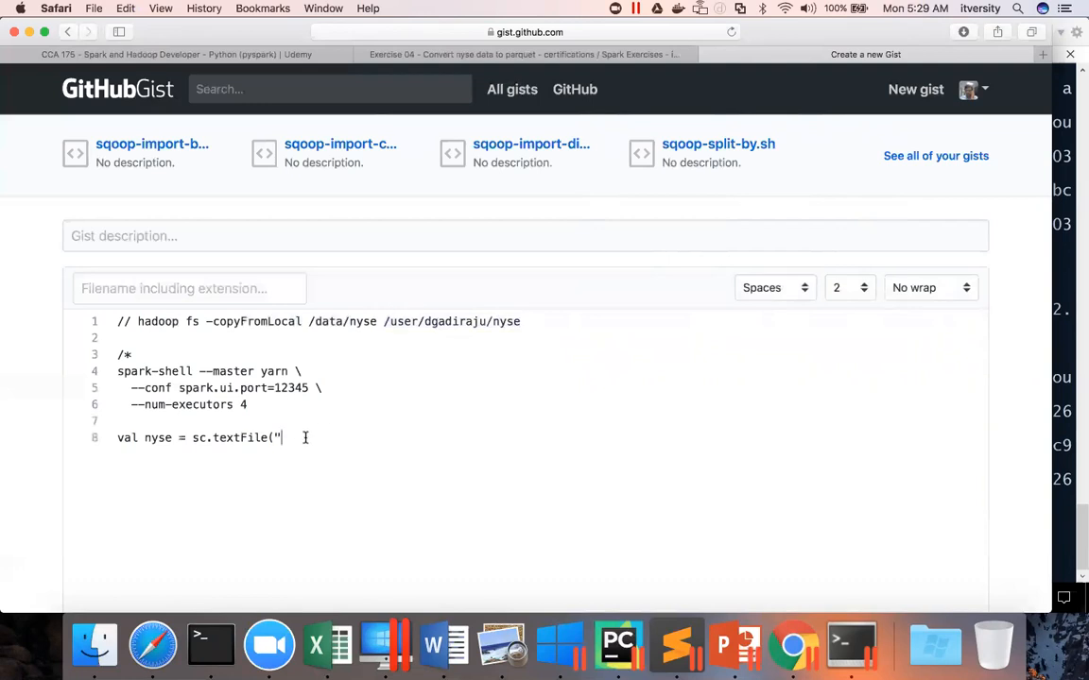
type("/user/dgadiraju/nyse\").")
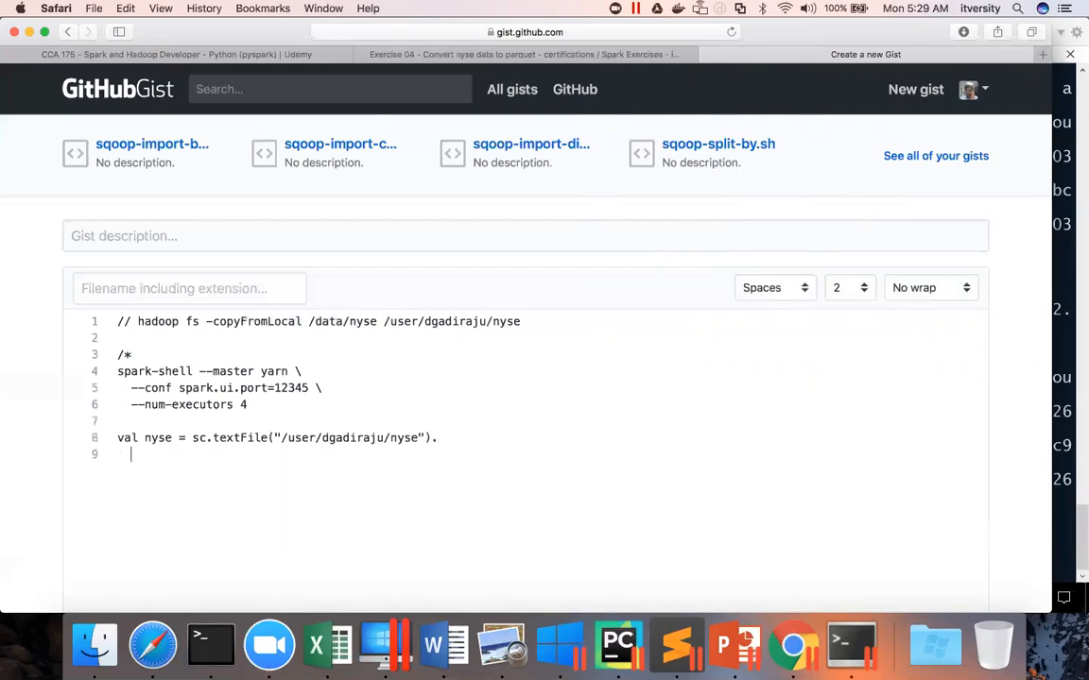
Step: Start a map over the records with a lambda body on its own line
type("map(")
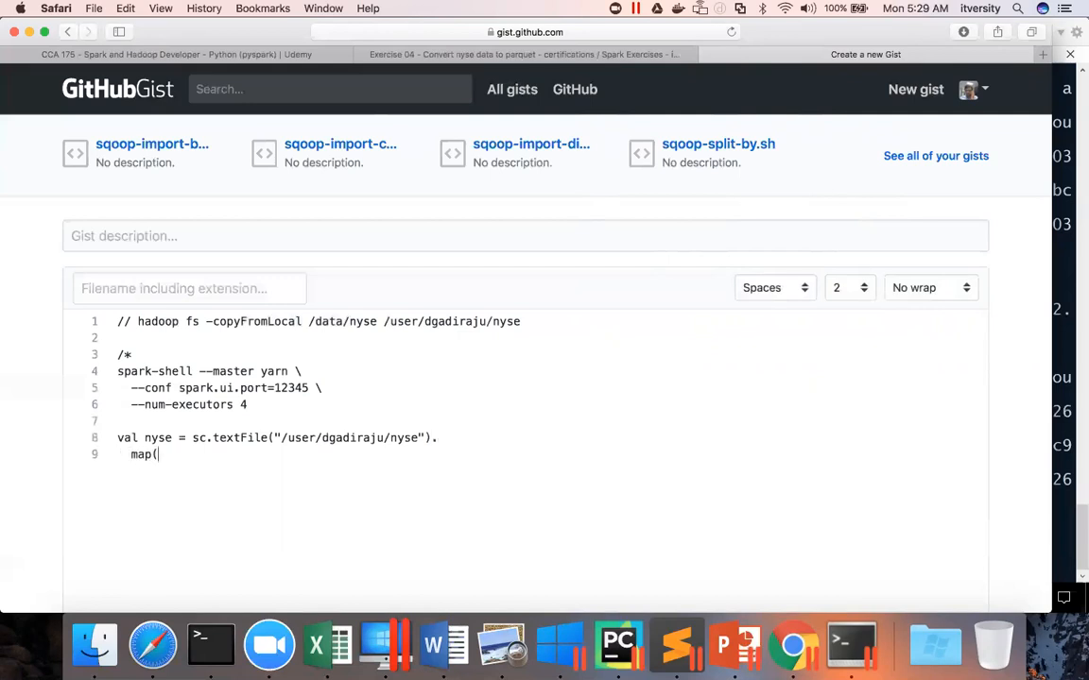
type("n")
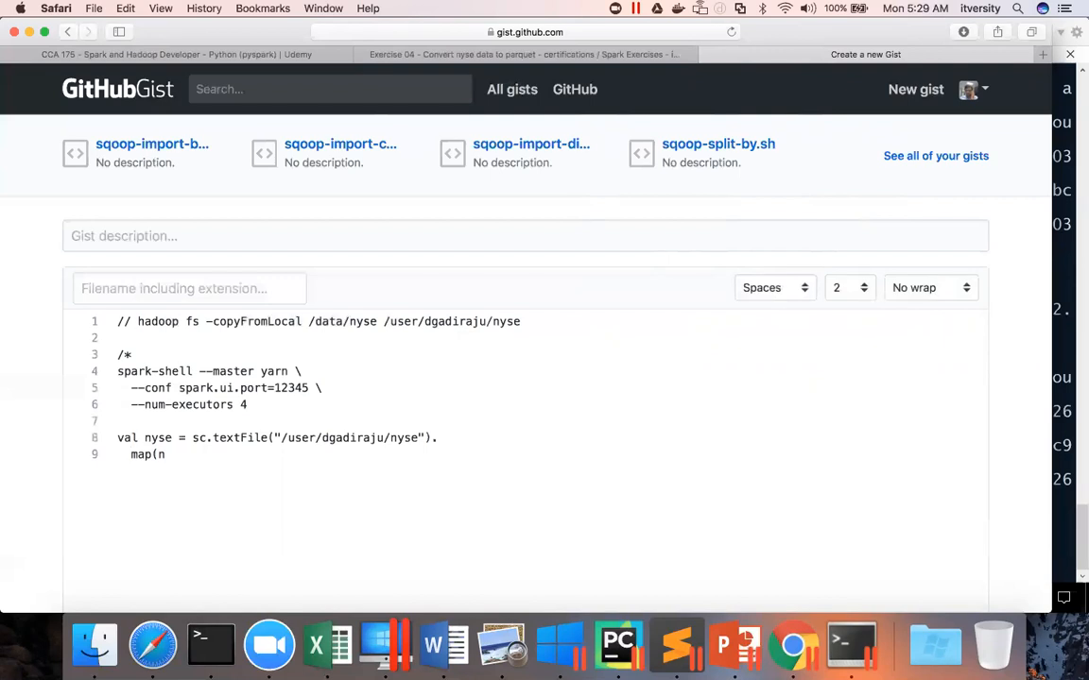
type("=> {")
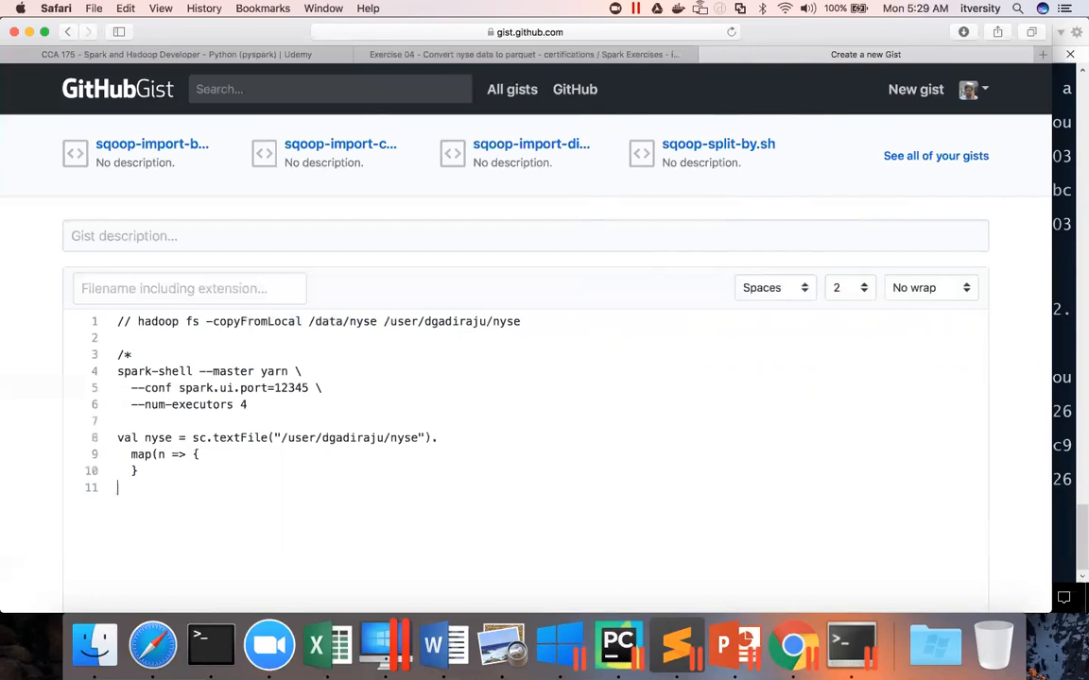
key("Backspace")
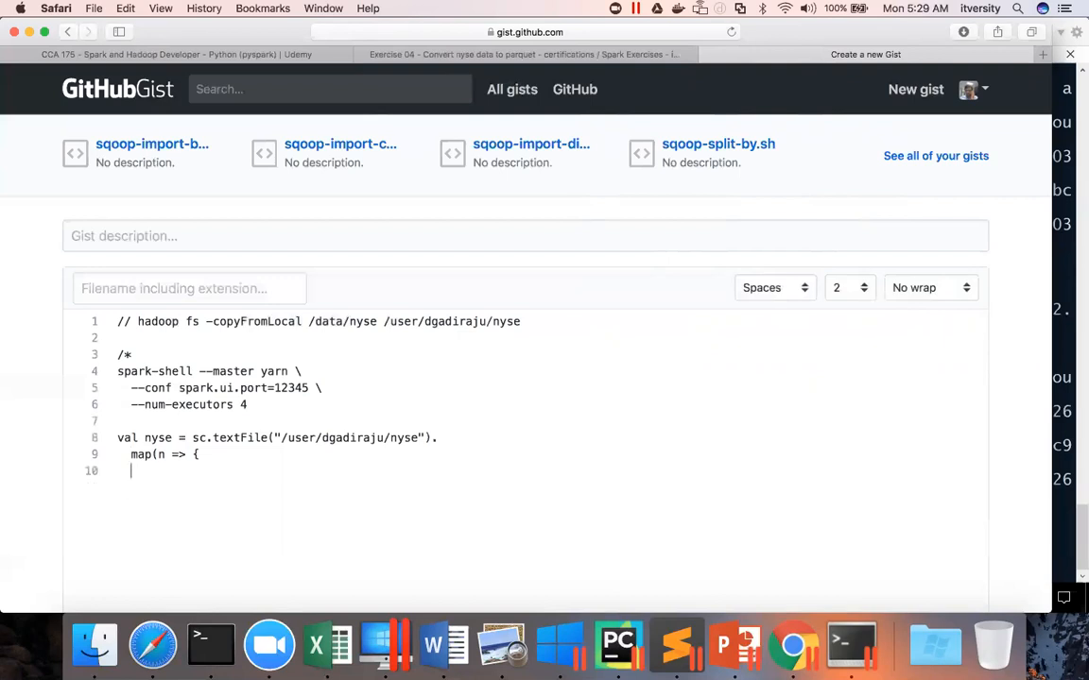
type("})")
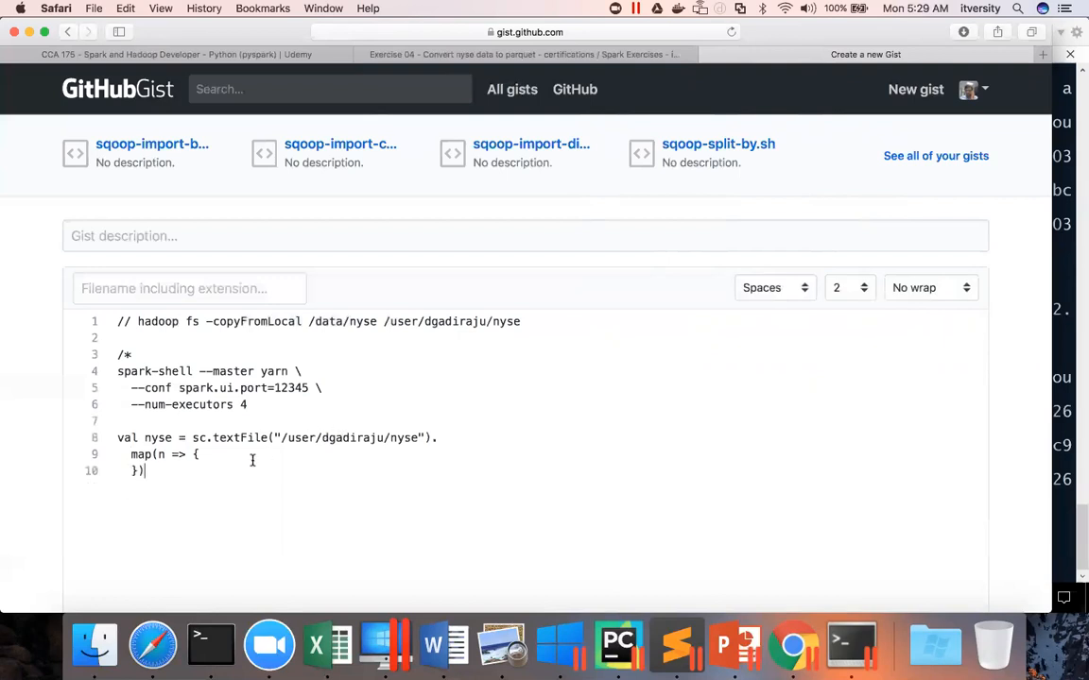
key("Return")
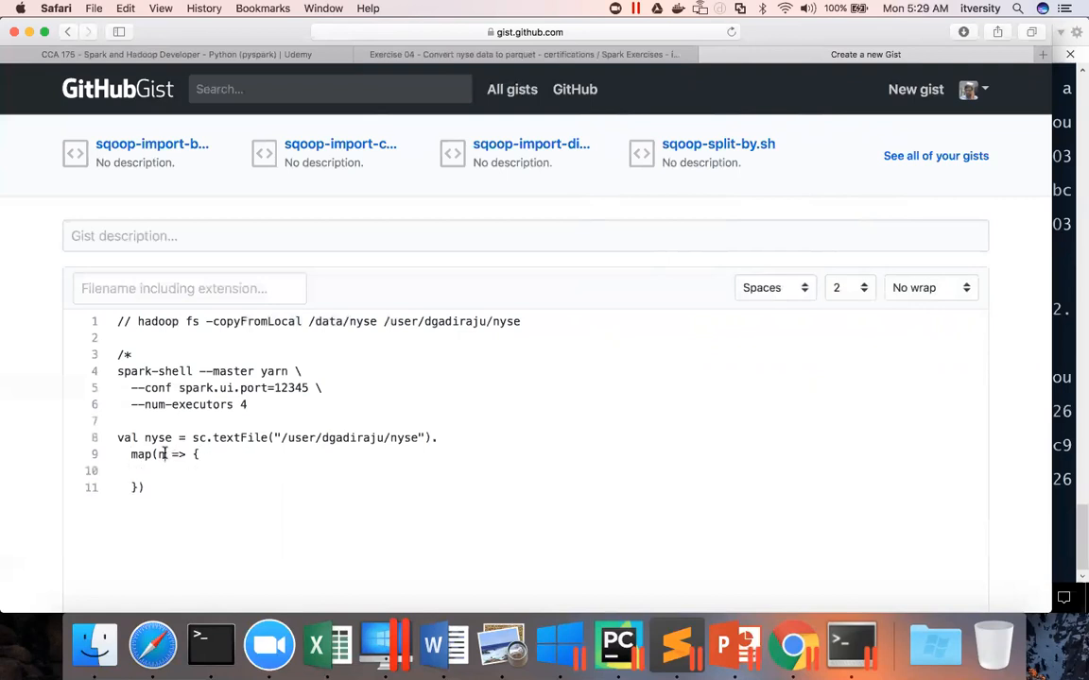
Step: Split each stock record on commas into val s
type("stockdata")
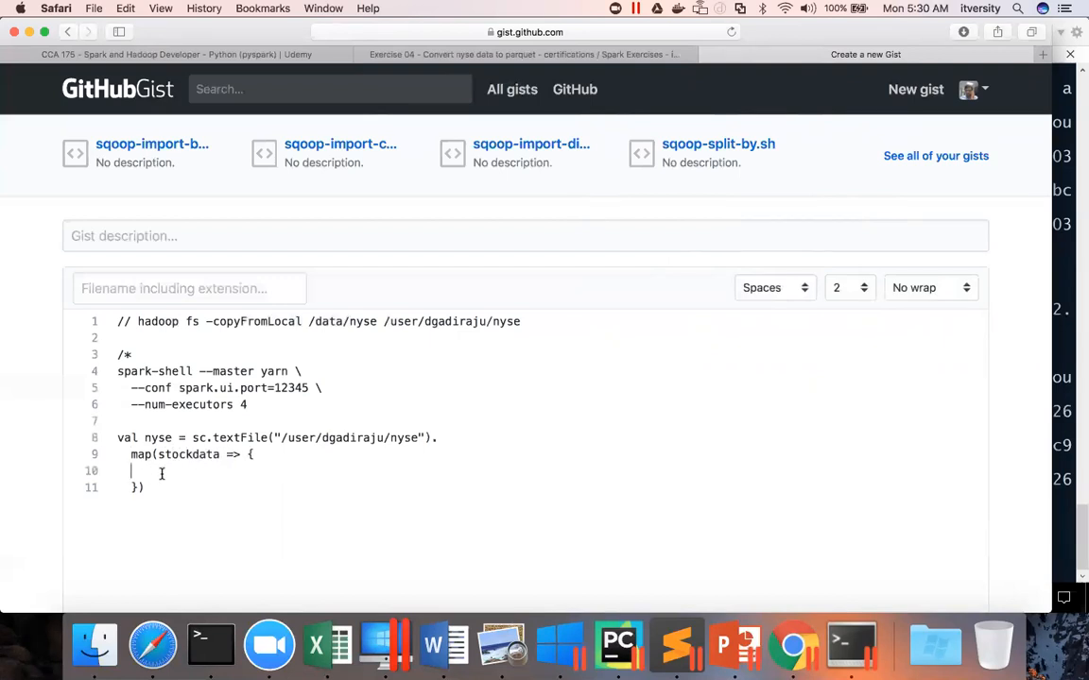
type("val s")
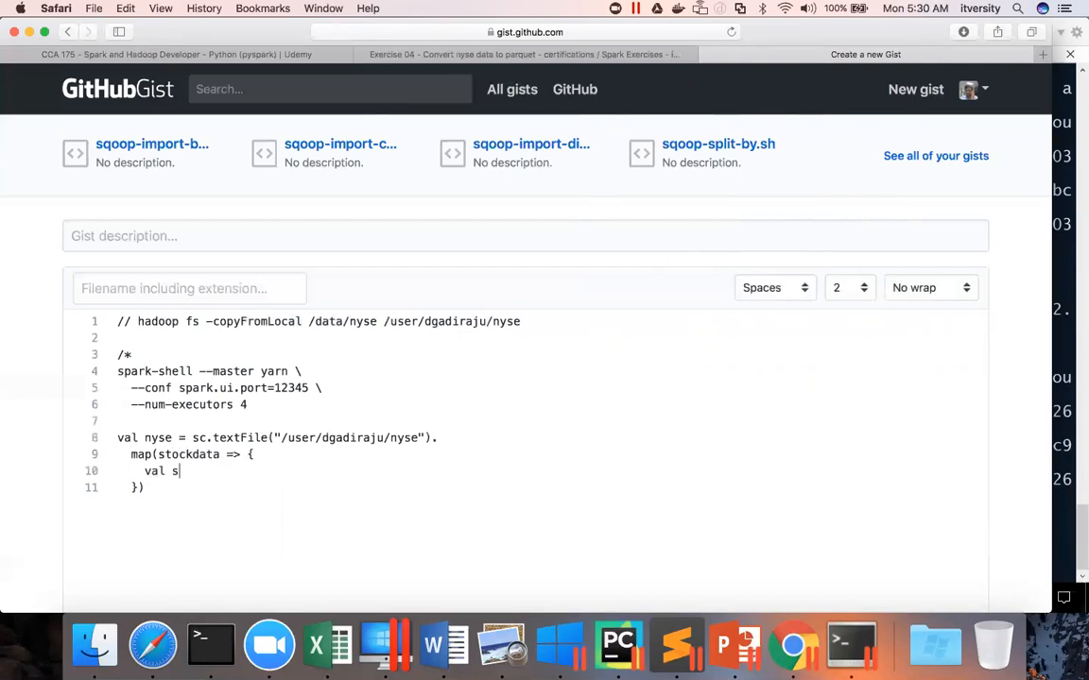
type("= sto")
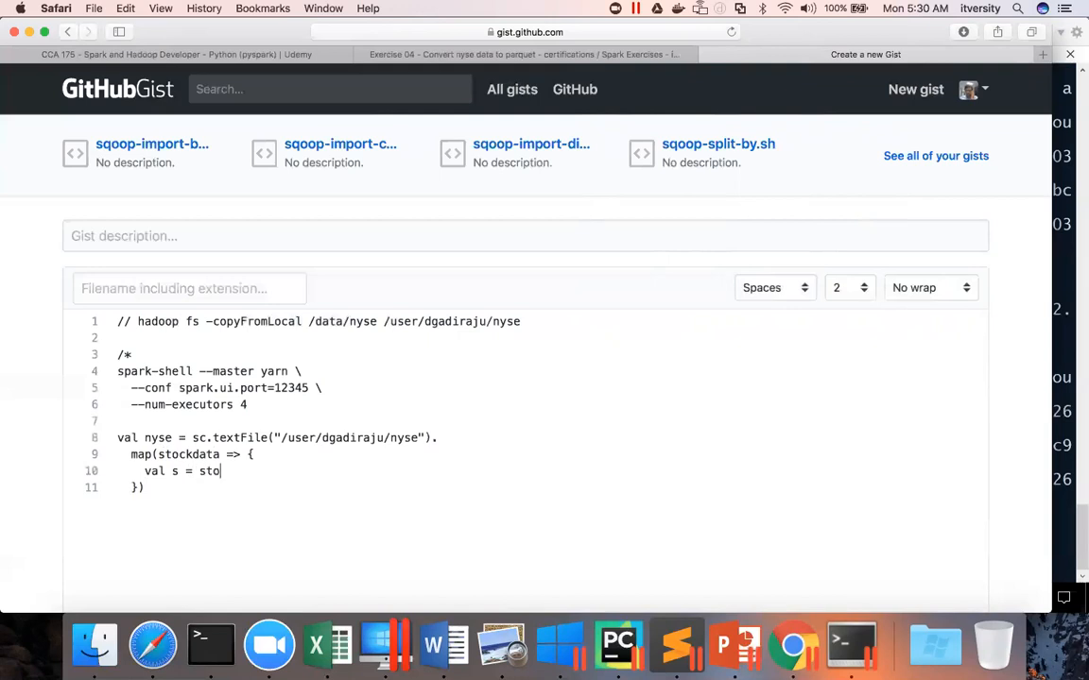
type("ck")
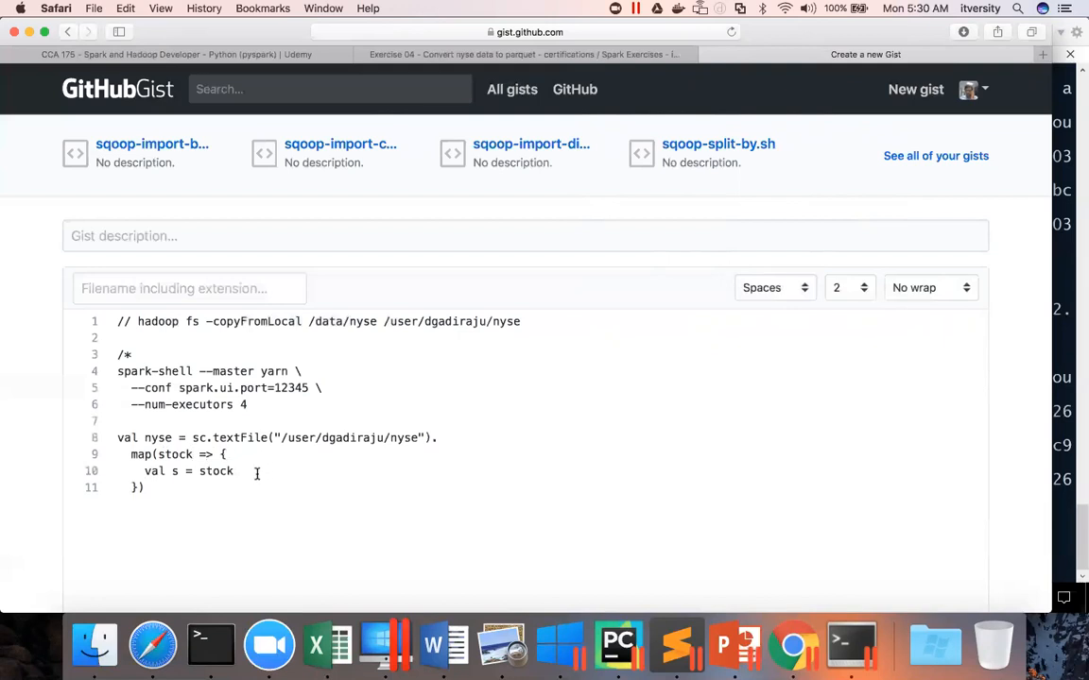
type(".spli")
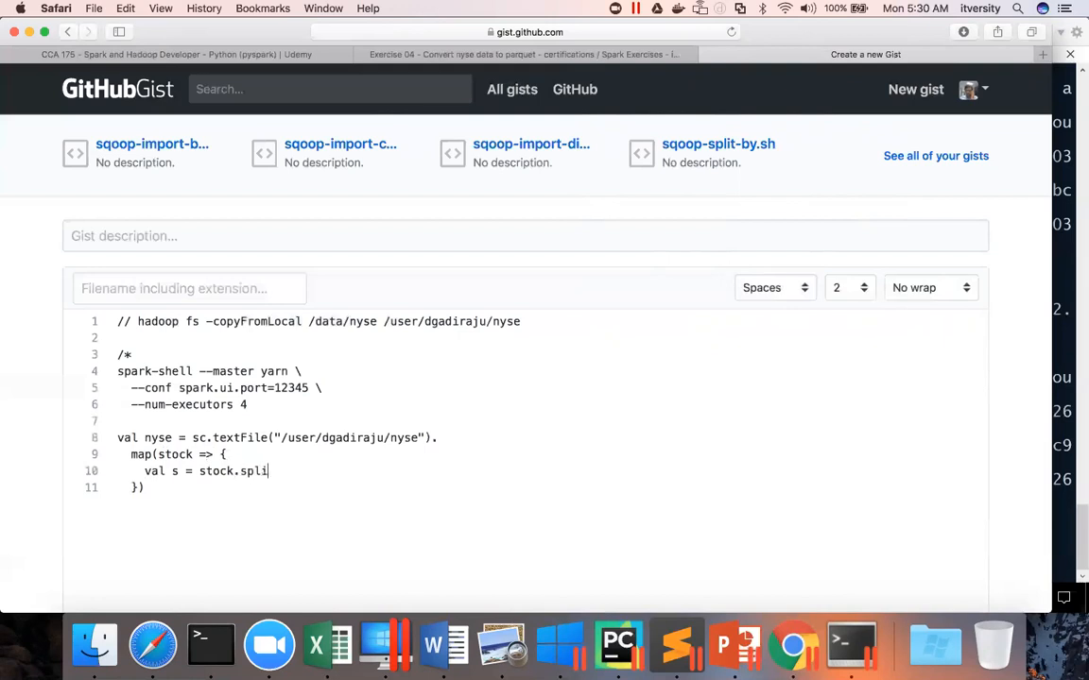
type("t(\",")
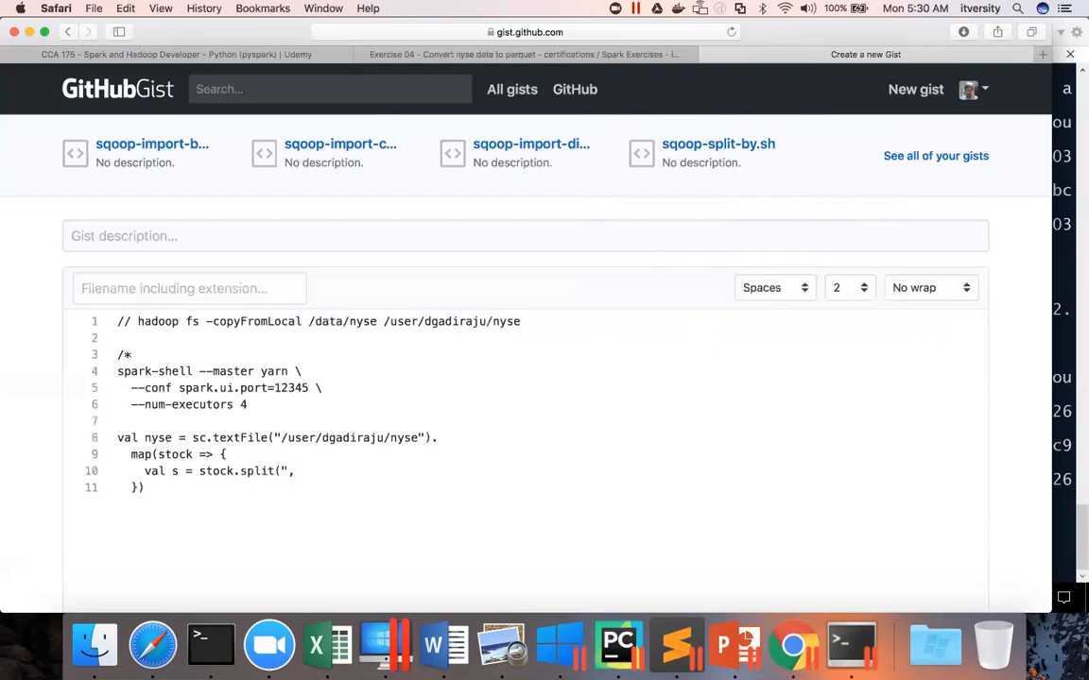
type("\")")
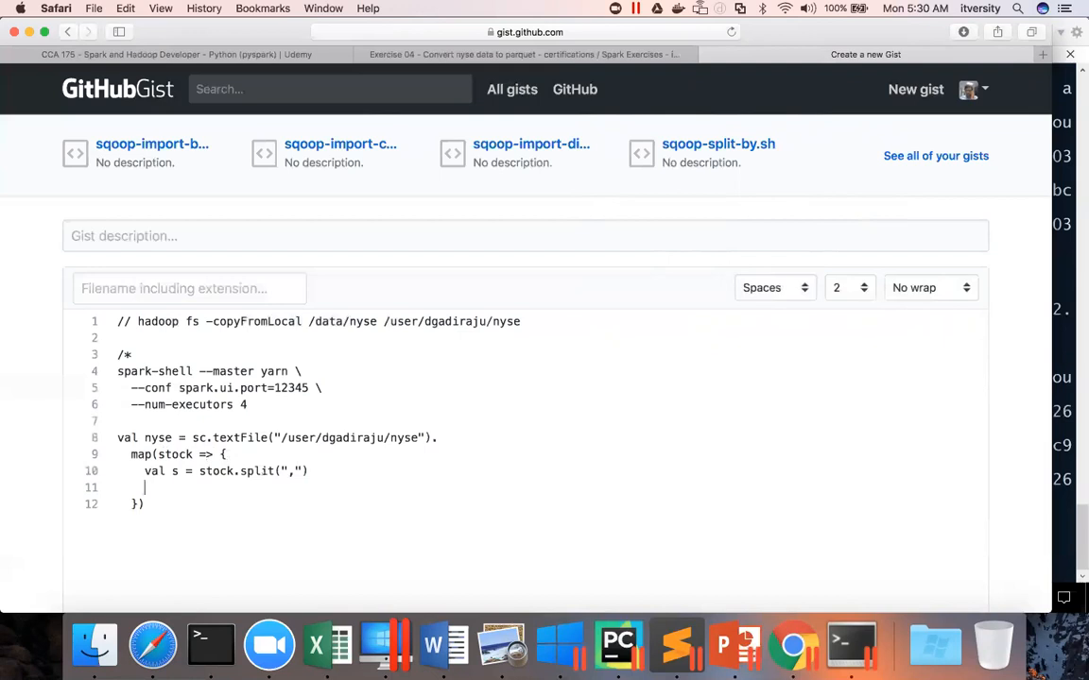
Step: Begin the mapped tuple with s(0), s(1) and s(2).toFloat
type("()")
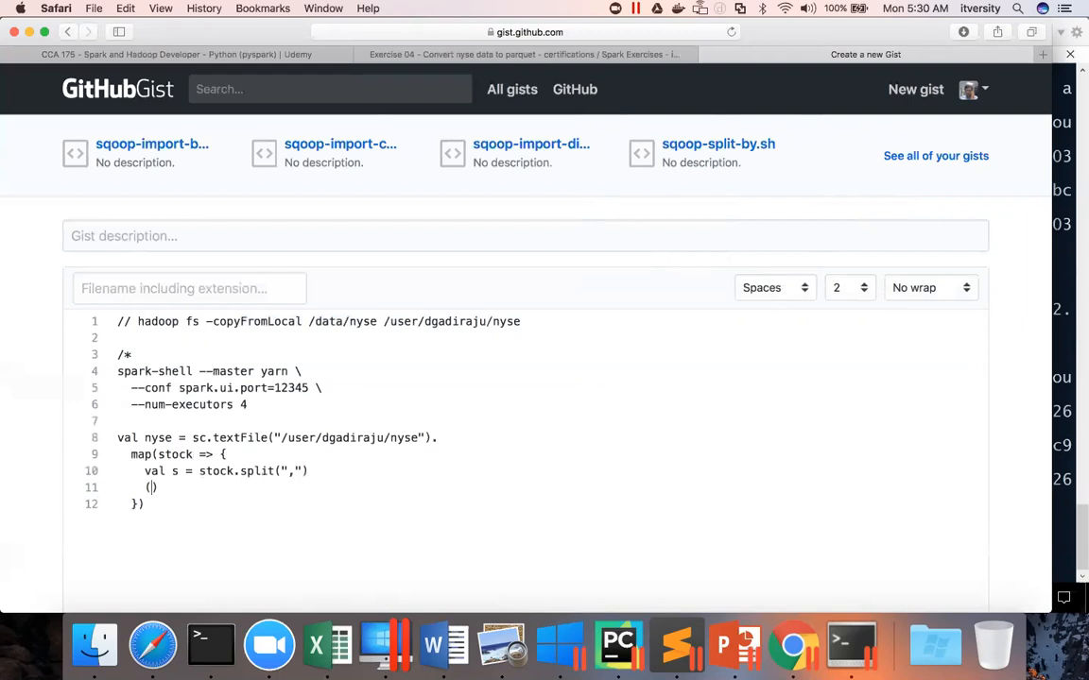
type("s(0")
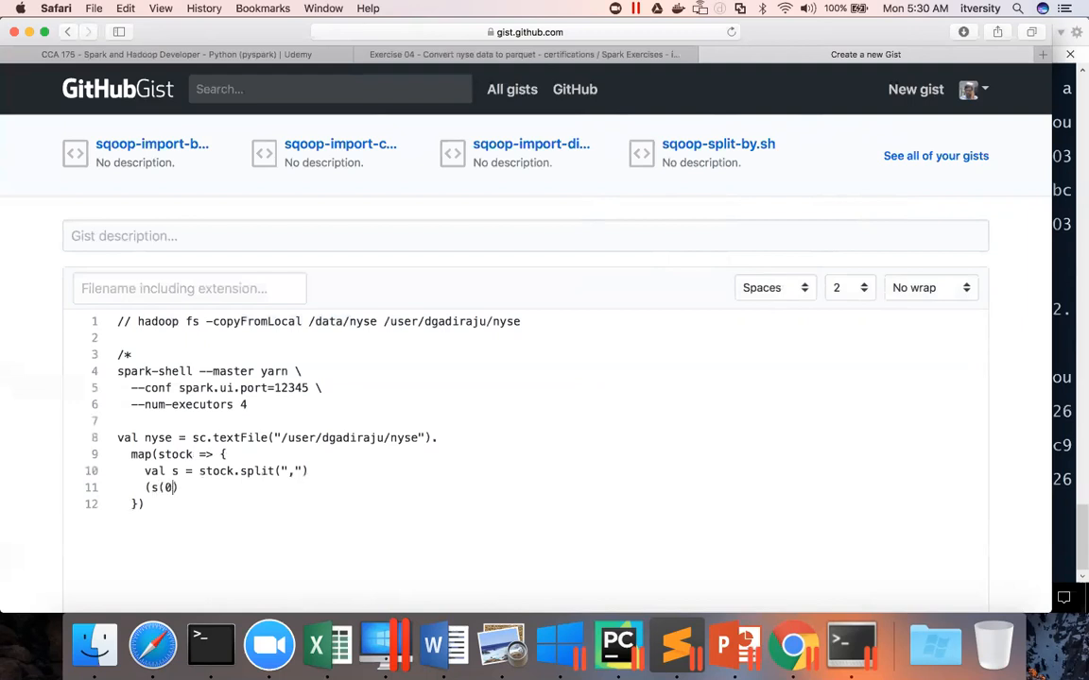
type(", s()")
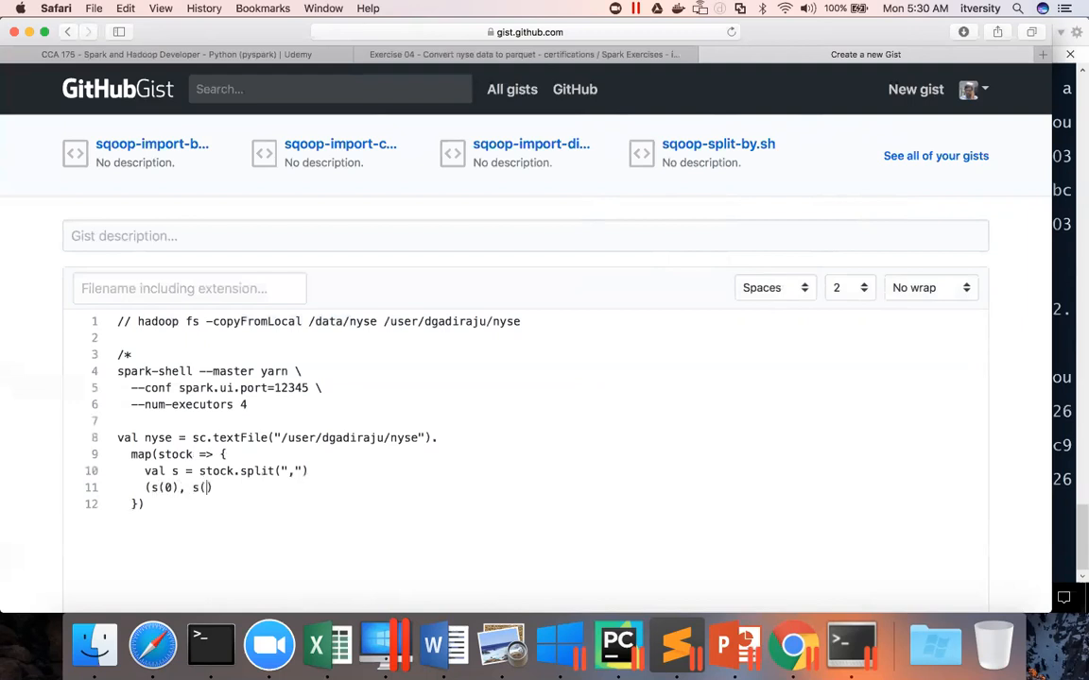
type("1), )")
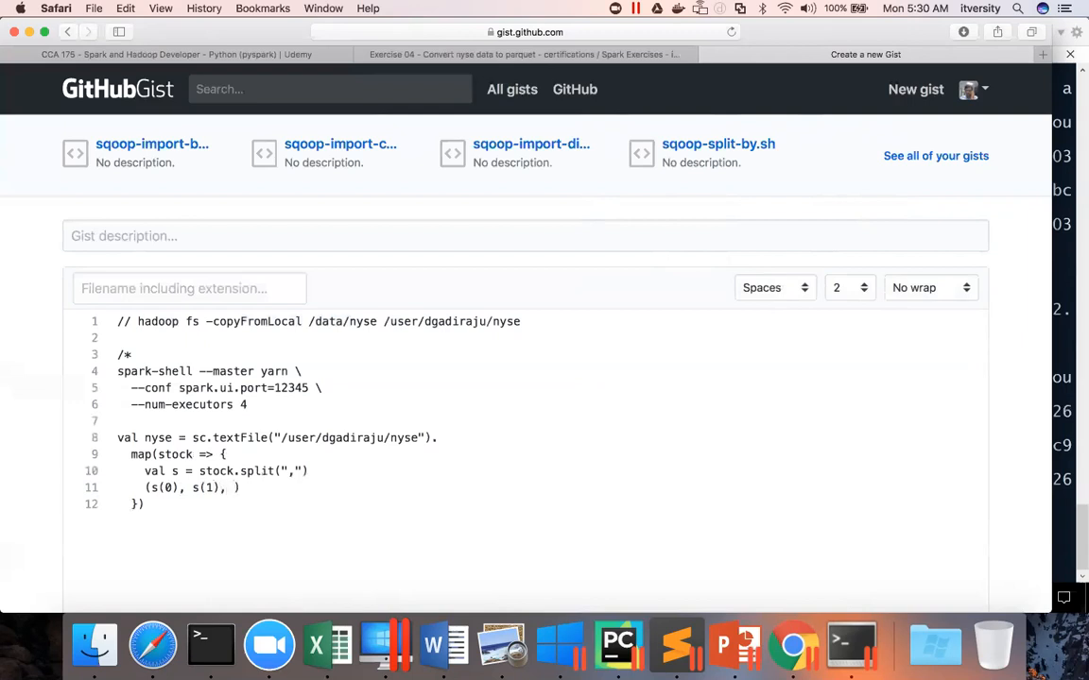
type("s(2)")
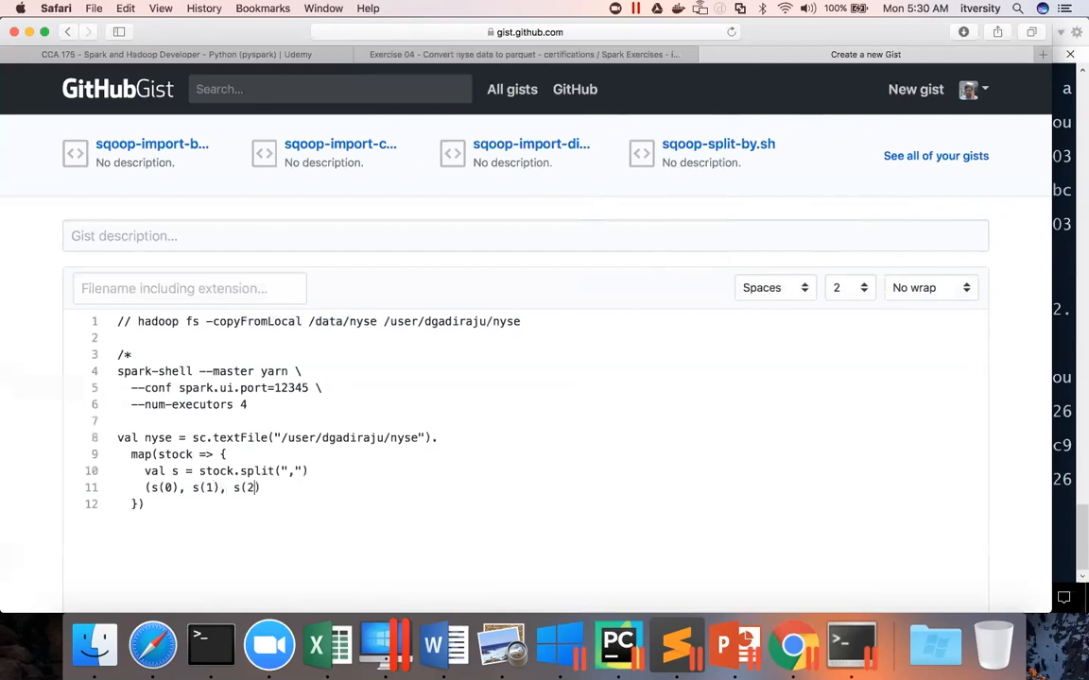
type(".t)")
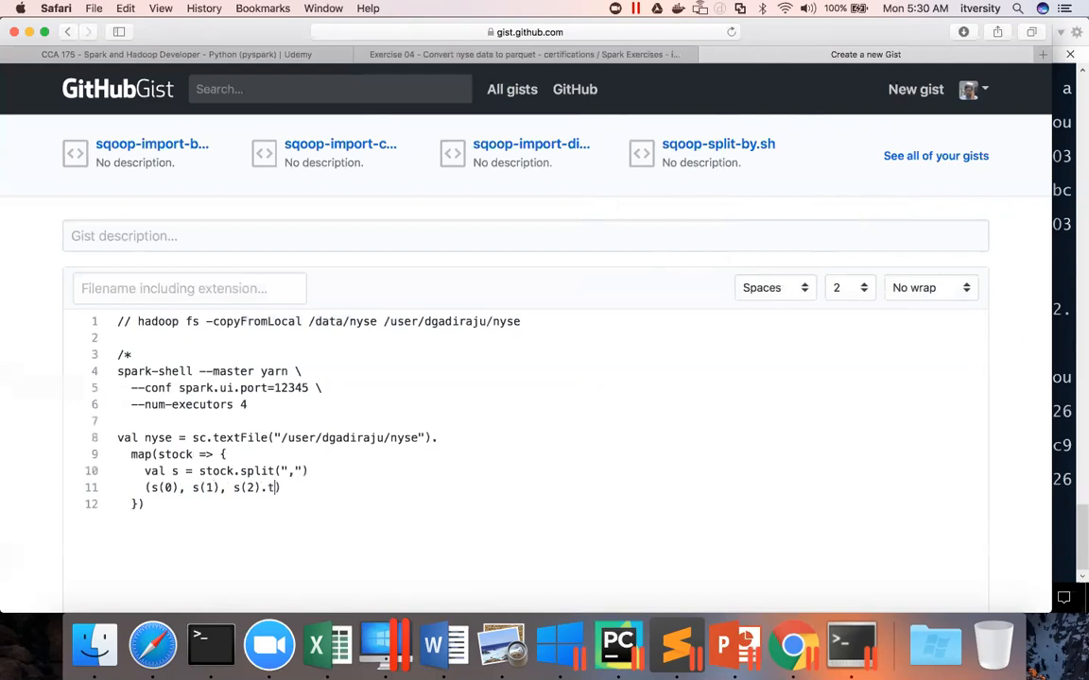
type("oFl")
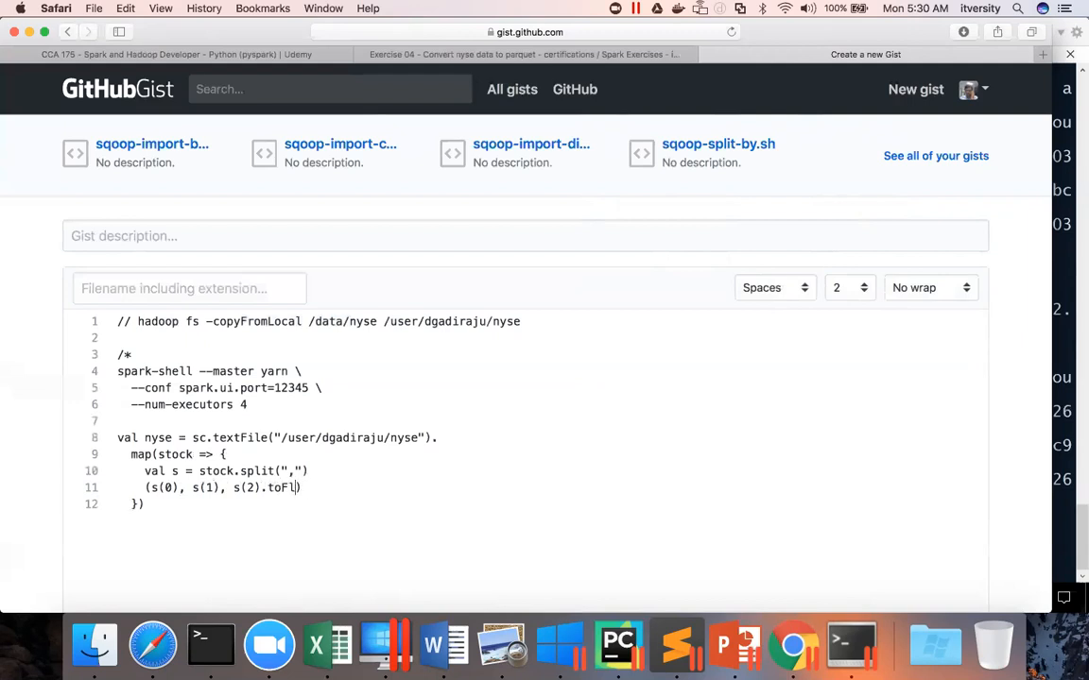
type("at,")
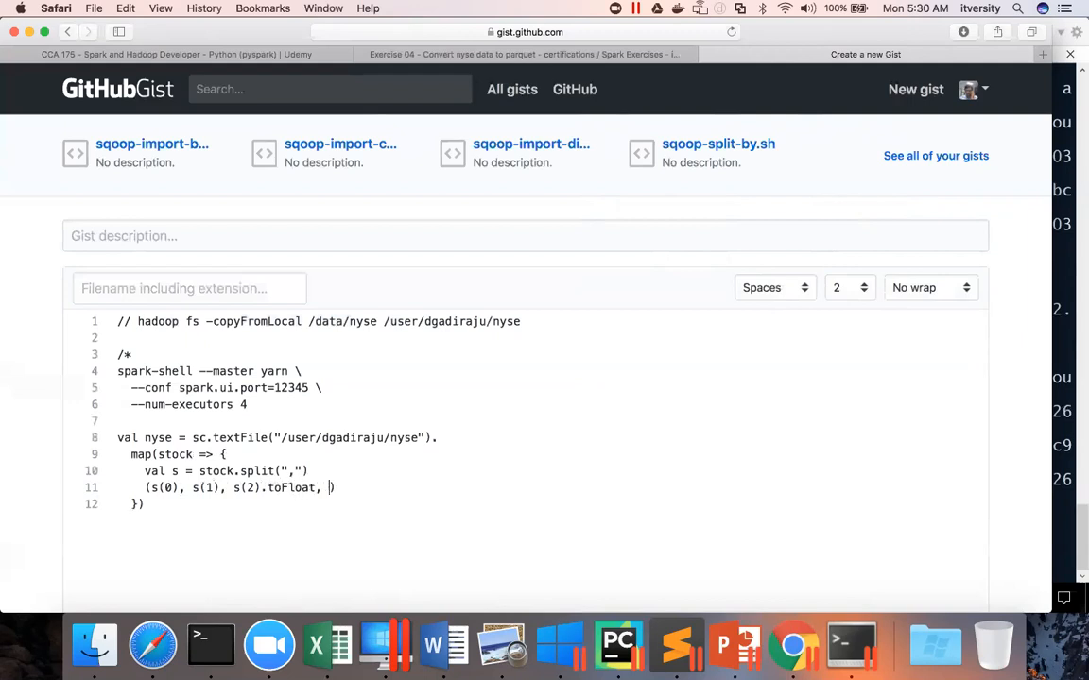
Step: Add s(3), s(4), s(5) as floats and s(6) converted to an integer
type("s(3)")
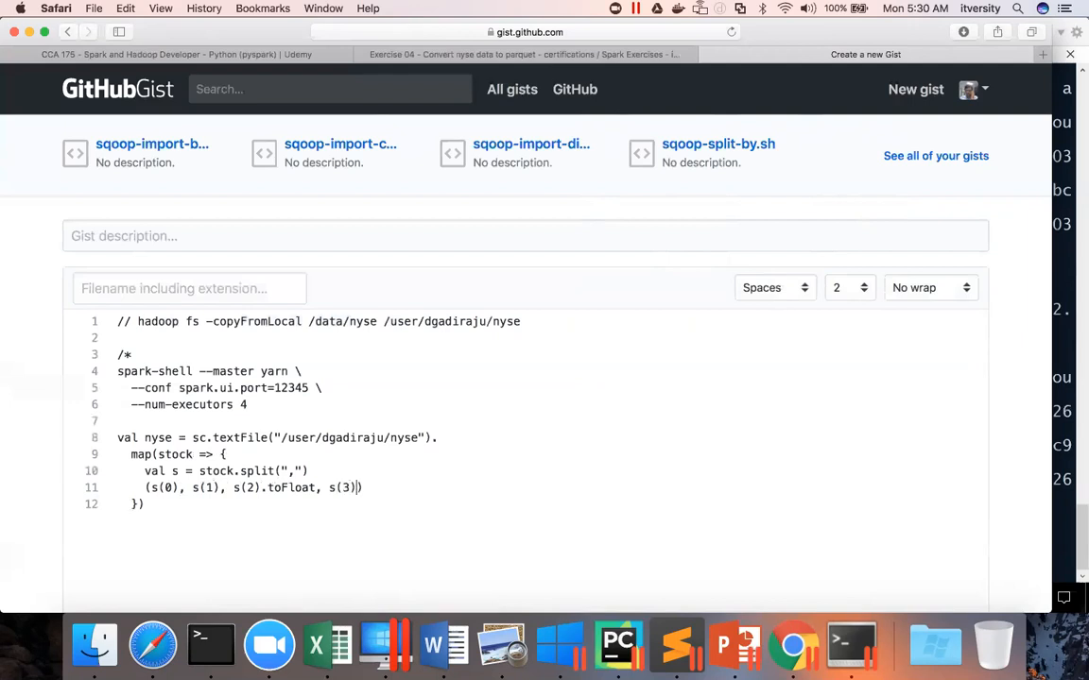
type(".toFla")
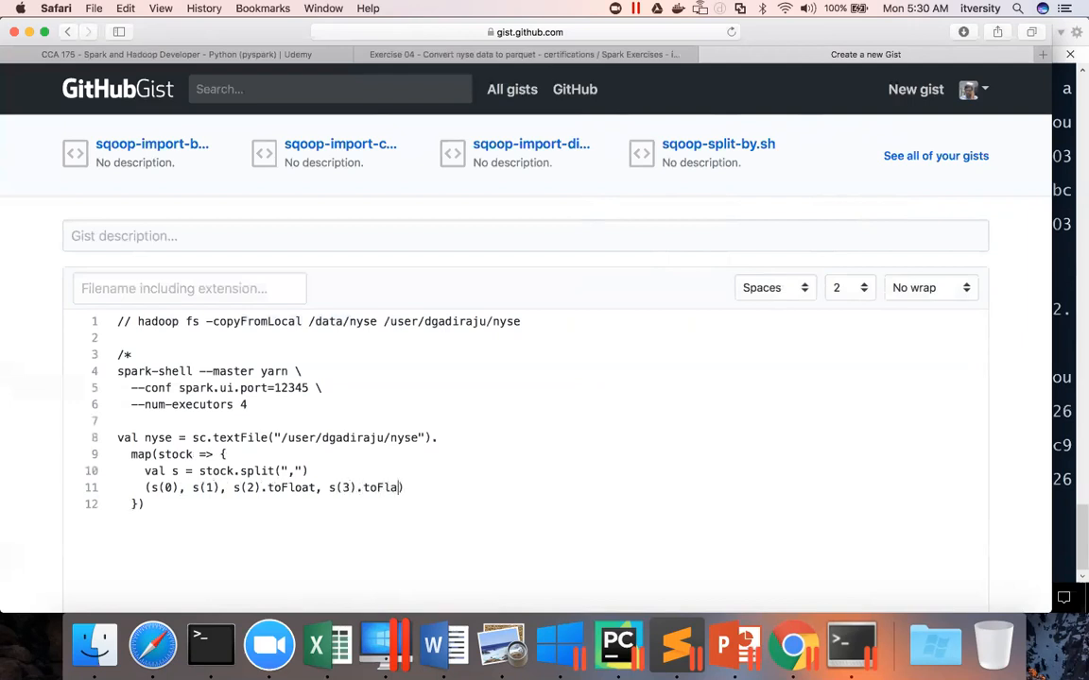
type("at")
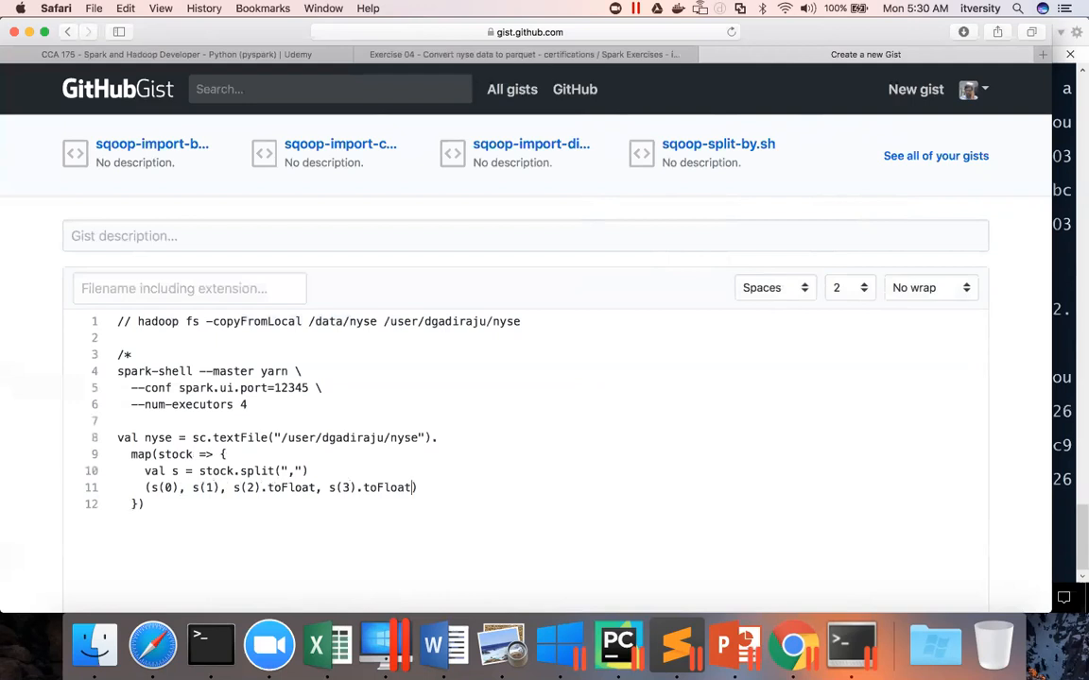
type(", s(4)")
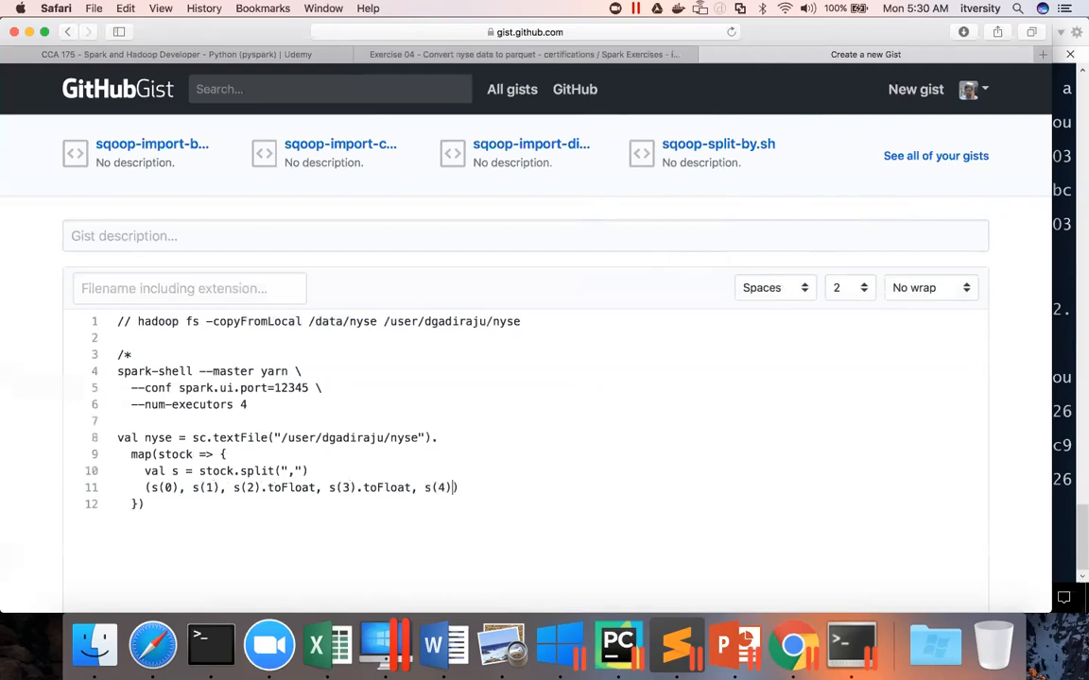
type(".toFloat")
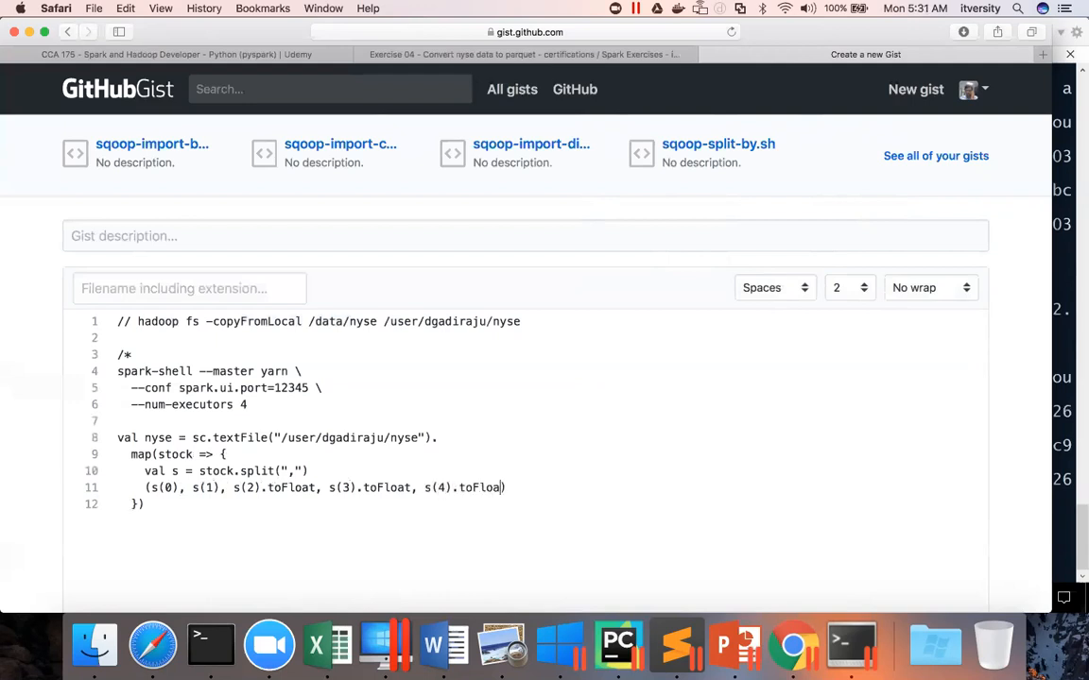
type("t, s(")
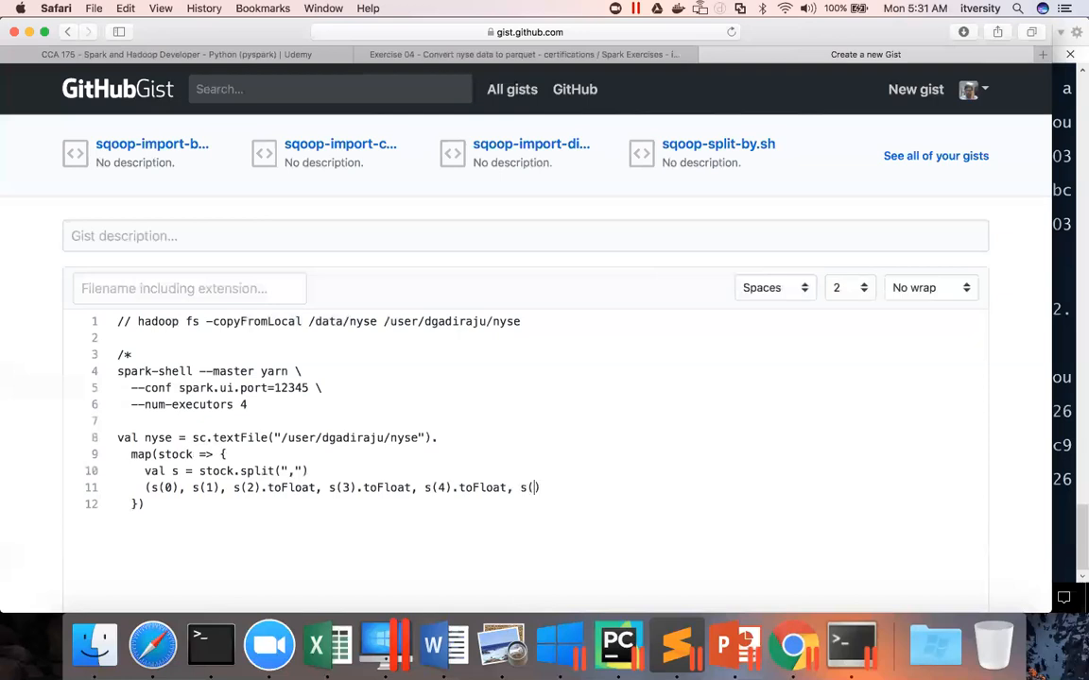
type("5).)")
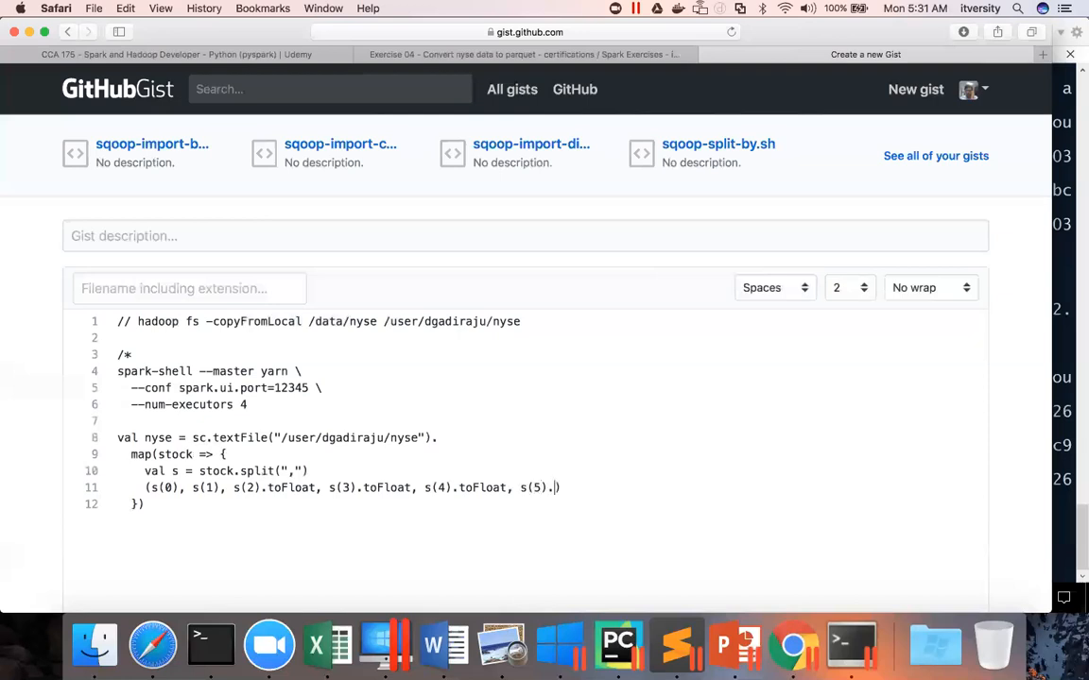
type("toFloat,")
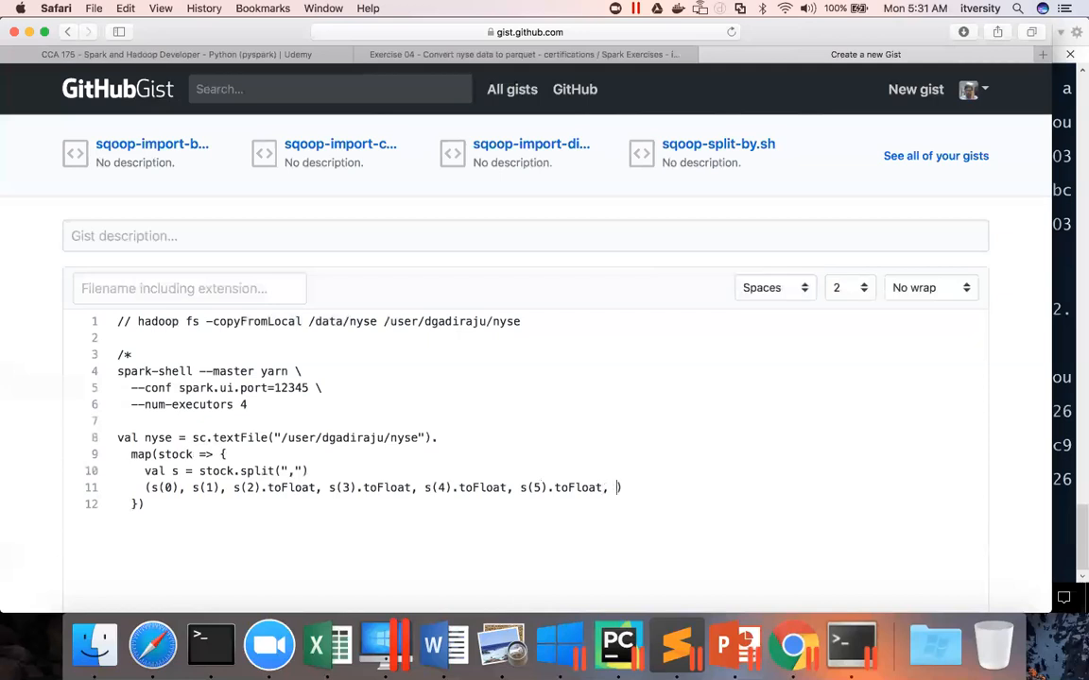
type("s9")
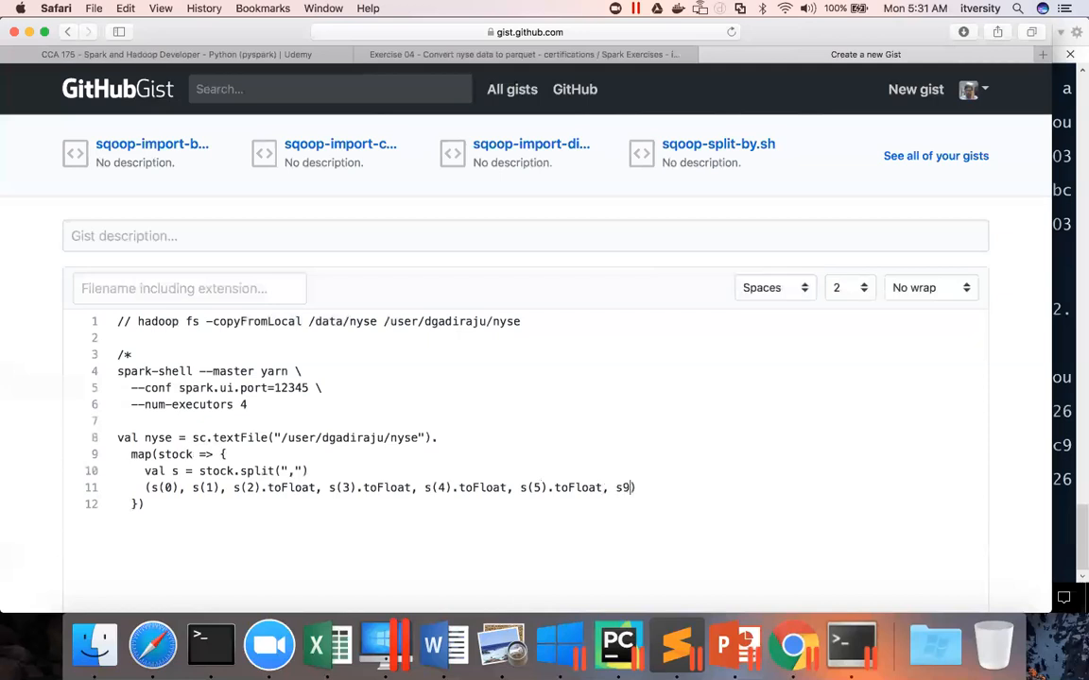
type("(6).toInt)")
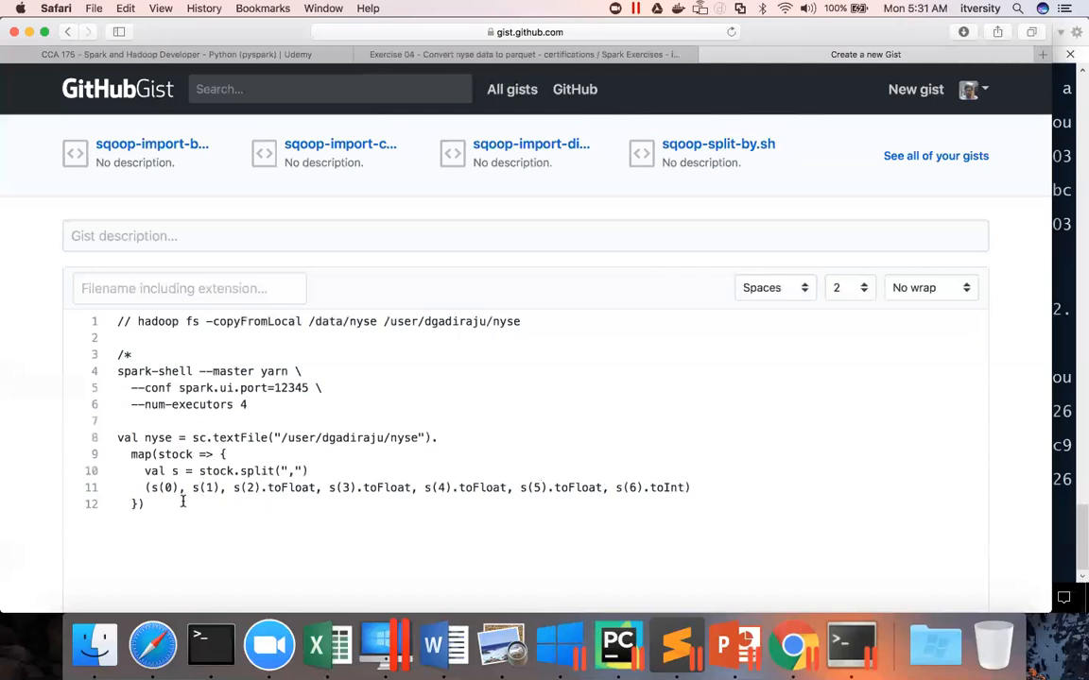
Step: Chain toDF with the stockticker and transactiondate column names
type(".")
type("t")
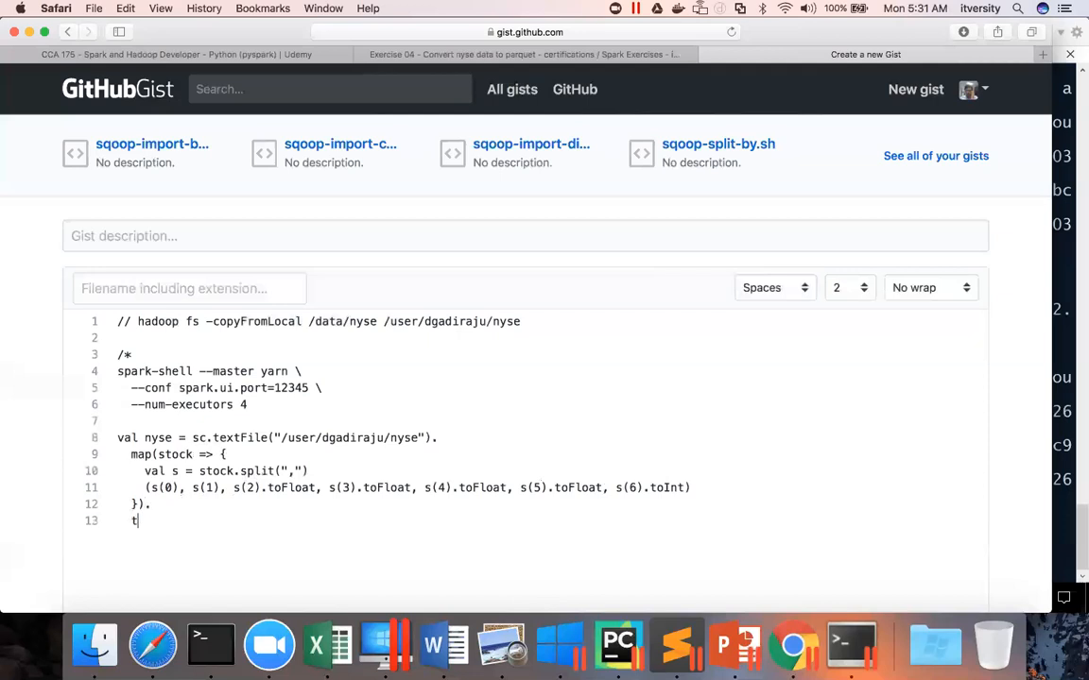
type("oDF(")
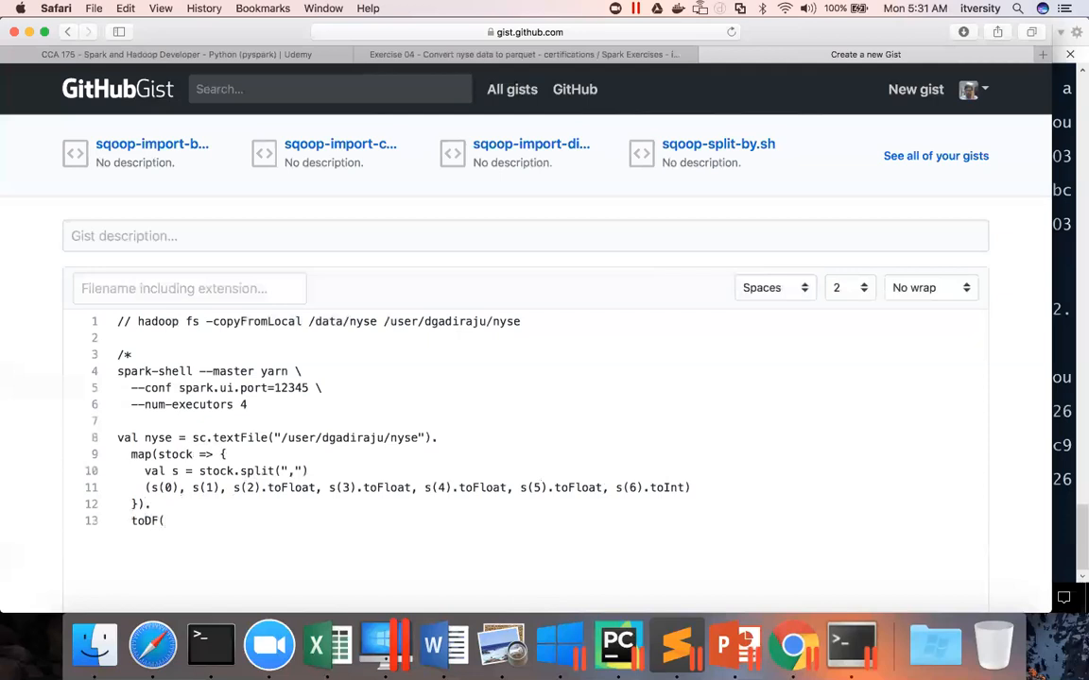
type("\"stoc")
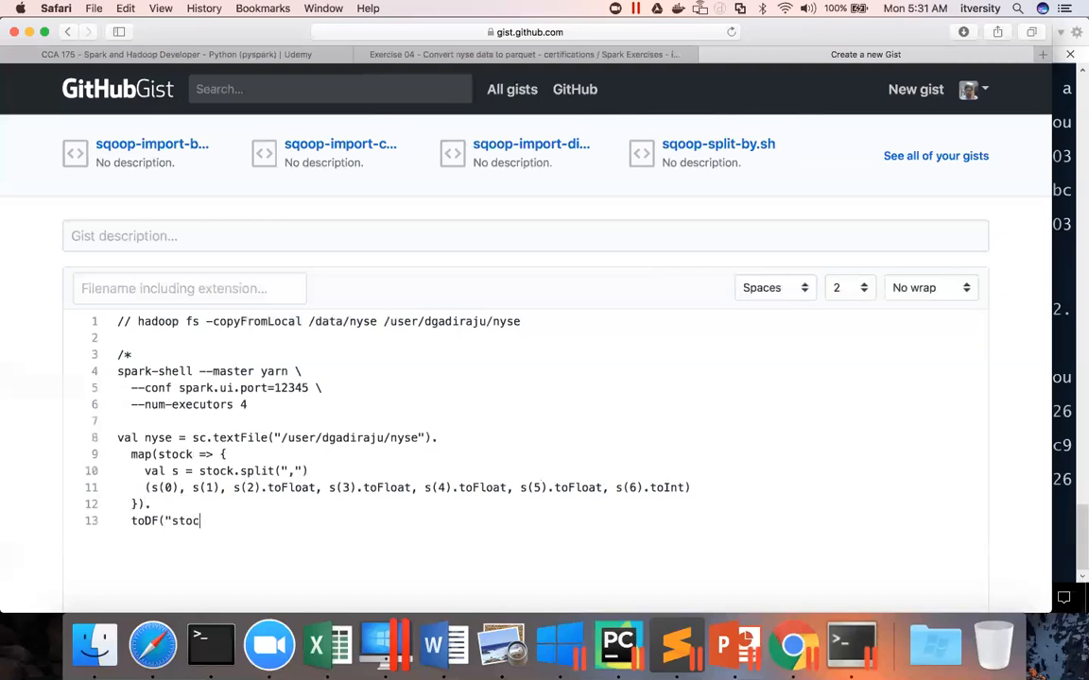
type("kticker")
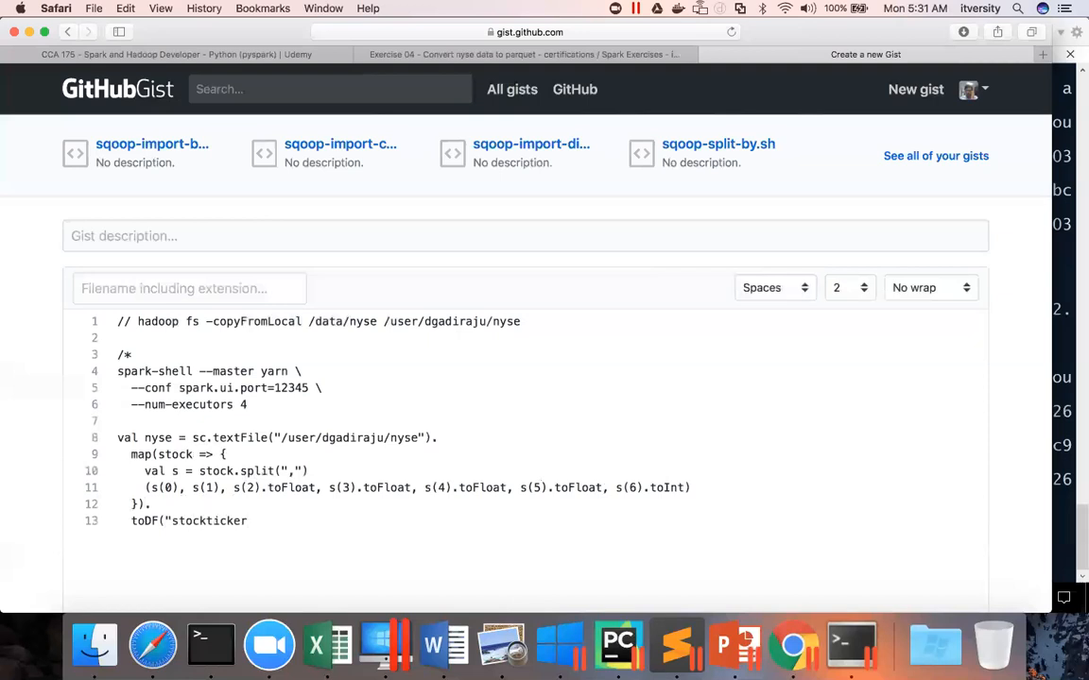
type(",")
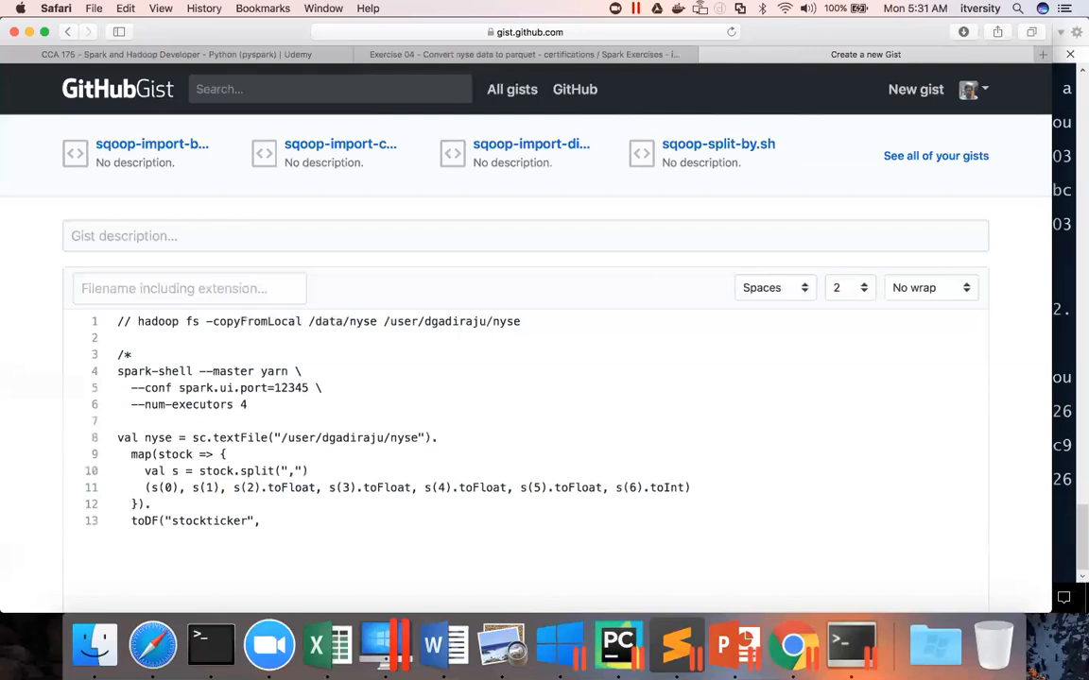
type("\"")
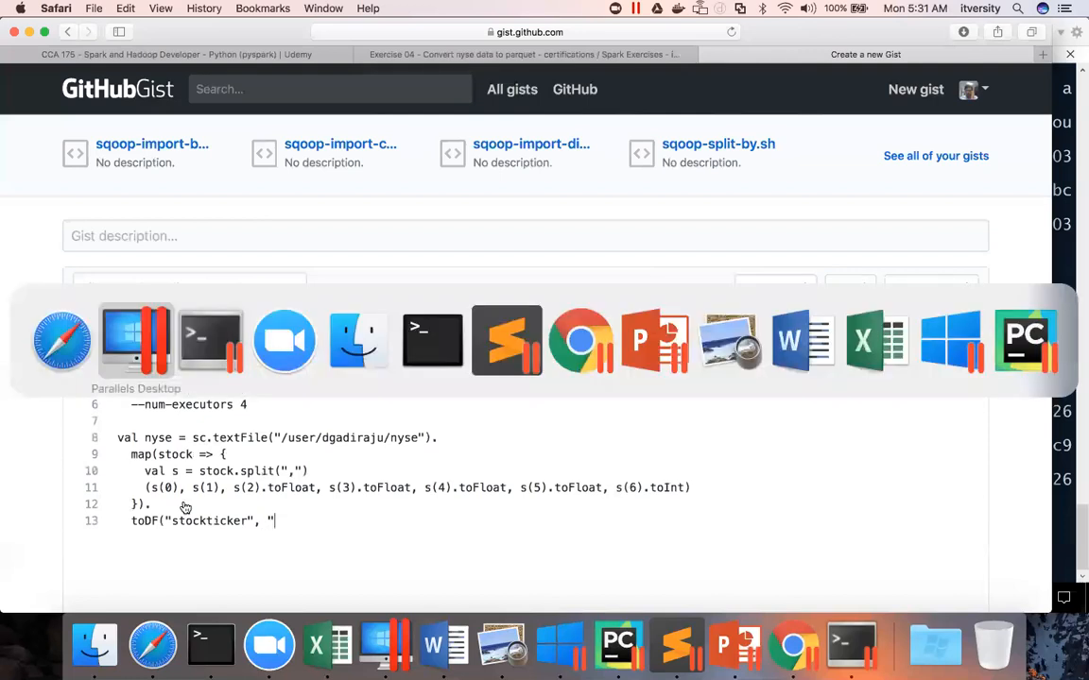
mouse_move(358, 340)
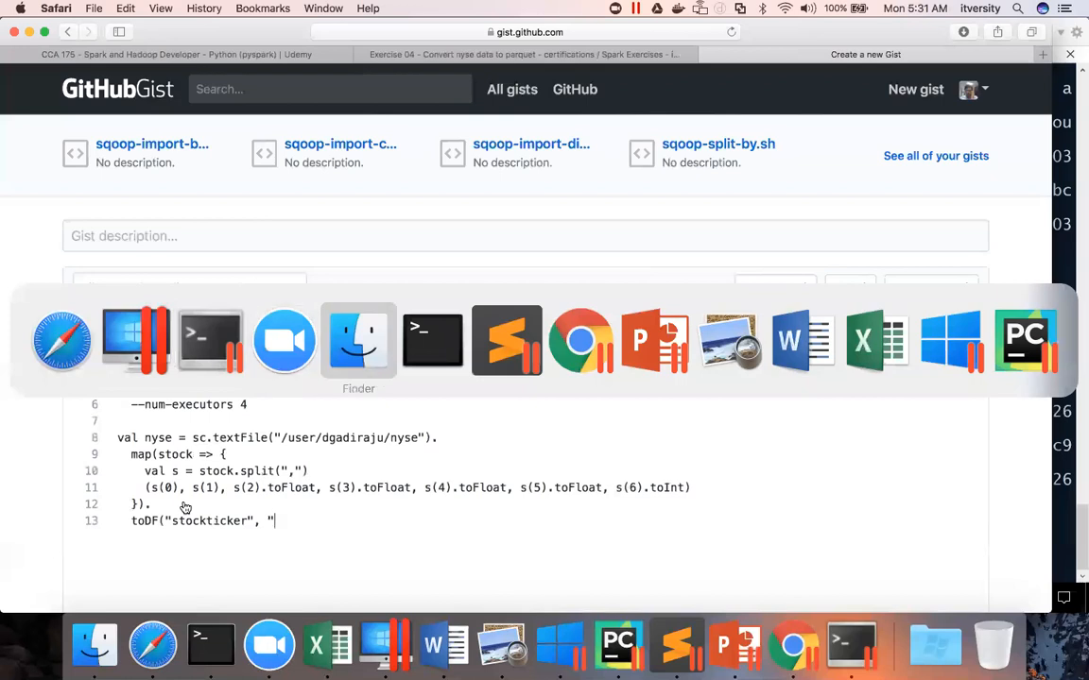
mouse_move(210, 340)
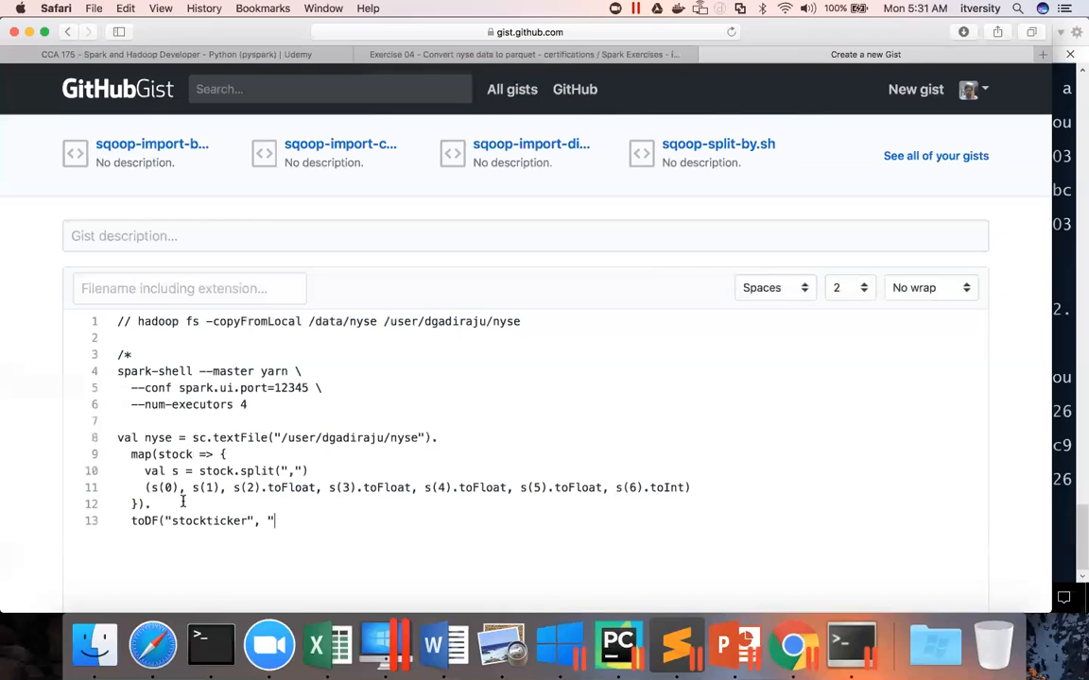
mouse_move(426, 54)
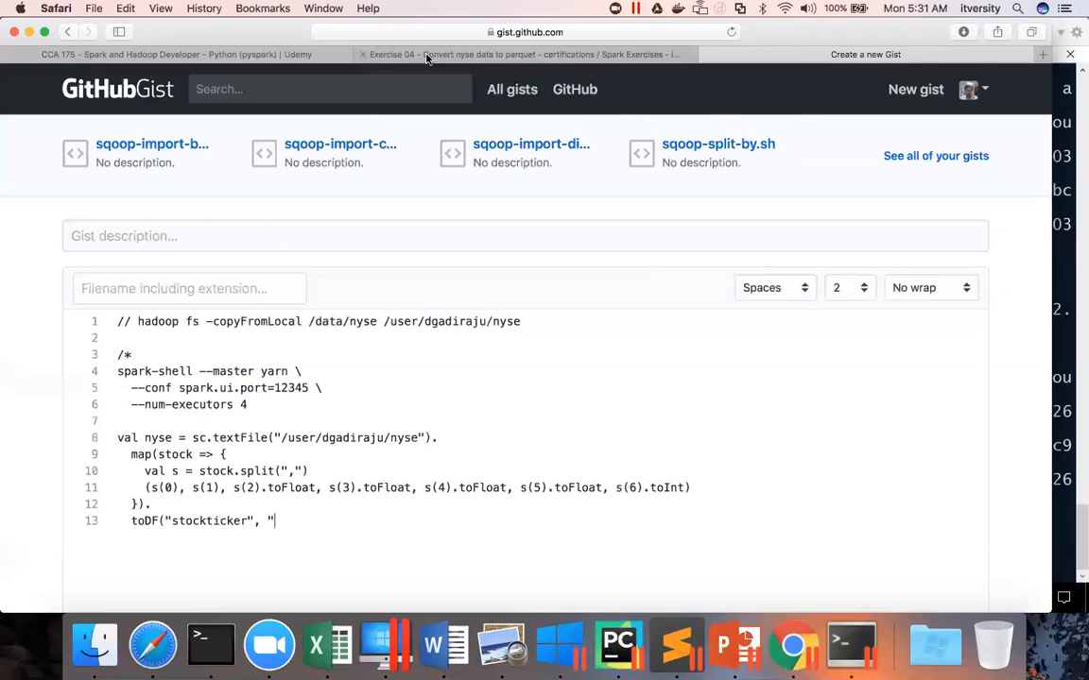
mouse_move(426, 53)
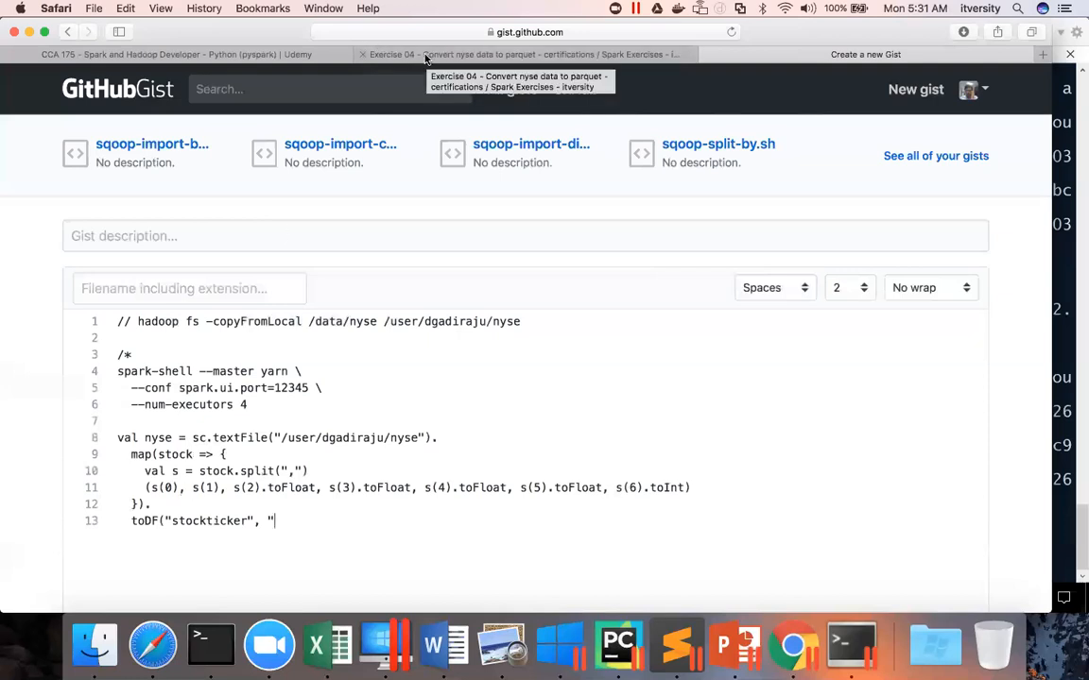
left_click(523, 54)
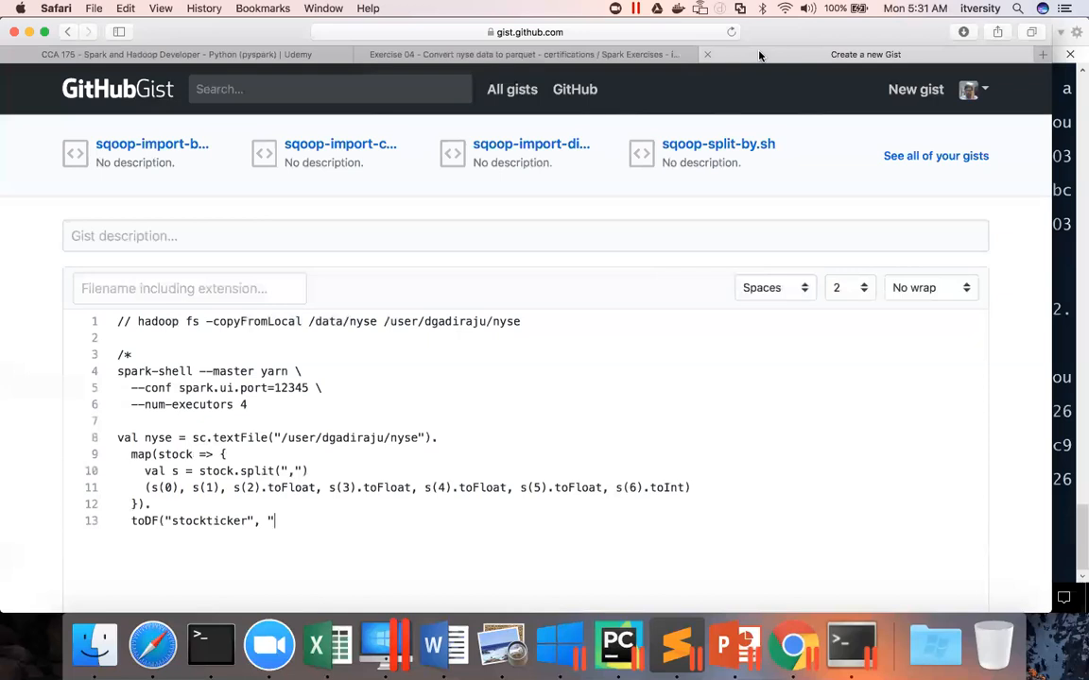
type("transactiondate\",")
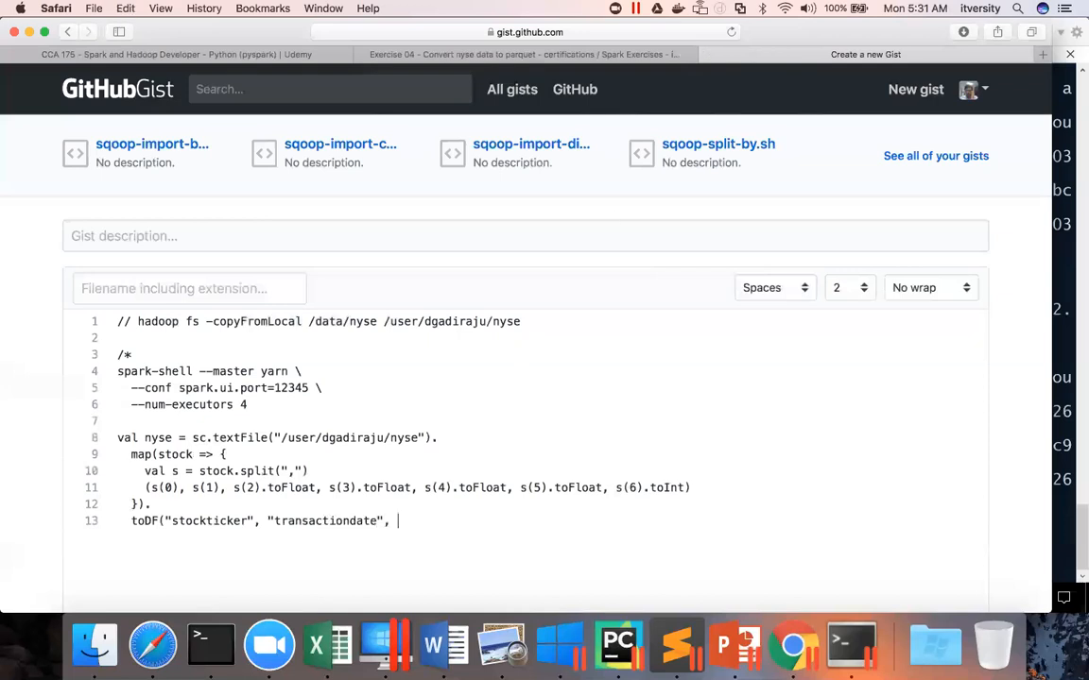
Step: Add openprice, highprice, lowprice, closeprice and volume, checking names in the exercise tab
left_click(519, 54)
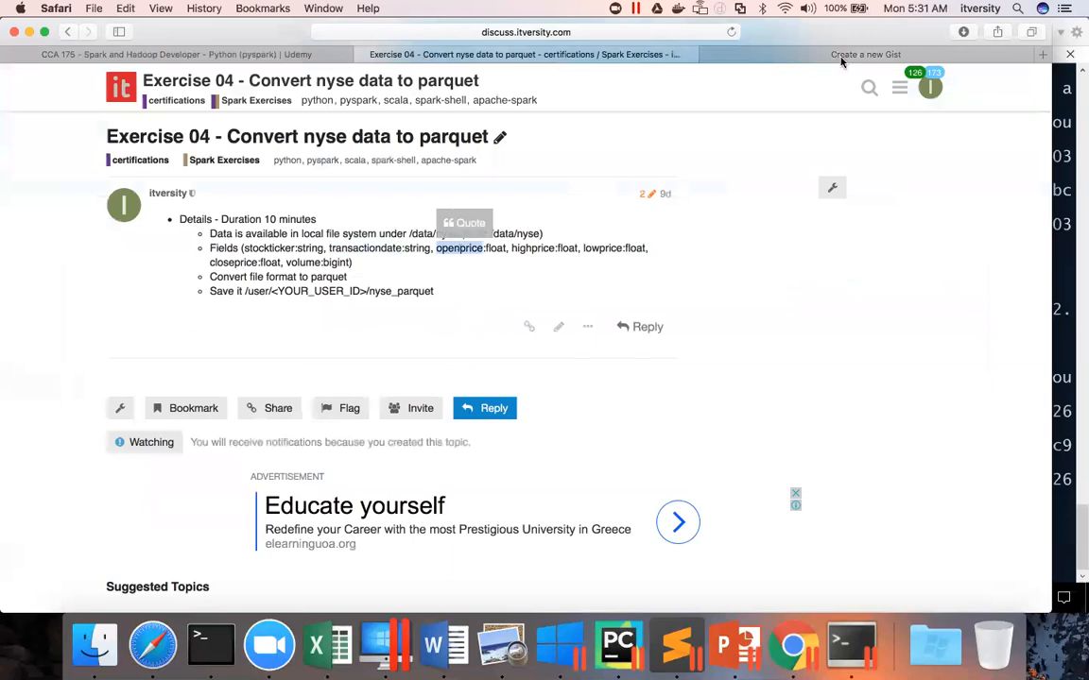
left_click(865, 54)
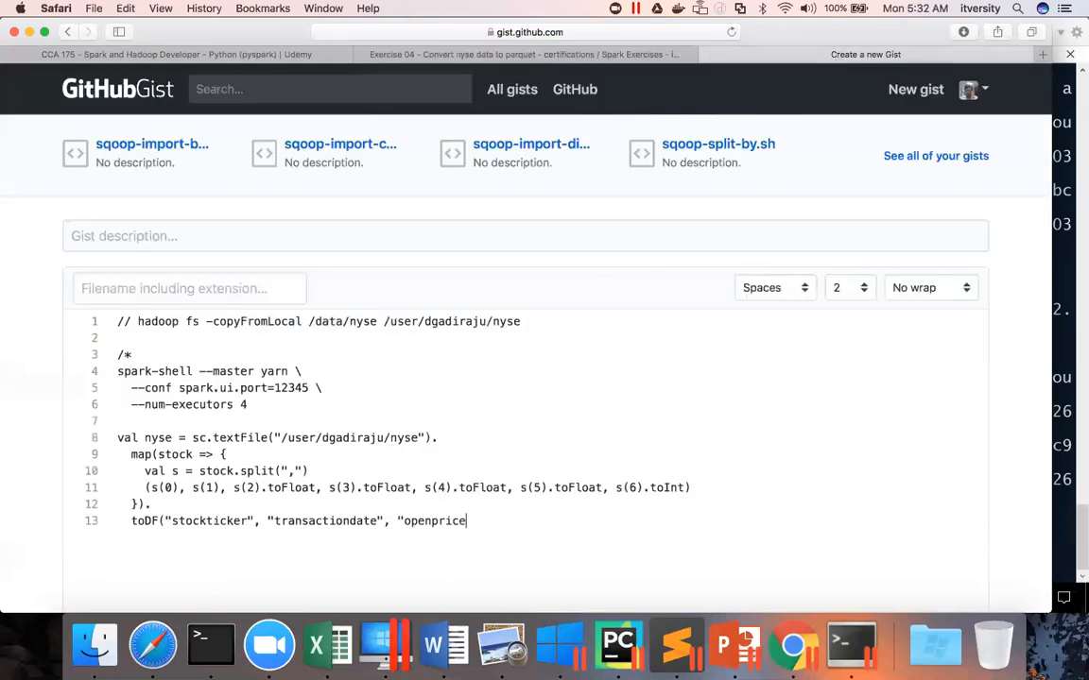
left_click(519, 54)
type("\", \"highprice")
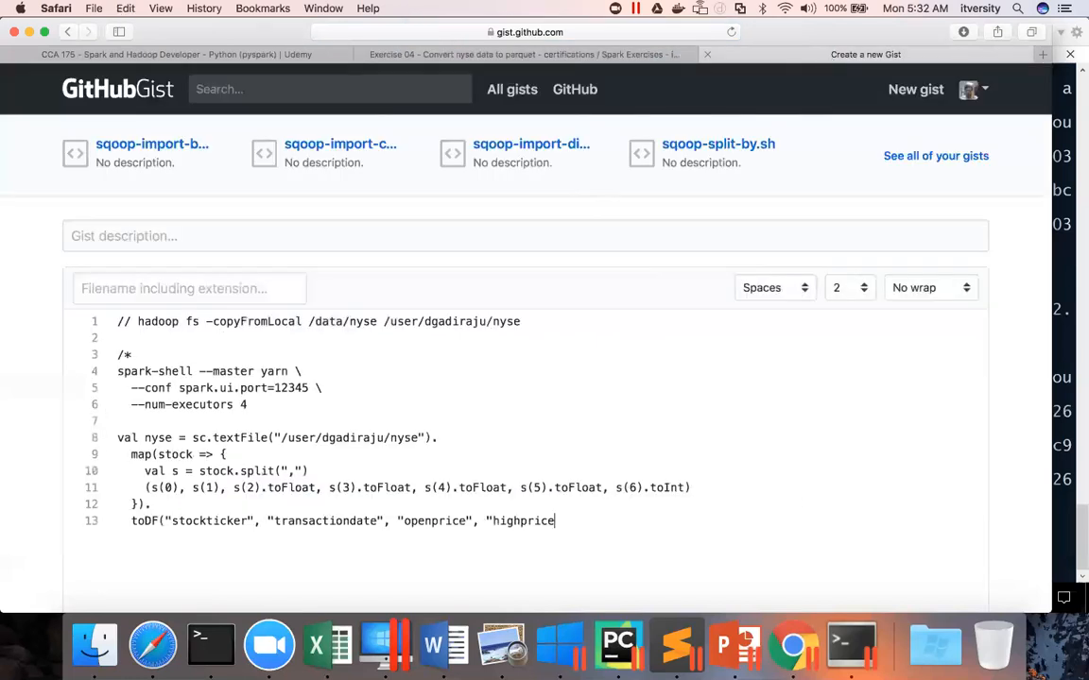
left_click(520, 54)
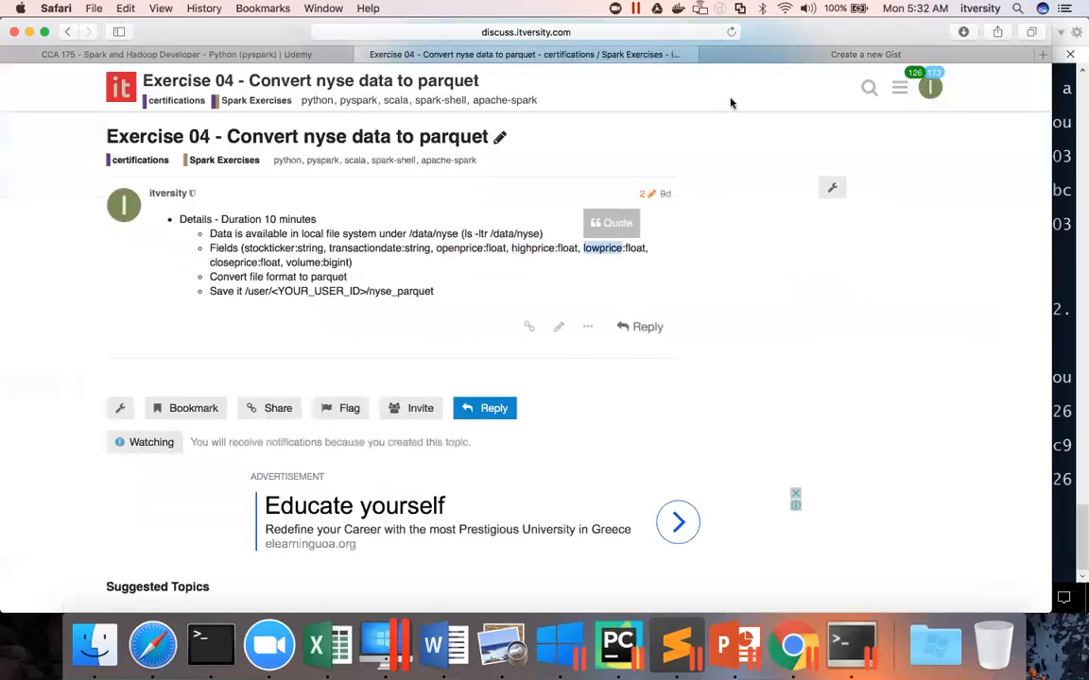
left_click(865, 54)
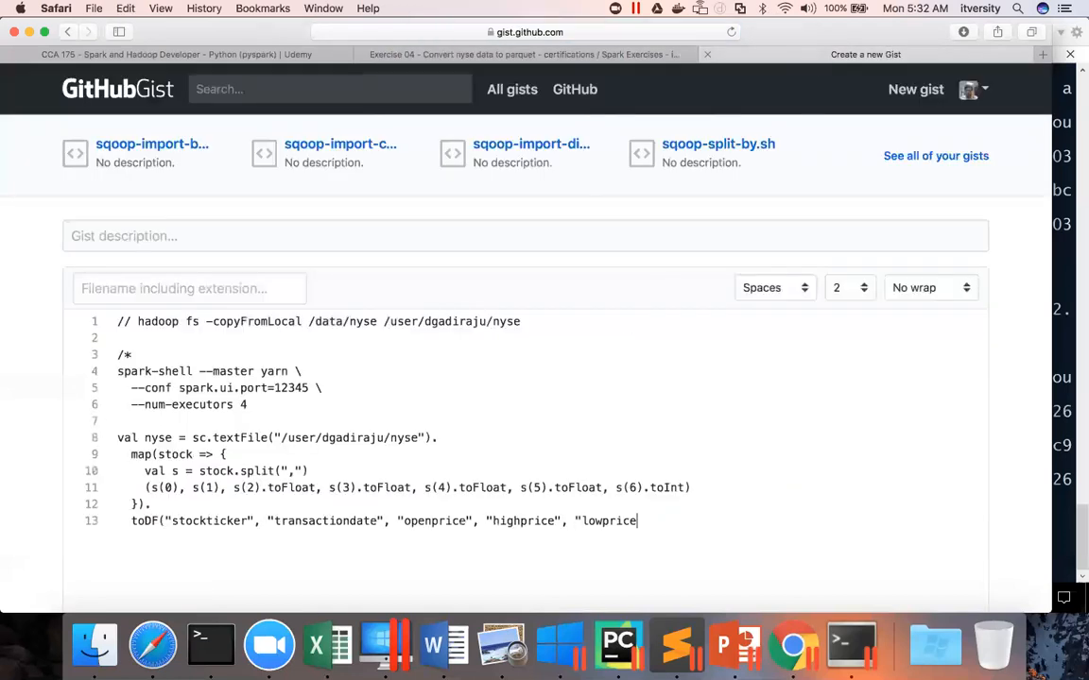
type(", \"\"")
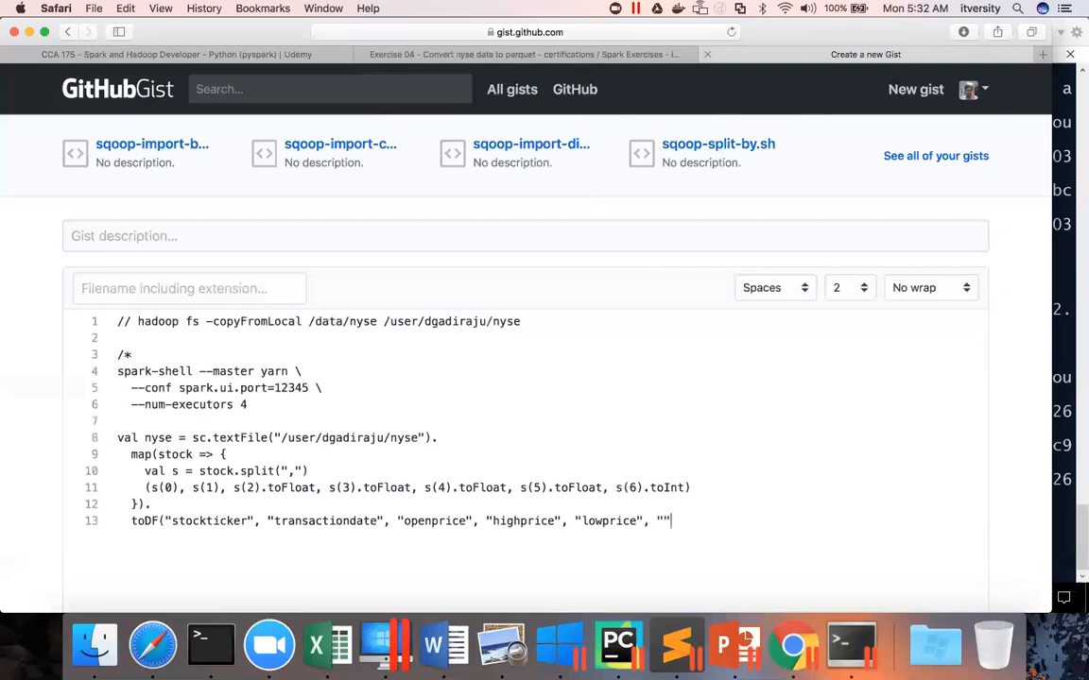
type(", \"\")")
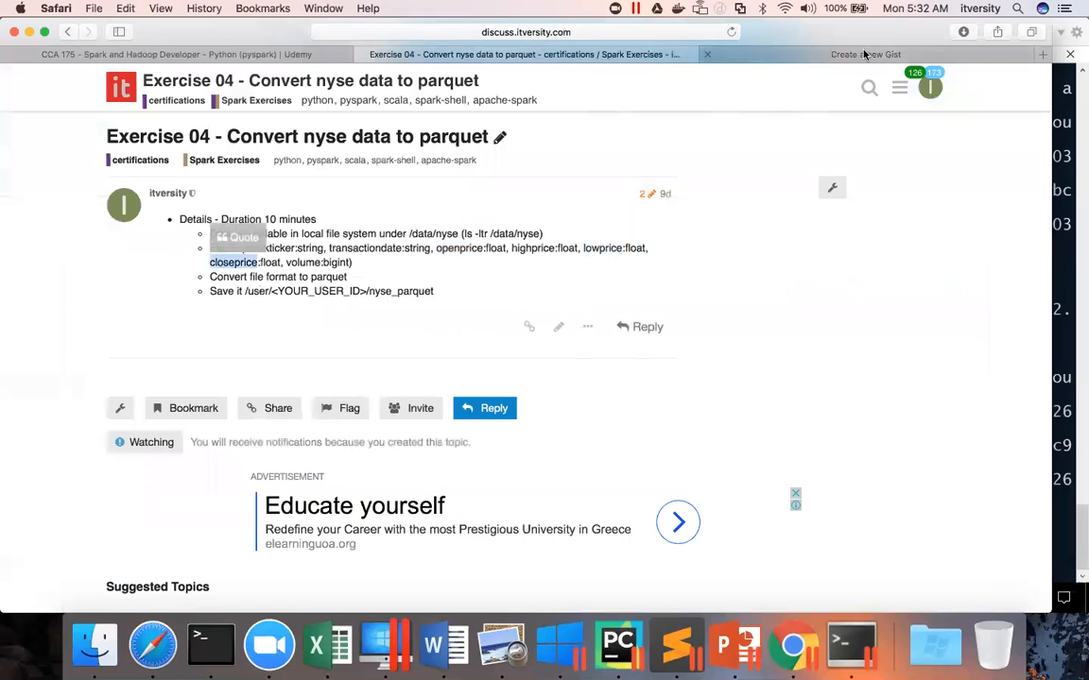
left_click(865, 54)
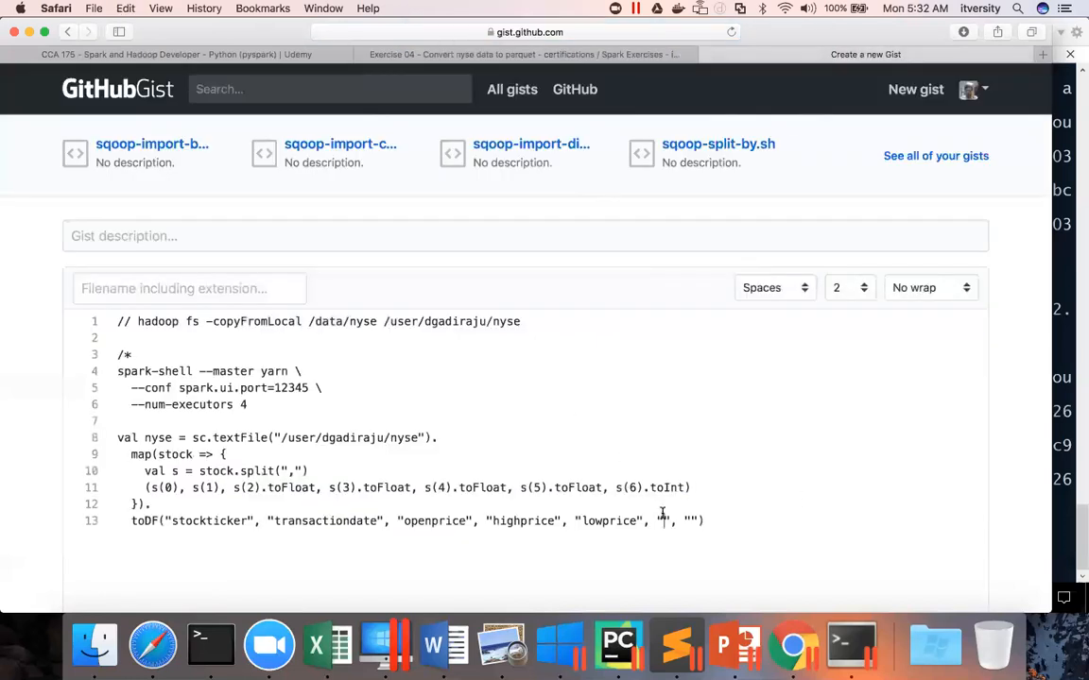
left_click(520, 54)
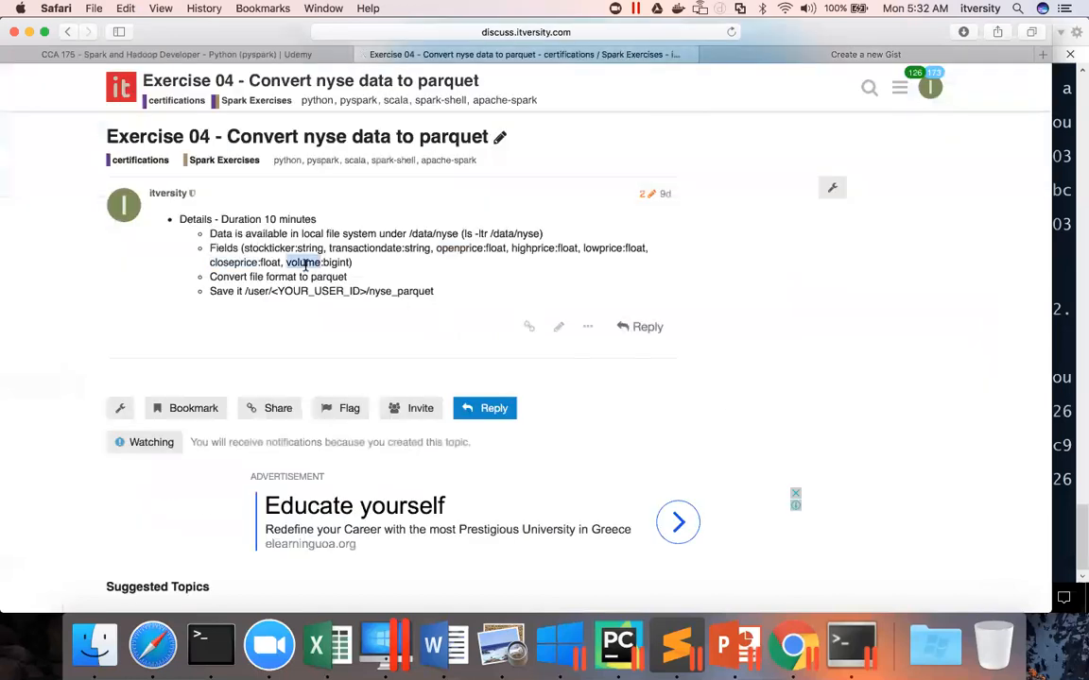
left_click(865, 53)
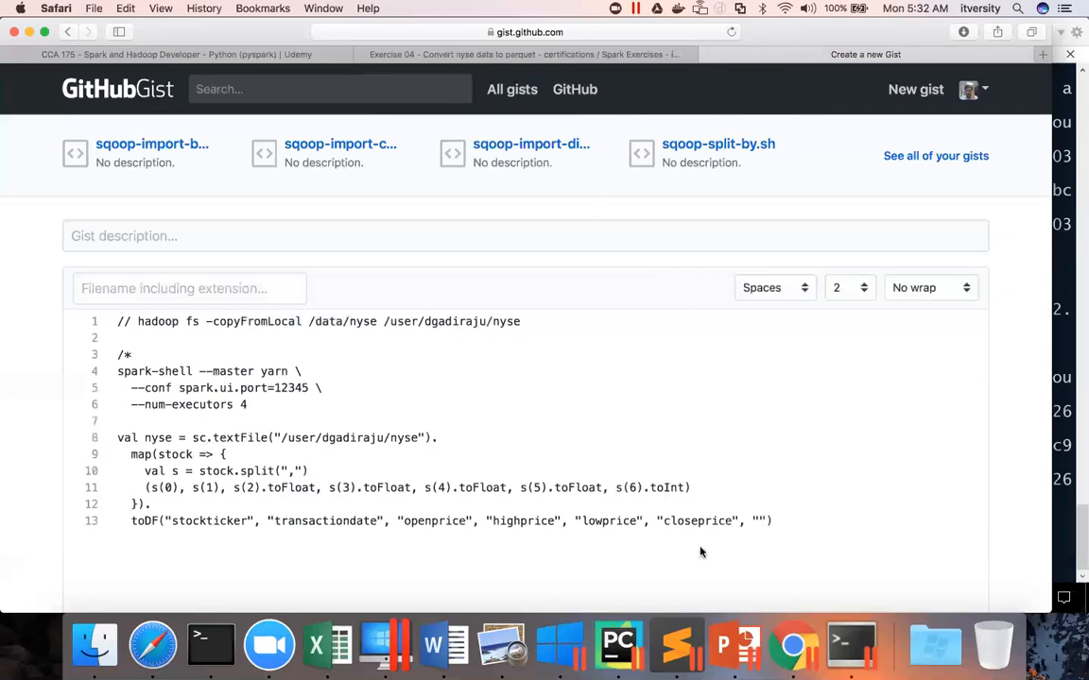
type("volume")
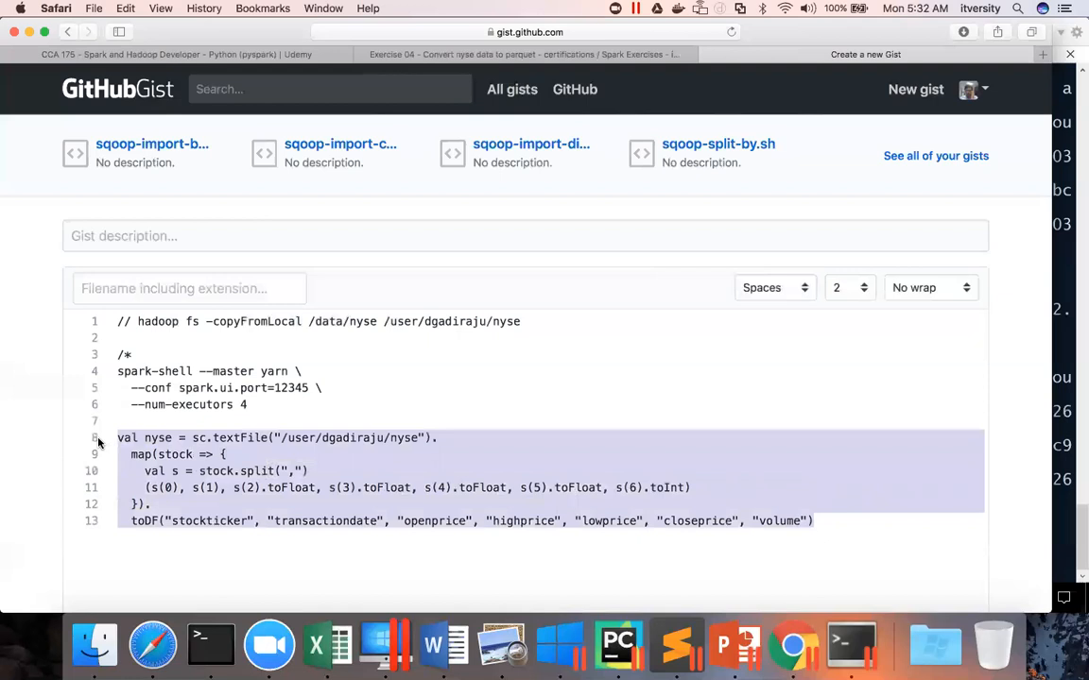
Step: In the VM's spark-shell, paste the DataFrame code and run nyse.show
left_click(123, 421)
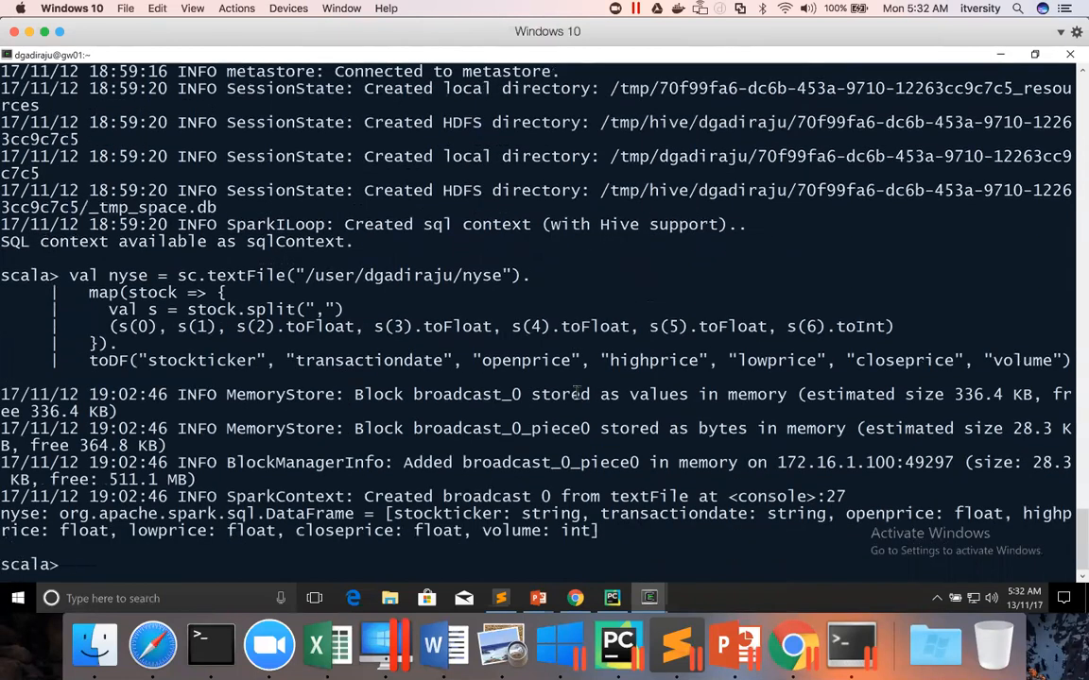
type("ny")
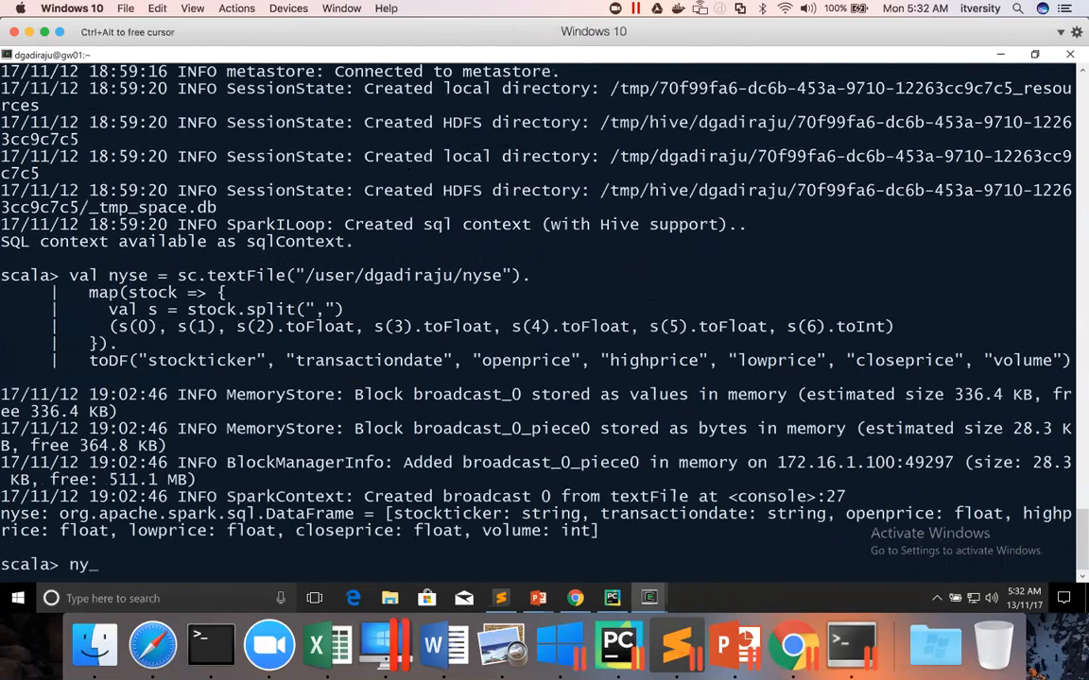
type("se.show")
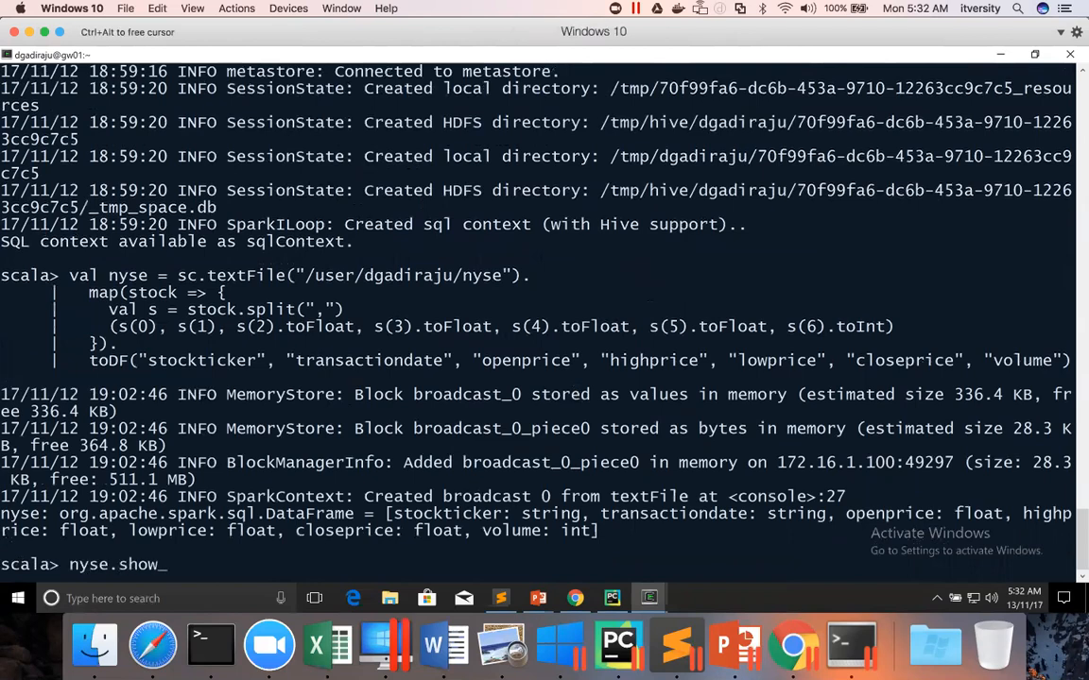
key("Return")
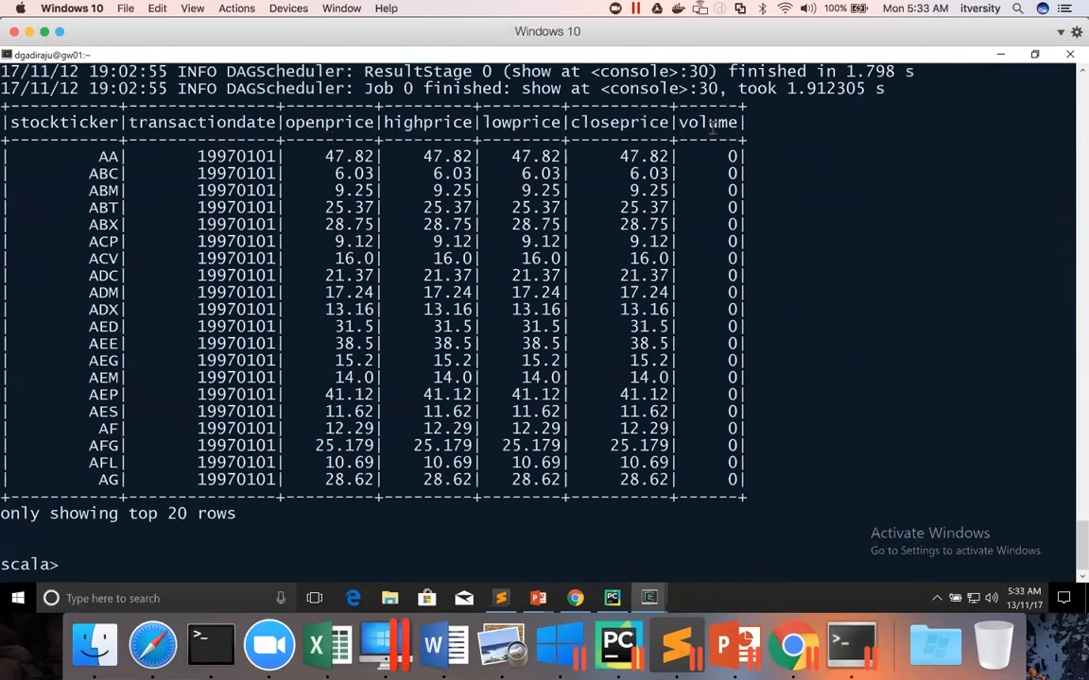
mouse_move(676, 234)
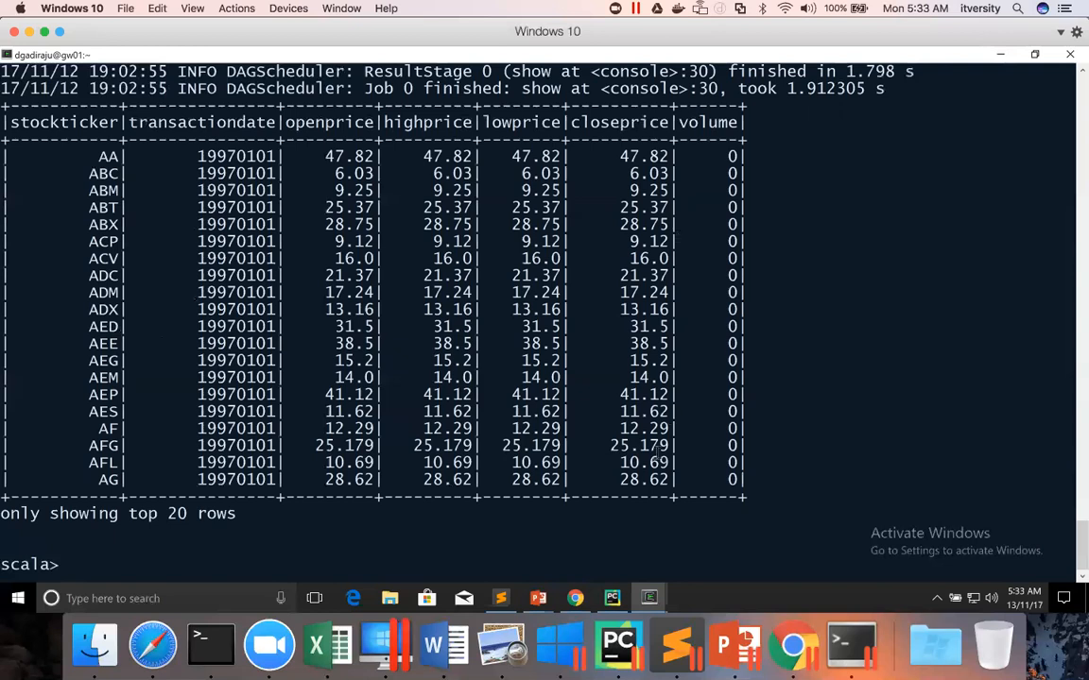
mouse_move(500, 598)
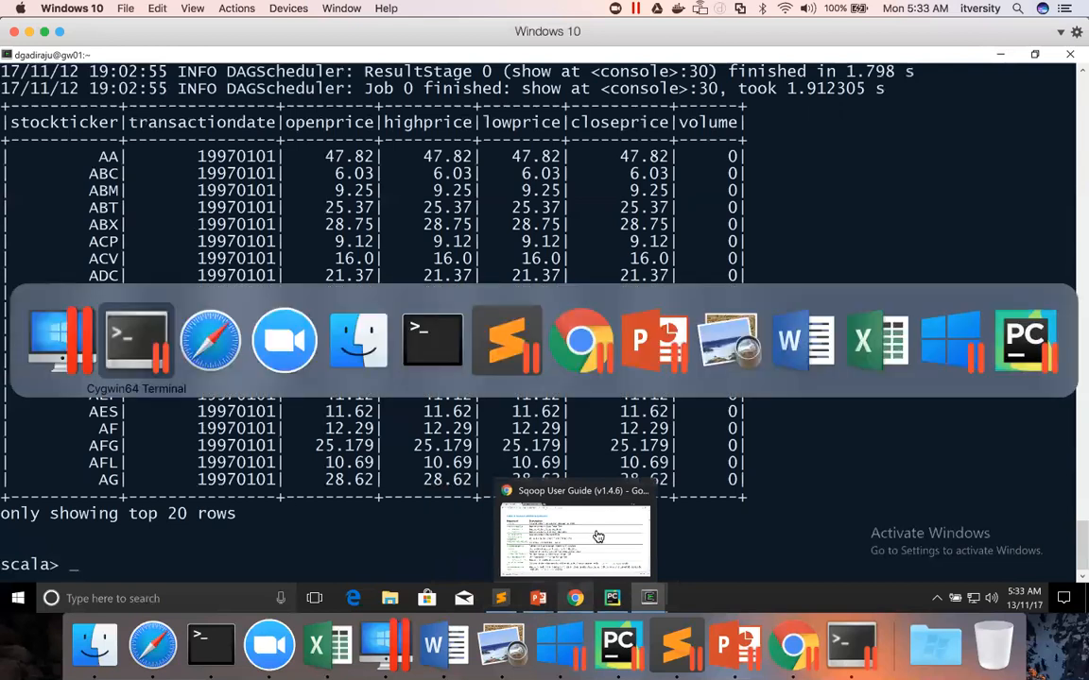
Step: Return to the gist draft in the browser
left_click(576, 533)
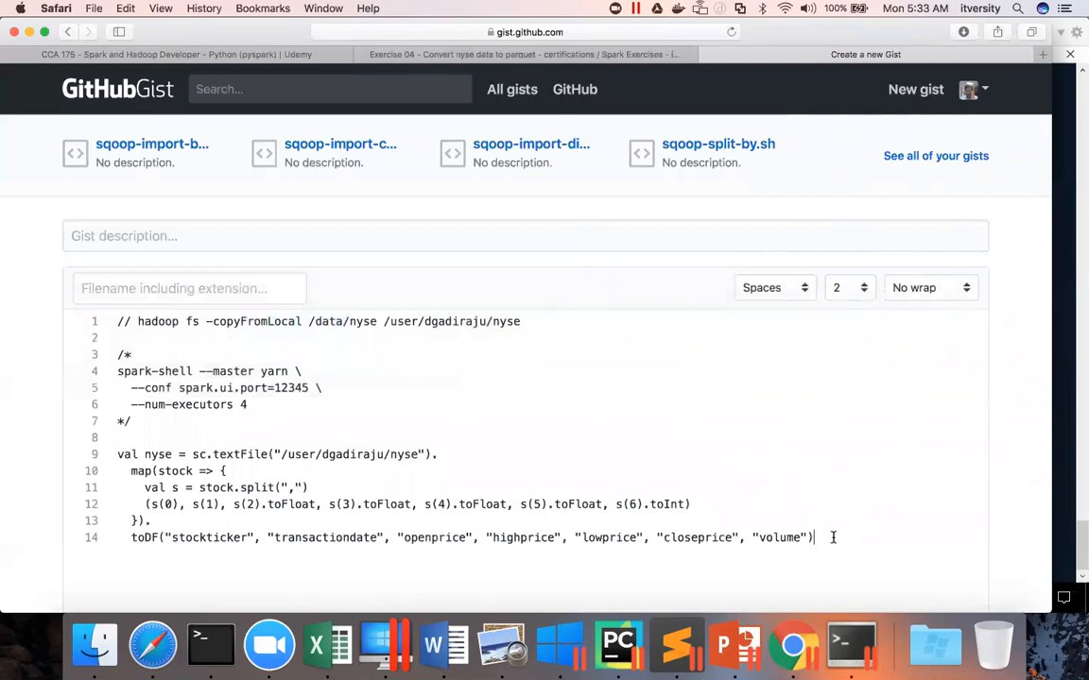
Step: Add sqlContext.save("/user/dgadiraju/nyse_parquet", "parquet") below the toDF call
key("Return")
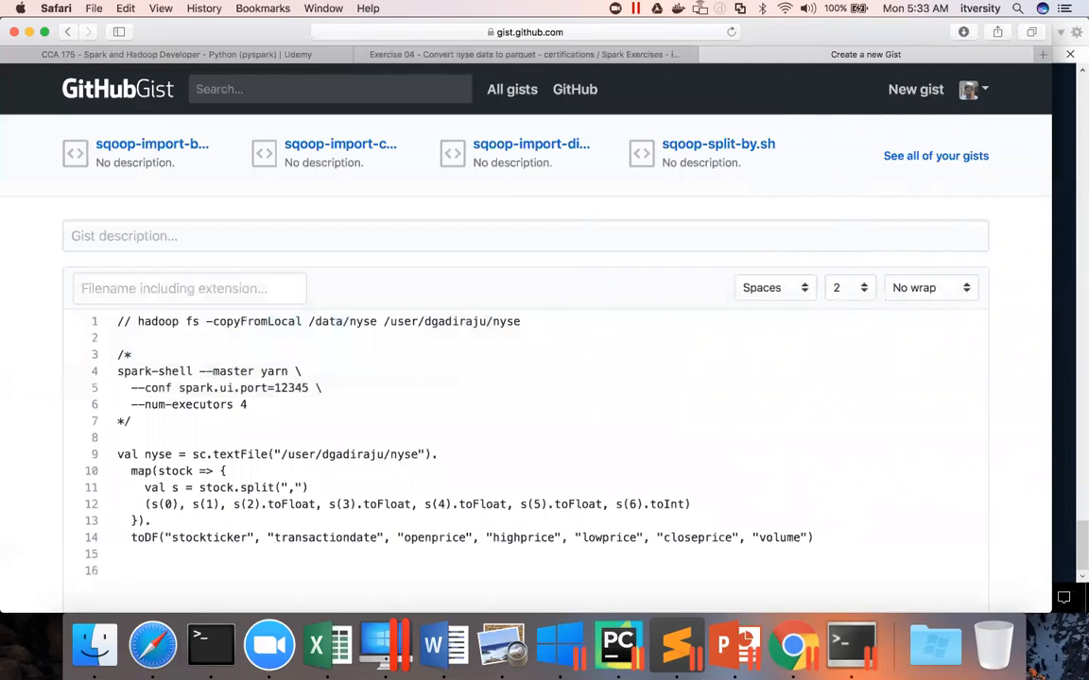
type("sql")
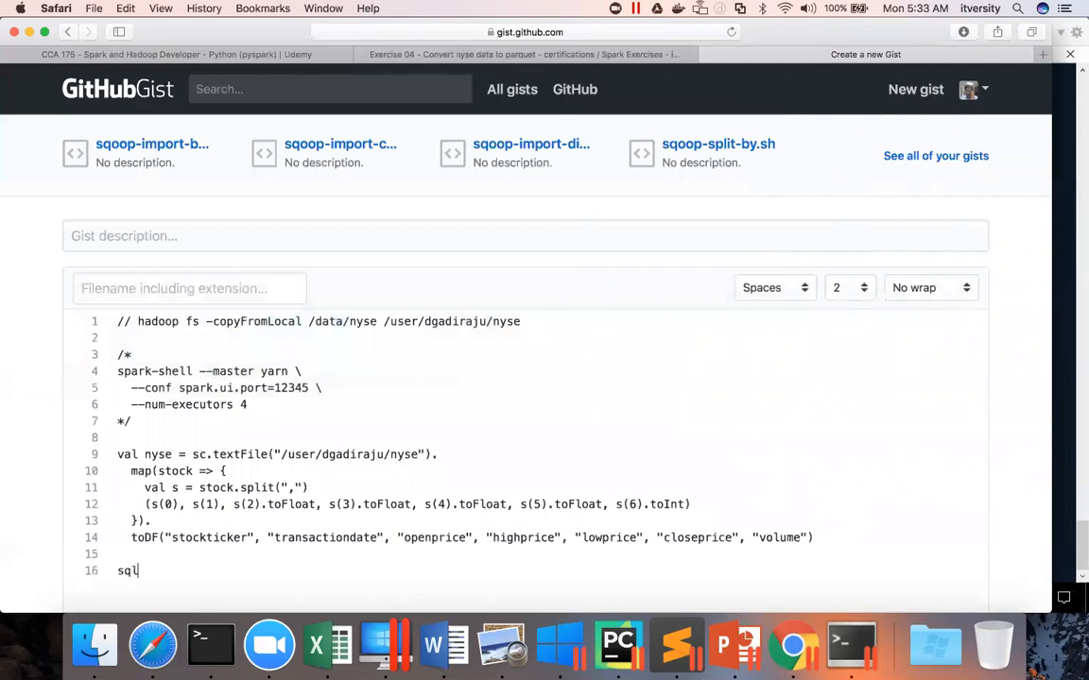
type("Context.sq")
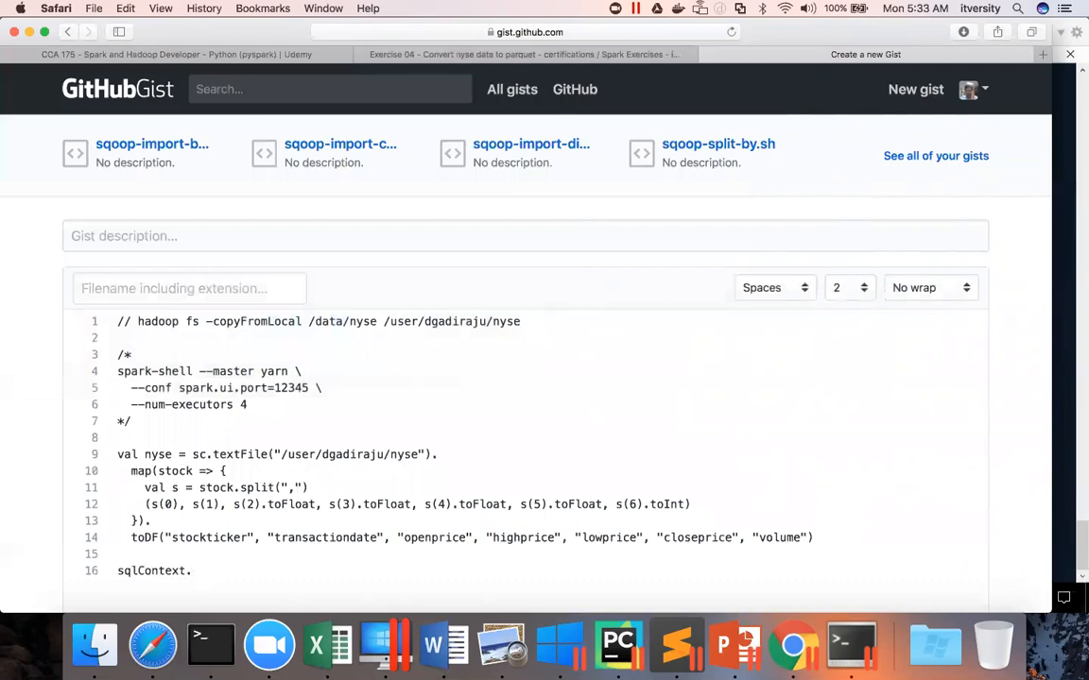
type("save")
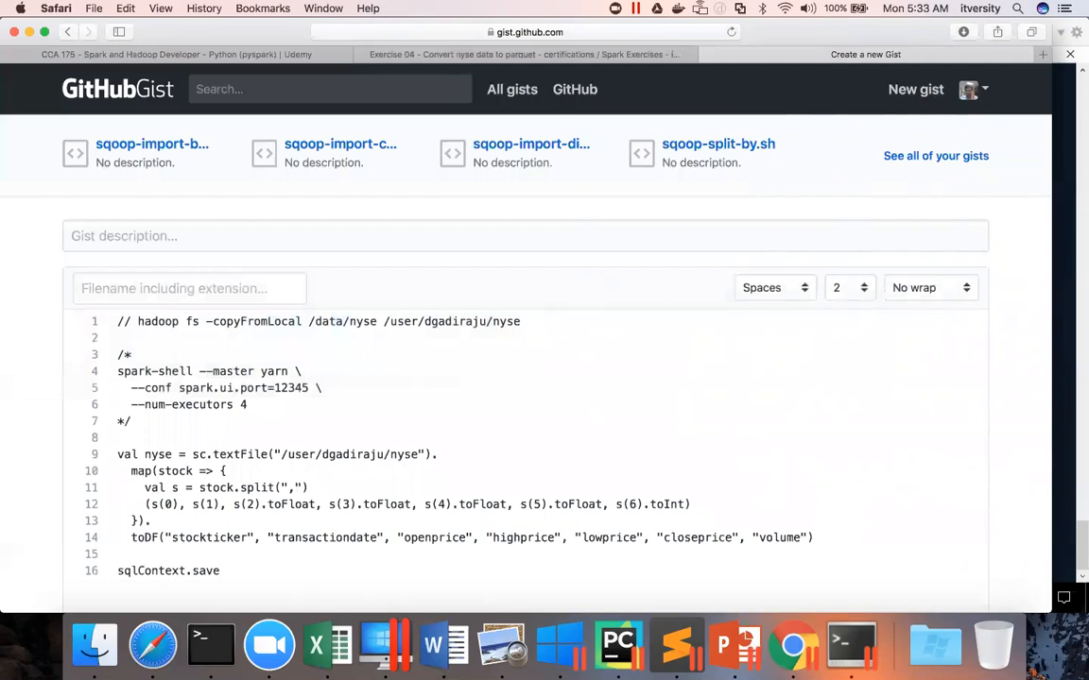
type("(\"")
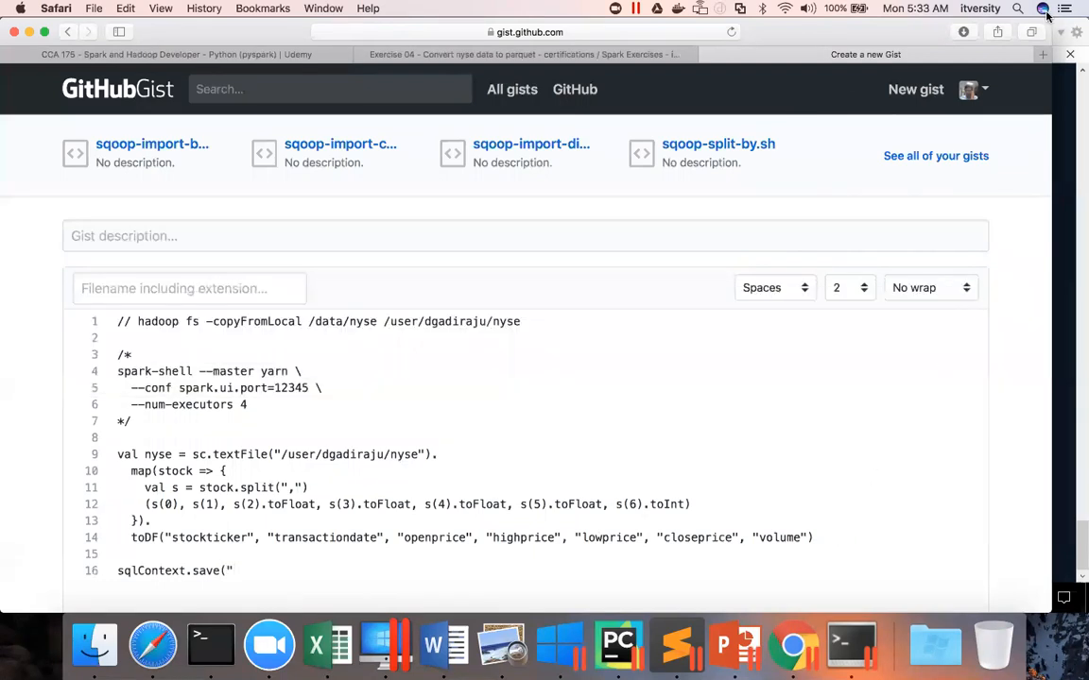
left_click(523, 54)
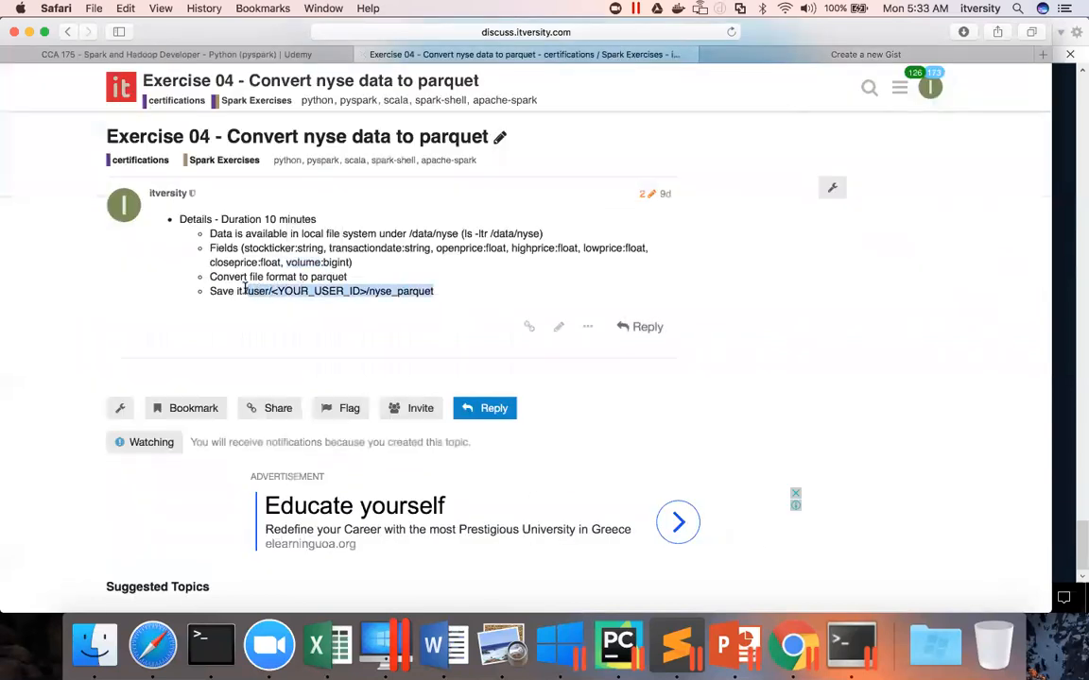
left_click(864, 54)
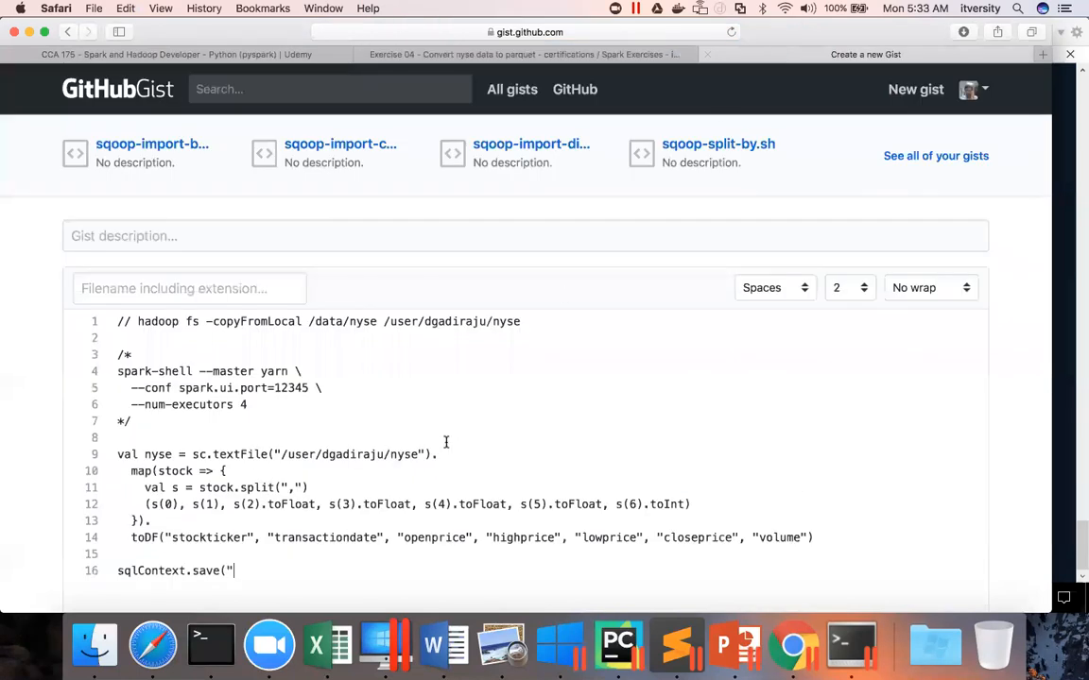
type("/user/<YOUR_USER_ID>/nyse_parquet")
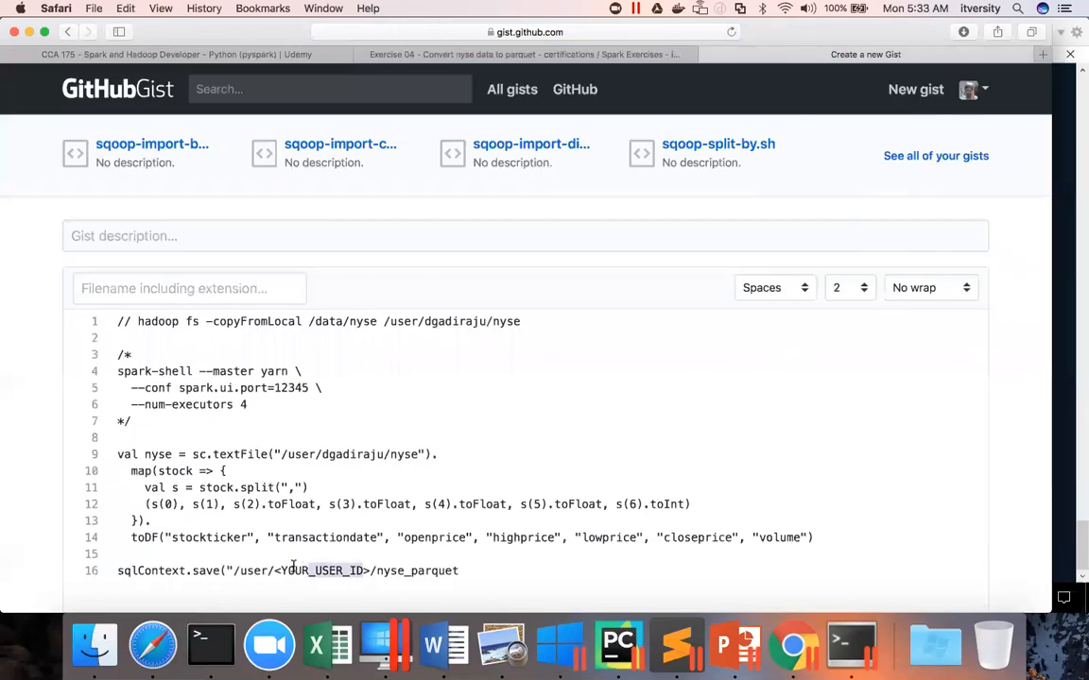
type("dgadiraju")
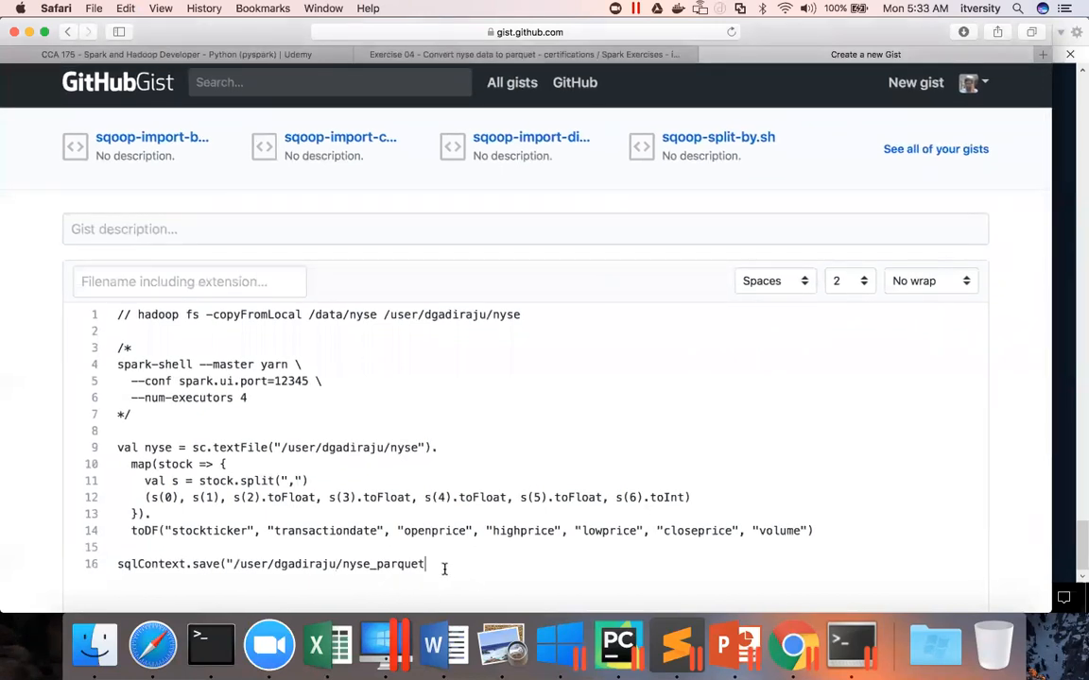
type(", \"pa")
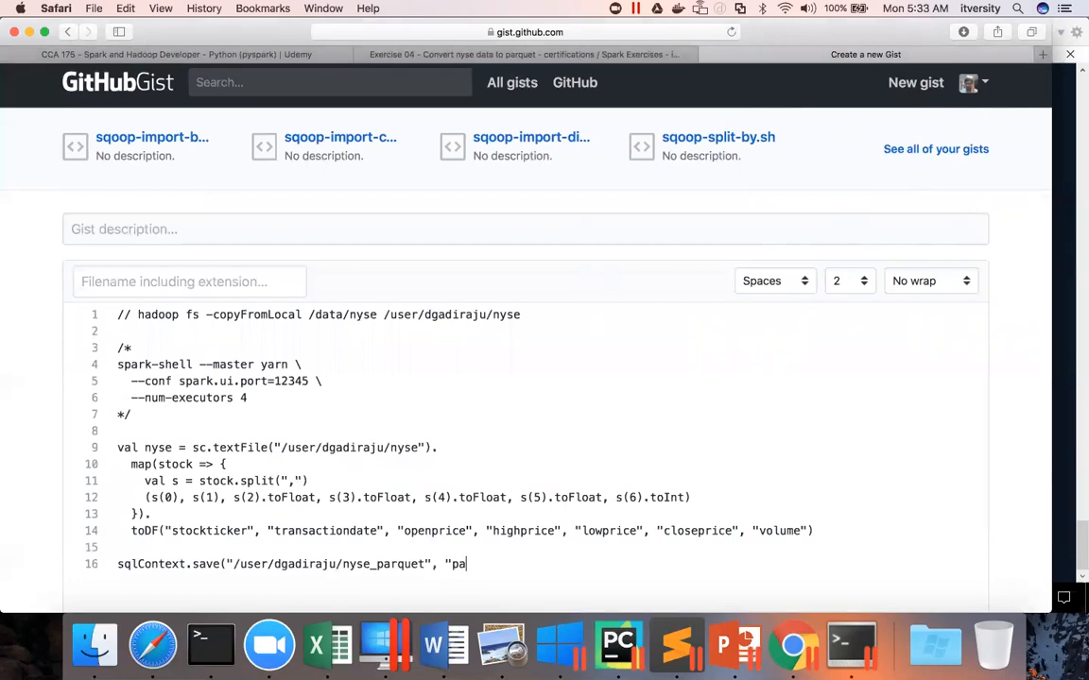
type("rquet\")")
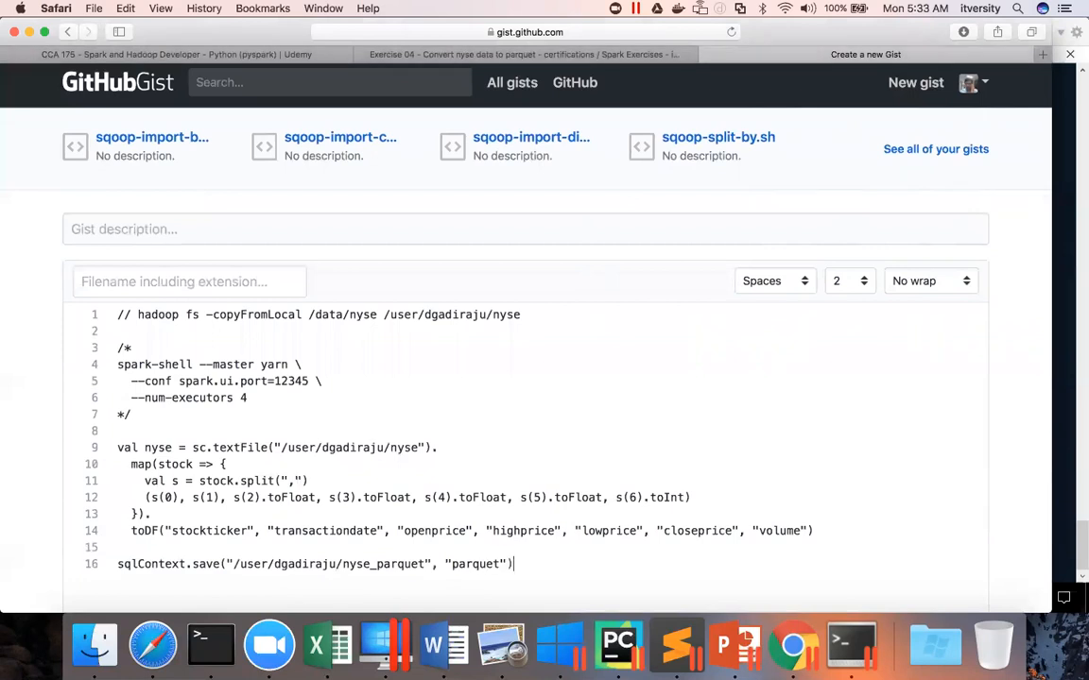
Step: Add a commented write.parquet line to /user/dgadiraju/nyse_parquet and select the save line
type("/")
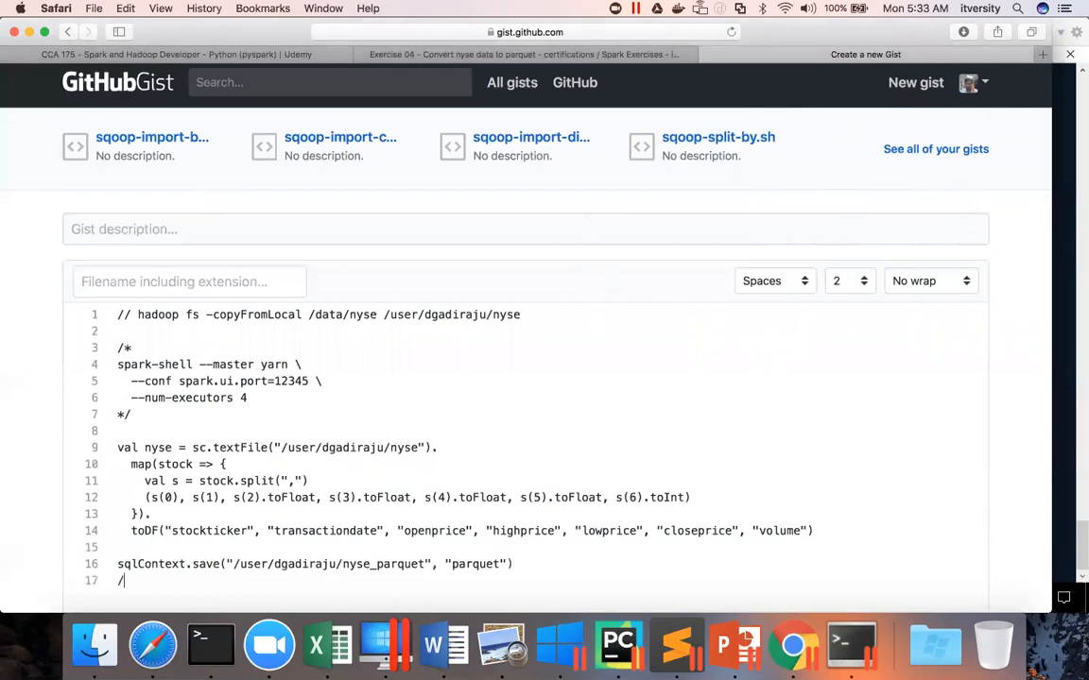
type("/sqlContex.wr")
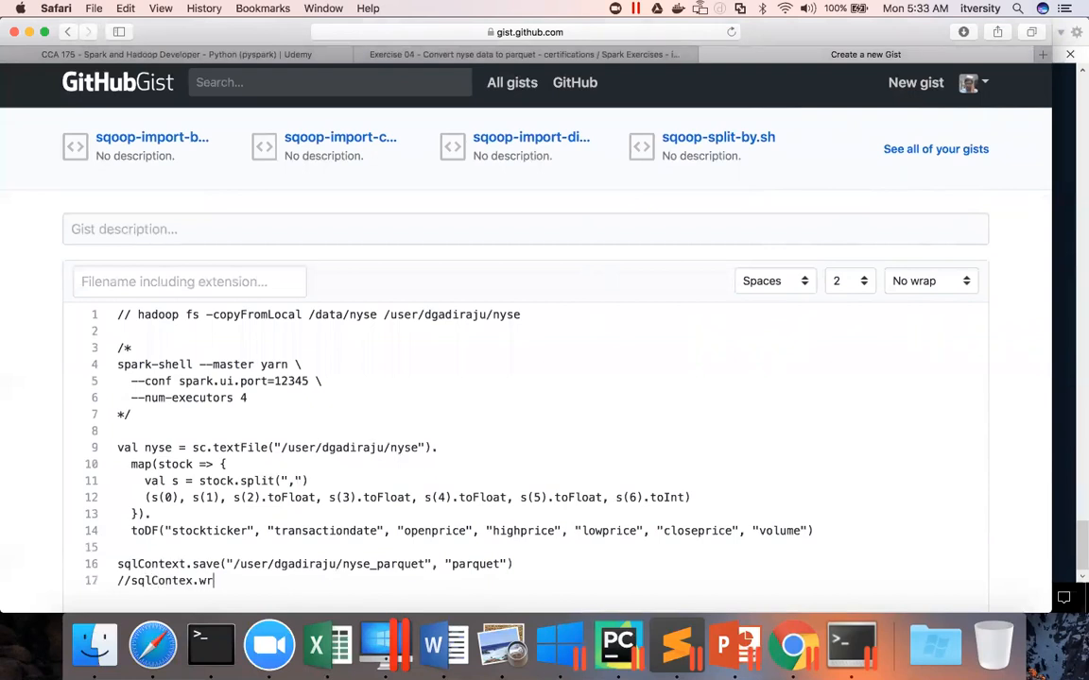
type("ite.parq")
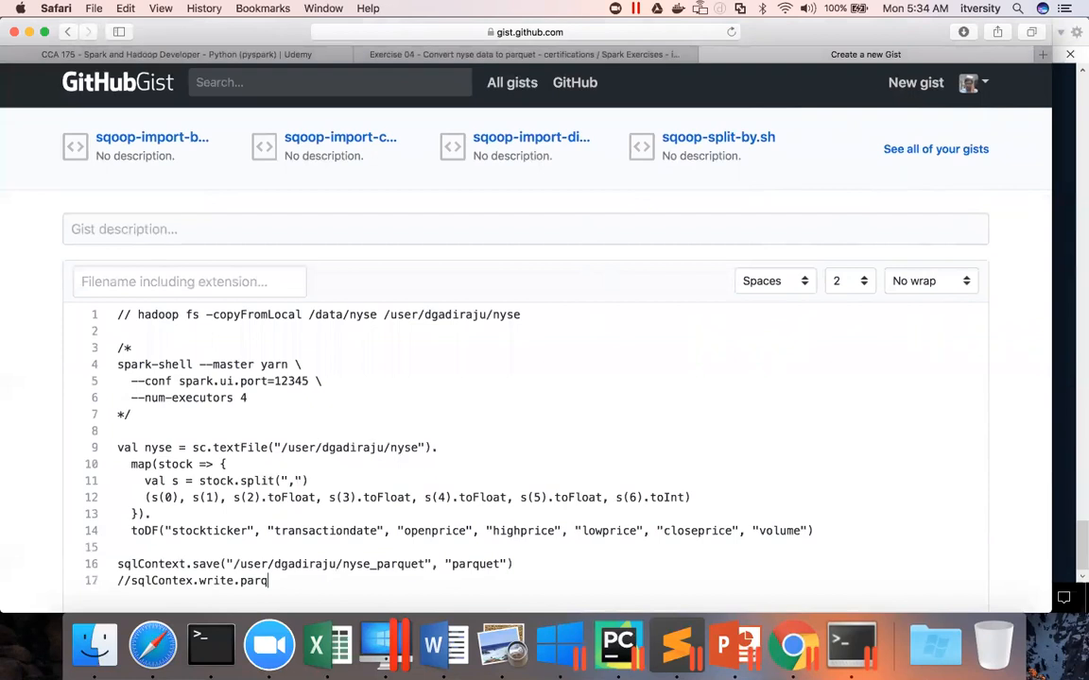
type("uet(\"")
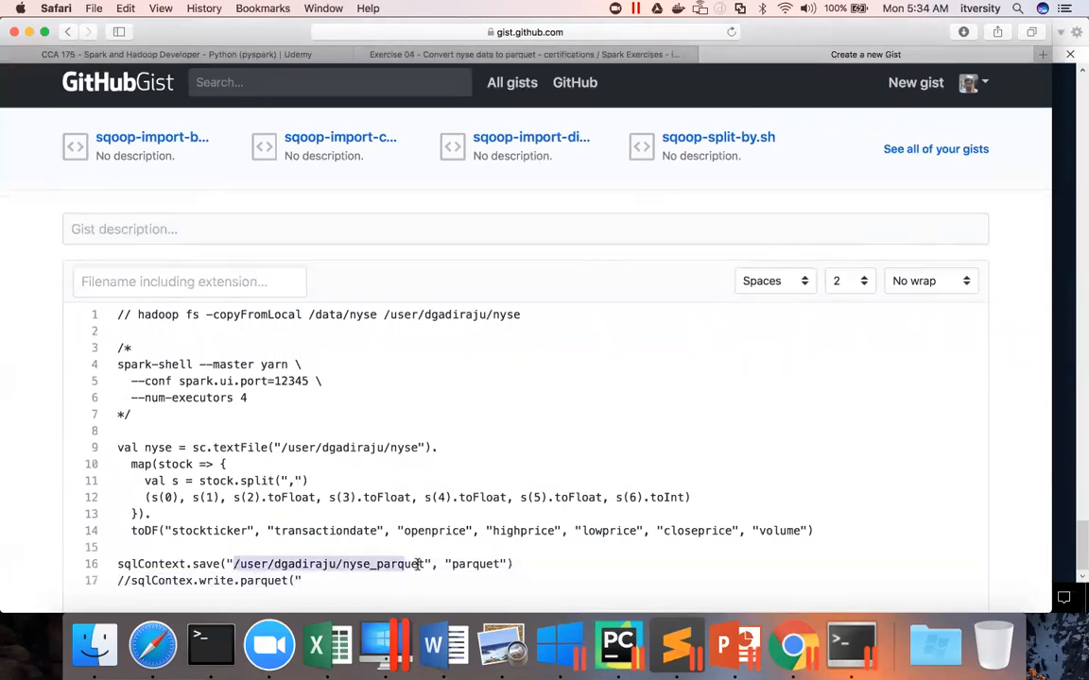
type("/user/dgadiraju/nyse_parquet\")")
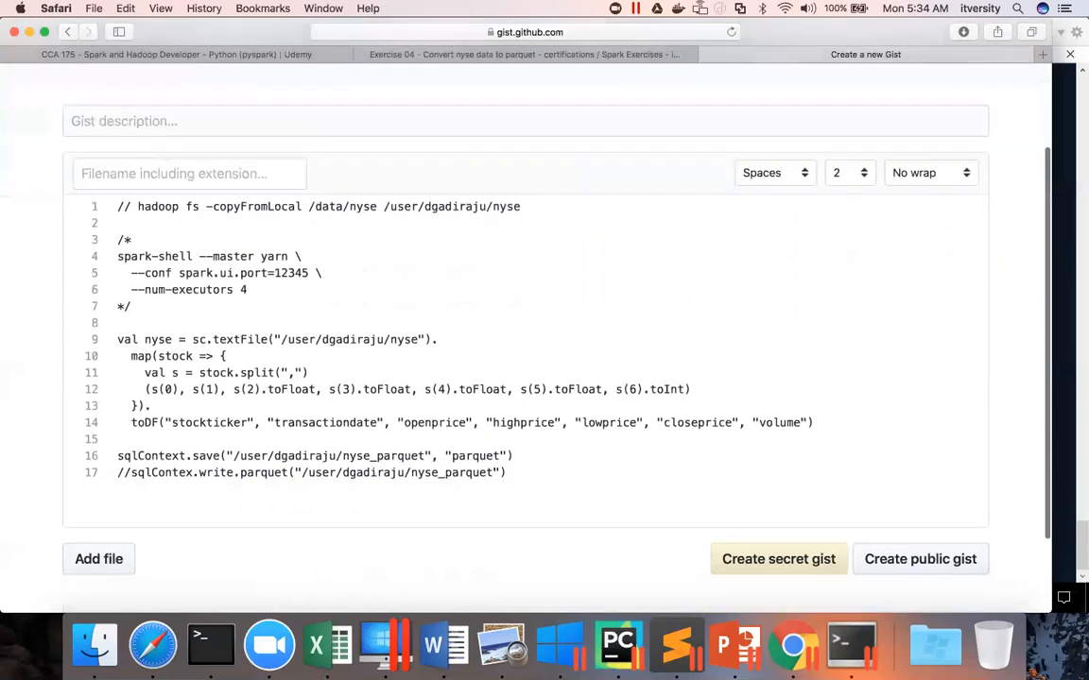
left_click(510, 455)
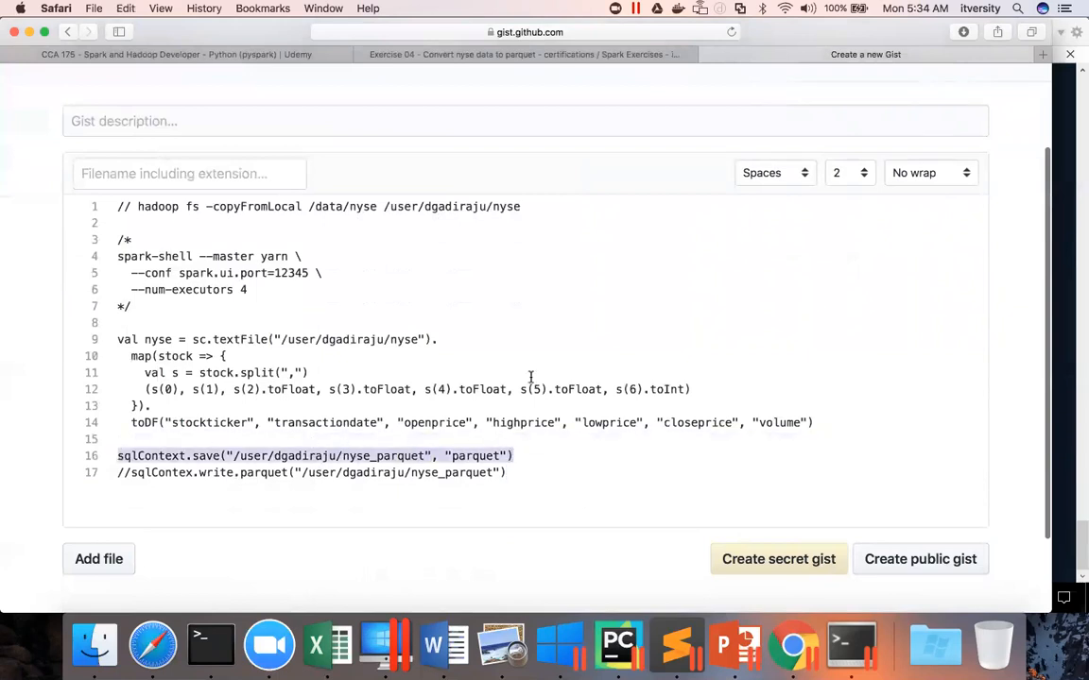
mouse_move(851, 645)
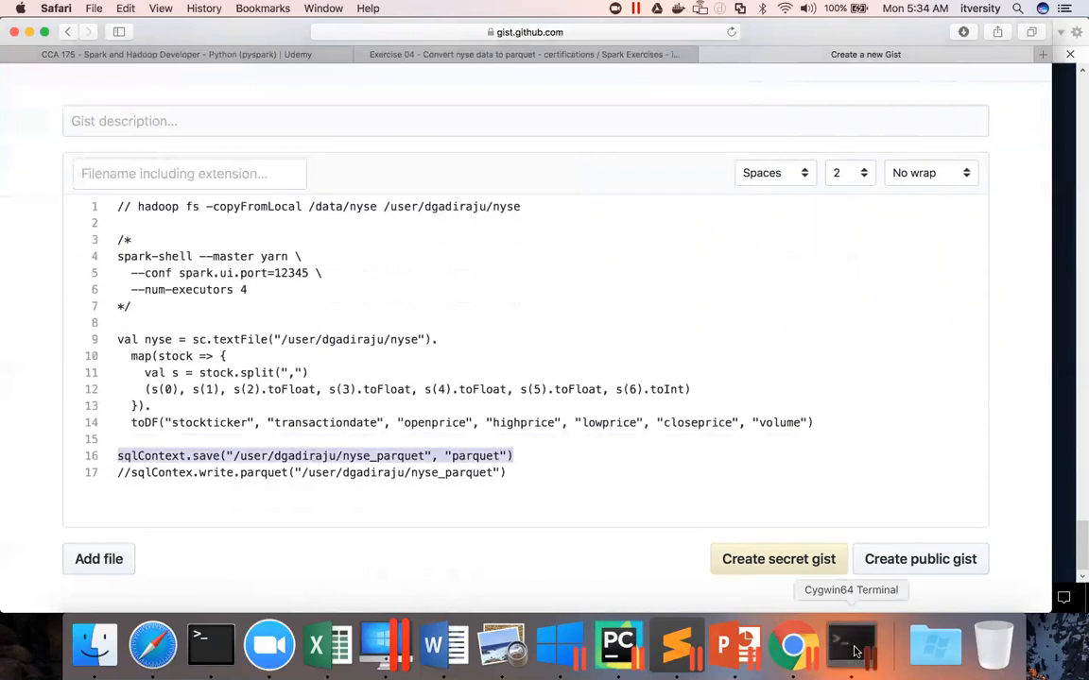
Step: Paste sqlContext.save into spark-shell and list sqlContext's members after the error
left_click(850, 645)
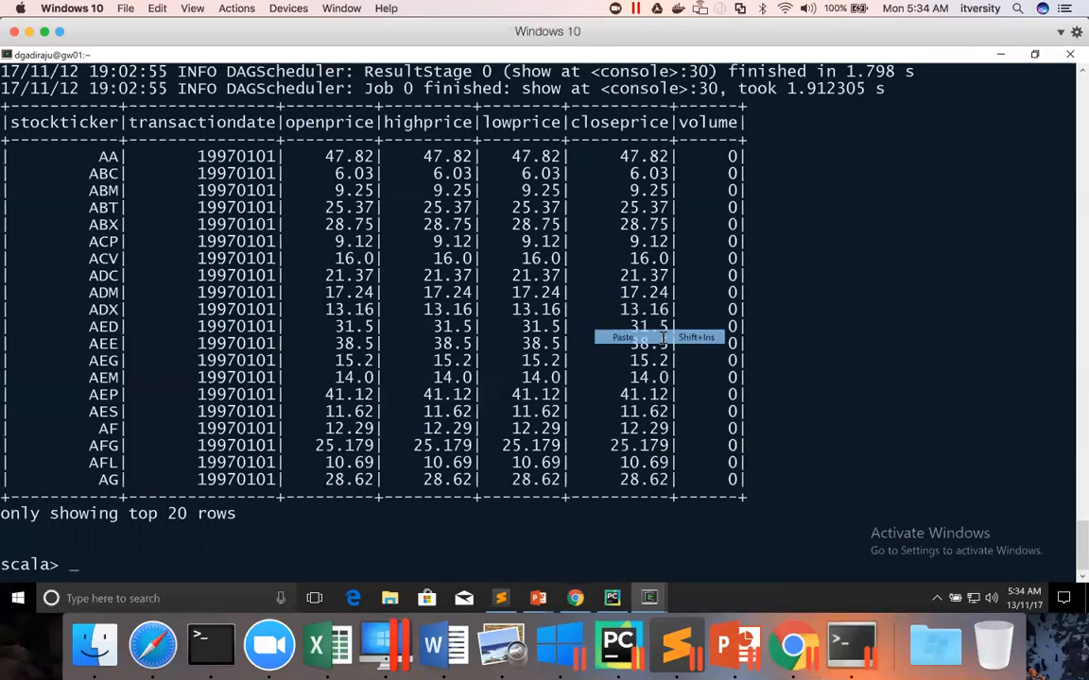
left_click(623, 338)
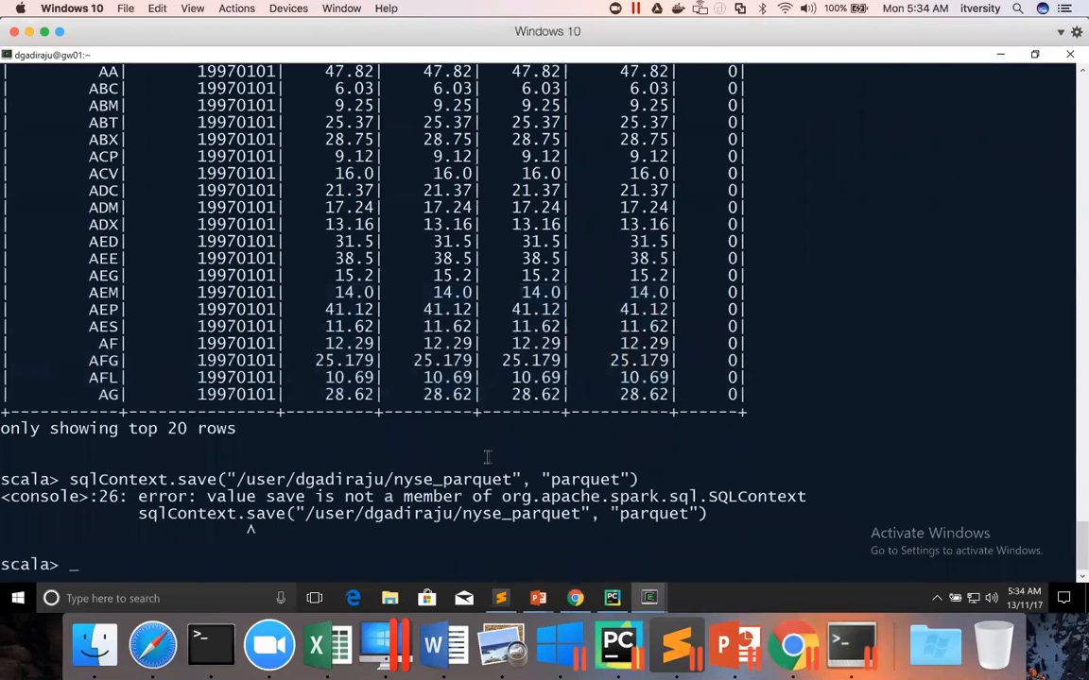
type("sql")
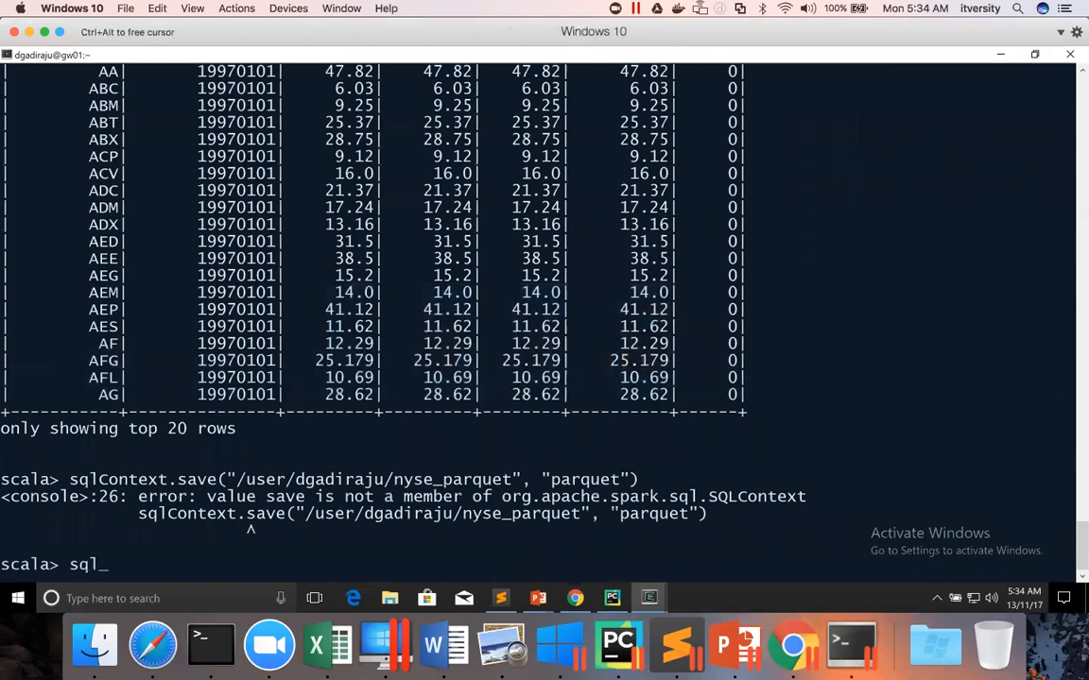
type("Context.")
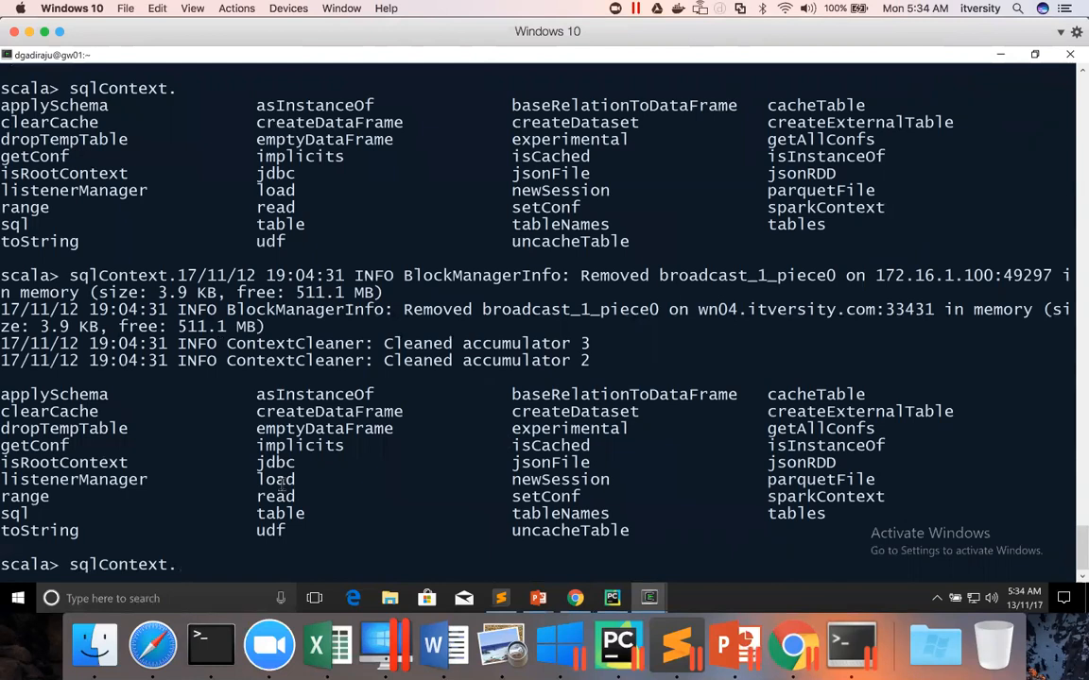
mouse_move(402, 652)
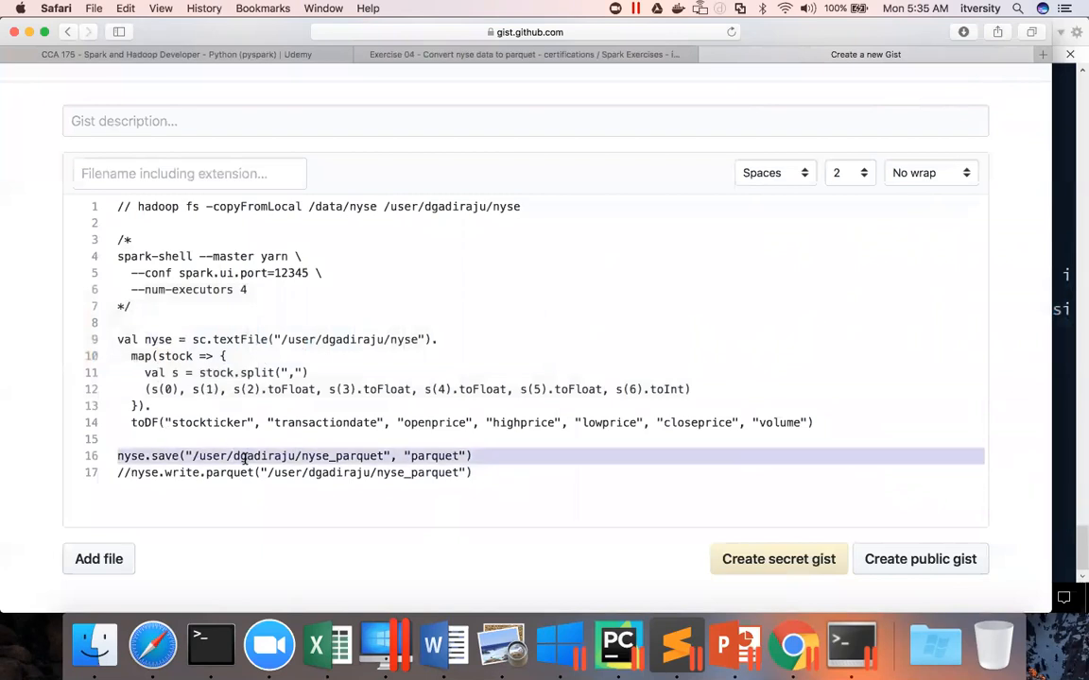
left_click(849, 646)
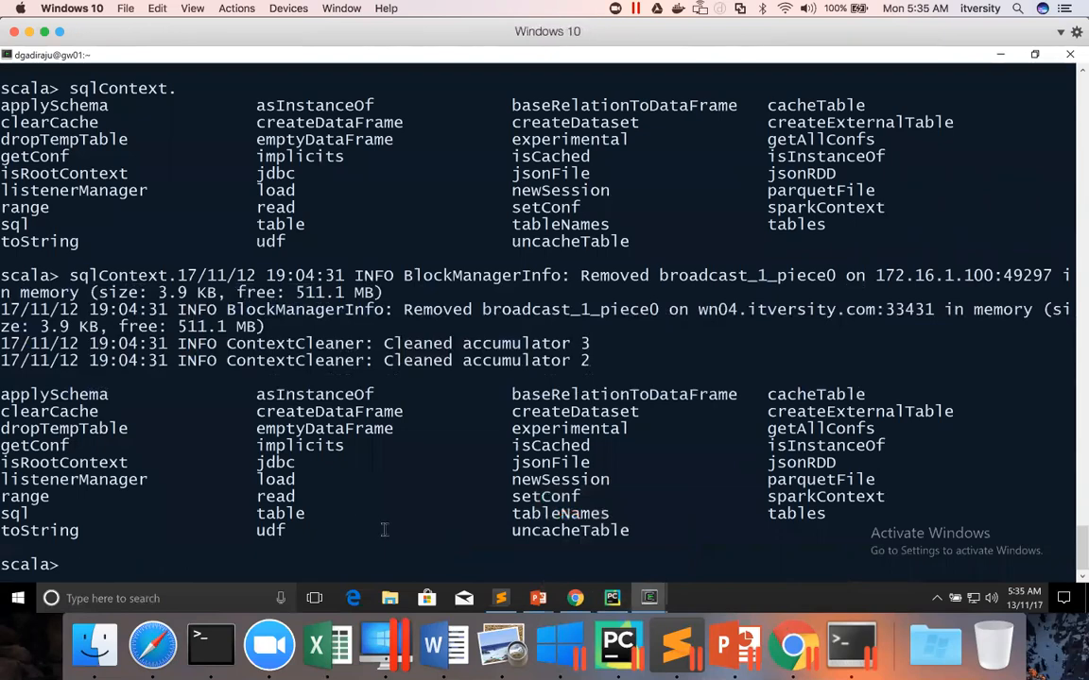
Step: Run nyse.save to /user/dgadiraju/nyse_parquet as parquet and review the job log
type("nyse.save(\"/user/dgadiraju/nyse_parquet\", \"parquet\")")
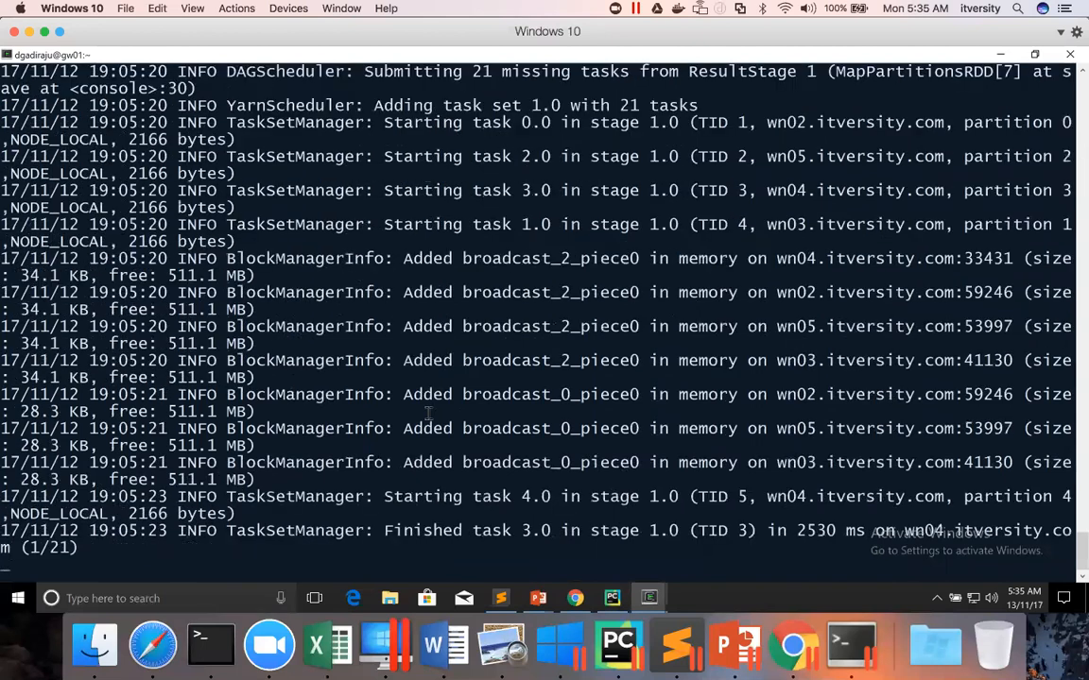
scroll("down", 3)
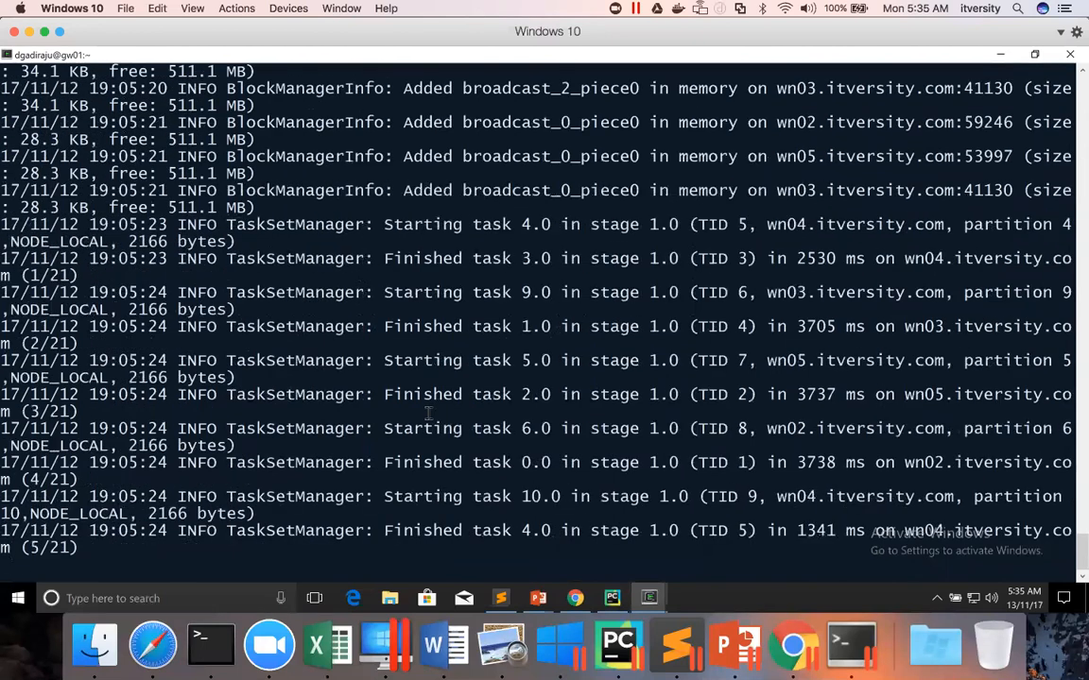
scroll("down", 3)
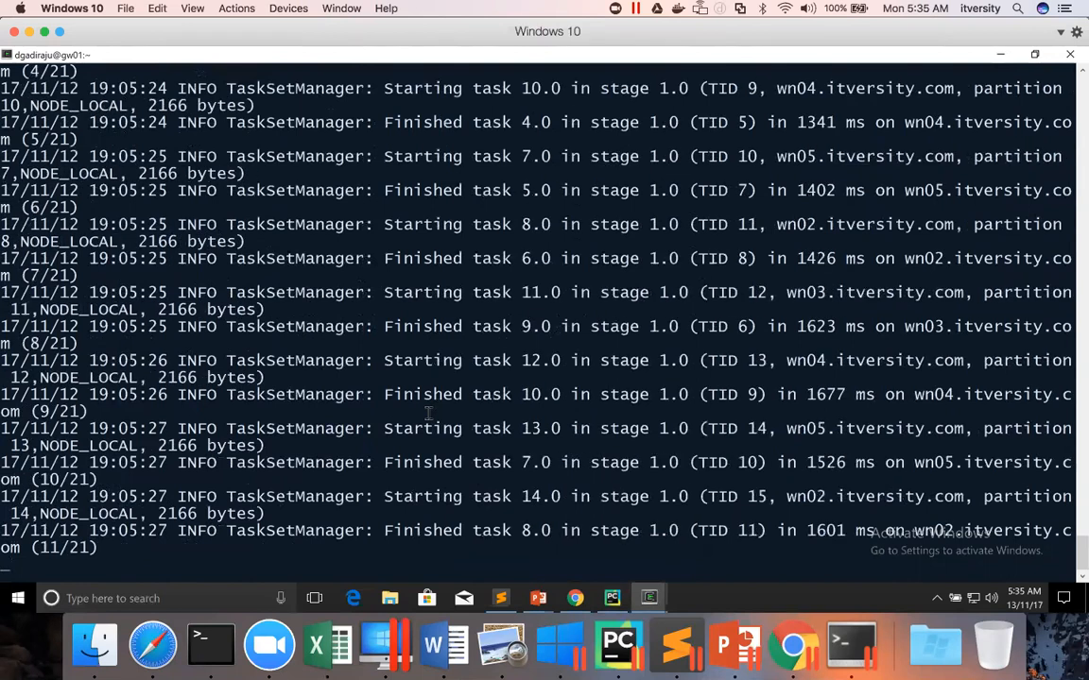
scroll("down", 3)
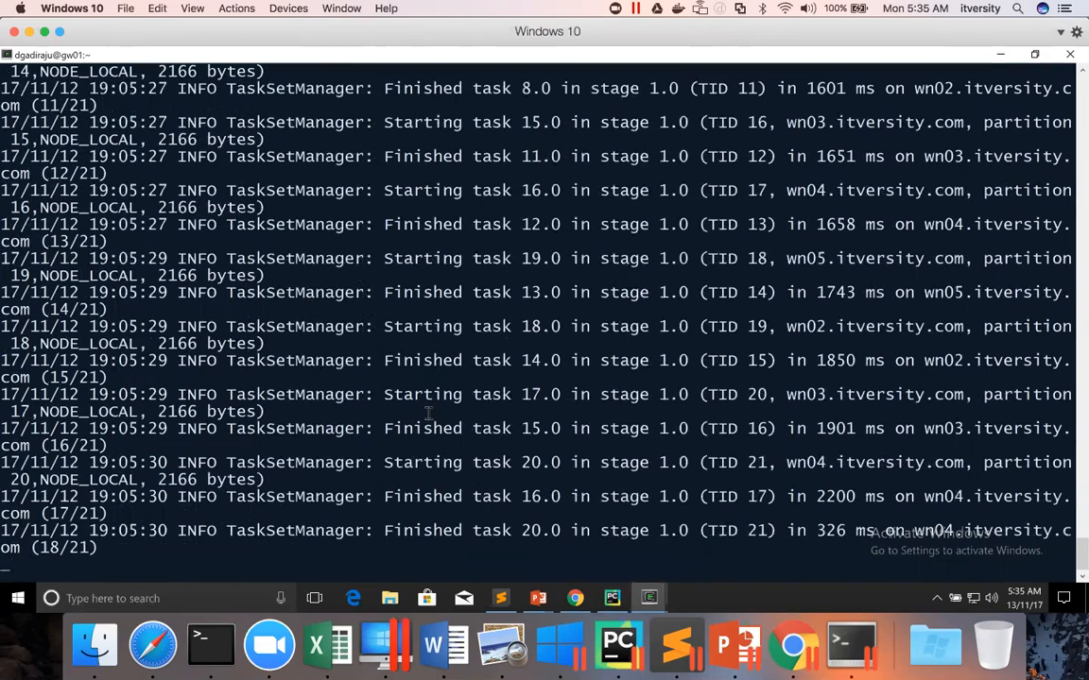
scroll("down", 3)
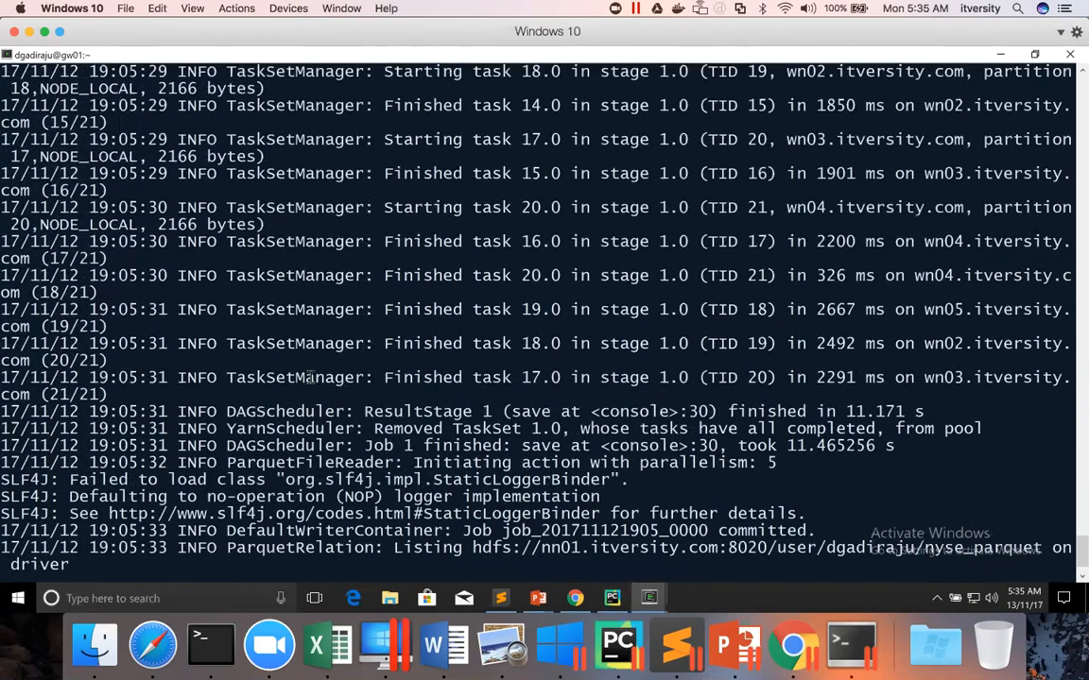
scroll("up", 3)
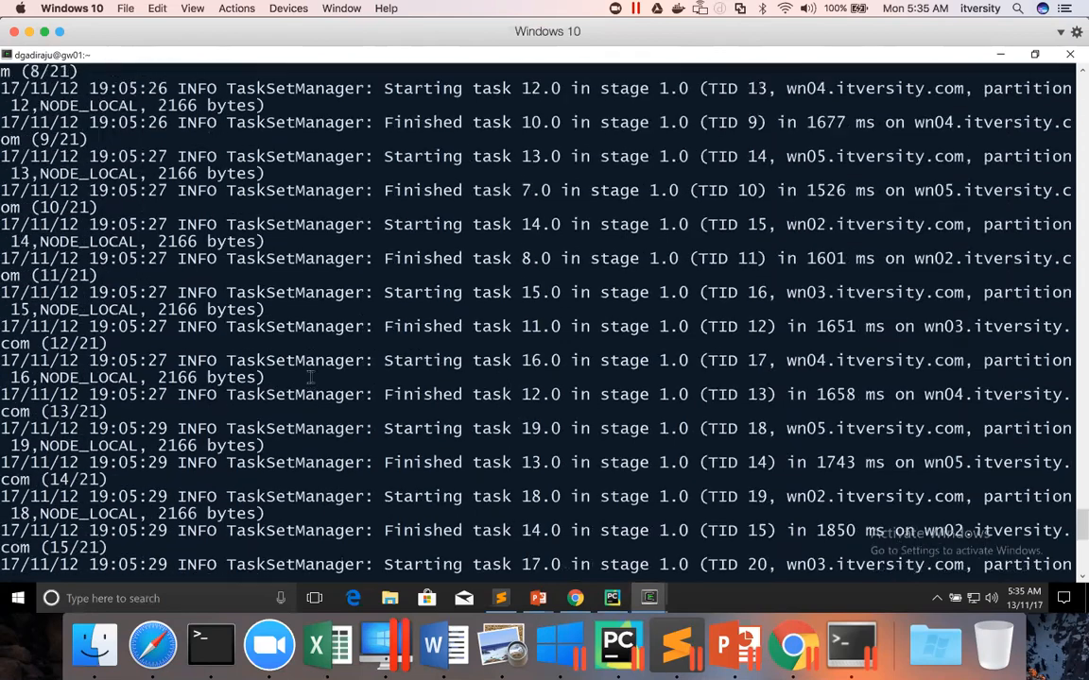
scroll("up", 3)
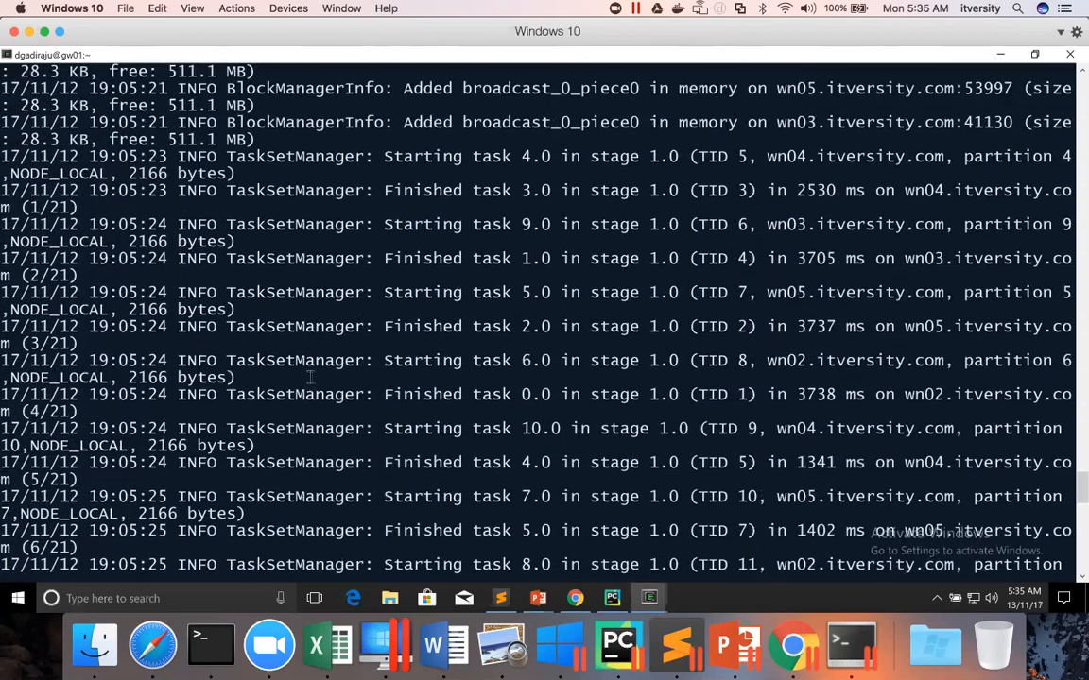
scroll("down", 3)
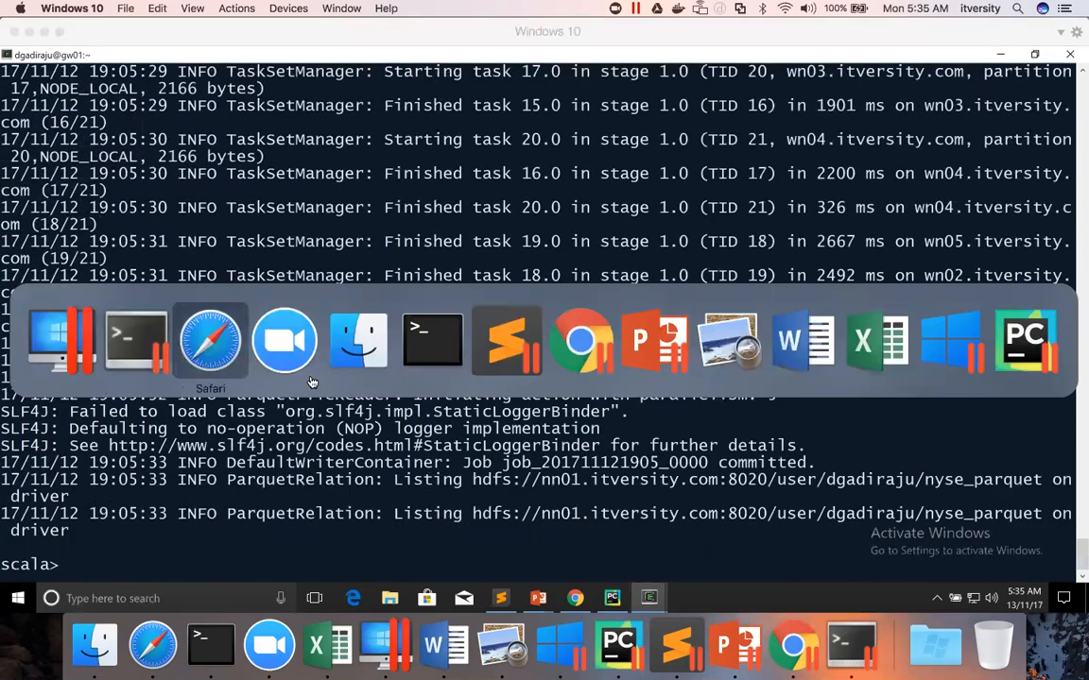
left_click(210, 340)
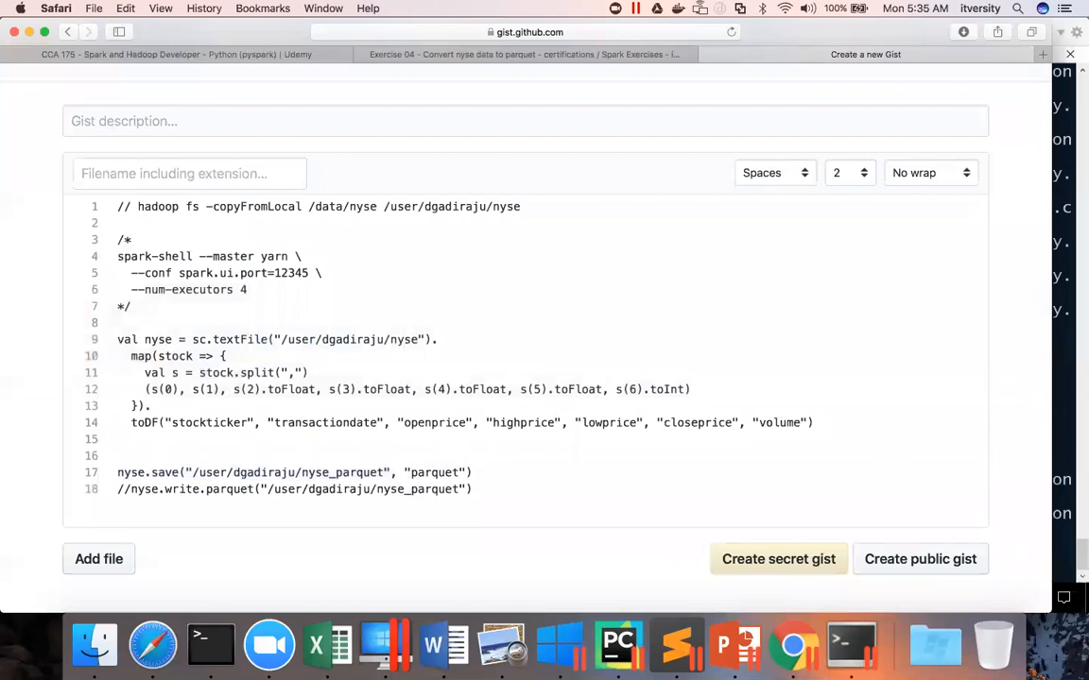
Step: Type sqlContext.setConf("spark.sql.shuffle.partitions", "4") above the save line
type("sqlContex")
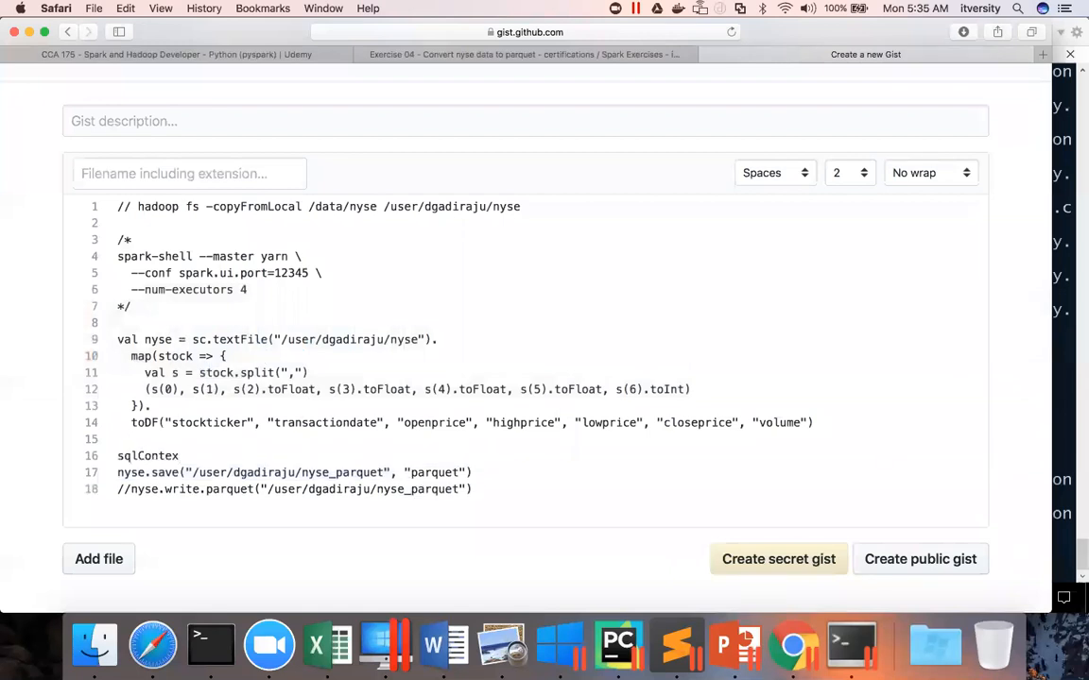
type("t.")
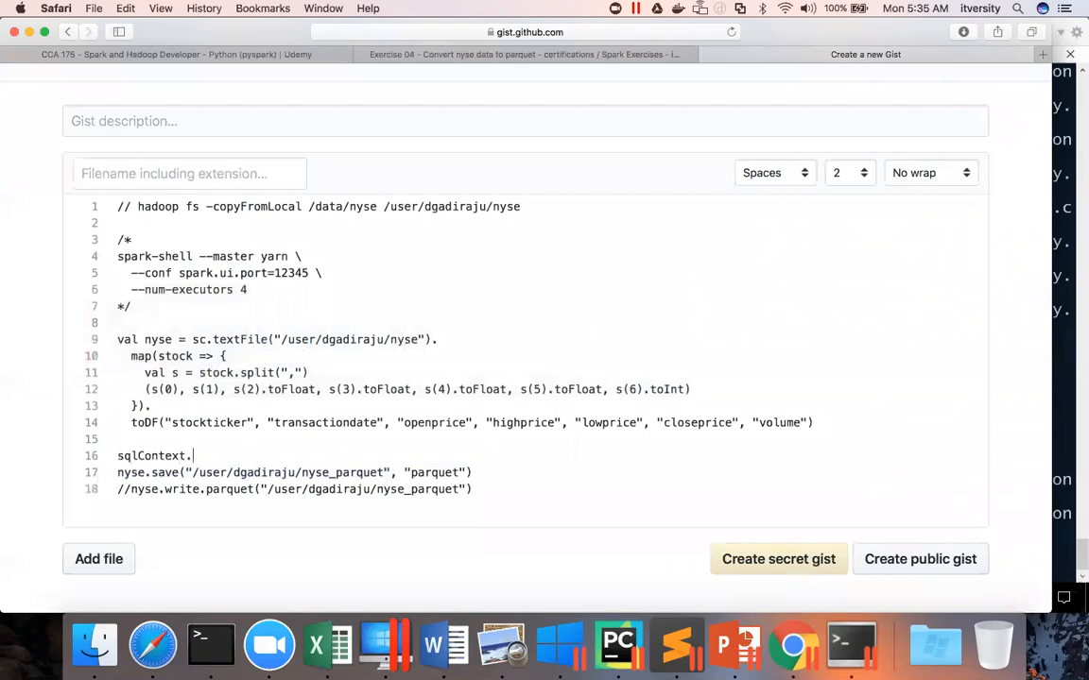
type("setConf(\"")
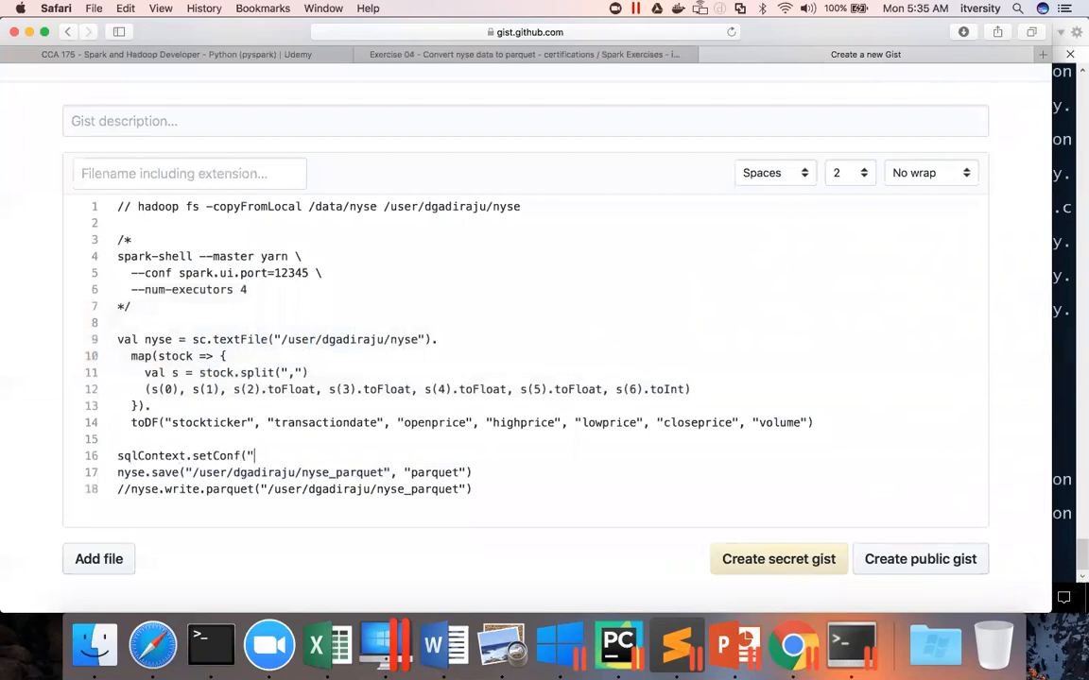
type("spark.sql.s")
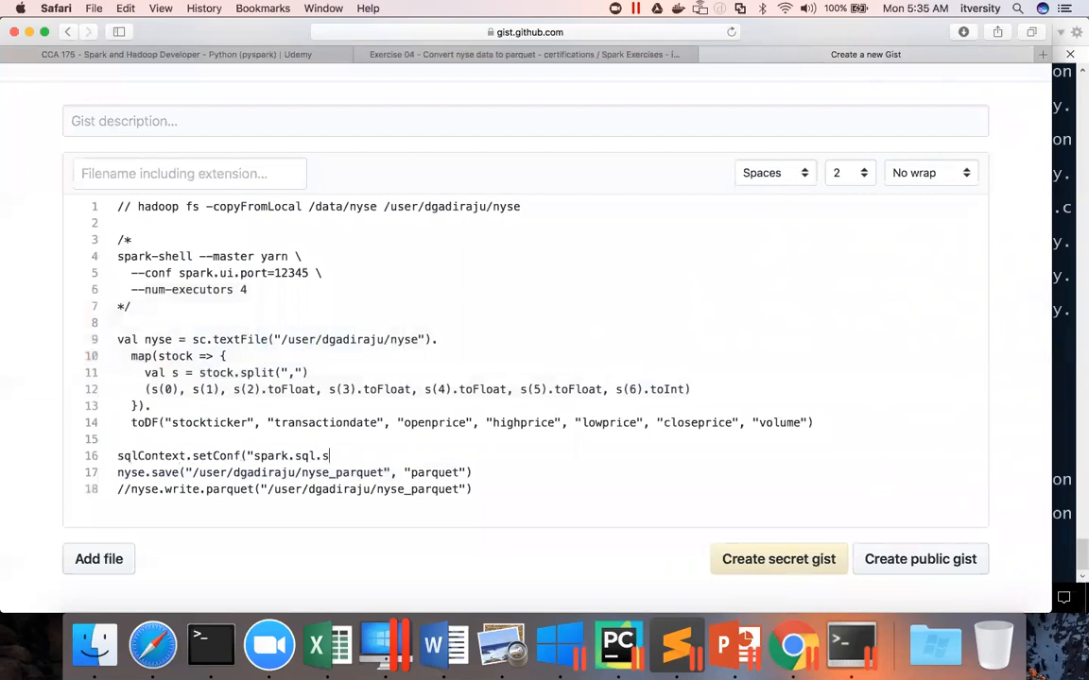
type("huffle.p")
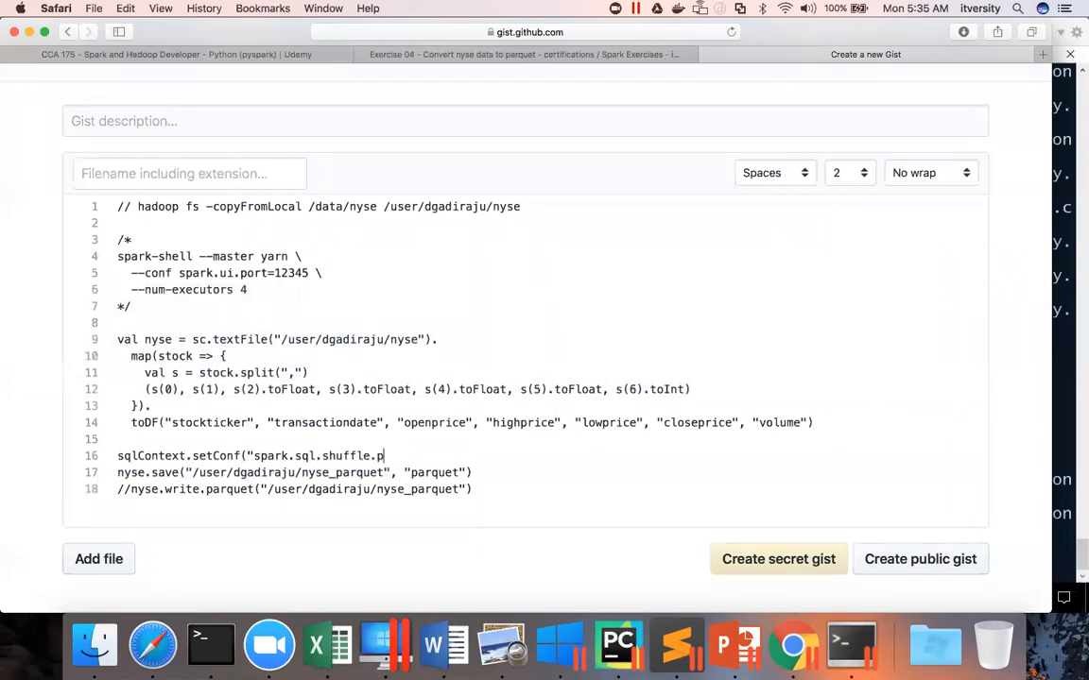
type("artitions\",")
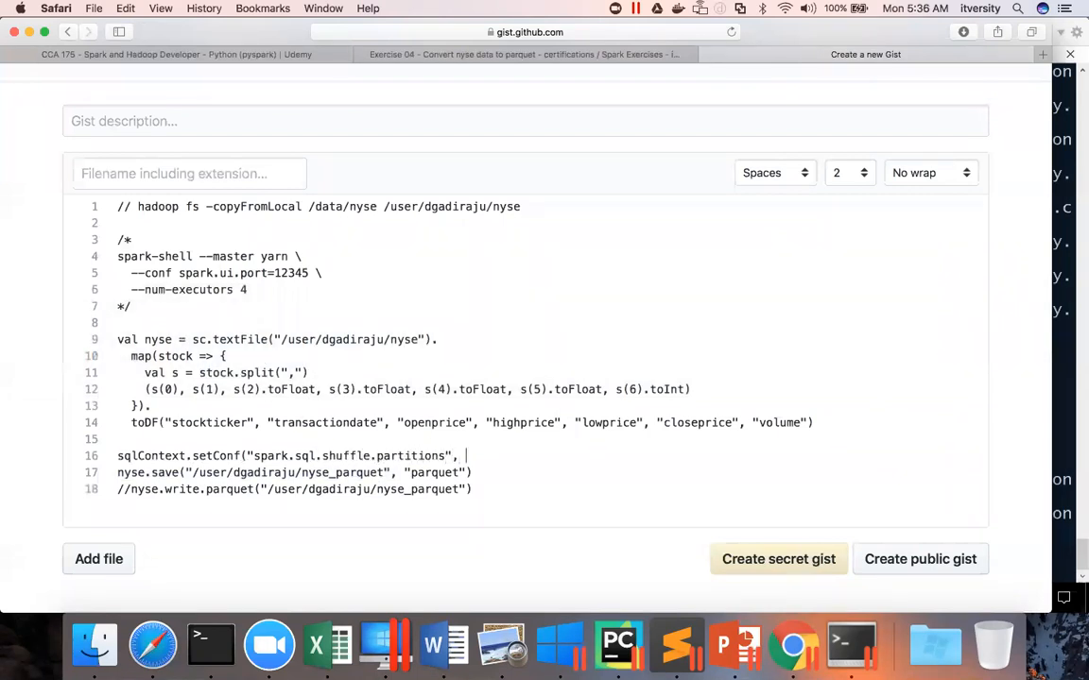
type("\"4")
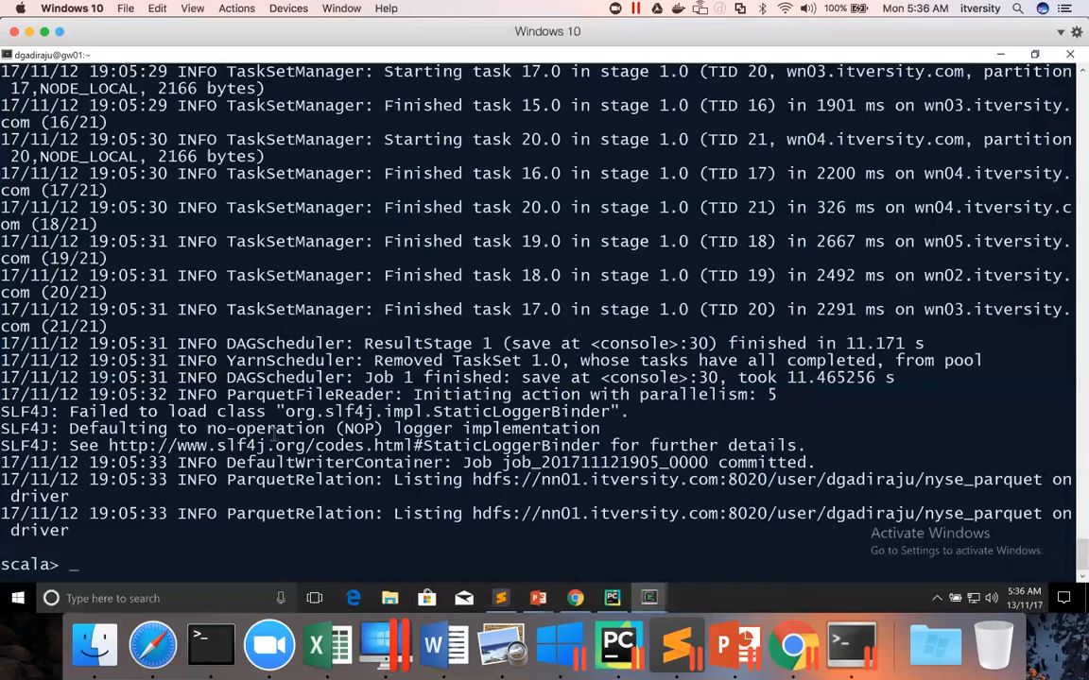
Step: Run setConf for 4 shuffle partitions, then hadoop fs -rm -R /user/dgadiraju/nyse_parquet
type("sqlContext.setConf(\"spark.sql.shuffle.partitions\", \"4\")")
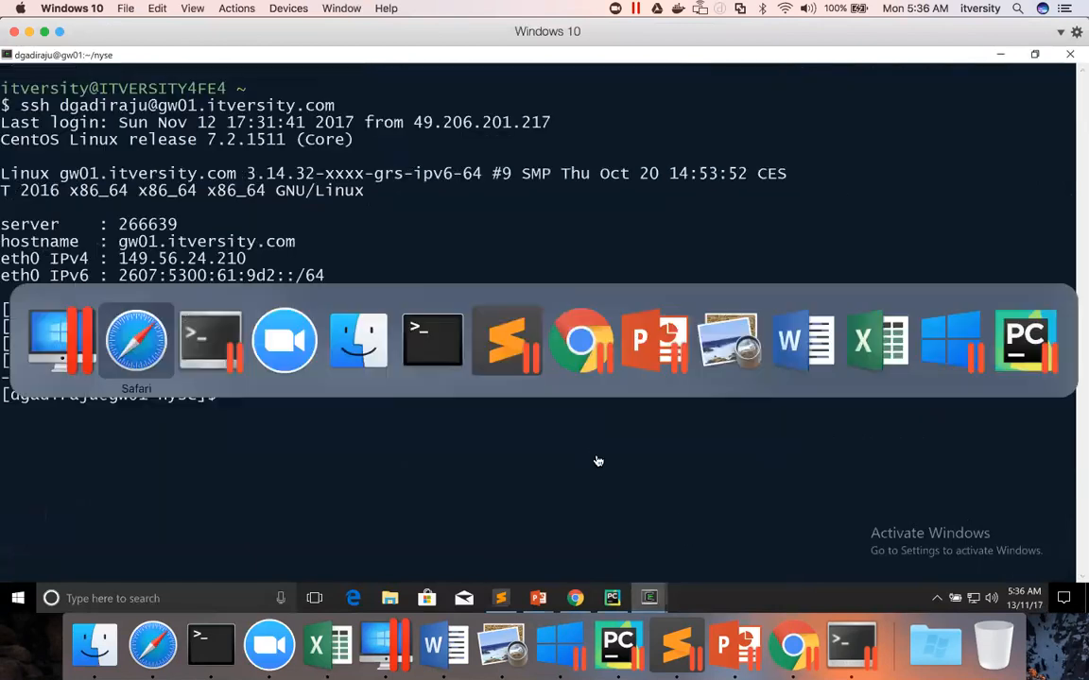
left_click(136, 340)
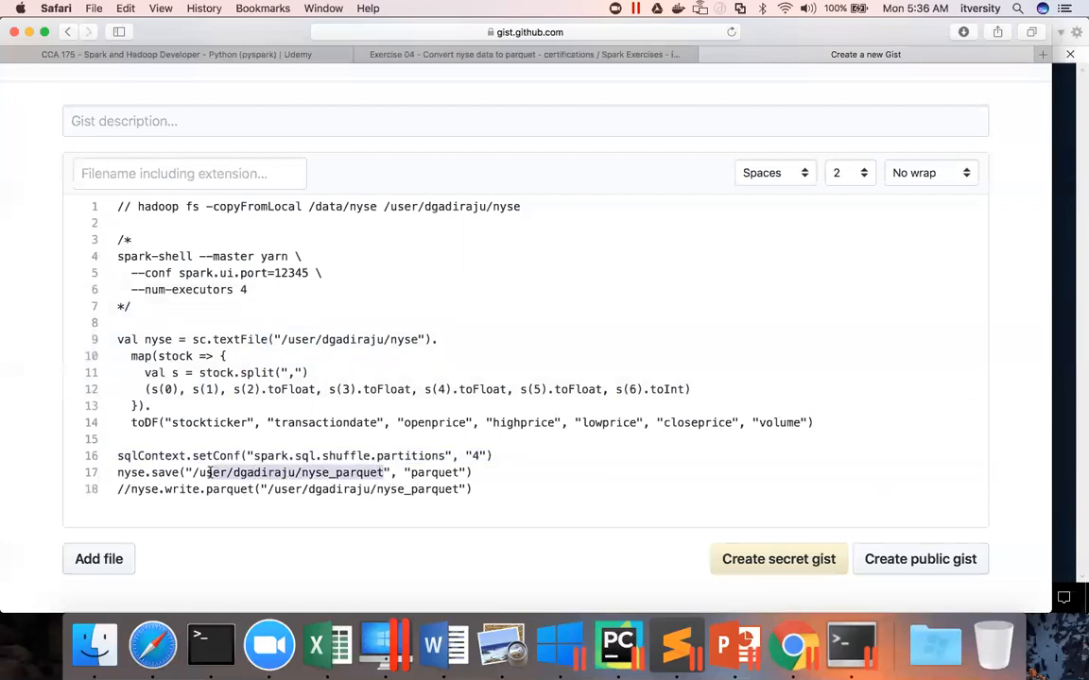
mouse_move(850, 645)
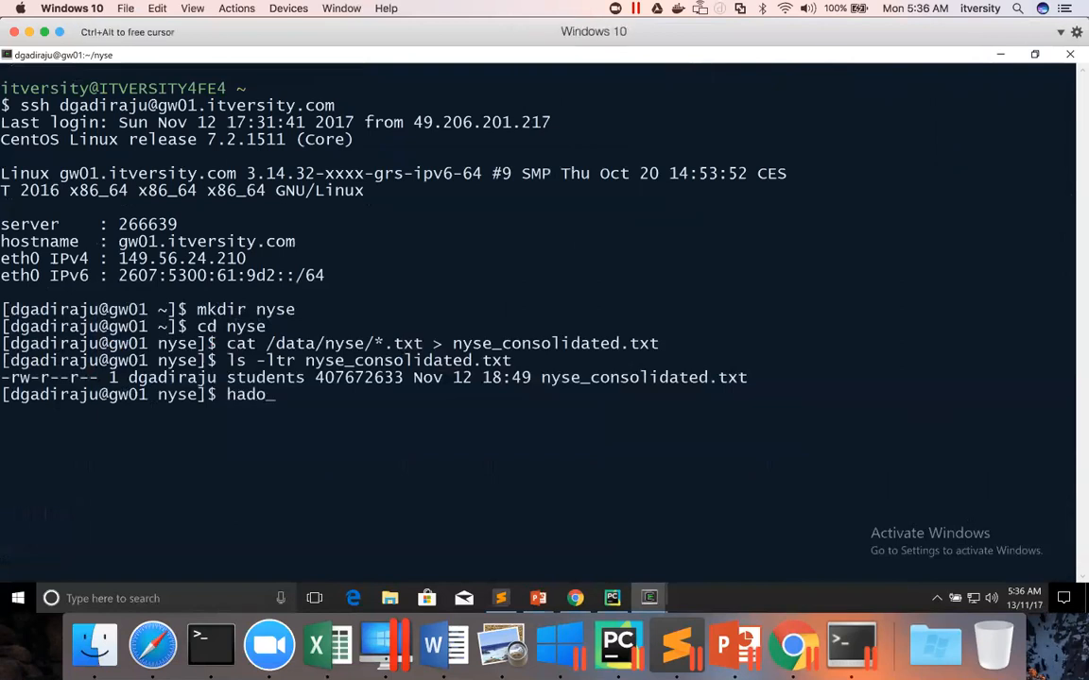
type("op fs -r")
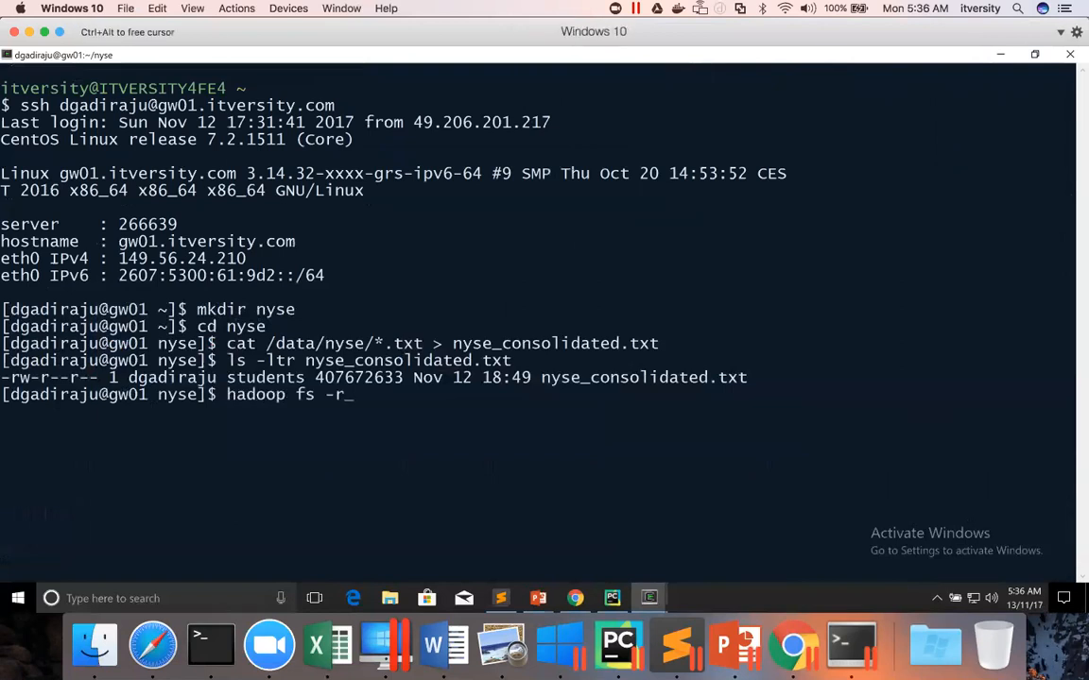
right_click(646, 436)
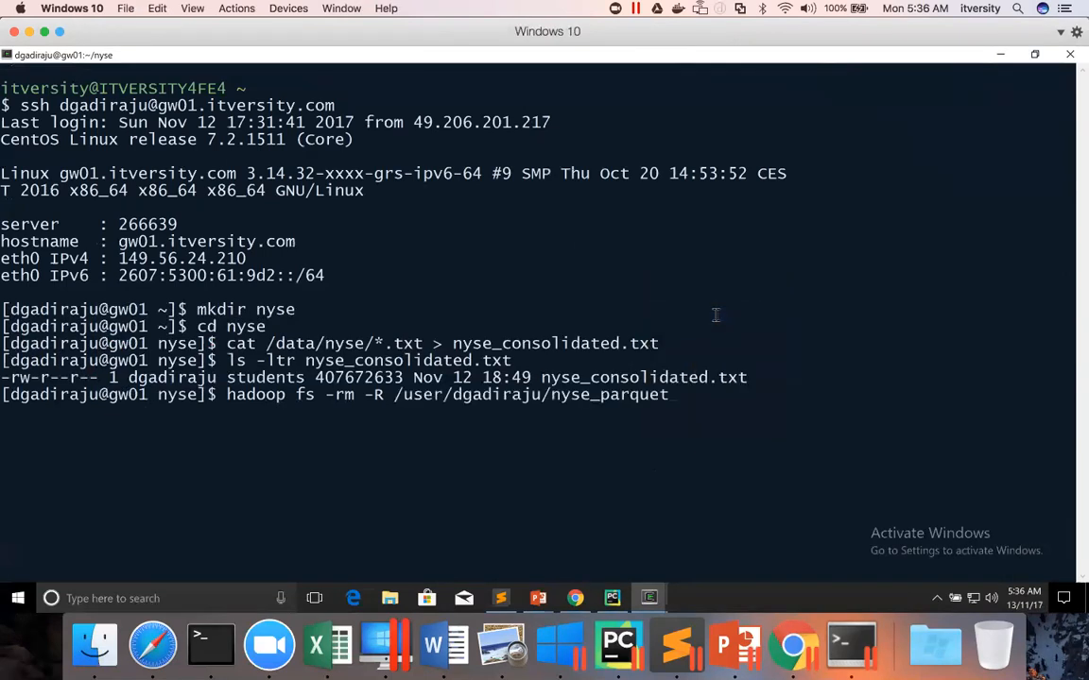
key("Return")
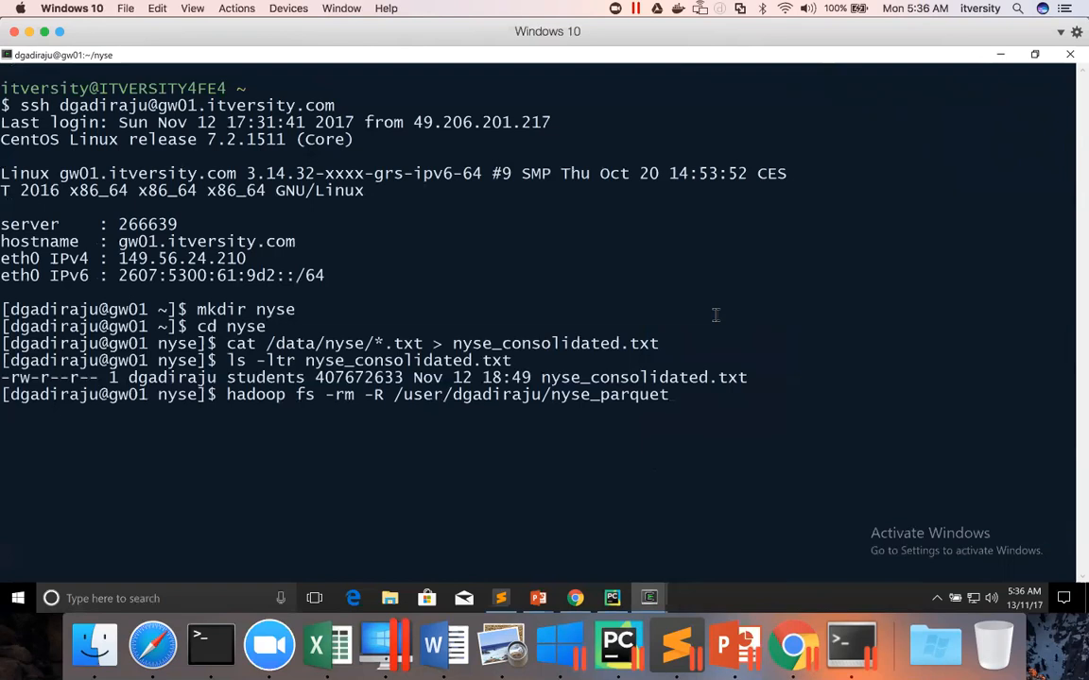
key("Return")
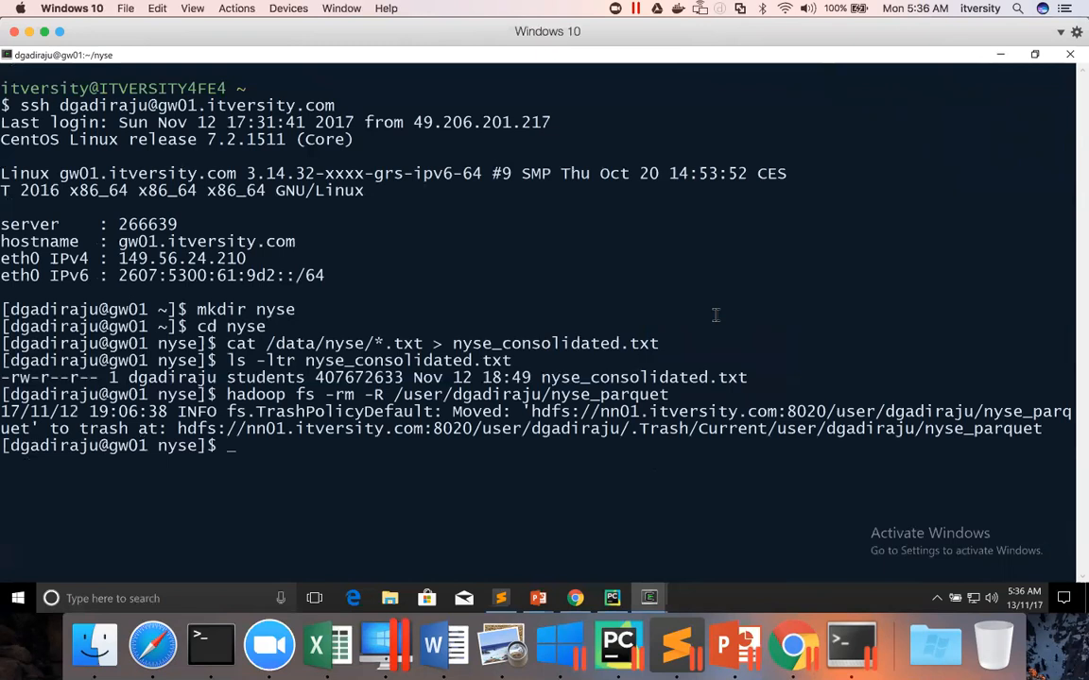
mouse_move(687, 461)
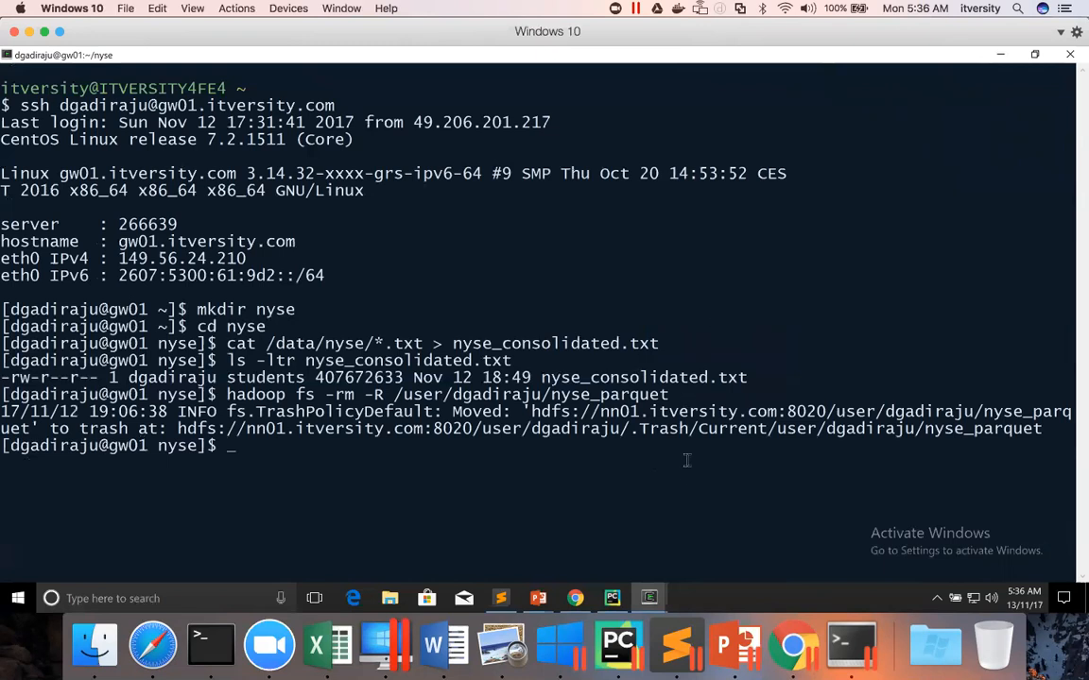
mouse_move(687, 471)
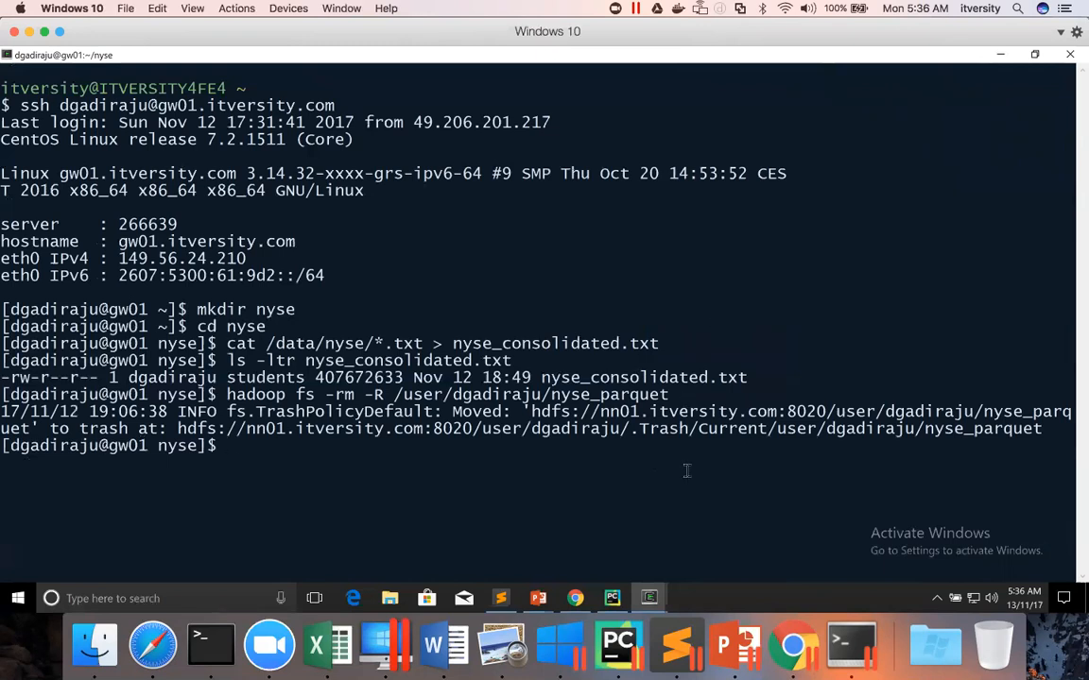
mouse_move(472, 100)
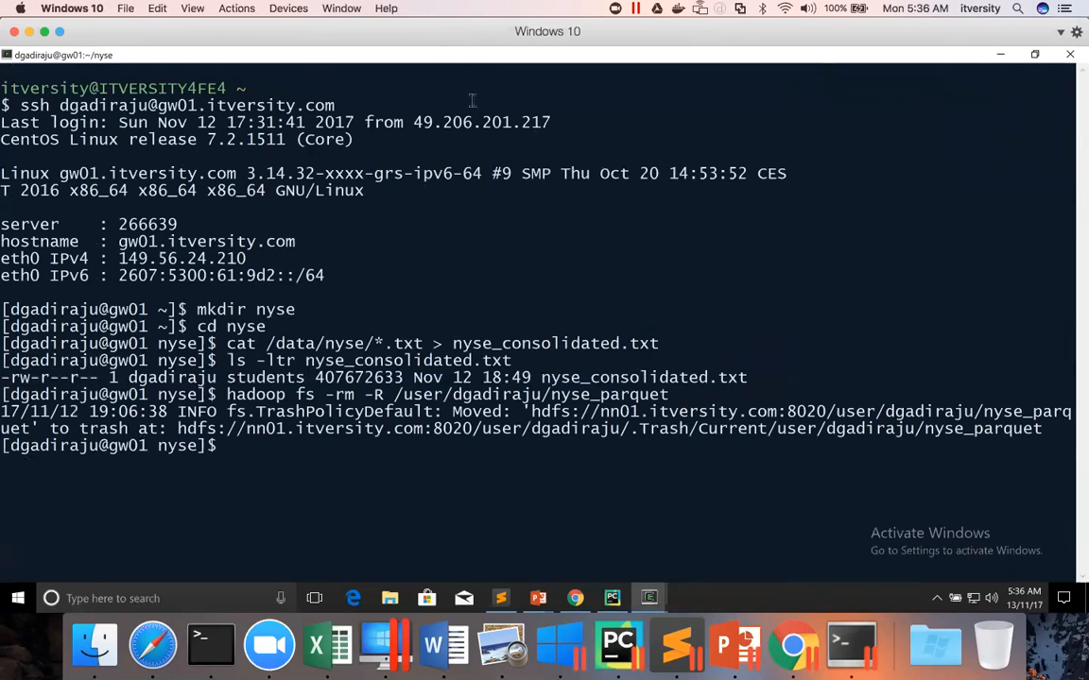
mouse_move(849, 647)
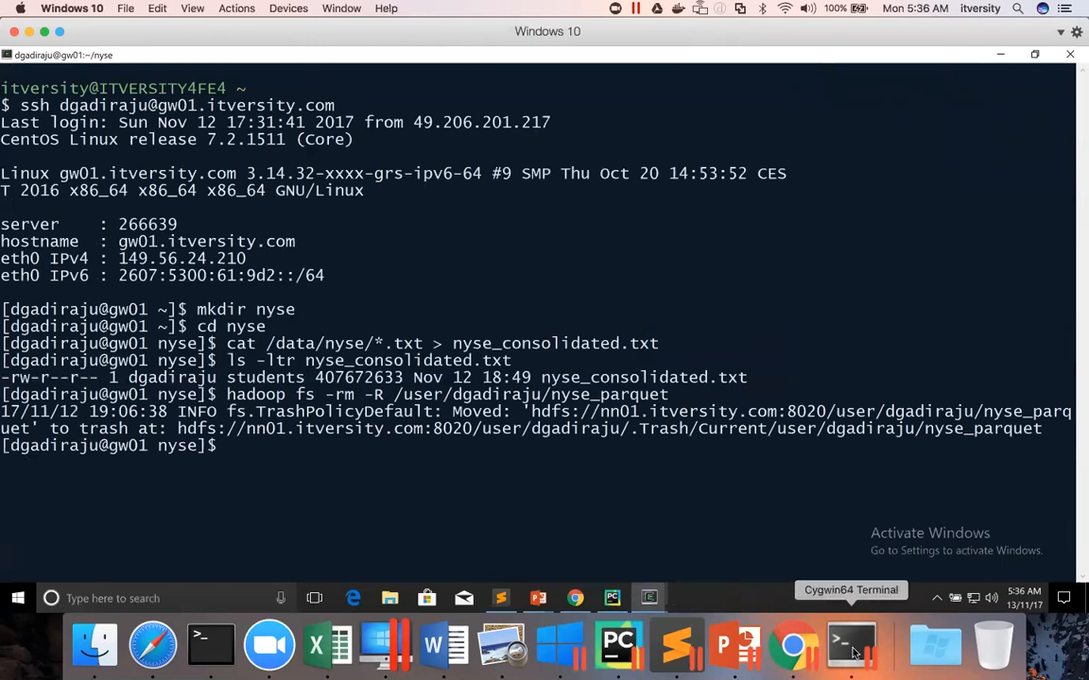
mouse_move(649, 598)
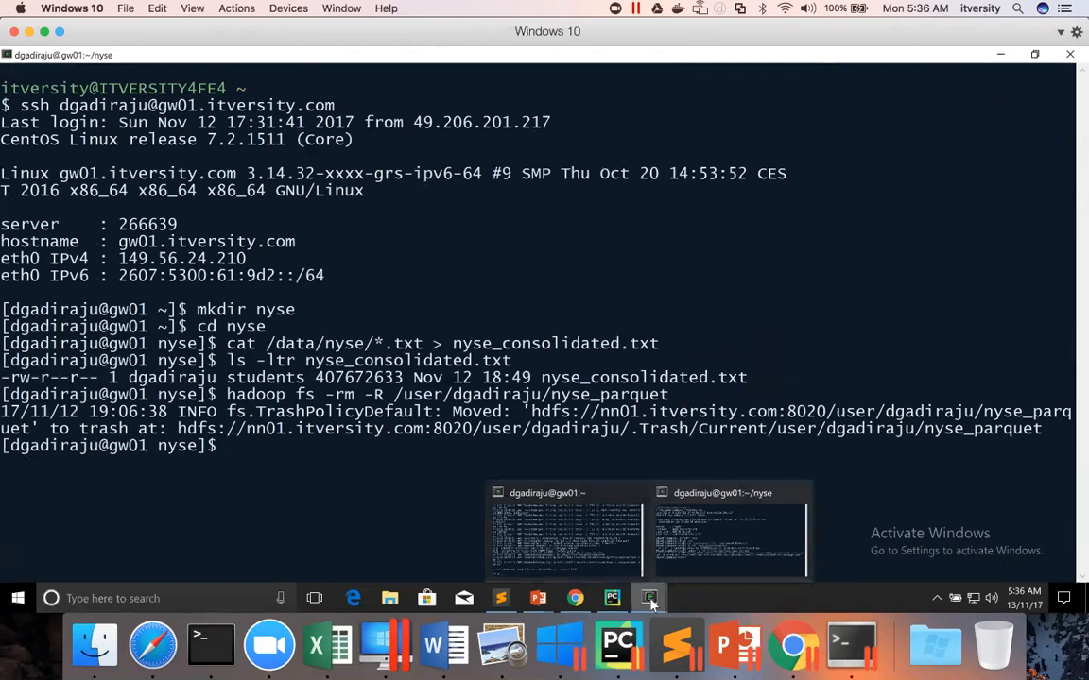
Step: In spark-shell, rerun nyse.save("/user/dgadiraju/nyse_parquet", "parquet") and watch the job progress
left_click(564, 529)
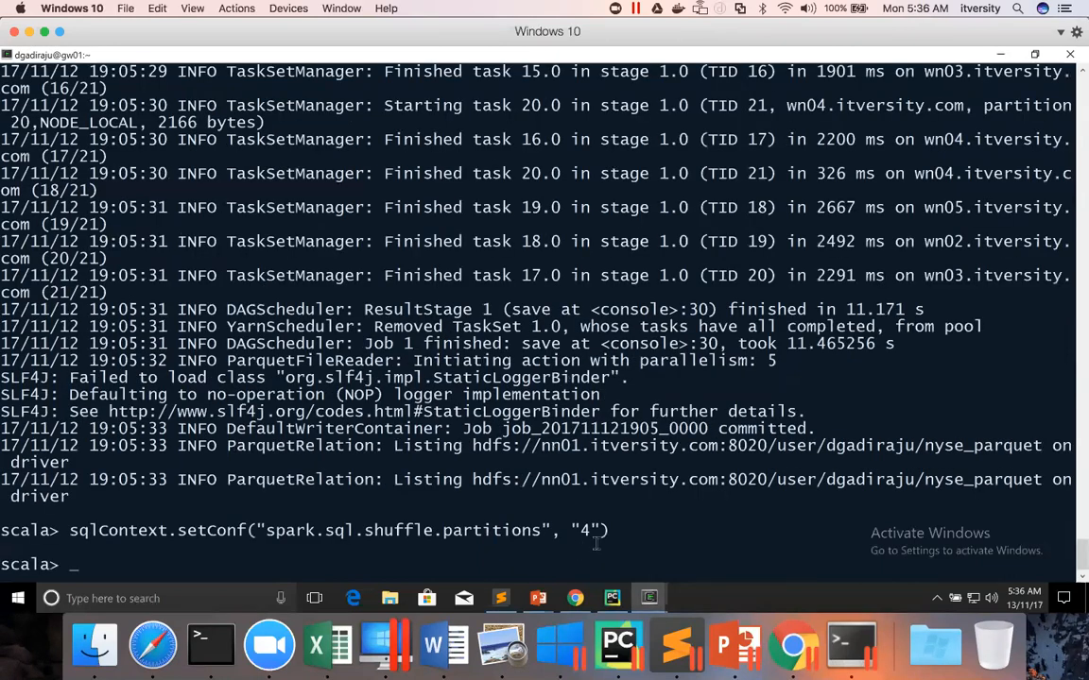
type("nyse.save(\"/user/dgadiraju/nyse_parquet\", \"parquet\")")
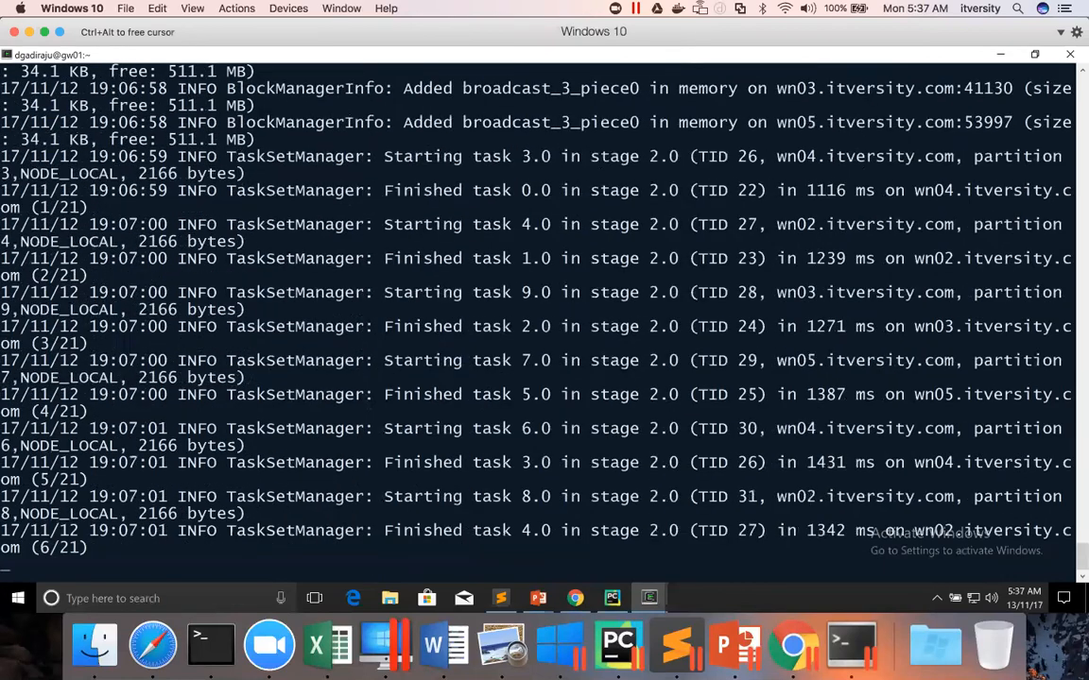
scroll("down", 3)
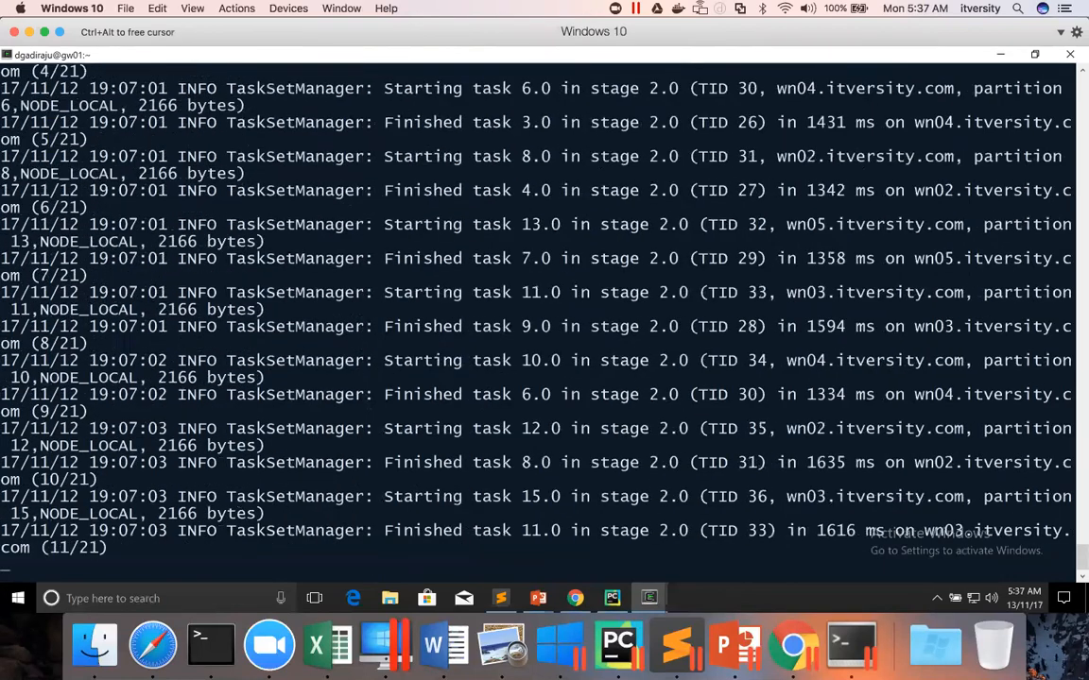
scroll("down", 3)
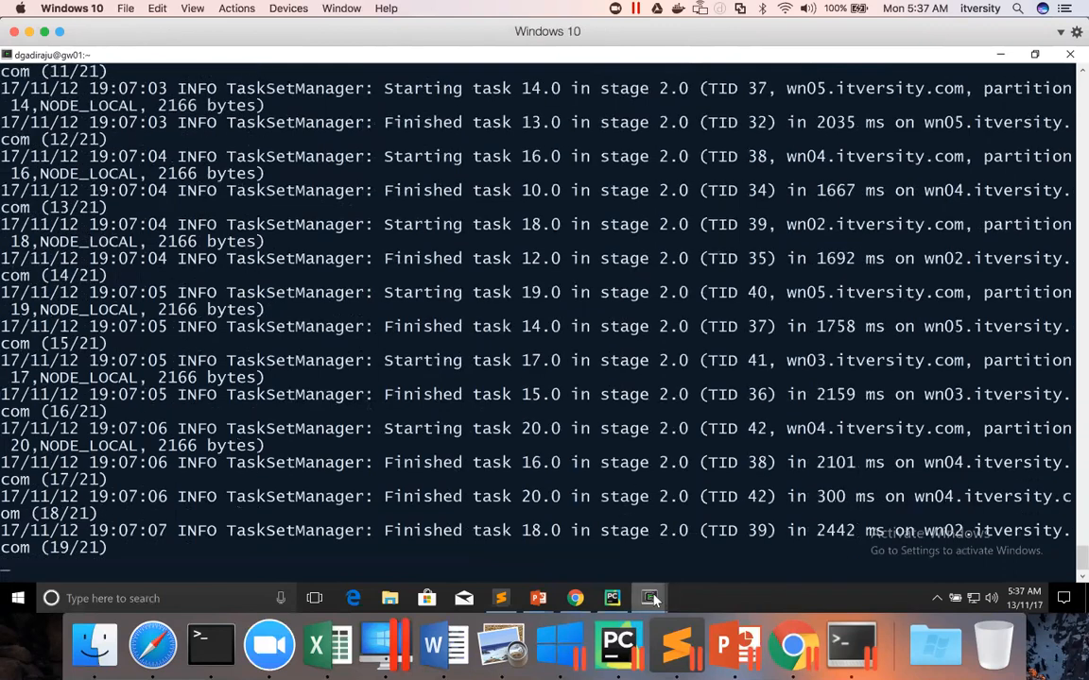
mouse_move(650, 598)
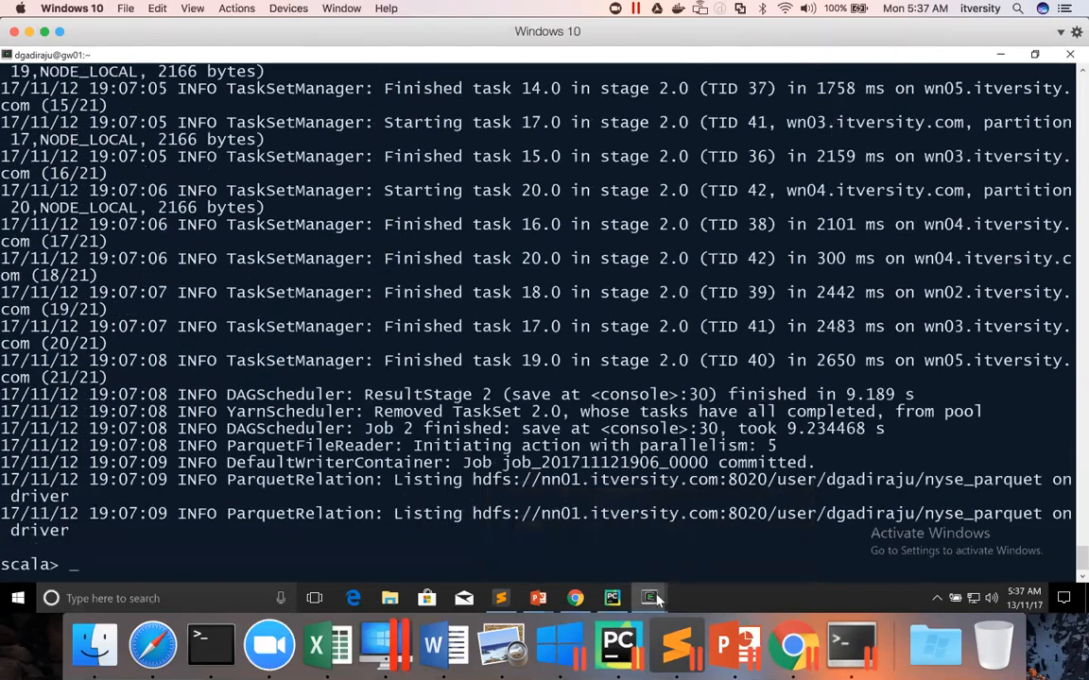
Step: Delete /user/dgadiraju/nyse_parquet from HDFS and paste the nyse.save command to rerun it
left_click(650, 597)
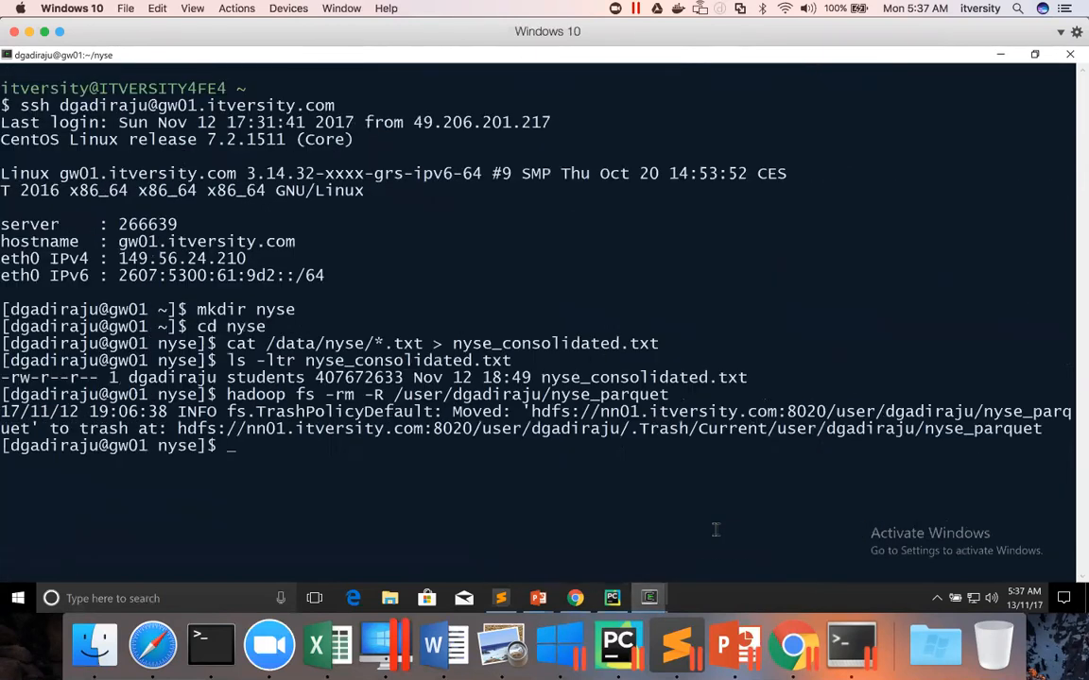
type("hadoop fs -rm -R /user/dgadiraju/nyse_parquet")
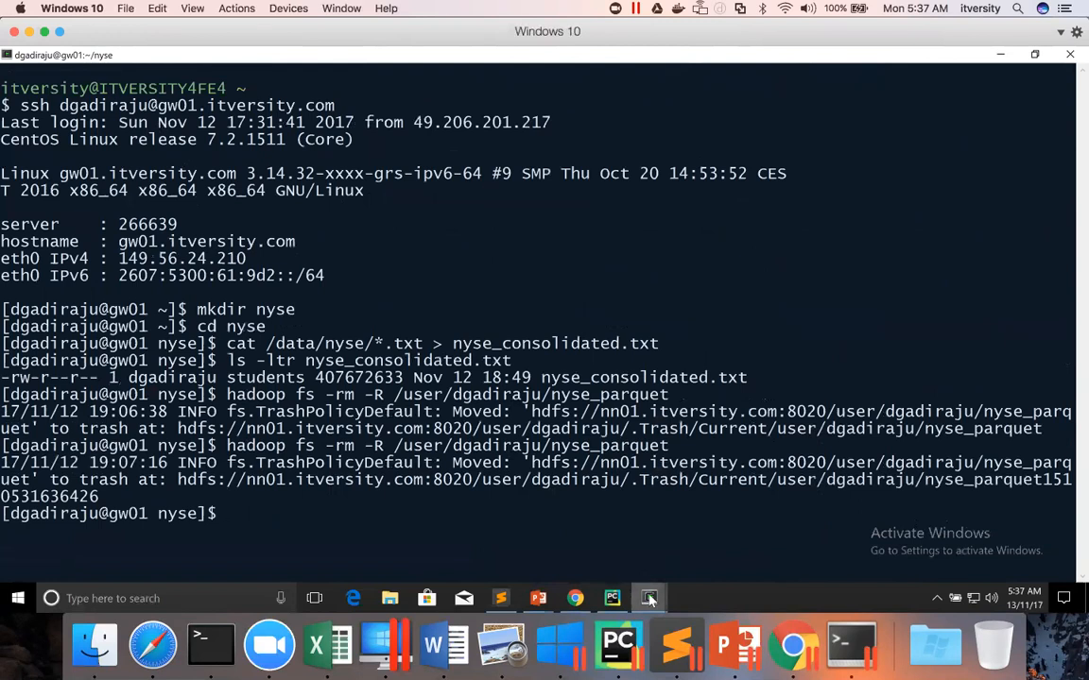
right_click(534, 444)
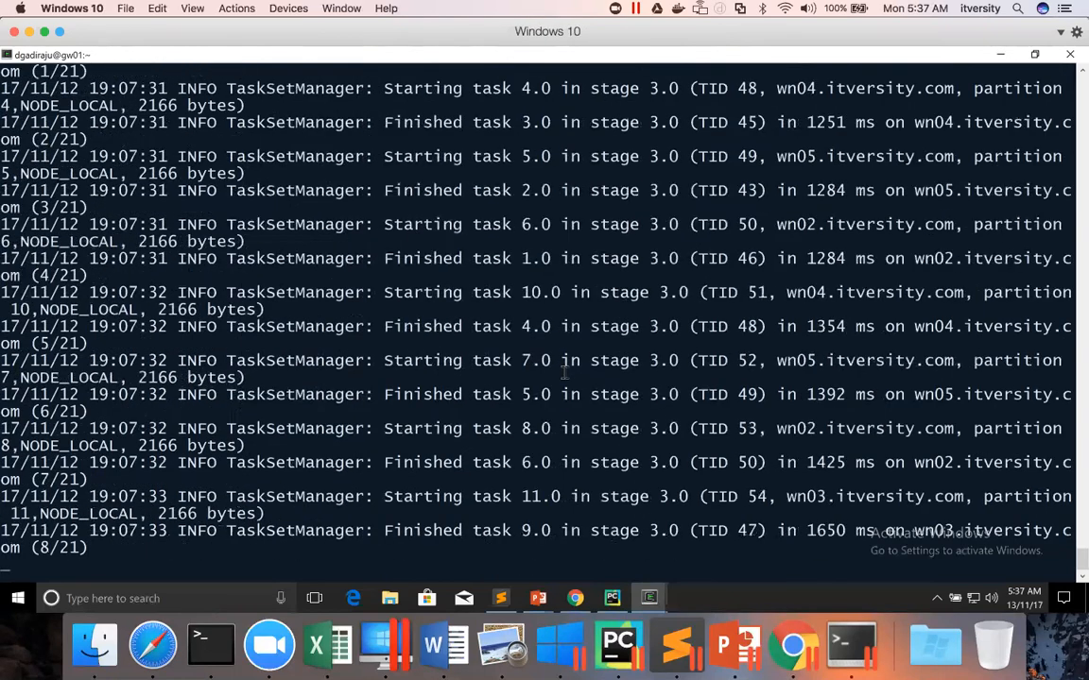
Step: Scroll through the job log to confirm stage 3.0 finished all 21 tasks
scroll("down", 3)
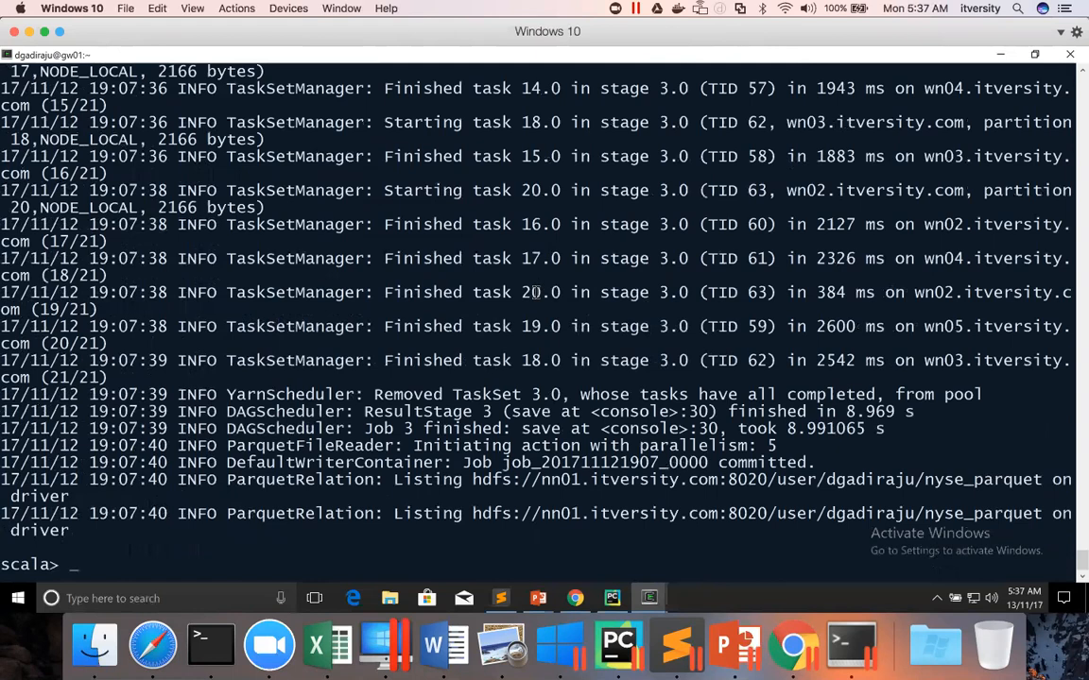
scroll("up", 3)
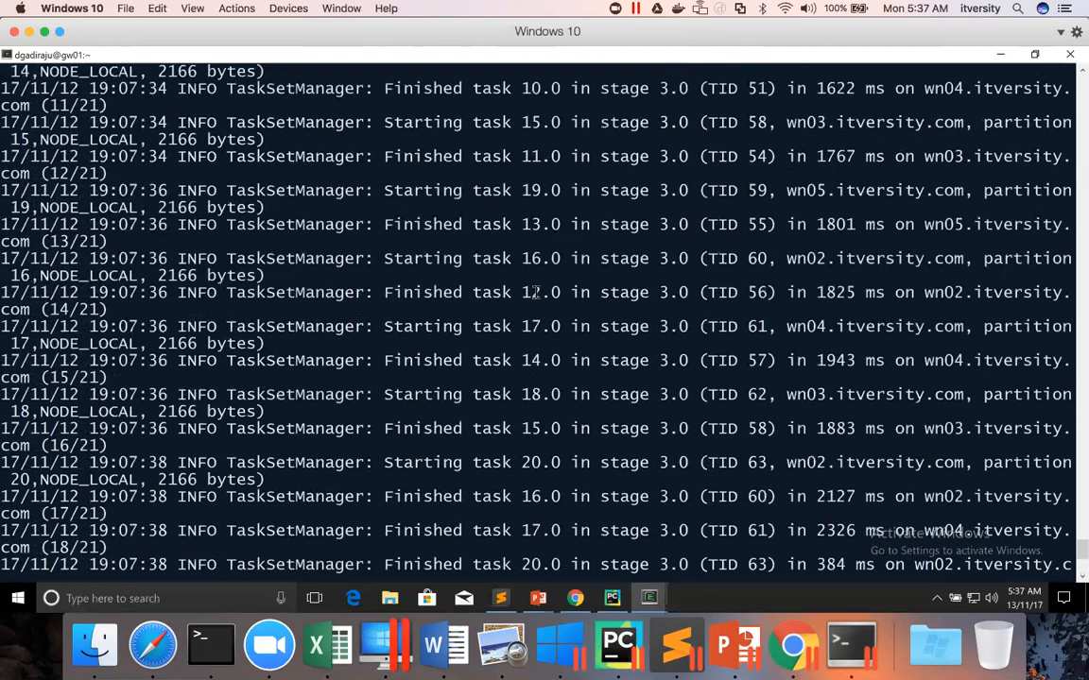
scroll("up", 3)
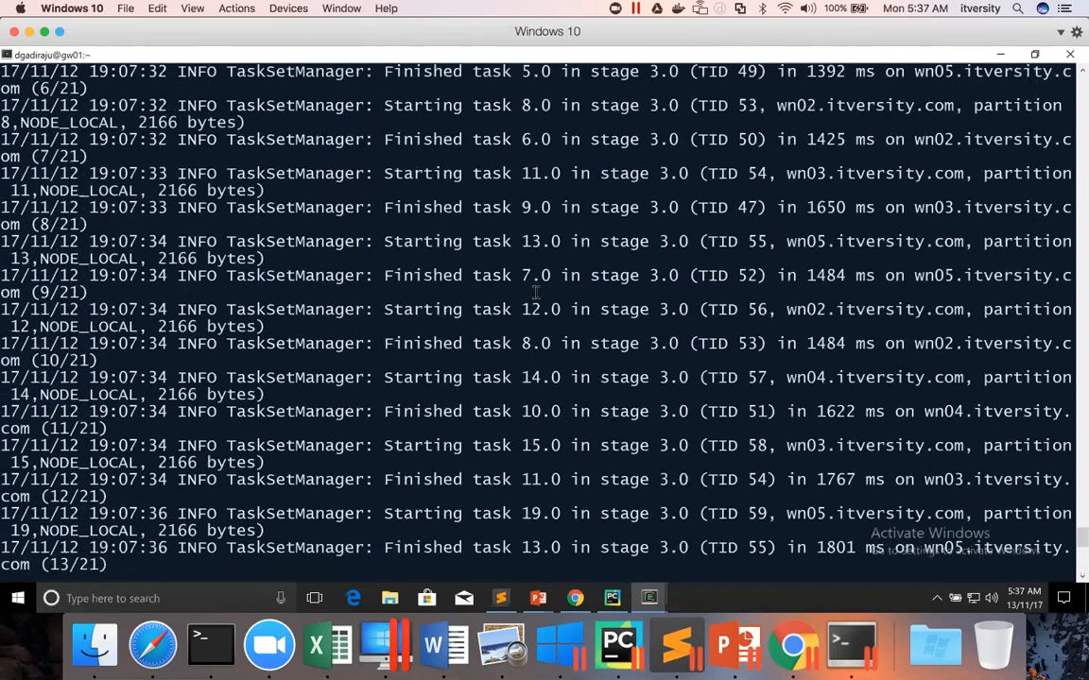
scroll("up", 3)
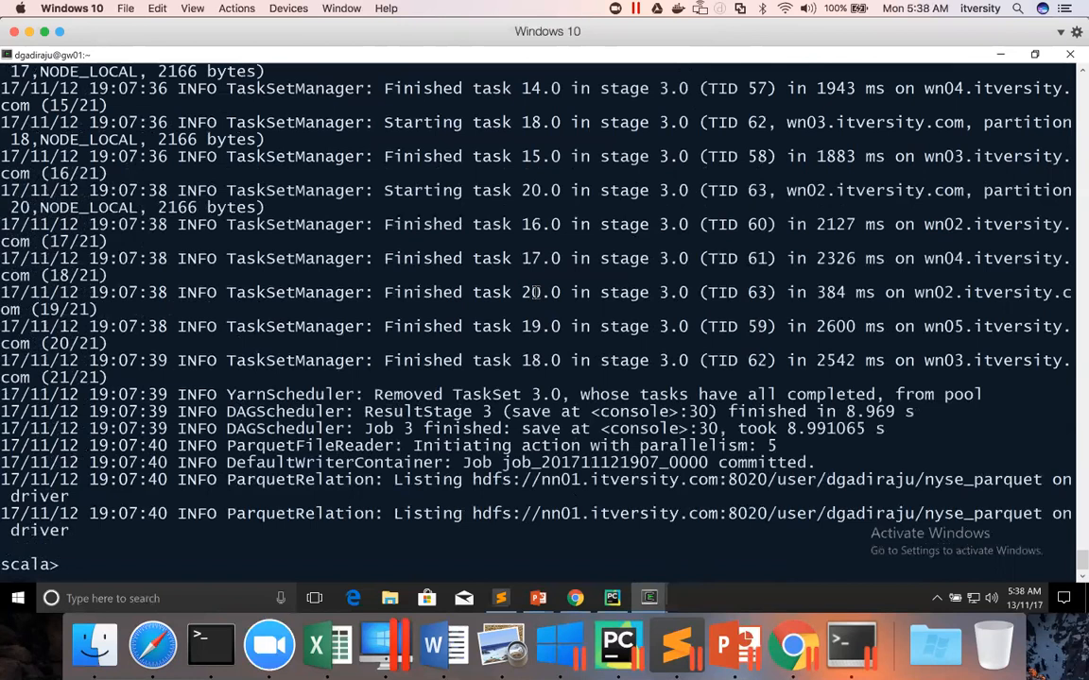
mouse_move(597, 317)
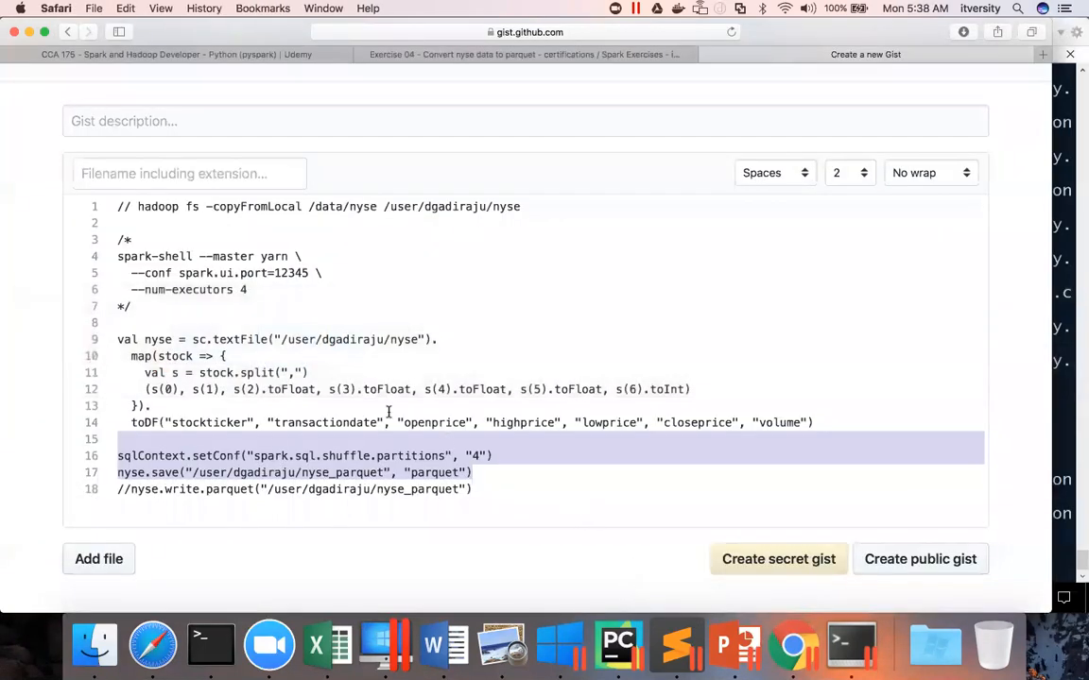
mouse_move(309, 352)
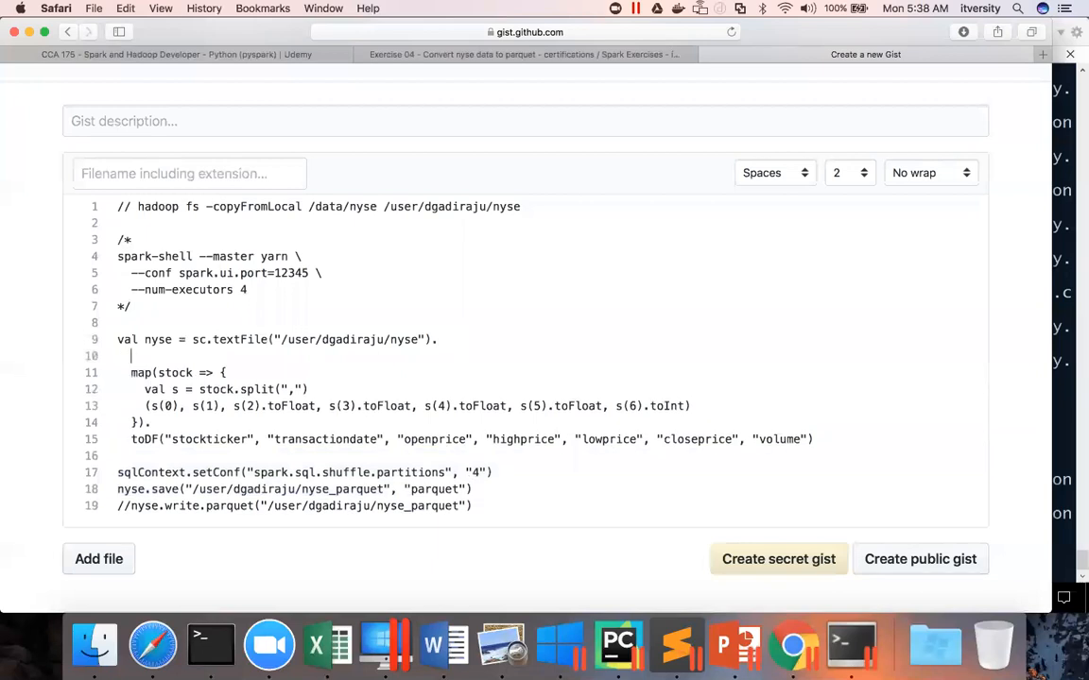
Step: Type coalesce(4) directly after the sc.textFile read of the NYSE data
type("coalesc")
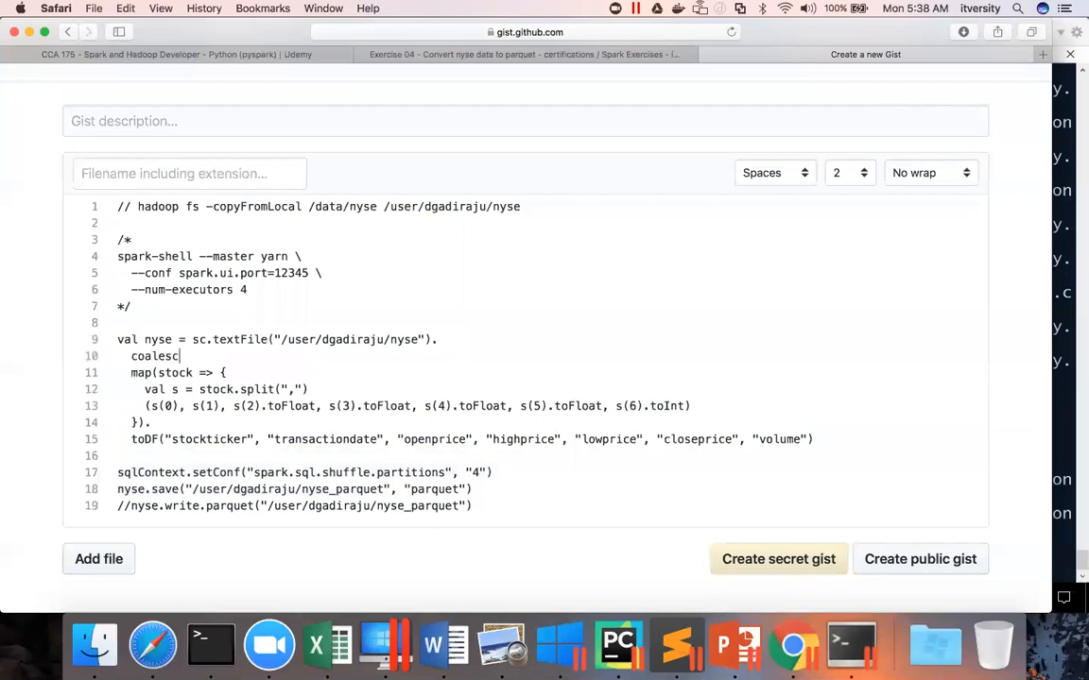
type("e(4)")
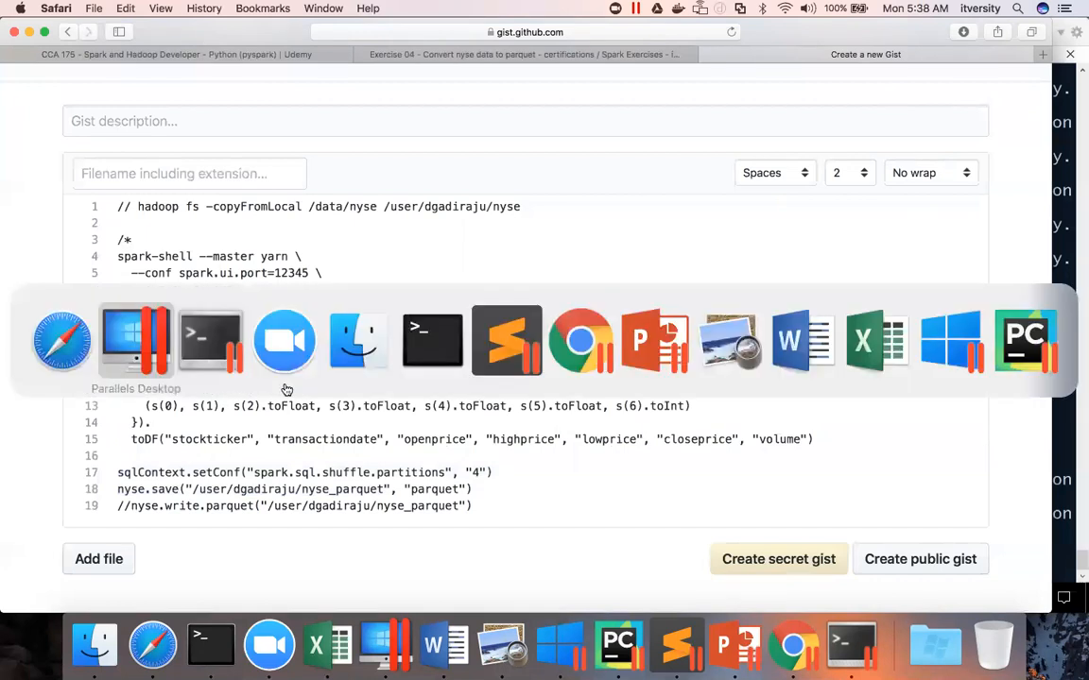
Step: Remove nyse_parquet from HDFS and rerun the updated coalesce(4) conversion and save in spark-shell
left_click(136, 340)
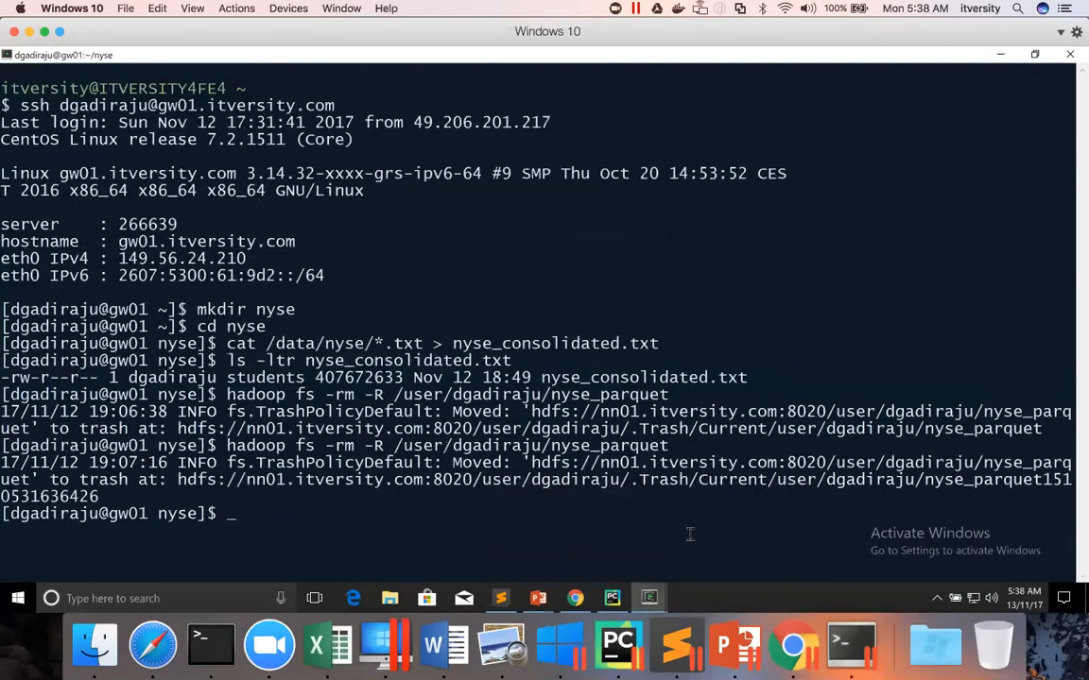
type("hadoop fs -rm -R /user/dgadiraju/nyse_parquet")
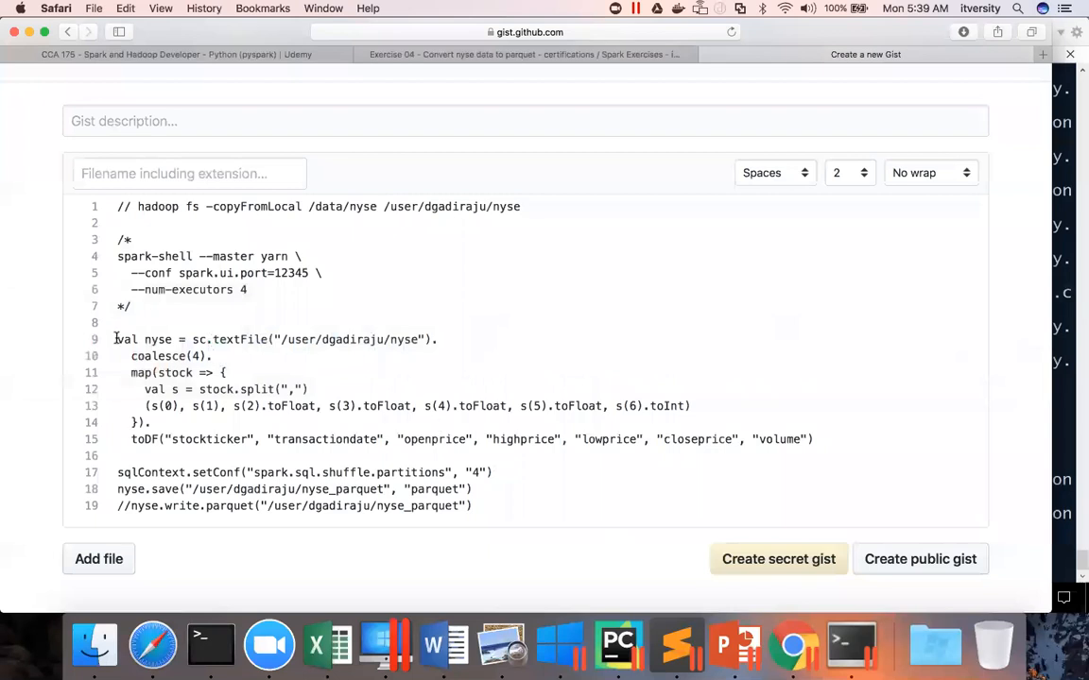
left_click_drag(117, 339, 472, 490)
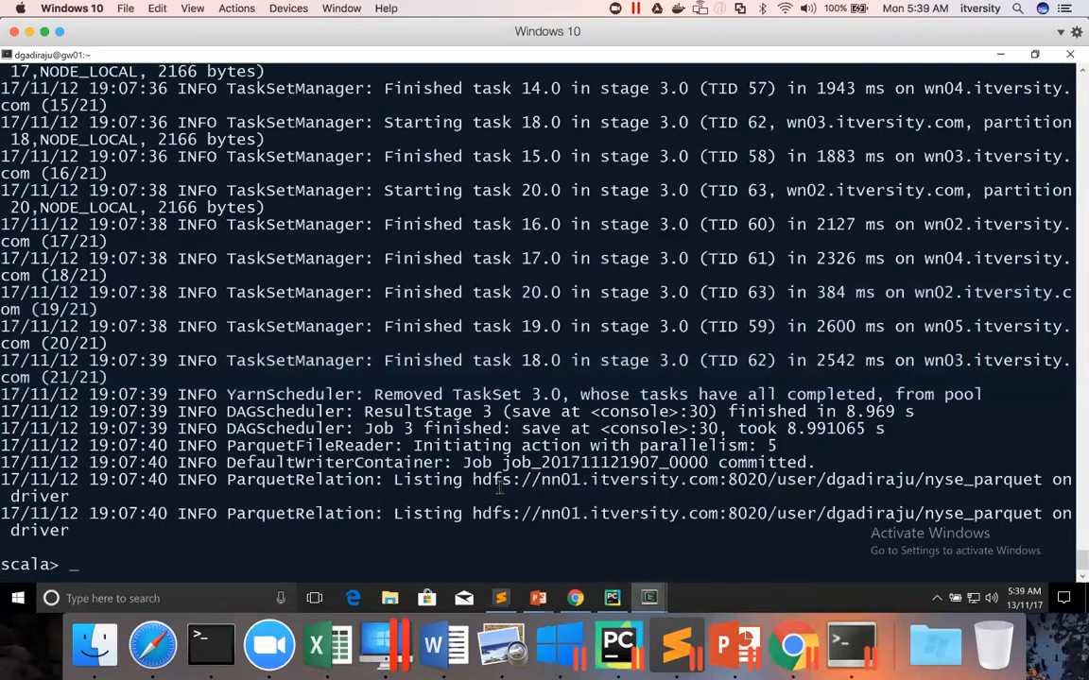
type("val nyse = sc.textFile(\"/user/dgadiraju/nyse\").")
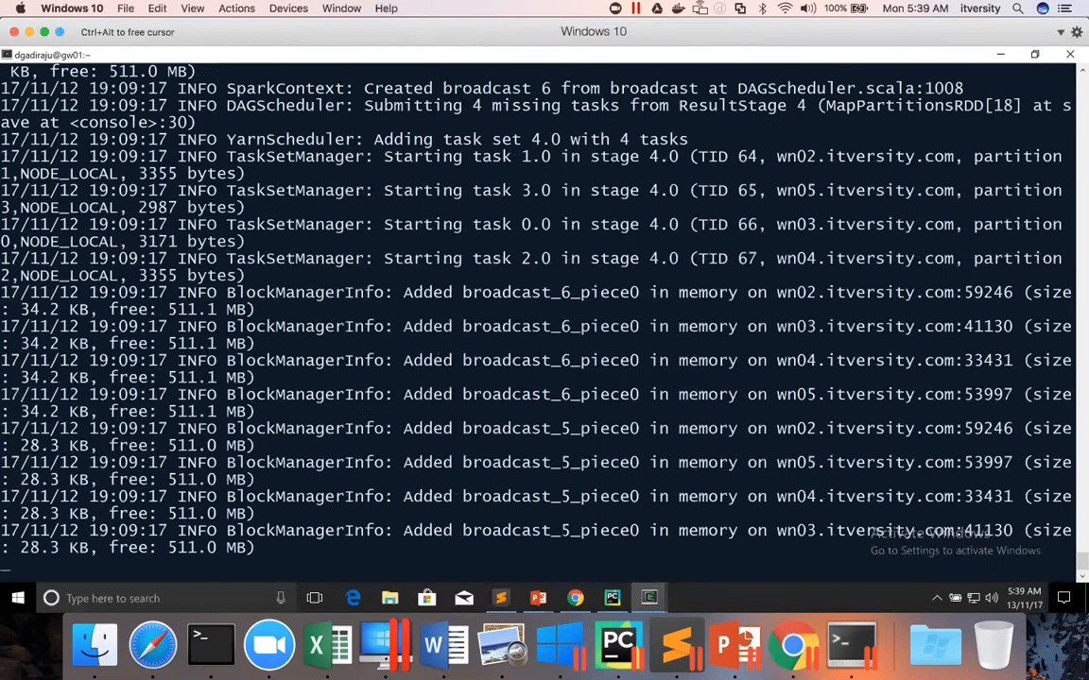
scroll("down", 3)
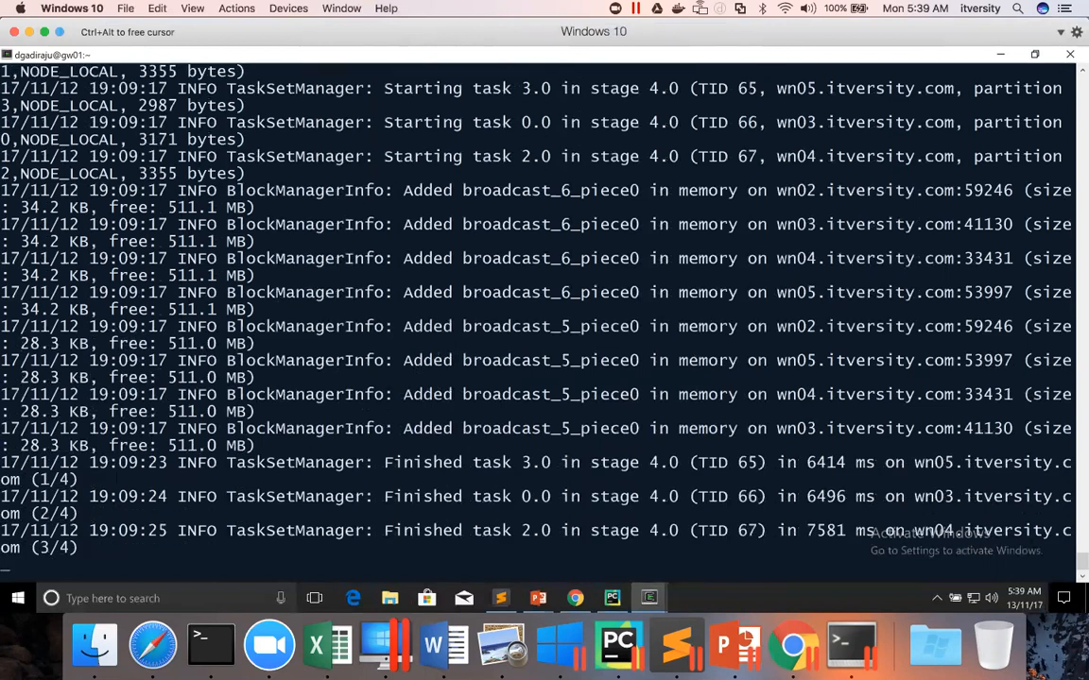
scroll("down", 3)
type("sql")
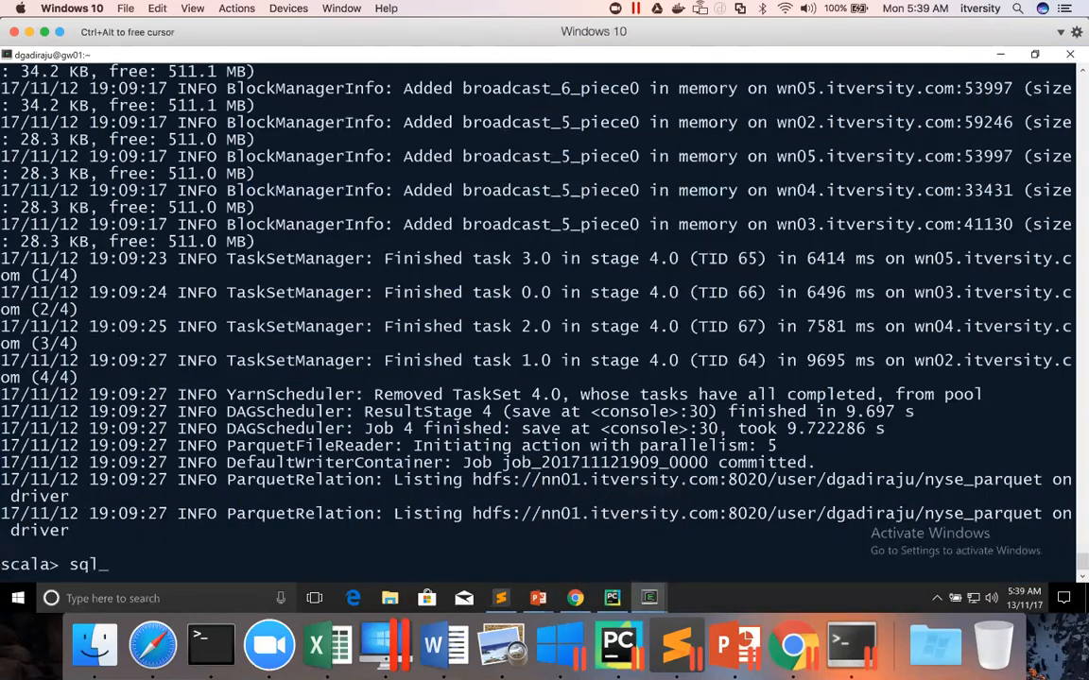
Step: Run sqlContext.read.parquet("/user/dgadiraju/nyse_parquet").show to display the top 20 rows
type("Context.")
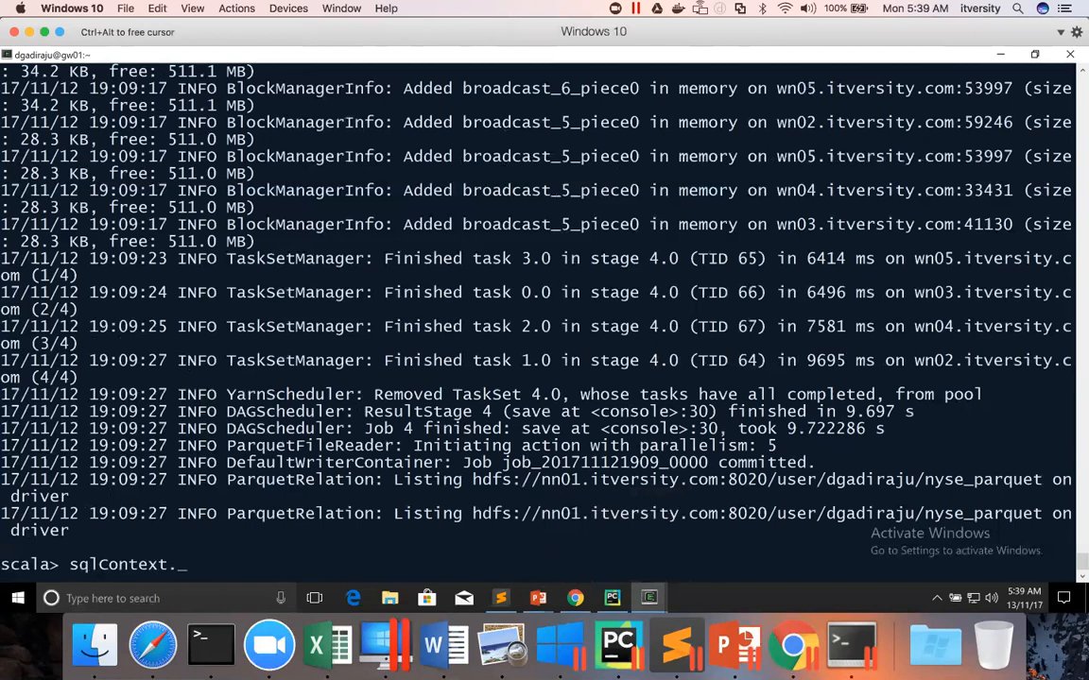
type("read")
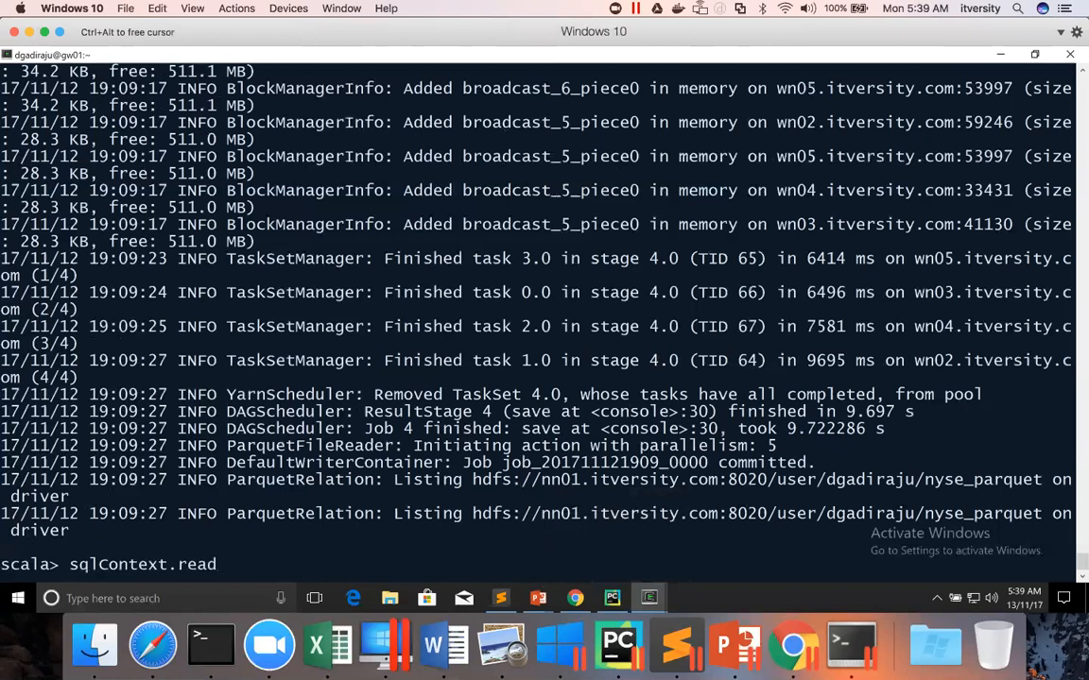
type(".")
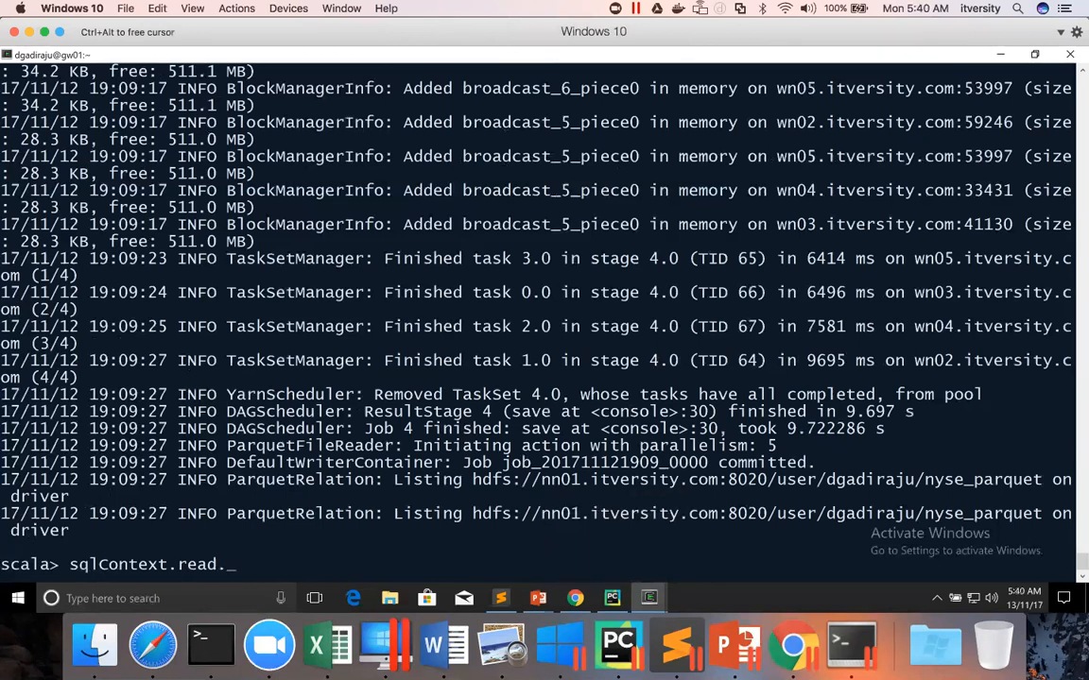
type("parquet(\"")
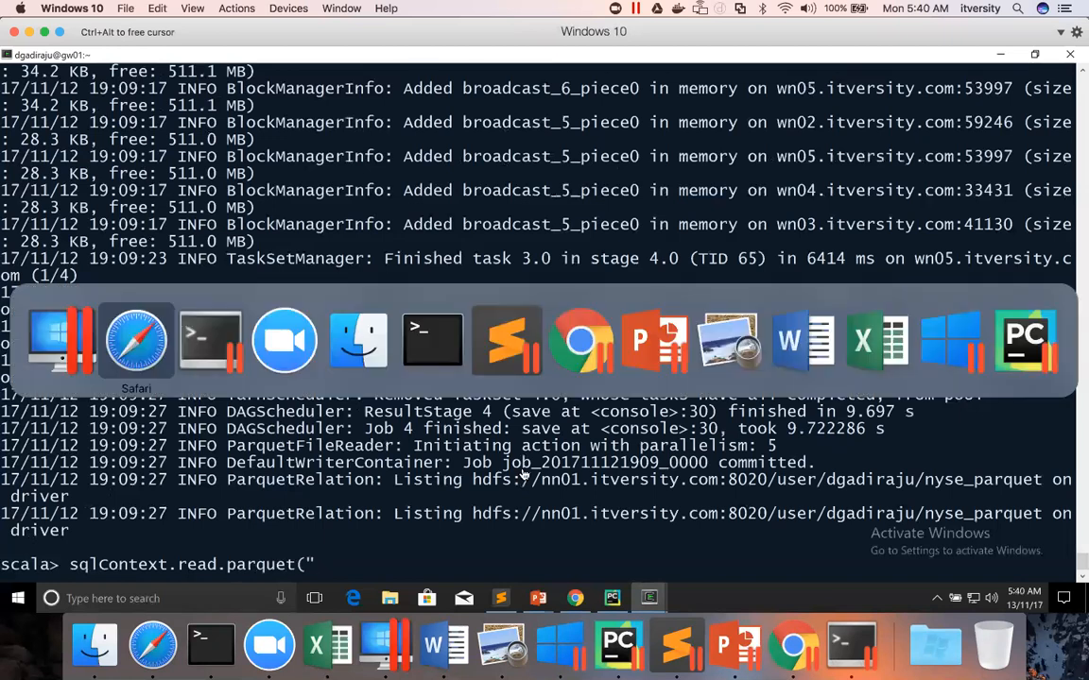
left_click(137, 340)
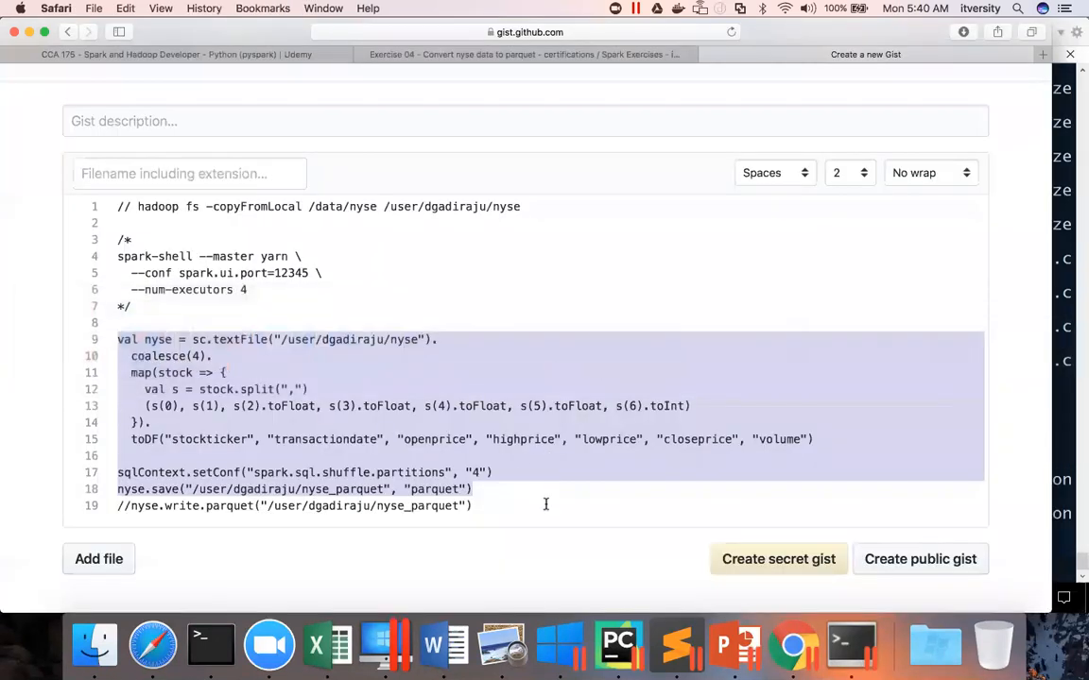
left_click(340, 489)
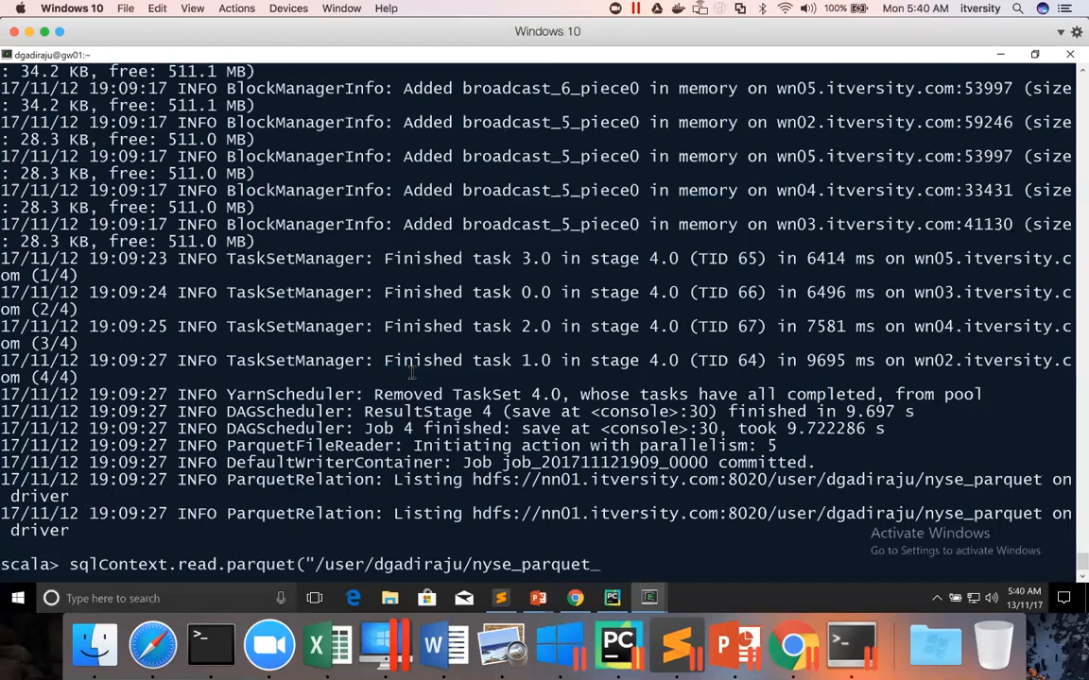
type("\").sh")
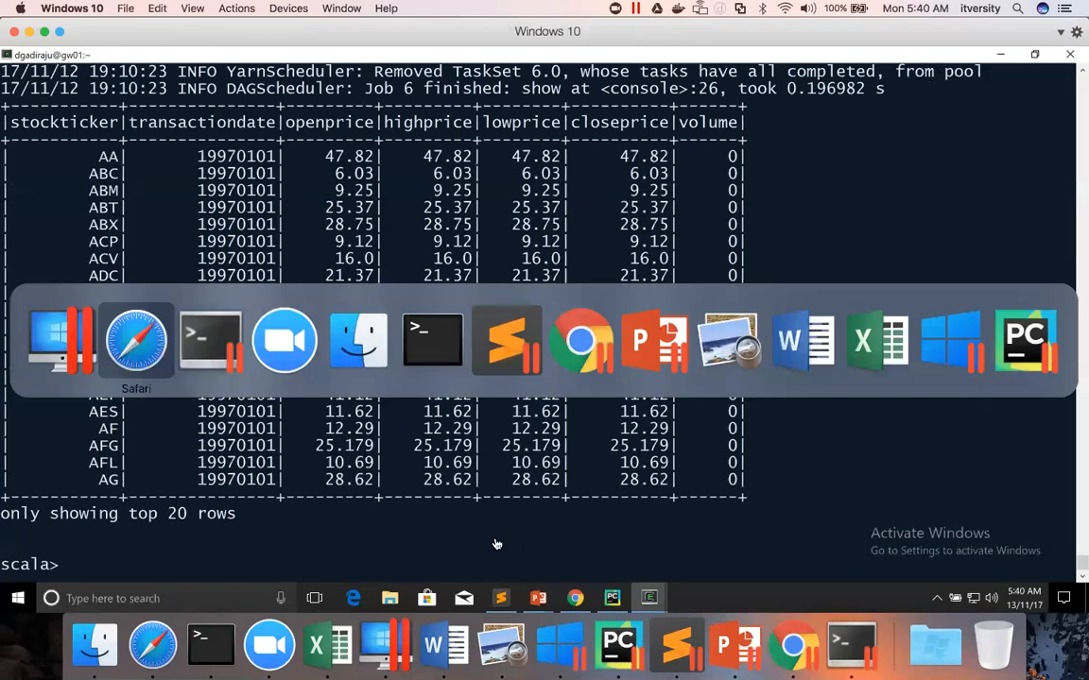
Step: Return to the Gist draft showing the nyse.save and commented write.parquet lines
left_click(135, 340)
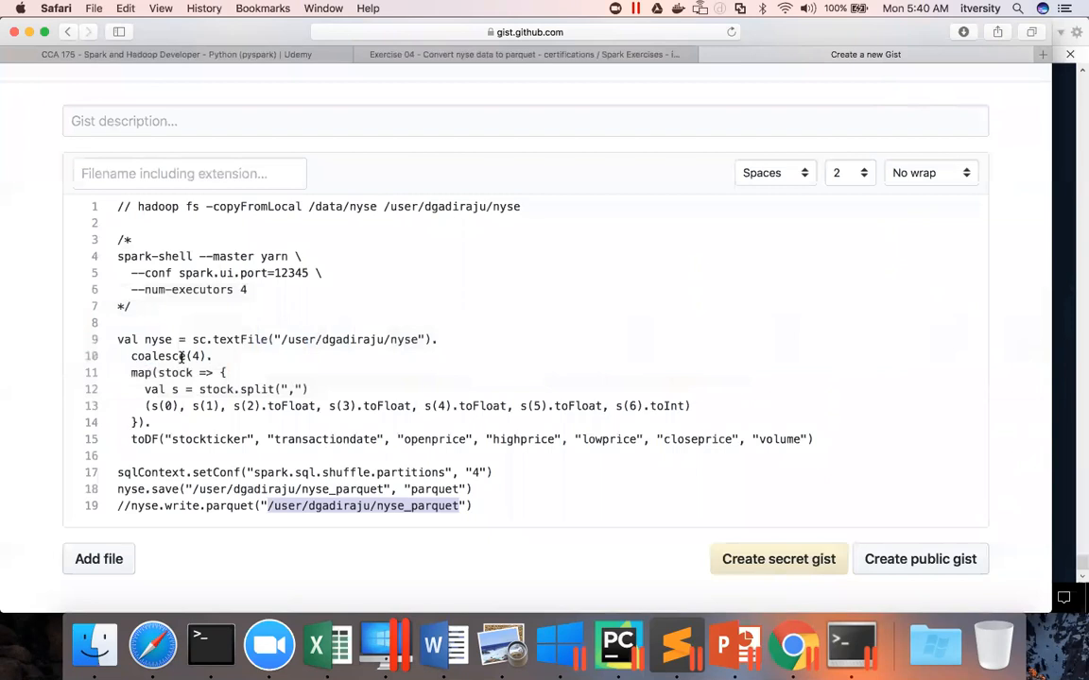
mouse_move(250, 284)
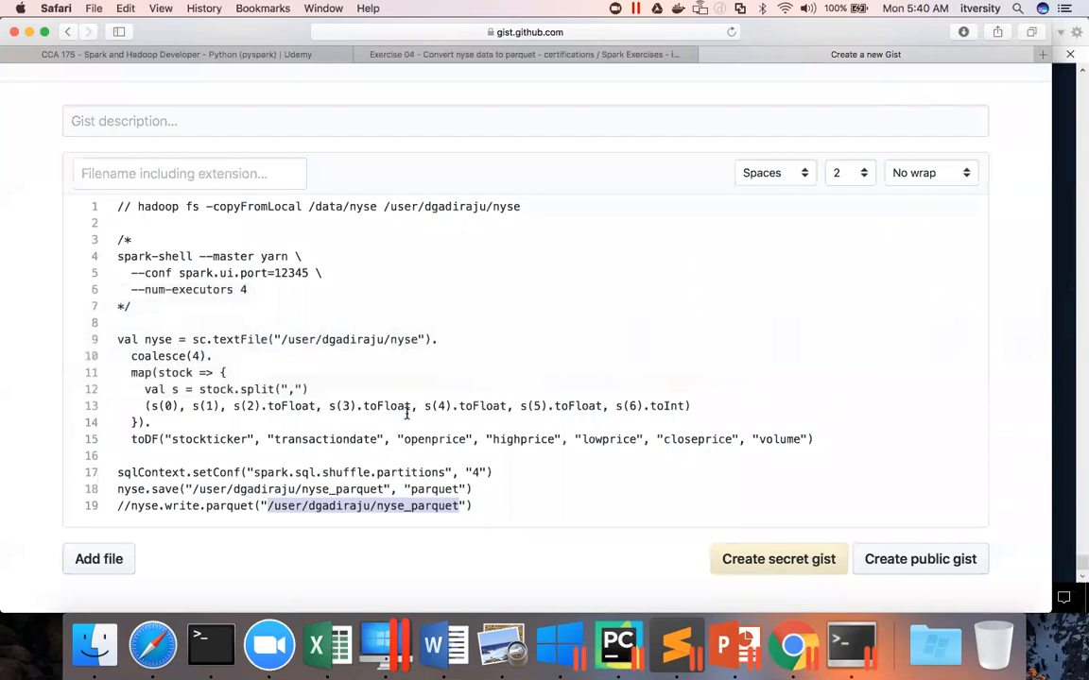
mouse_move(876, 600)
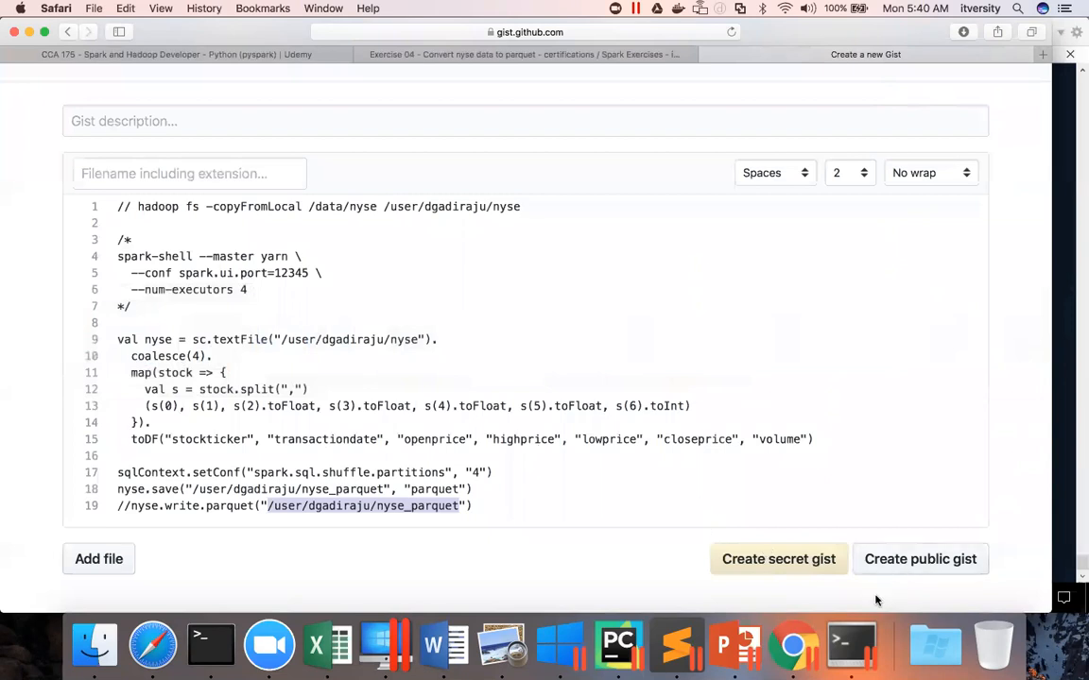
mouse_move(463, 546)
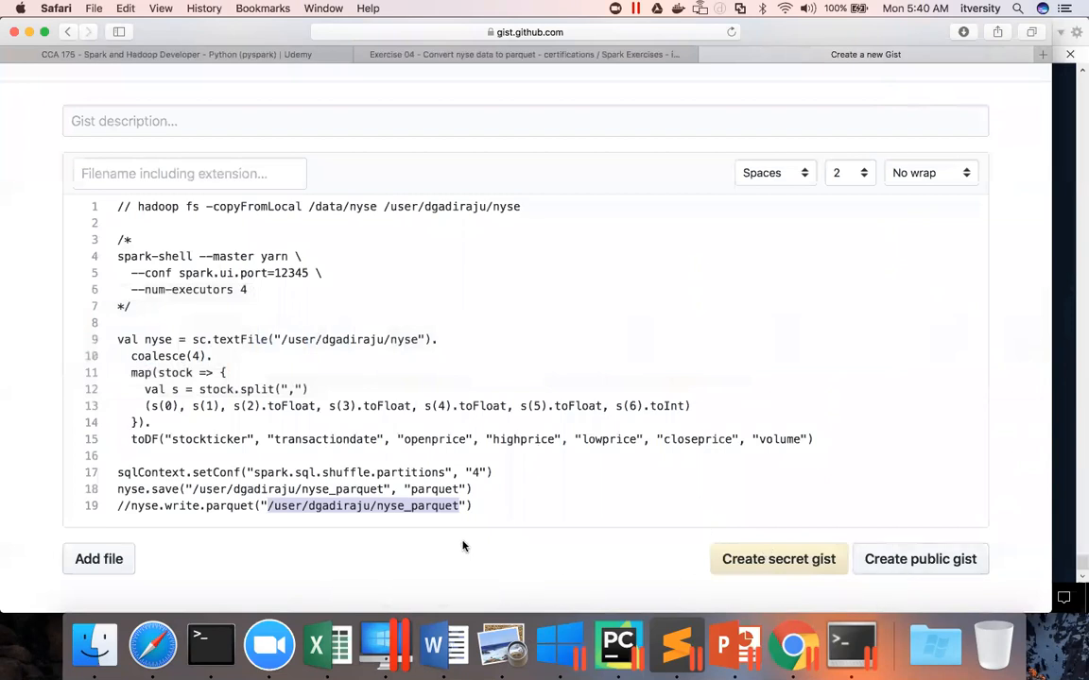